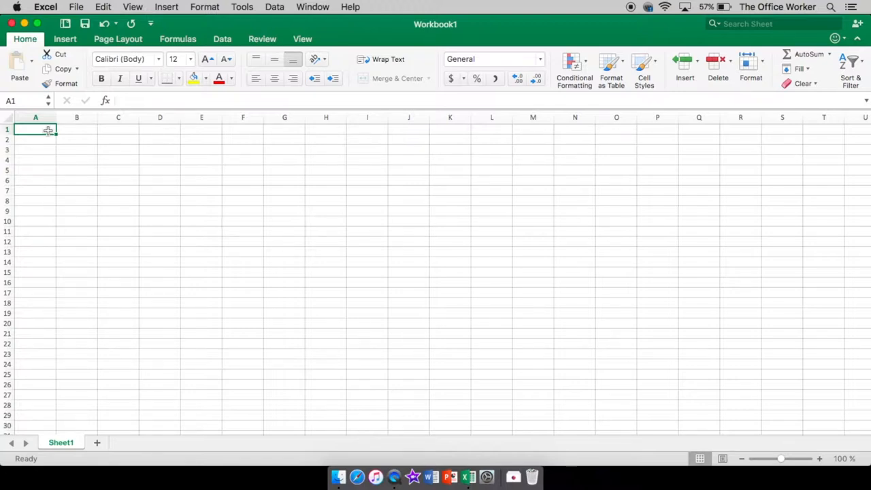
pyautogui.moveTo(98, 139)
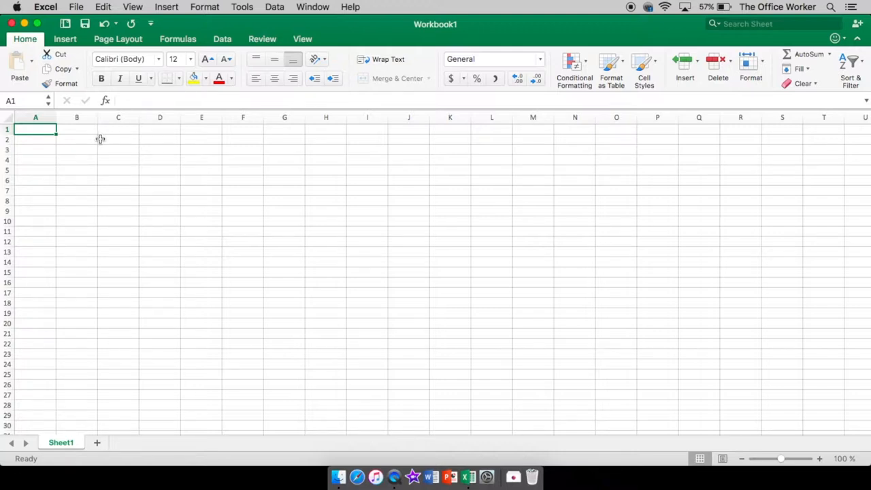
pyautogui.moveTo(26, 101)
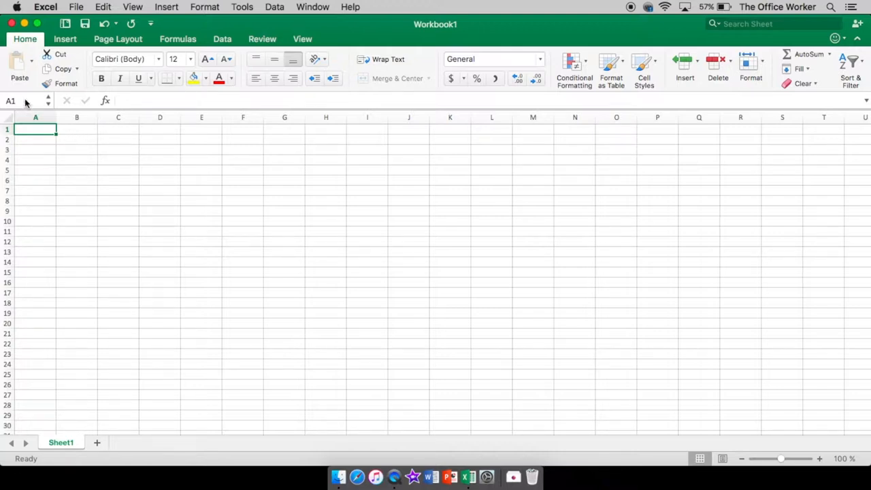
pyautogui.moveTo(19, 65)
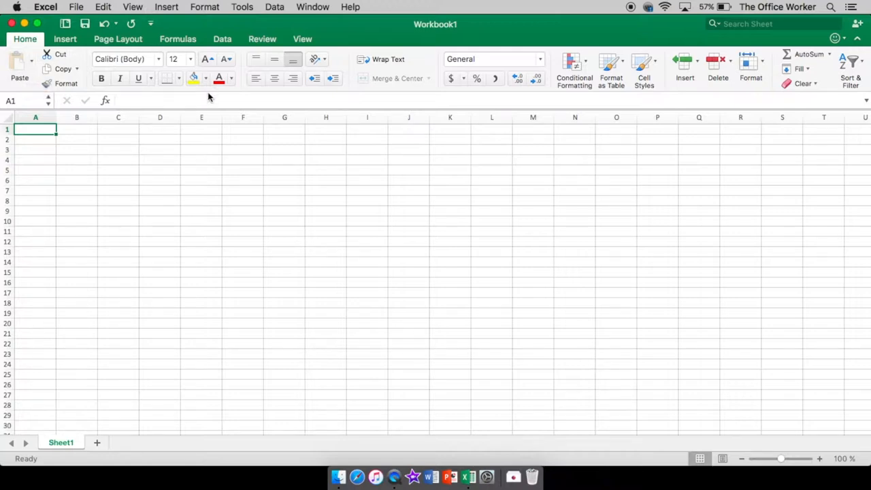
pyautogui.moveTo(209, 100)
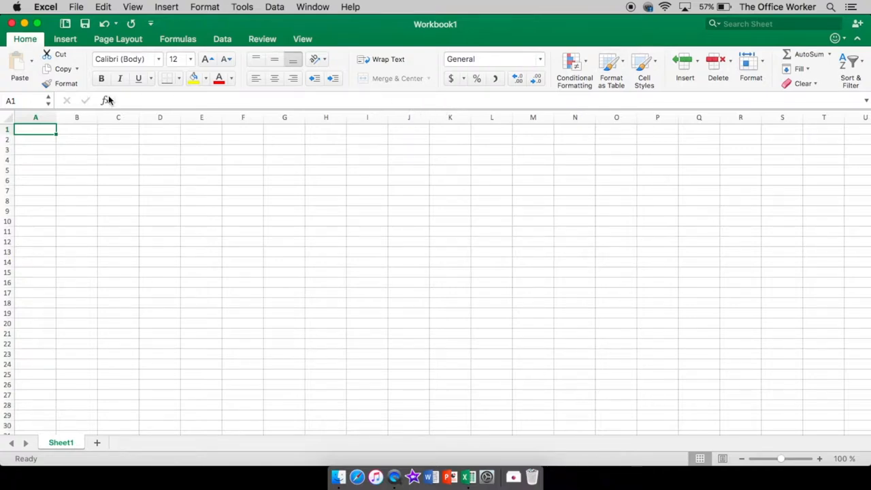
pyautogui.moveTo(104, 161)
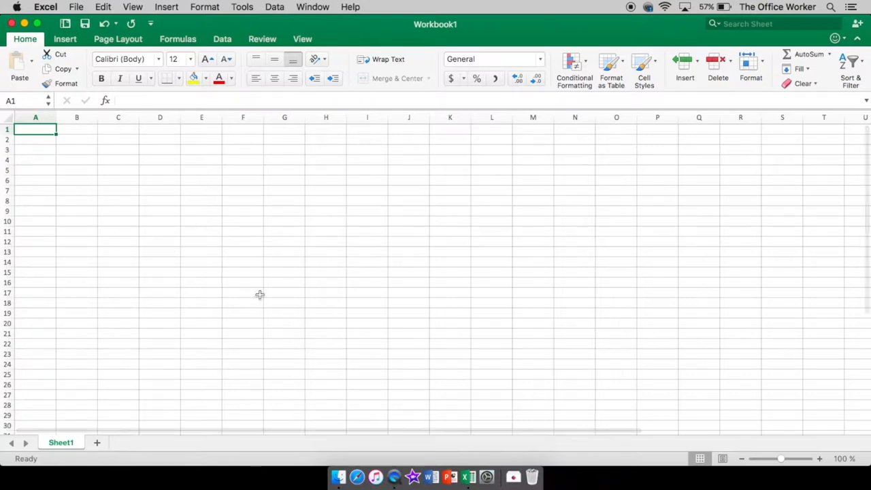
pyautogui.moveTo(265, 198)
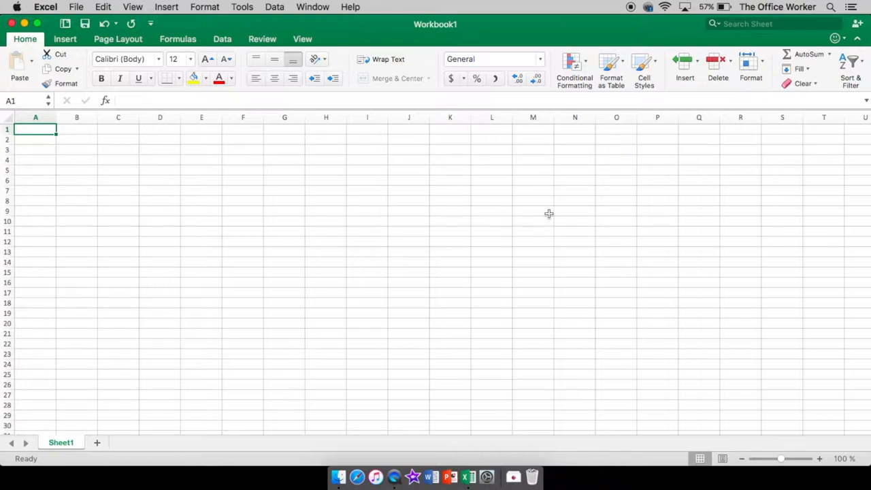
pyautogui.moveTo(25, 147)
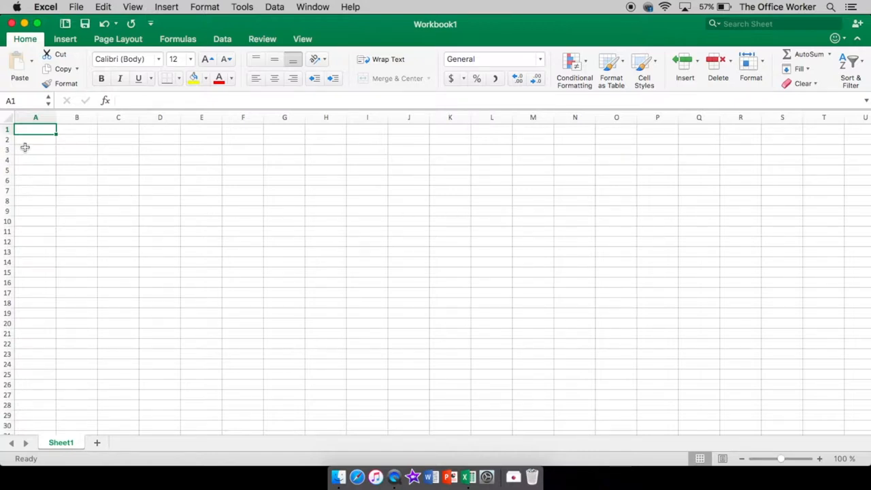
# Step: Add two new worksheets, Sheet2 and Sheet3, alongside Sheet1
pyautogui.click(35, 117)
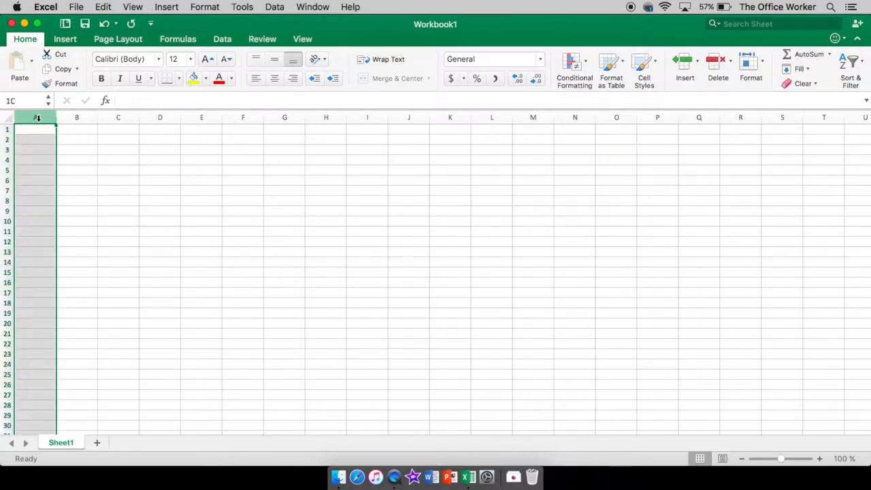
pyautogui.click(35, 129)
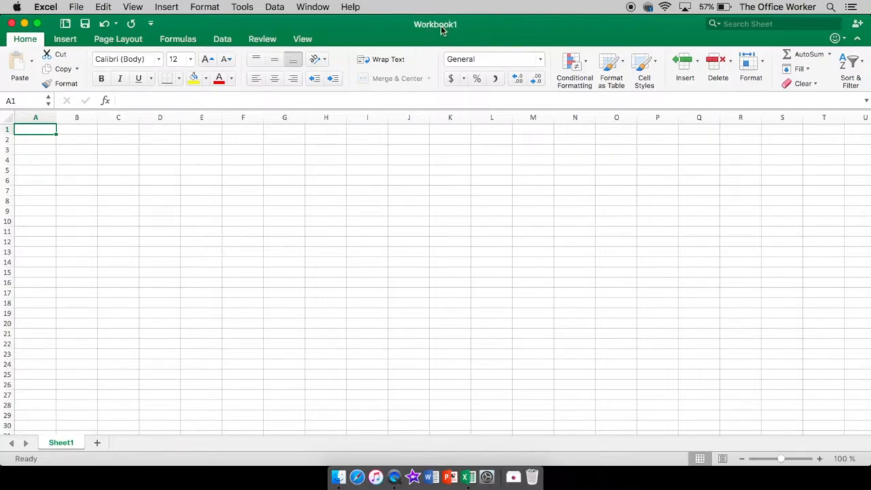
pyautogui.moveTo(438, 38)
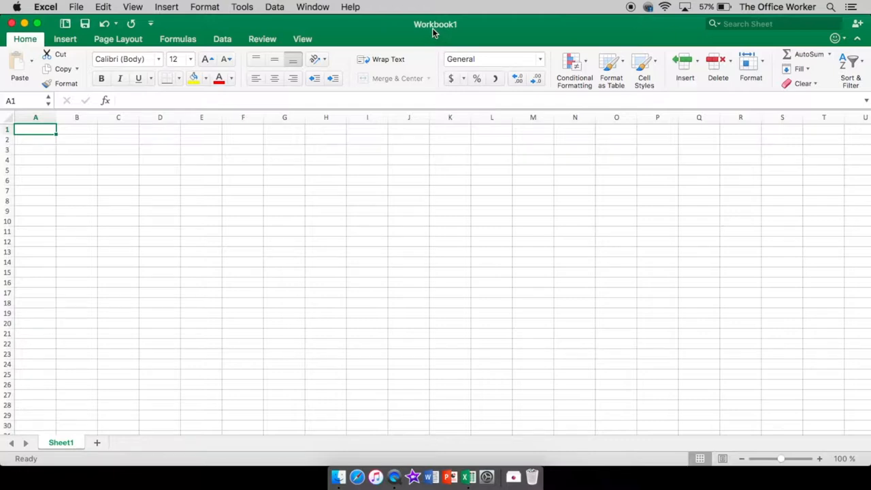
pyautogui.moveTo(468, 32)
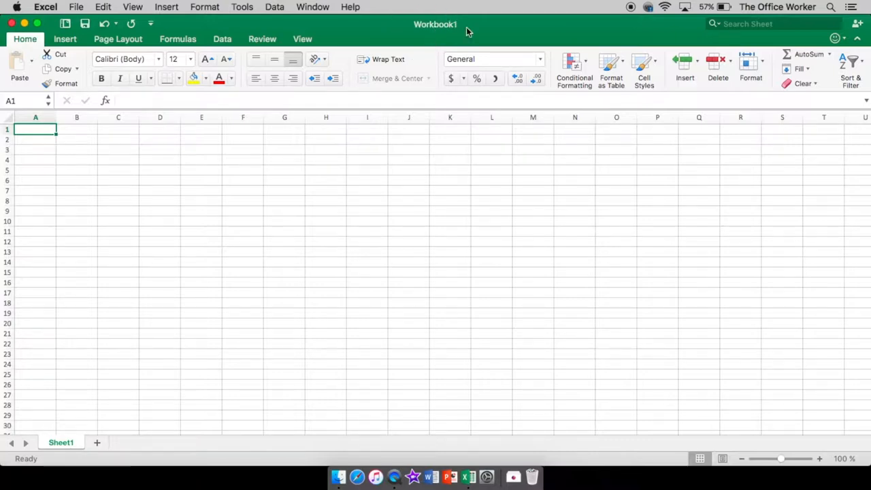
pyautogui.moveTo(456, 30)
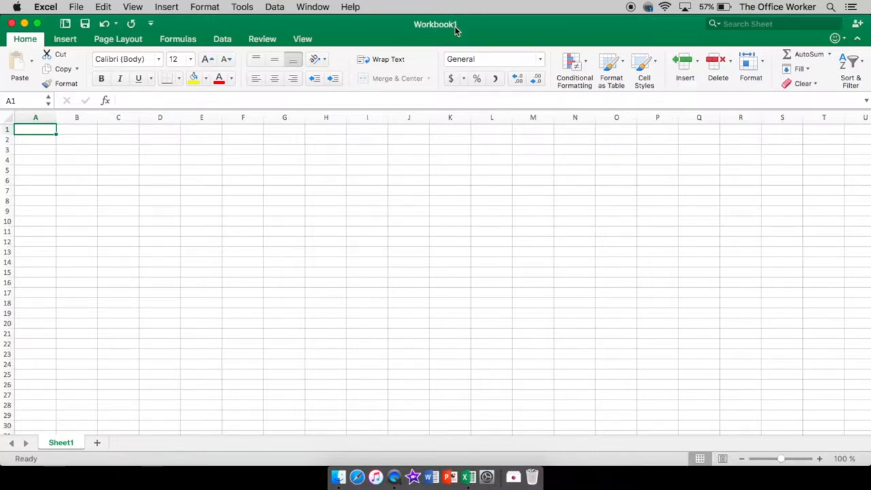
pyautogui.moveTo(435, 32)
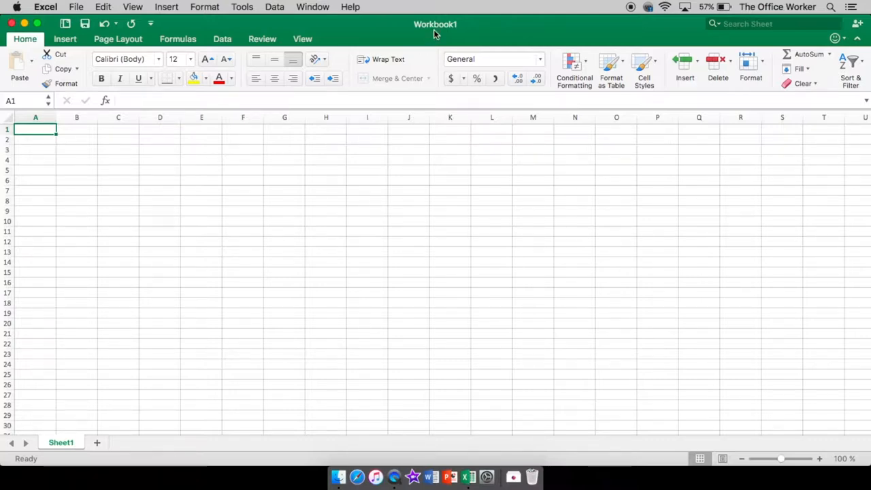
pyautogui.moveTo(481, 316)
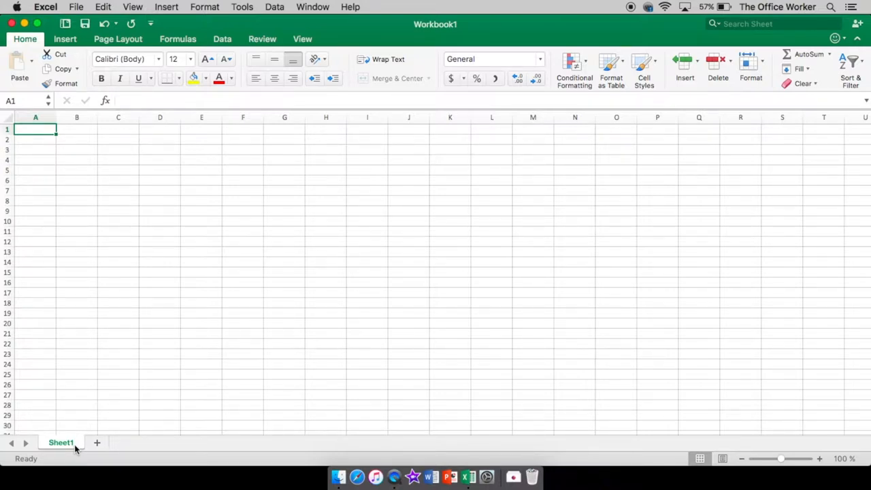
pyautogui.moveTo(393, 245)
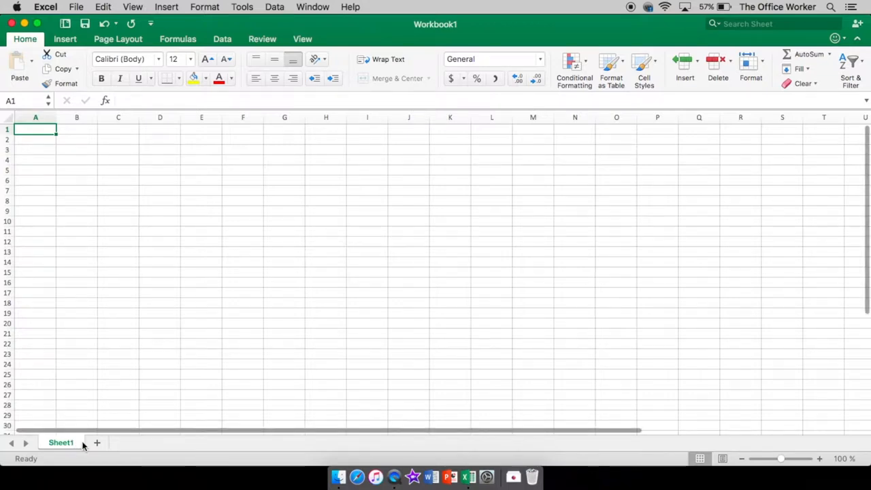
pyautogui.moveTo(96, 442)
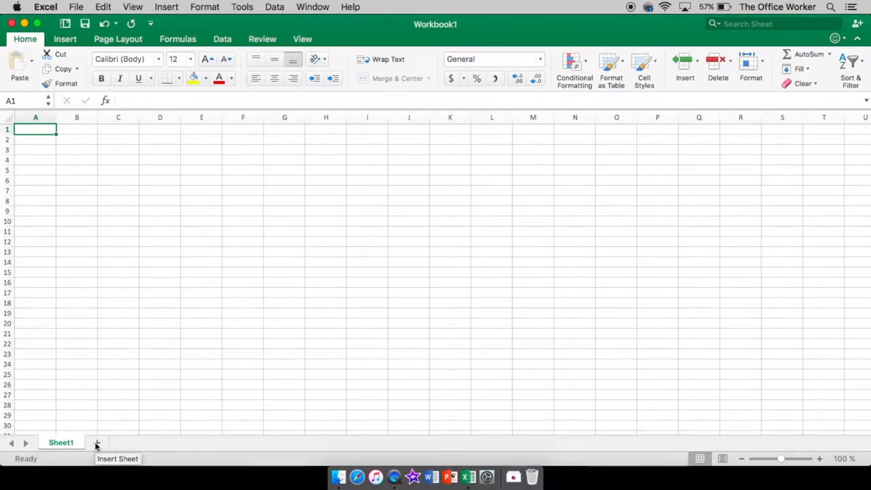
pyautogui.click(96, 442)
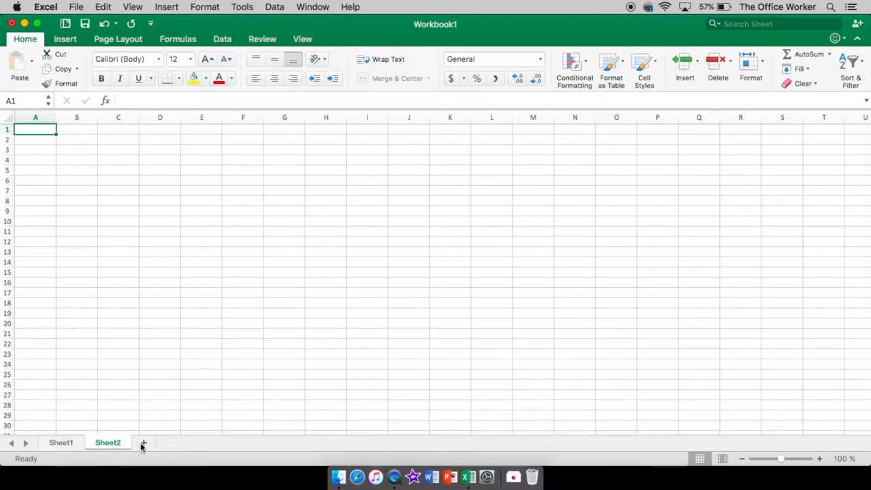
pyautogui.click(143, 442)
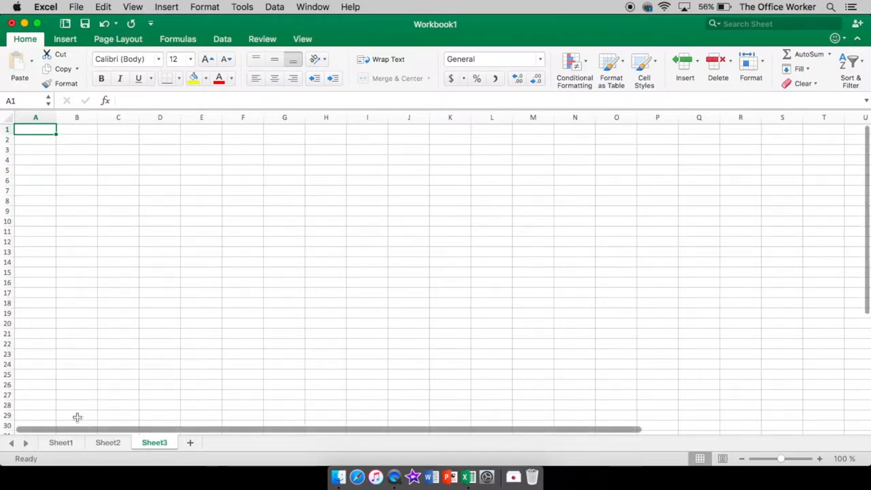
pyautogui.moveTo(78, 373)
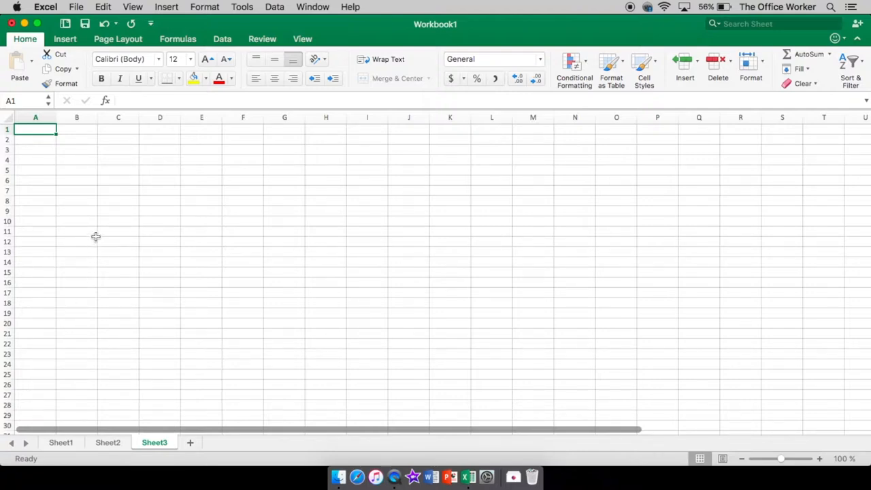
pyautogui.moveTo(6, 117)
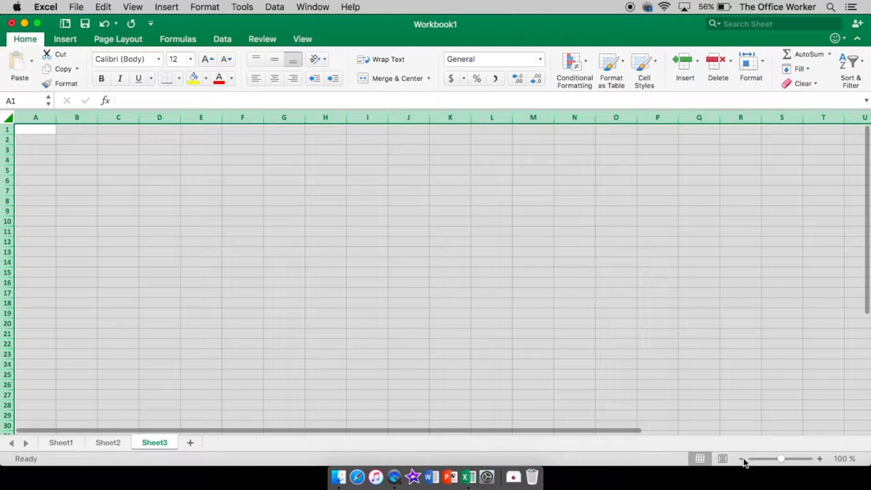
# Step: Zoom Sheet3 out from 100% to 10%, then back in to about 30%
pyautogui.click(742, 459)
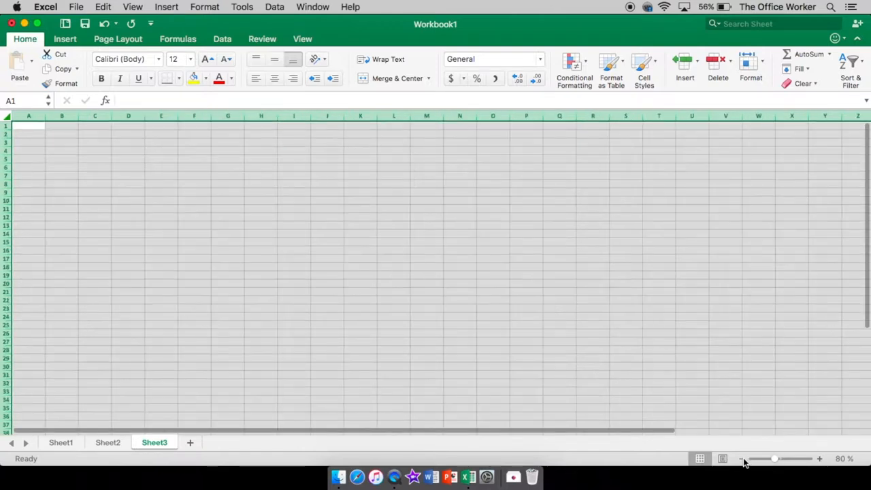
pyautogui.click(746, 459)
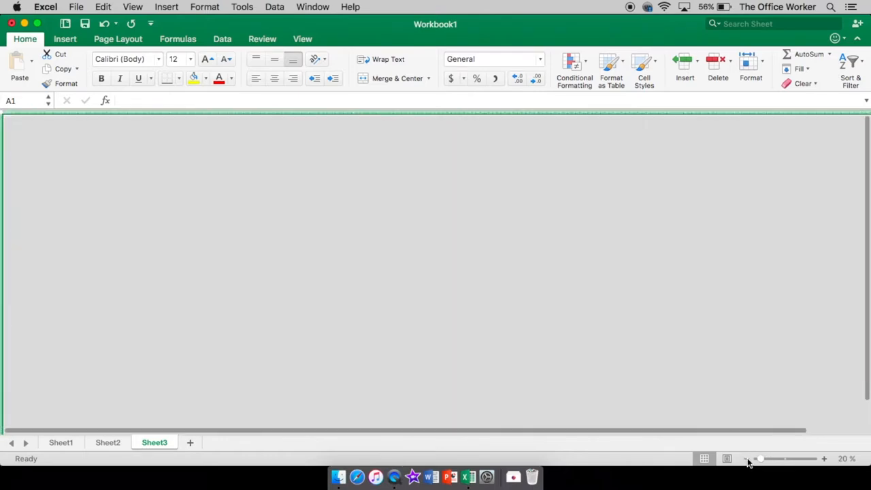
pyautogui.click(746, 459)
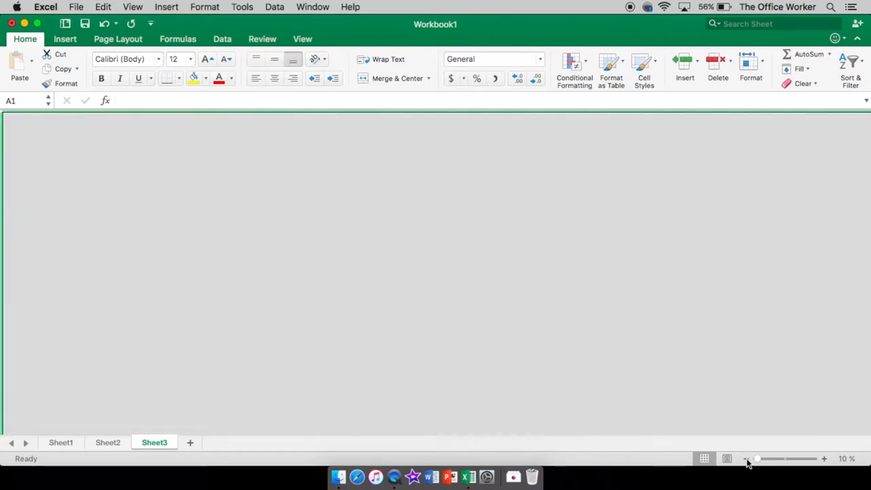
pyautogui.click(823, 458)
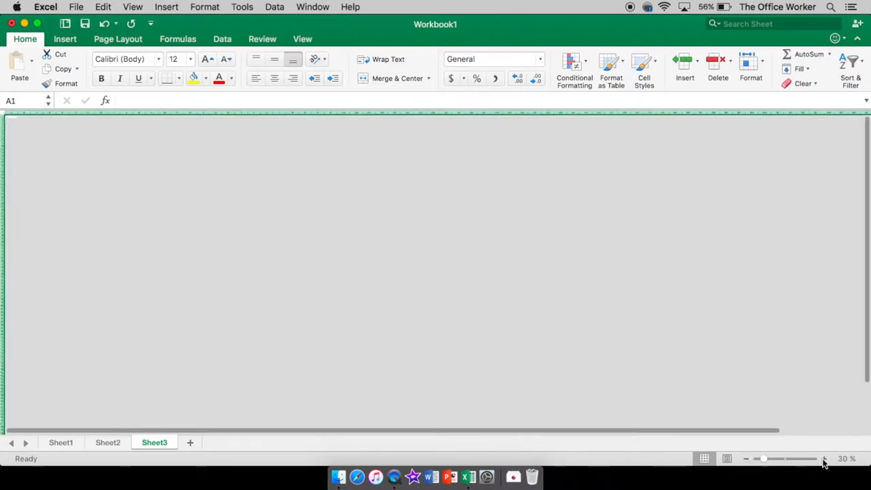
pyautogui.click(824, 458)
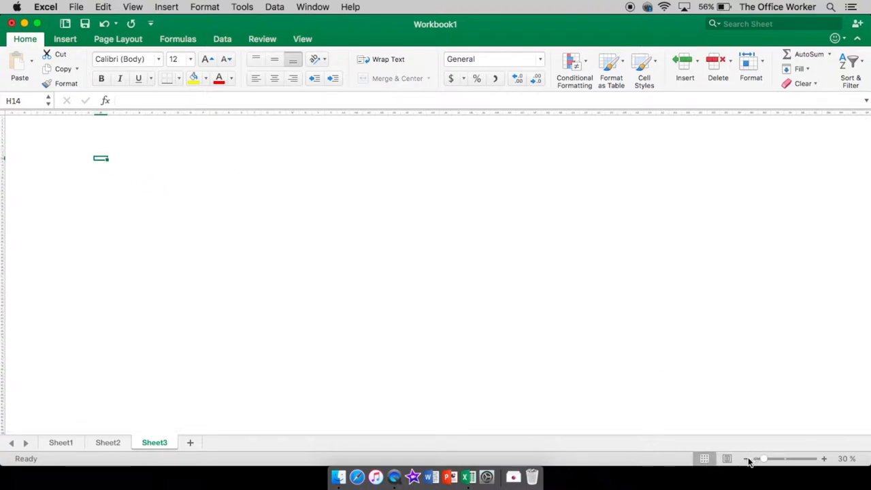
pyautogui.click(746, 458)
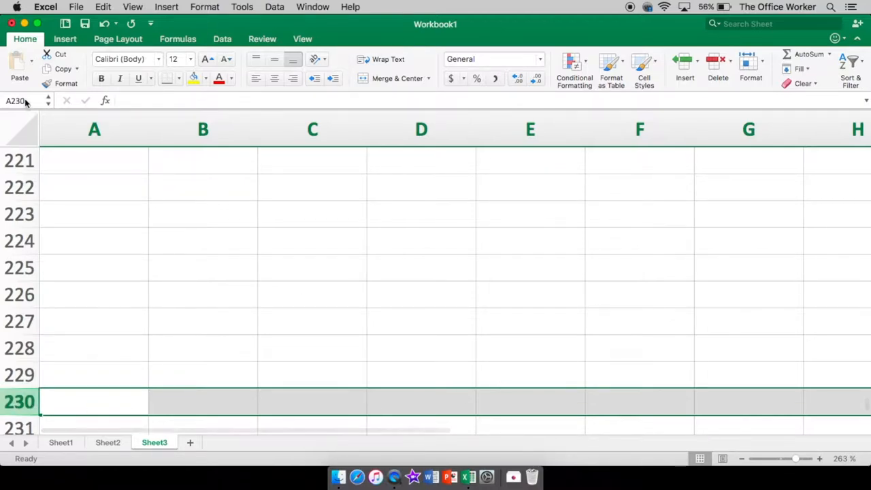
pyautogui.click(94, 160)
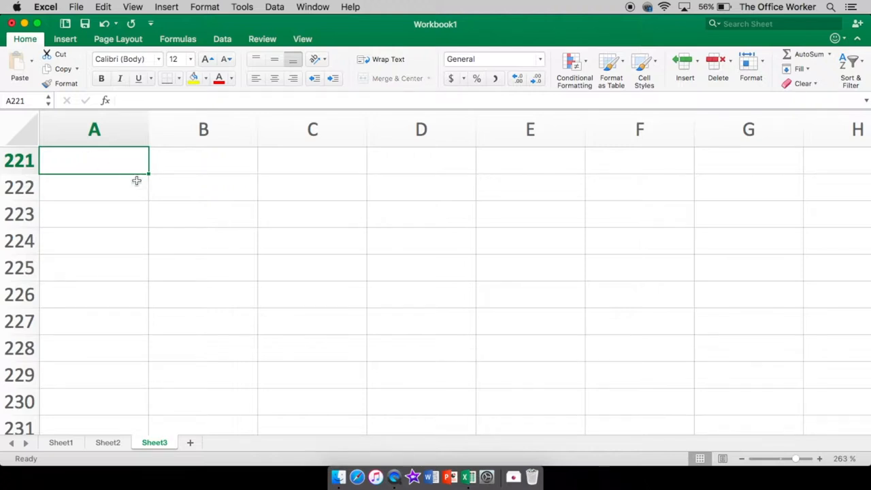
pyautogui.moveTo(119, 151)
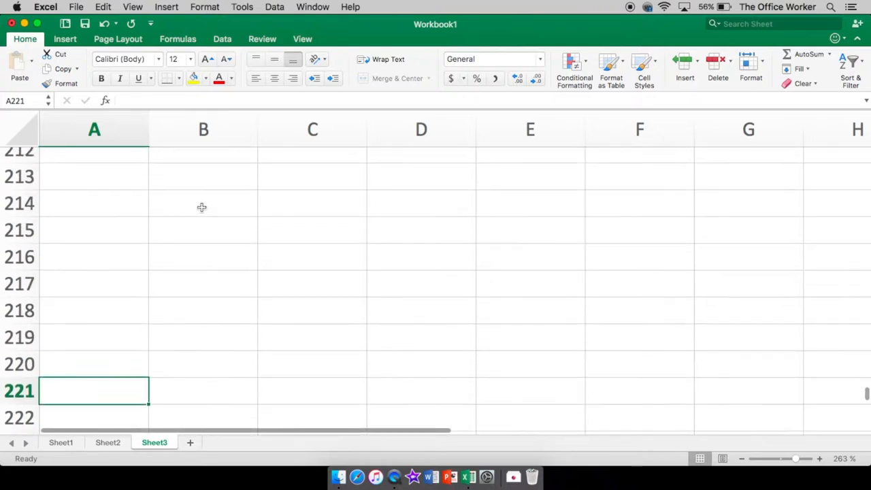
pyautogui.scroll(3)
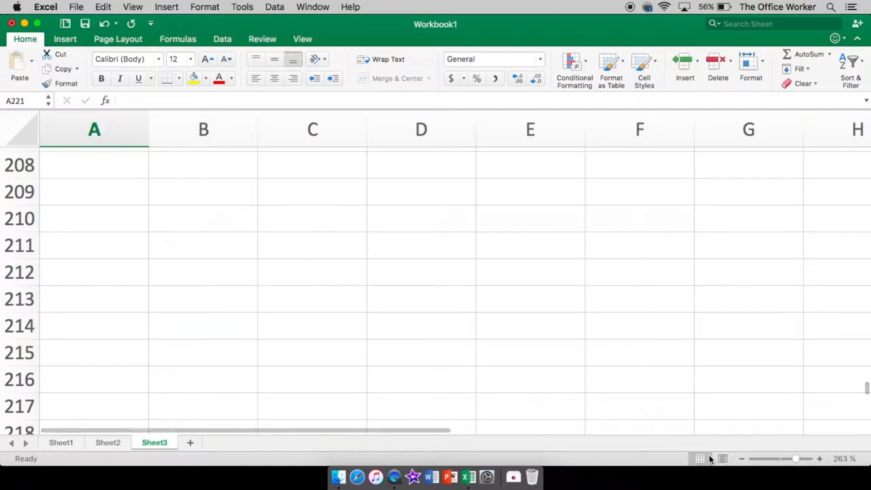
pyautogui.click(94, 217)
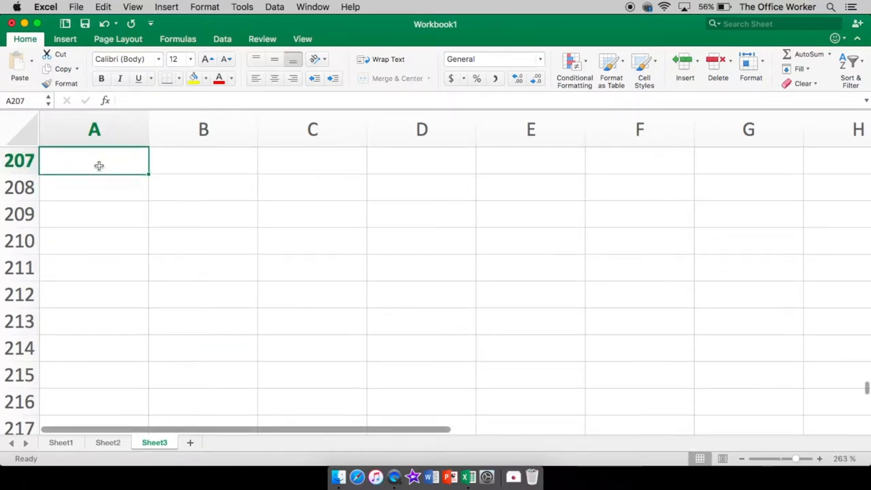
pyautogui.scroll(3)
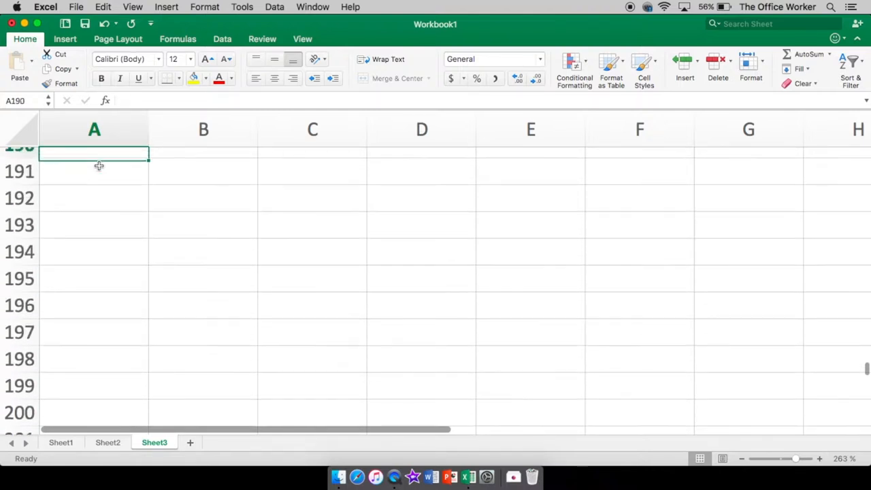
pyautogui.scroll(3)
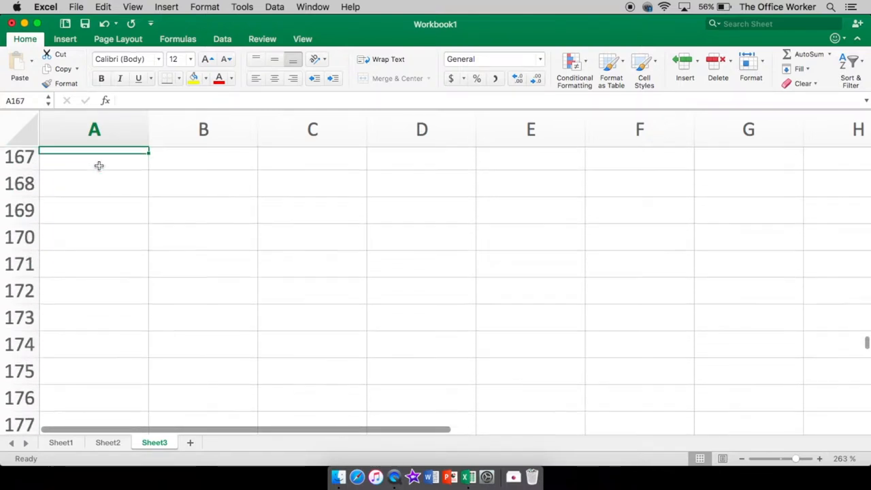
pyautogui.scroll(3)
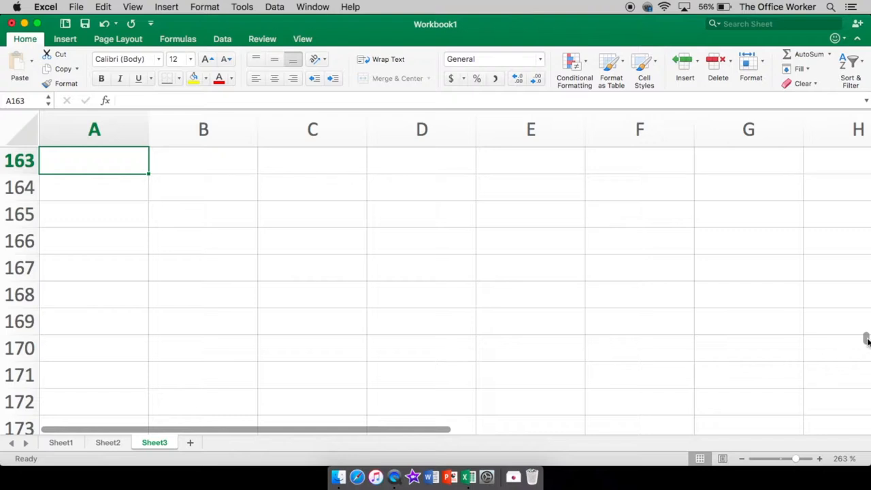
pyautogui.scroll(3)
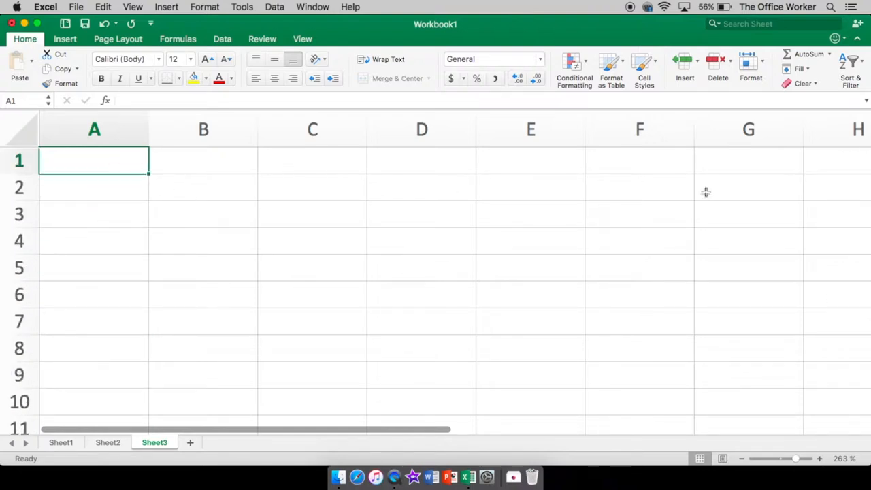
pyautogui.moveTo(741, 462)
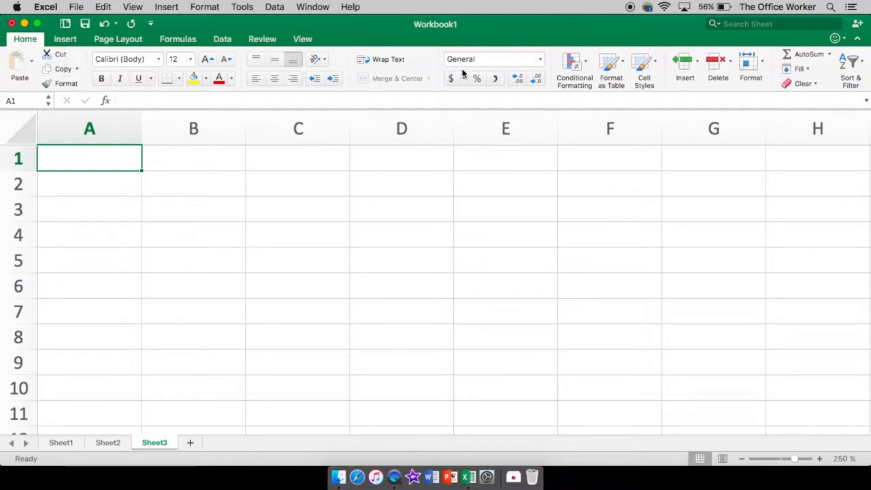
pyautogui.moveTo(521, 61)
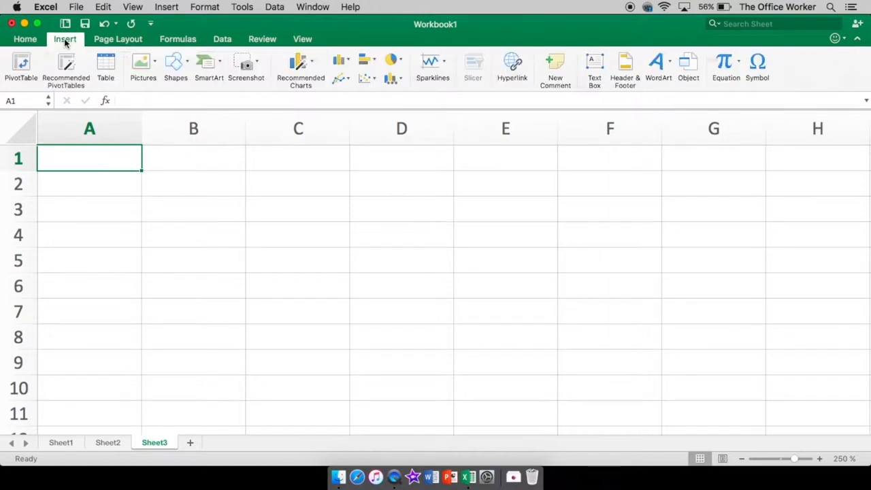
pyautogui.click(118, 39)
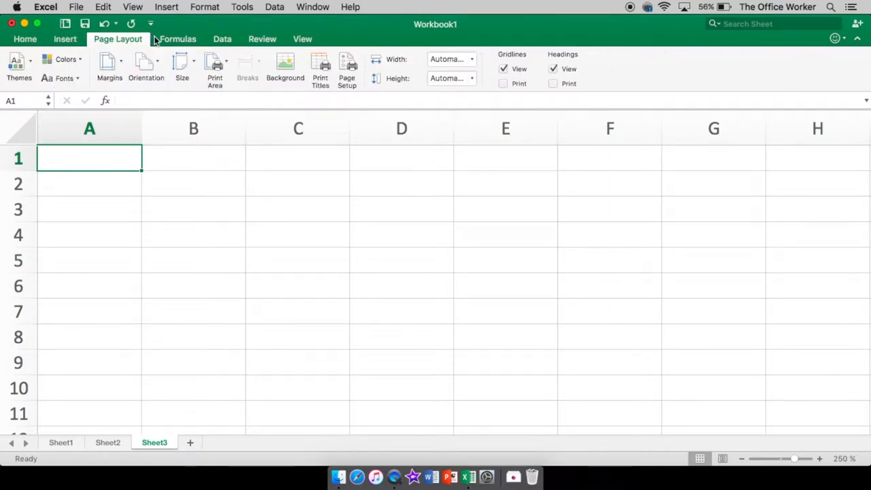
pyautogui.click(178, 39)
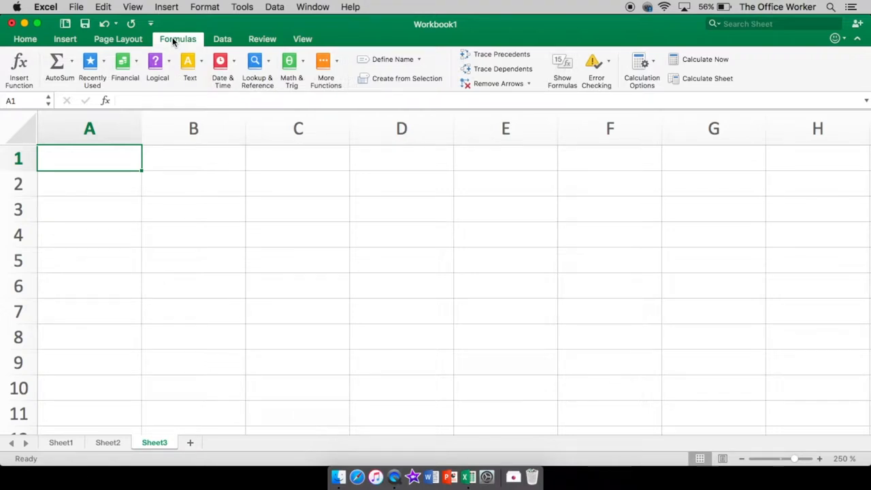
pyautogui.moveTo(107, 229)
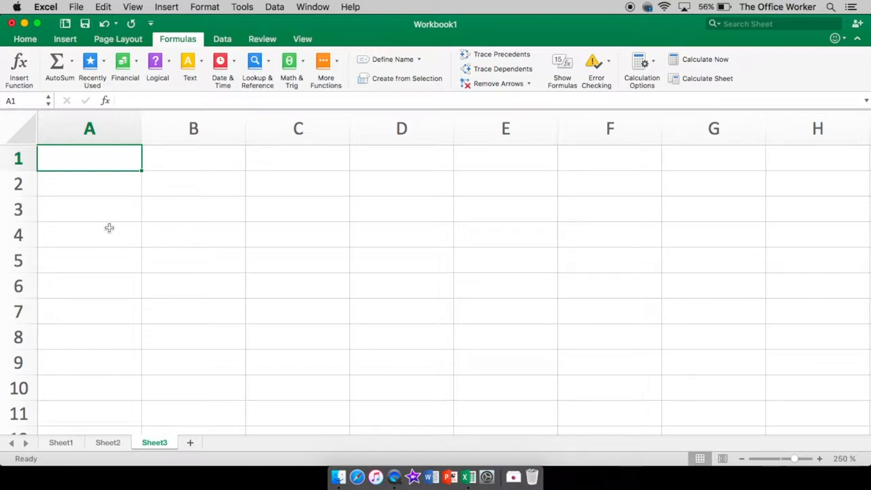
pyautogui.moveTo(233, 179)
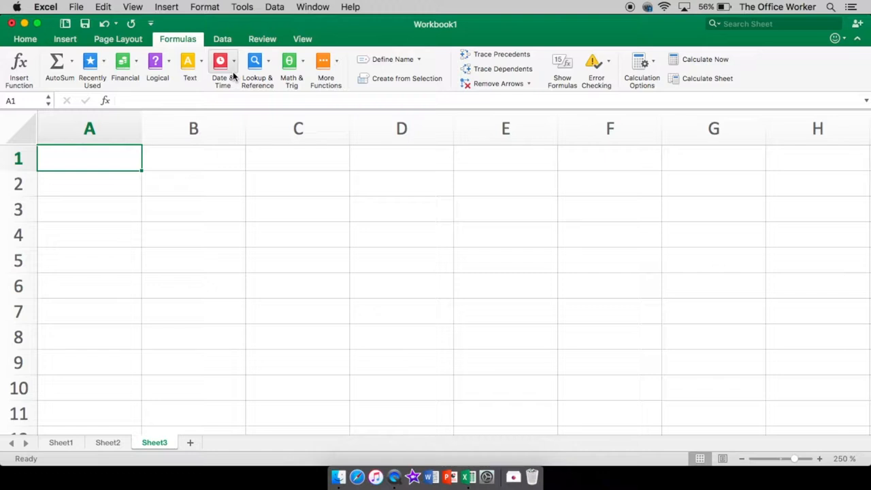
pyautogui.click(223, 39)
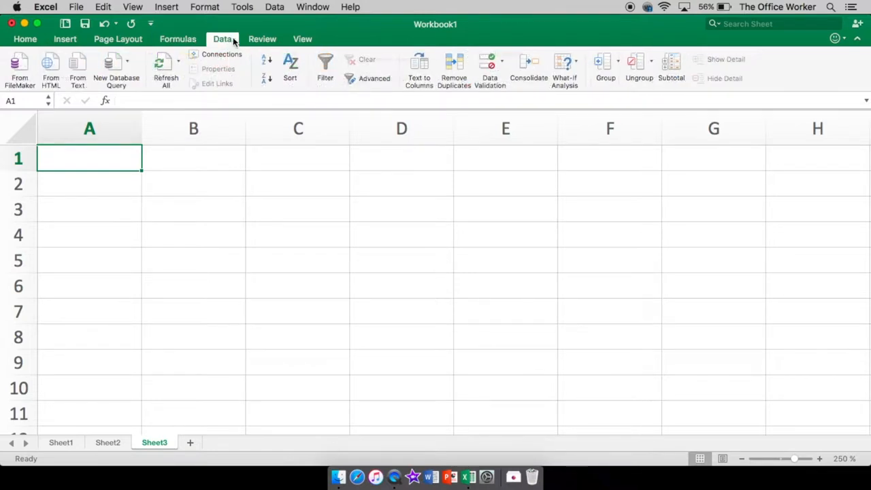
pyautogui.click(262, 39)
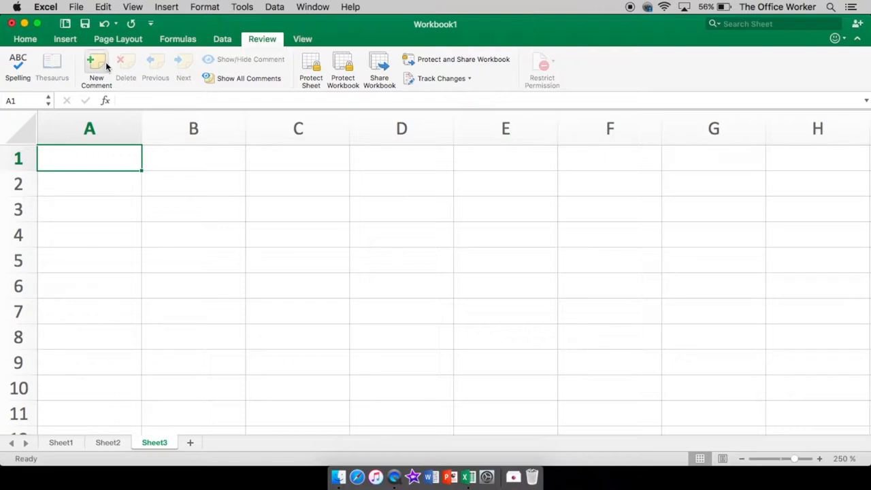
pyautogui.click(302, 39)
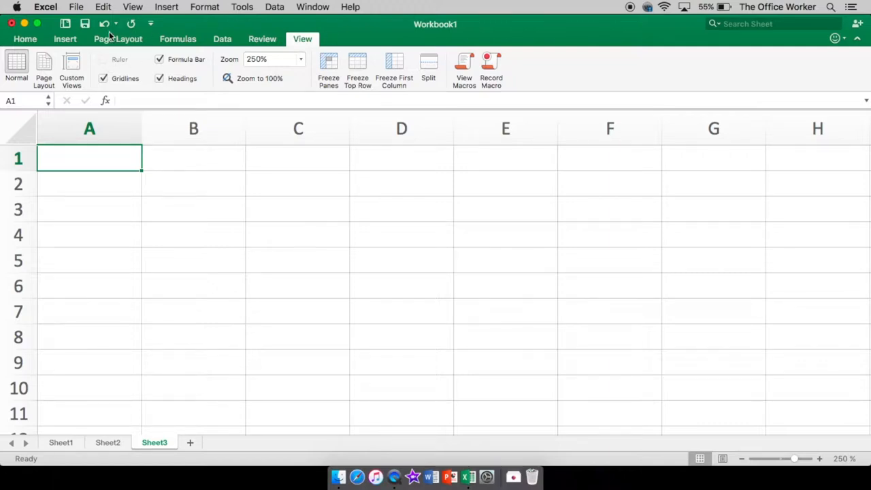
pyautogui.click(25, 39)
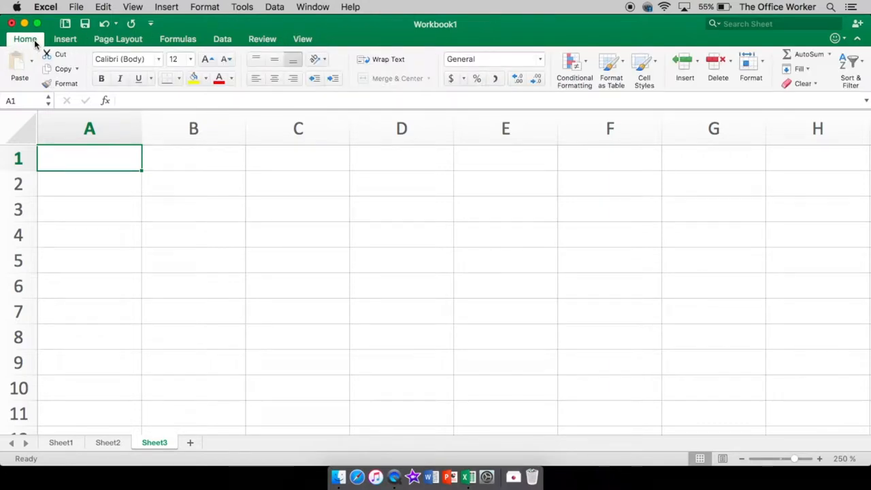
pyautogui.moveTo(154, 171)
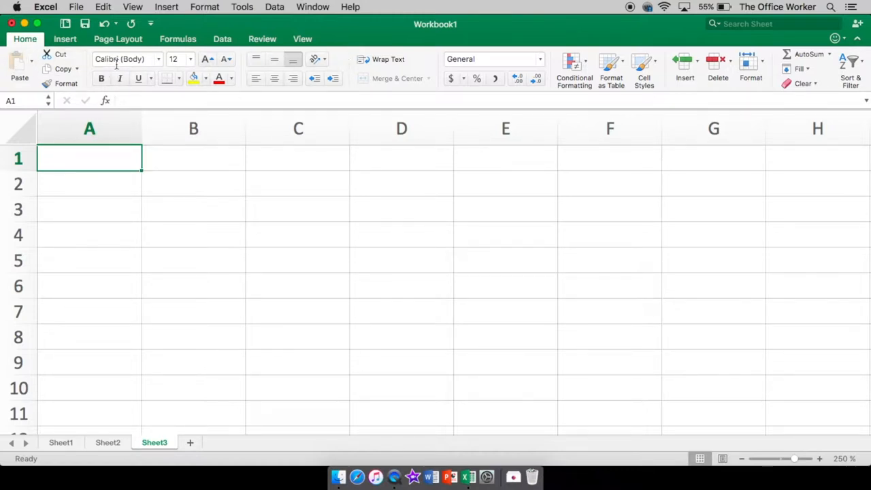
pyautogui.moveTo(127, 77)
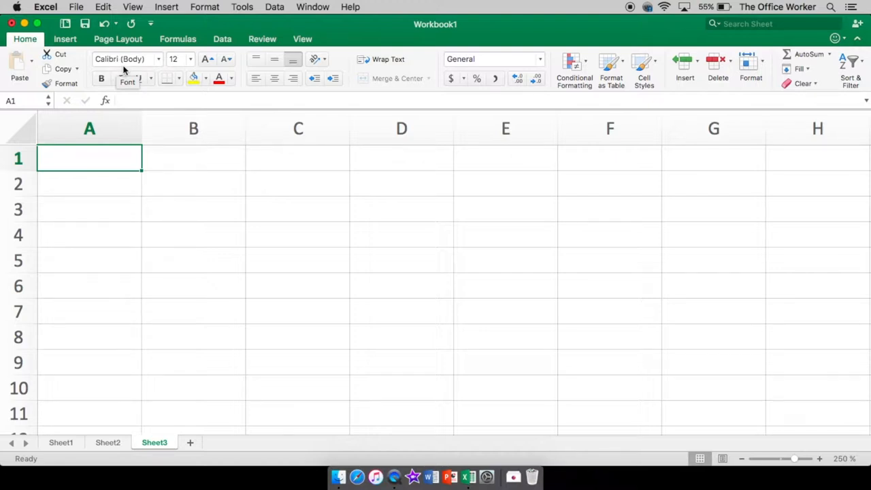
pyautogui.moveTo(101, 78)
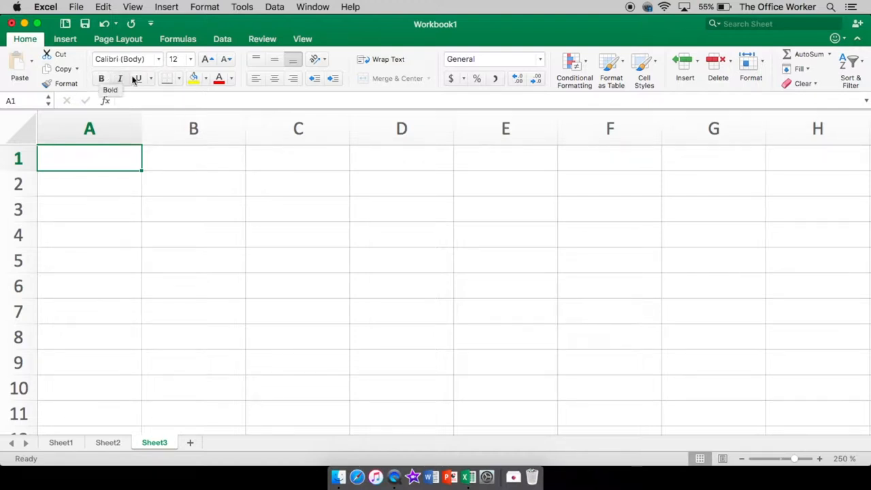
pyautogui.moveTo(119, 78)
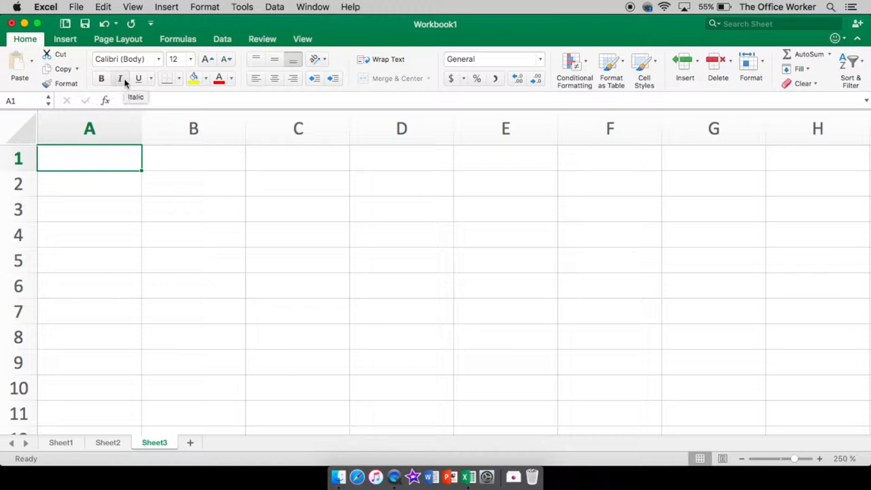
pyautogui.moveTo(138, 78)
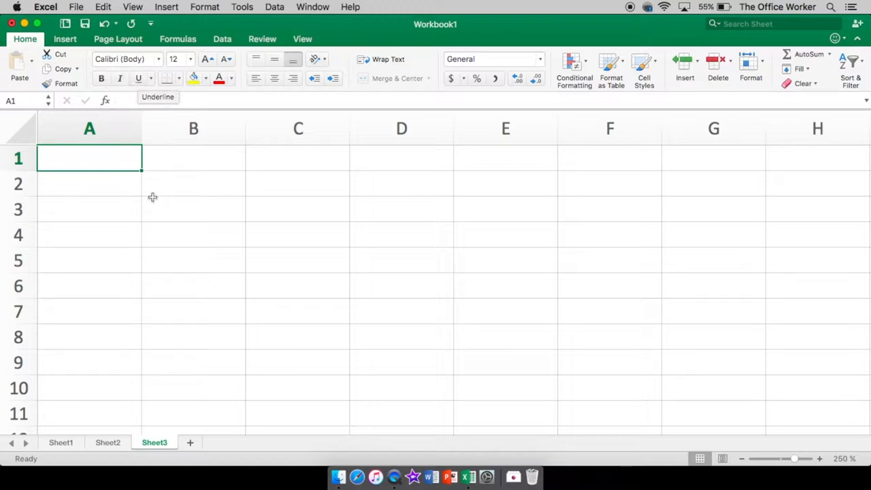
pyautogui.click(742, 458)
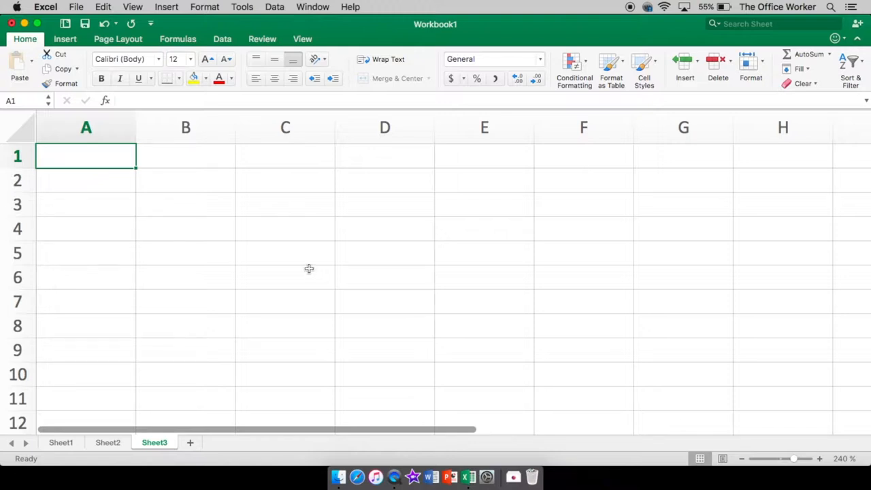
pyautogui.moveTo(288, 291)
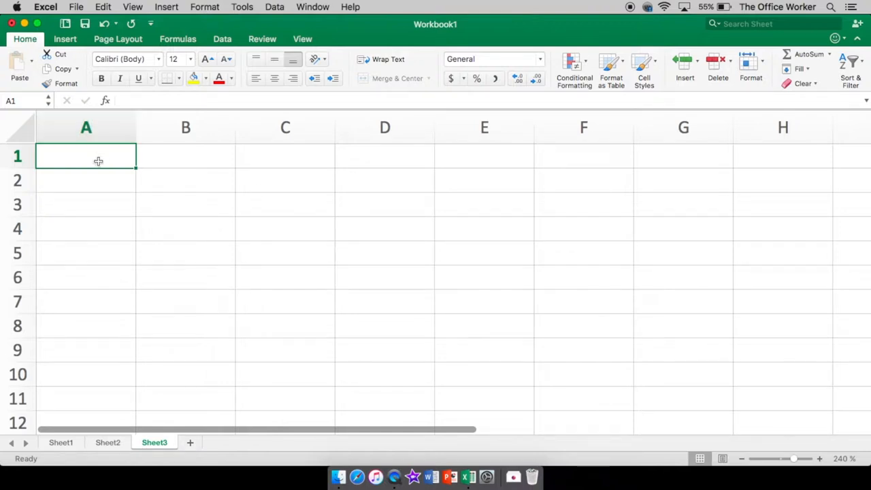
pyautogui.moveTo(262, 166)
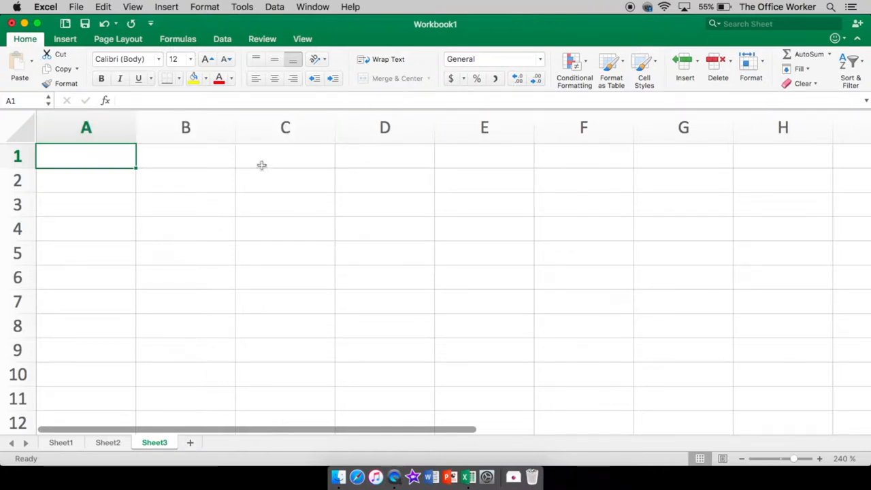
pyautogui.moveTo(119, 177)
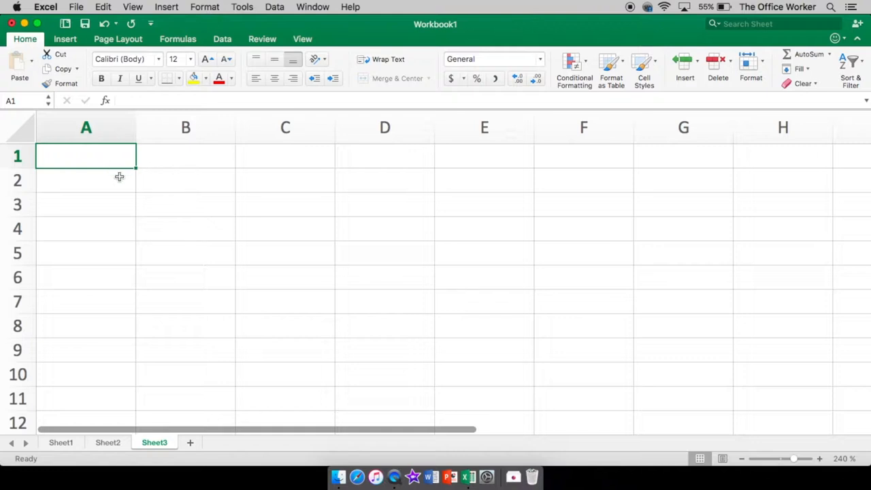
# Step: Enter 'hello' in cell C4
pyautogui.click(285, 228)
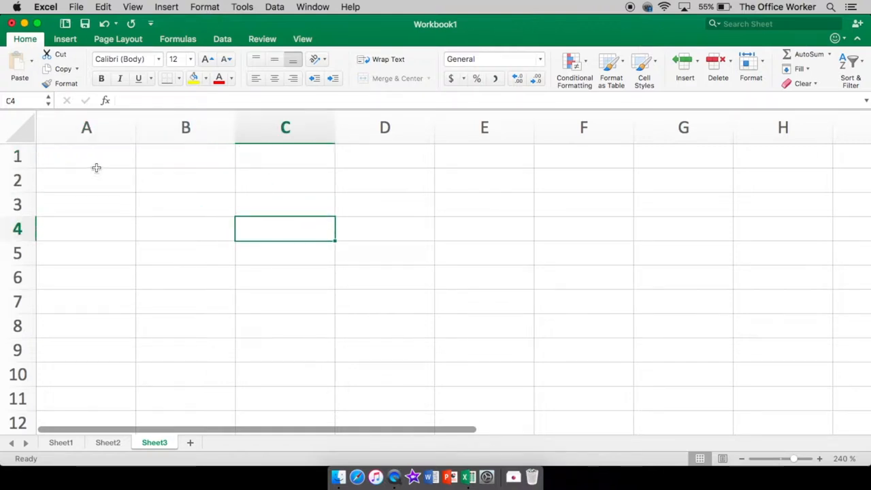
pyautogui.write('hello')
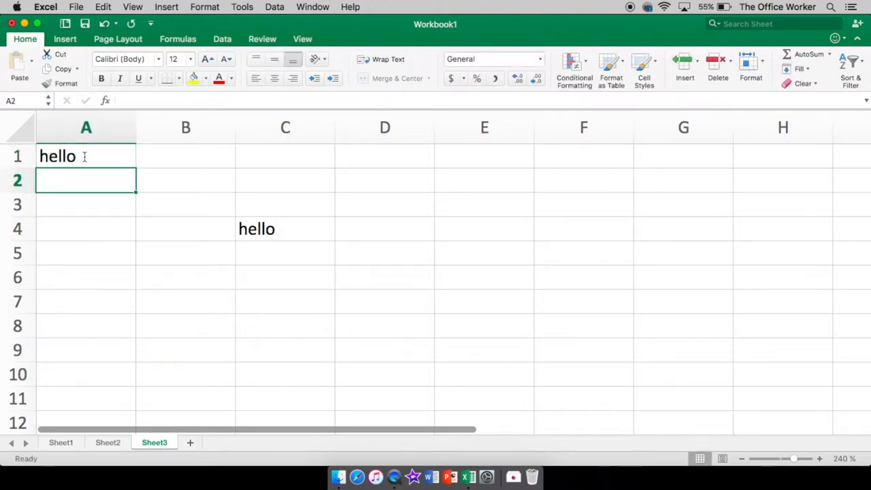
# Step: Enter 'hello my name is...' in cell B1, spilling into column C
pyautogui.click(185, 156)
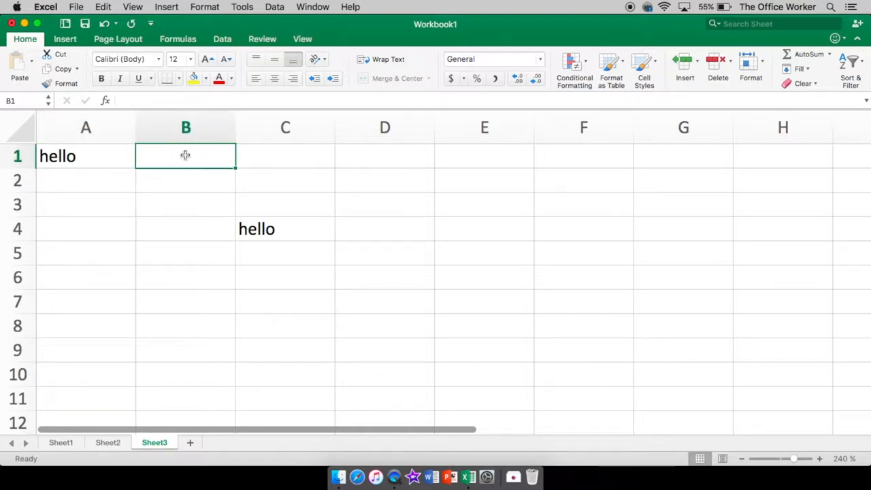
pyautogui.write('hell')
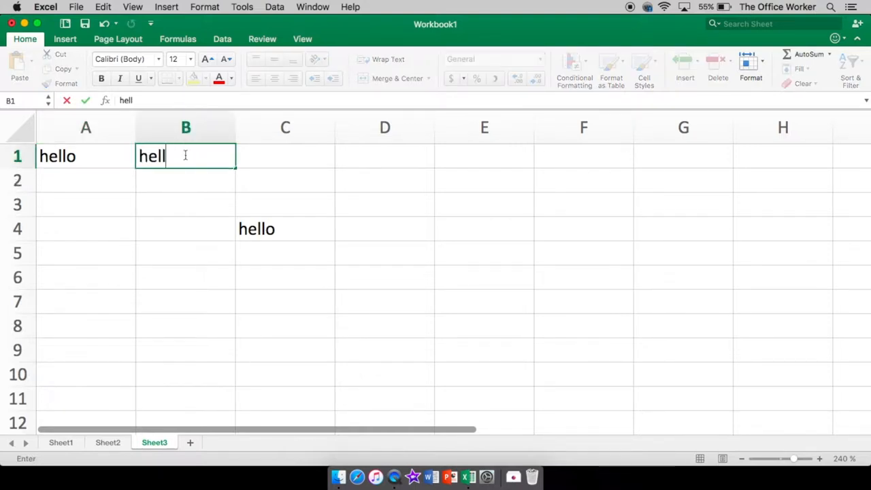
pyautogui.write('o')
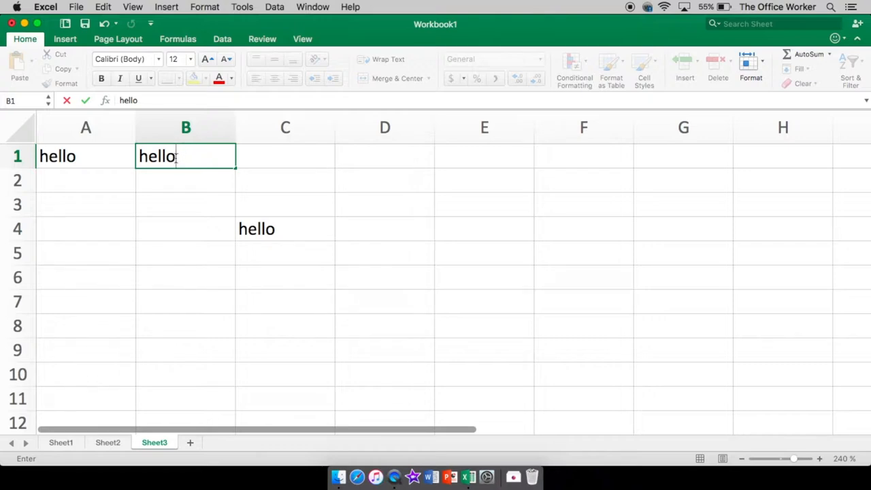
pyautogui.write('my')
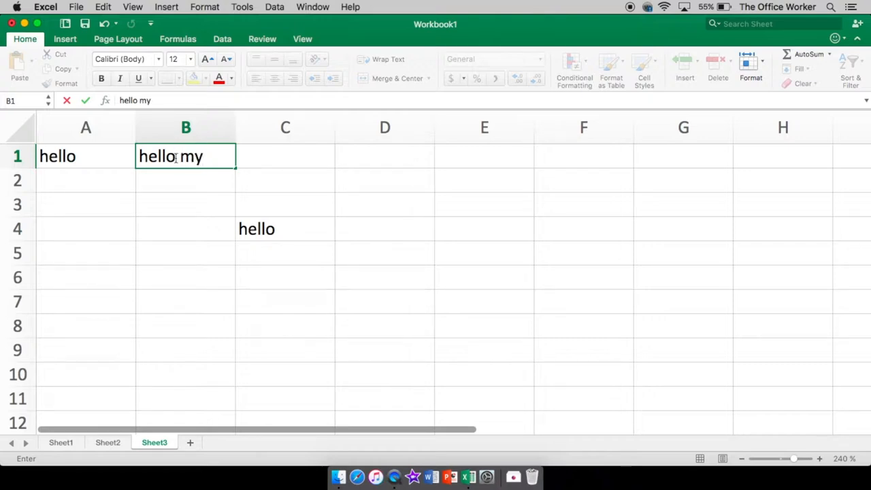
pyautogui.write('name is')
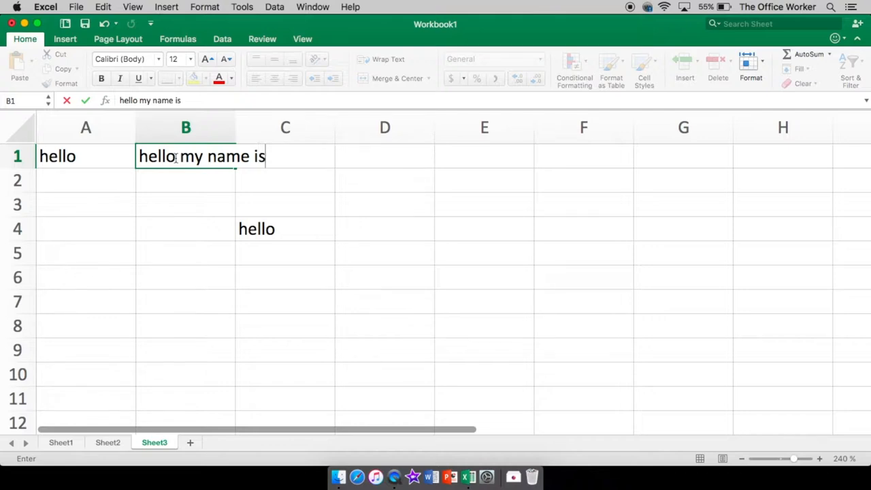
pyautogui.write('...')
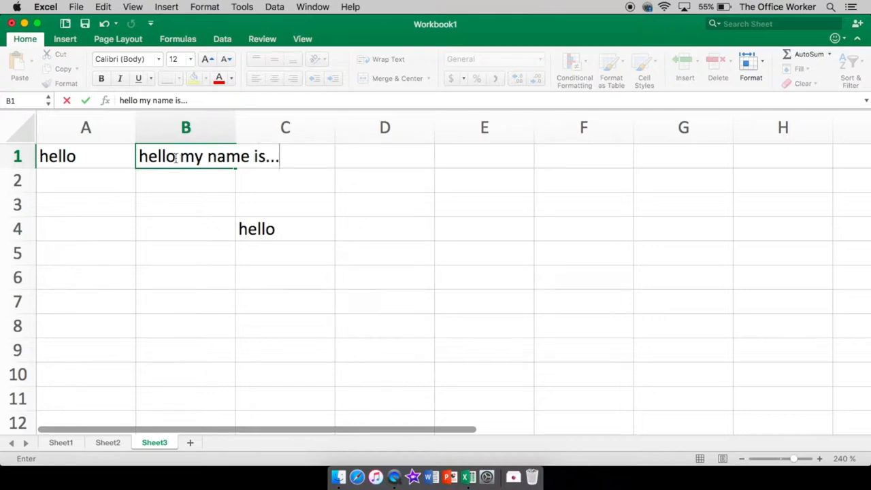
pyautogui.moveTo(229, 245)
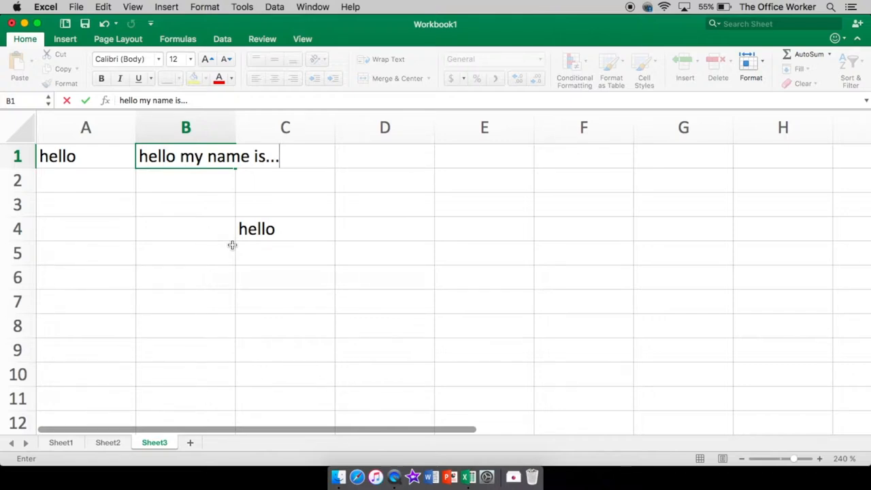
pyautogui.press('Return')
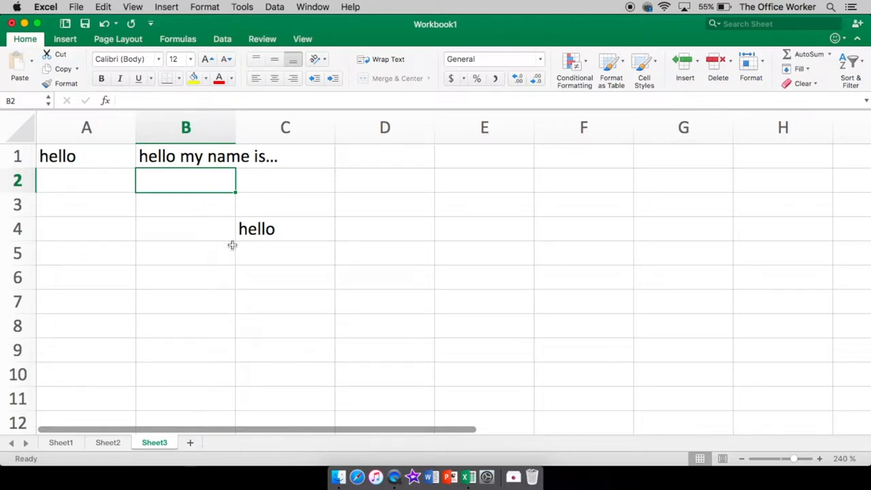
pyautogui.click(384, 179)
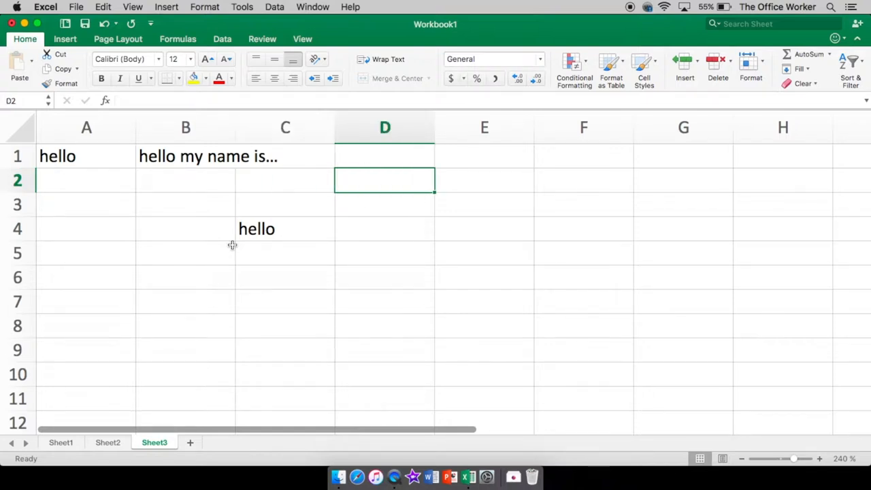
pyautogui.click(189, 254)
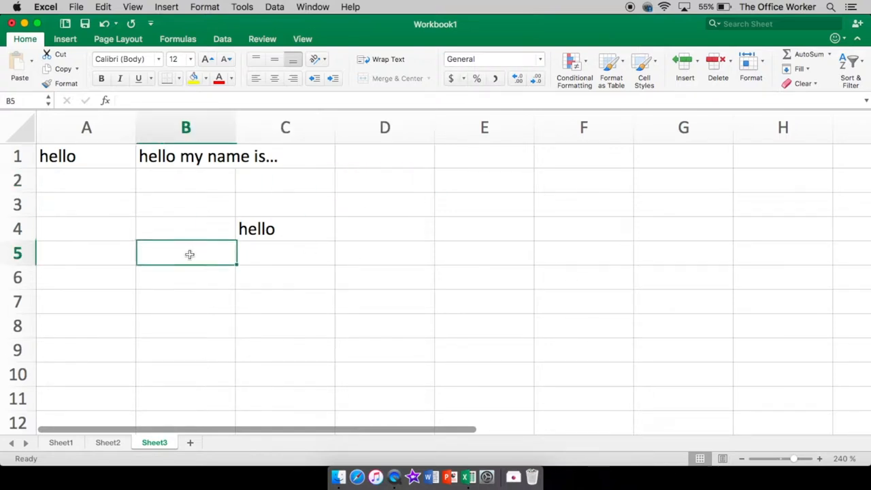
pyautogui.click(583, 302)
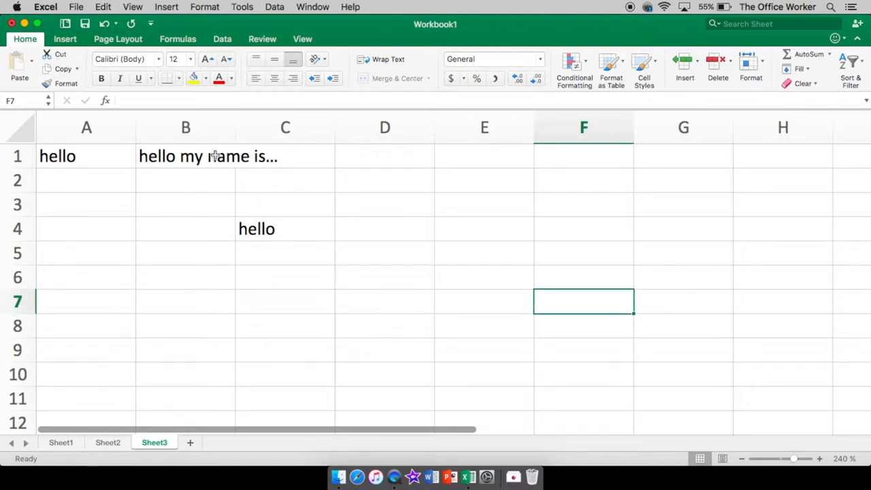
pyautogui.click(185, 127)
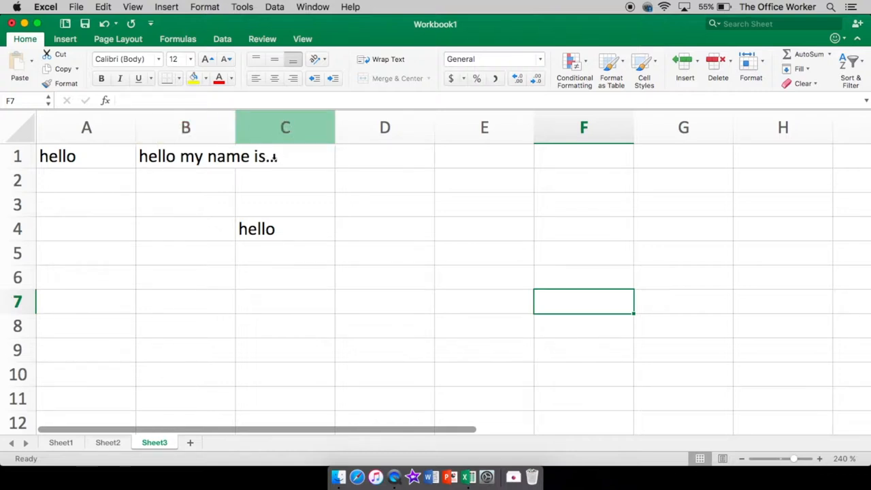
pyautogui.click(285, 156)
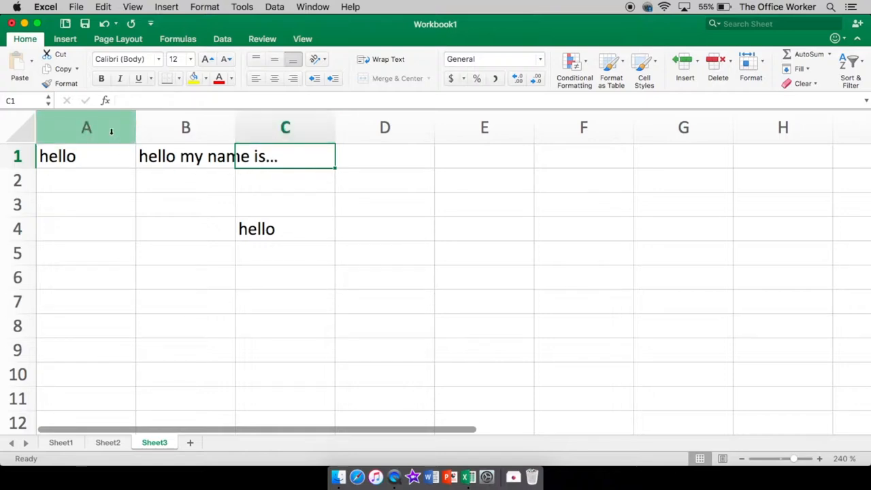
pyautogui.click(86, 127)
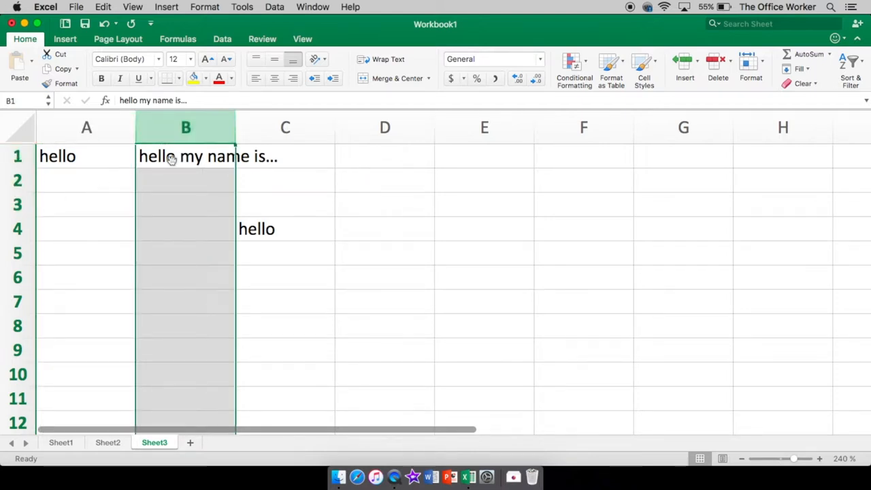
pyautogui.click(86, 156)
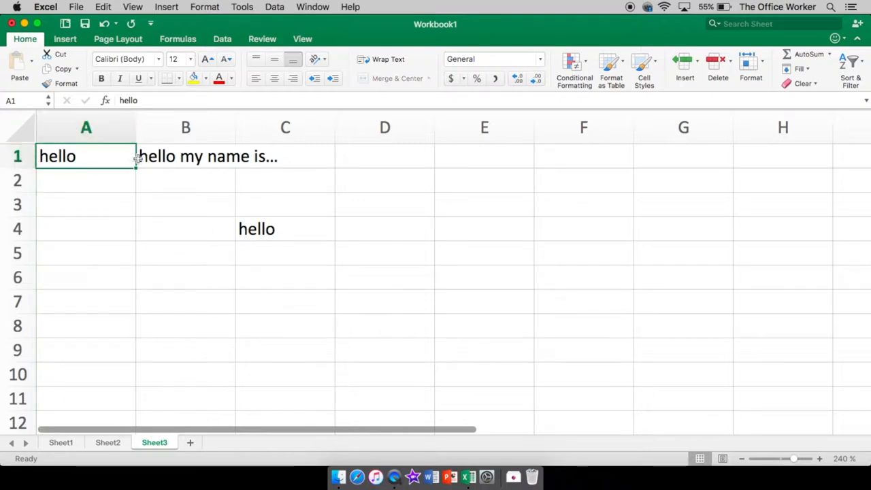
pyautogui.click(384, 253)
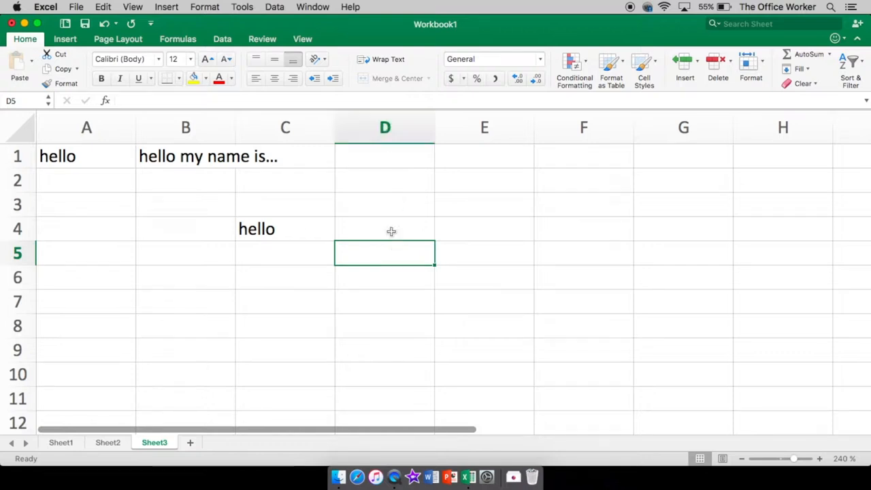
pyautogui.moveTo(364, 269)
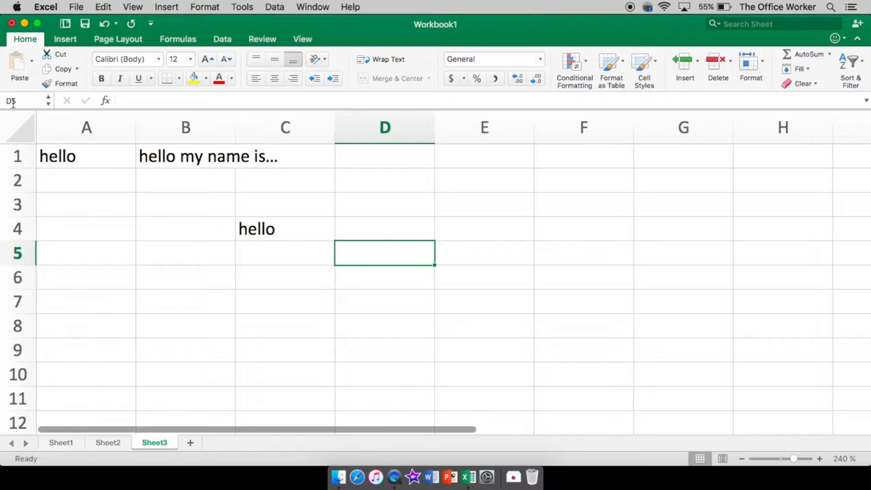
pyautogui.click(583, 325)
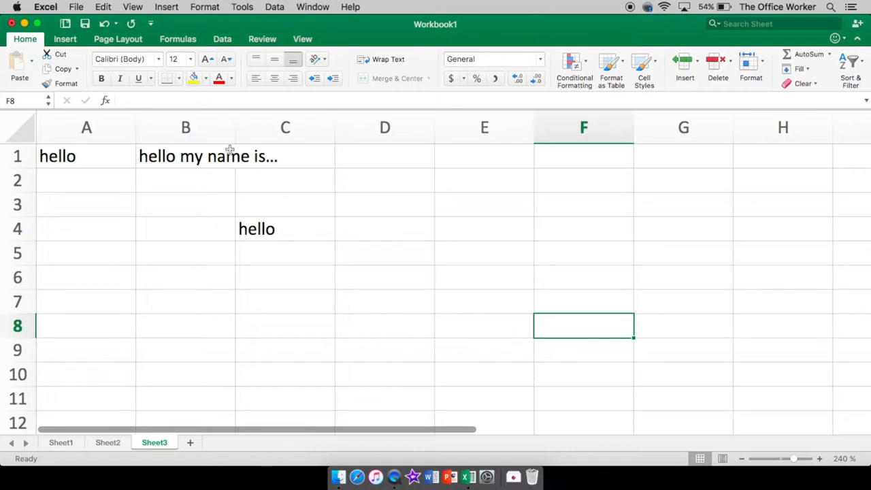
pyautogui.moveTo(262, 159)
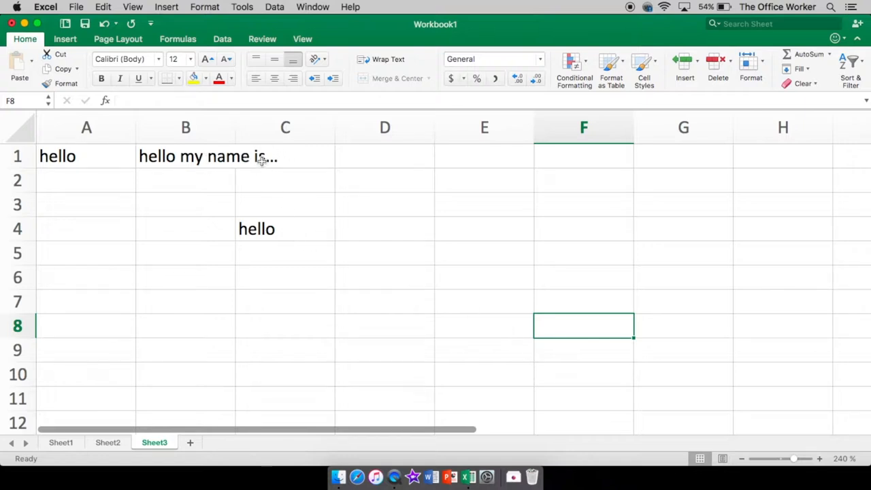
pyautogui.click(285, 156)
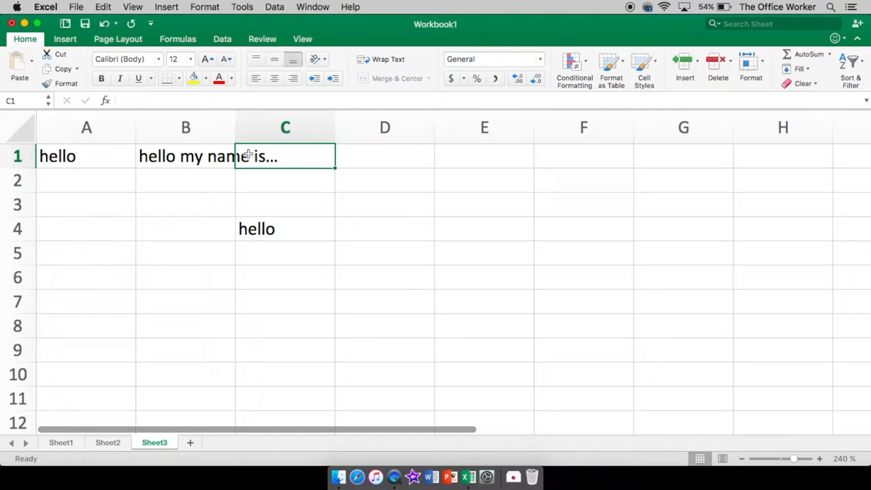
pyautogui.moveTo(370, 261)
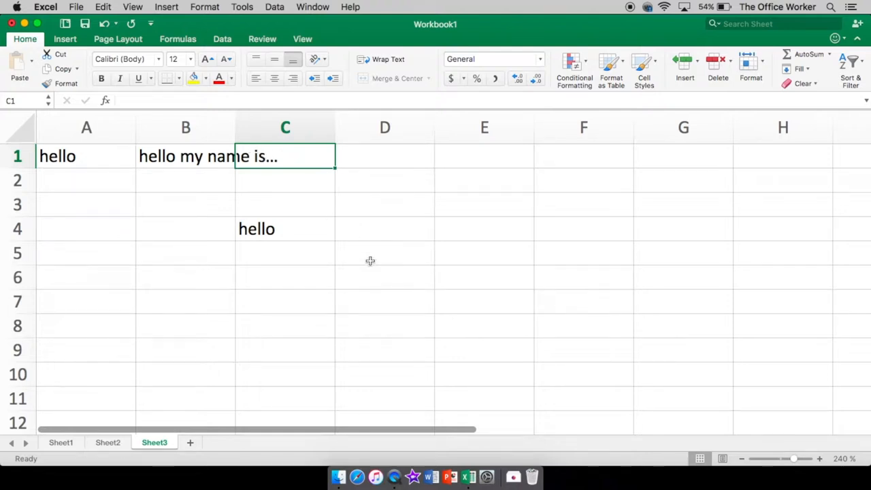
# Step: Enter 'Today's weather is...' in C1 and compare C1 and B1 contents in the formula bar
pyautogui.write("Today'")
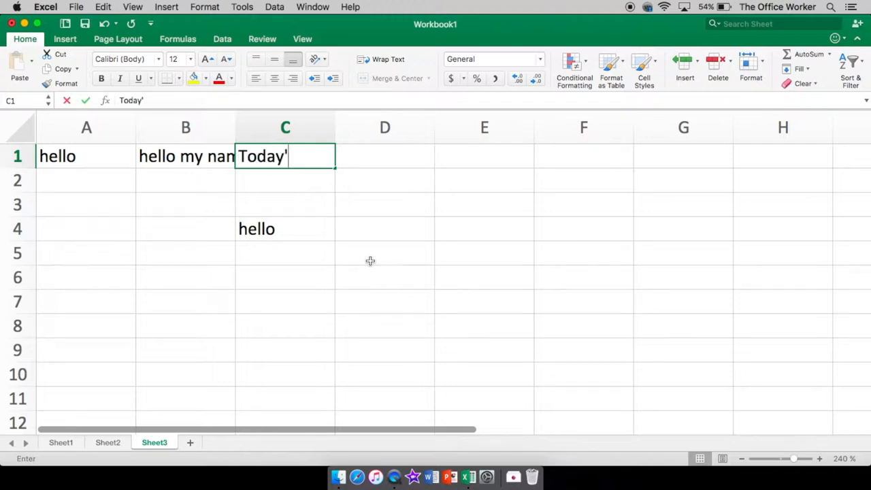
pyautogui.write('s weather is..')
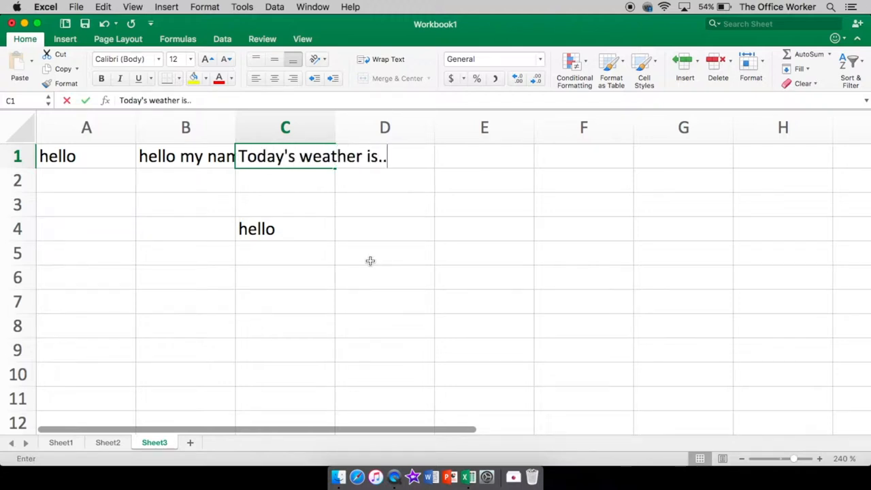
pyautogui.press('Return')
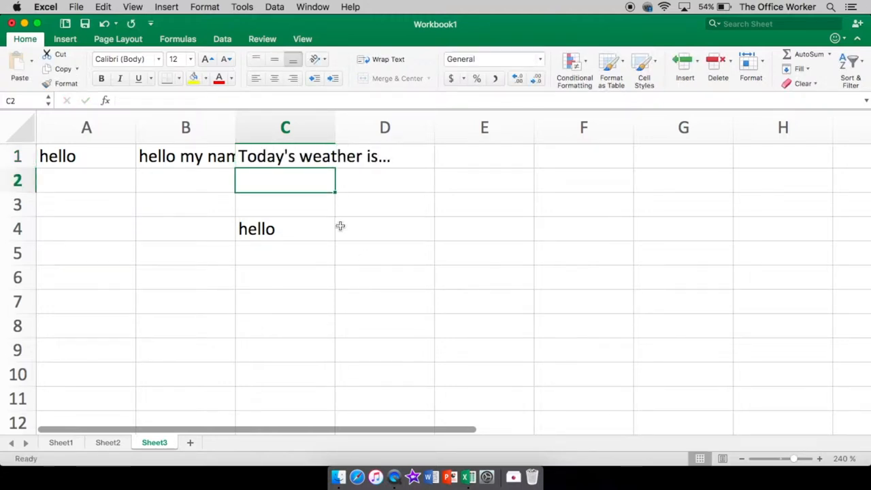
pyautogui.moveTo(279, 158)
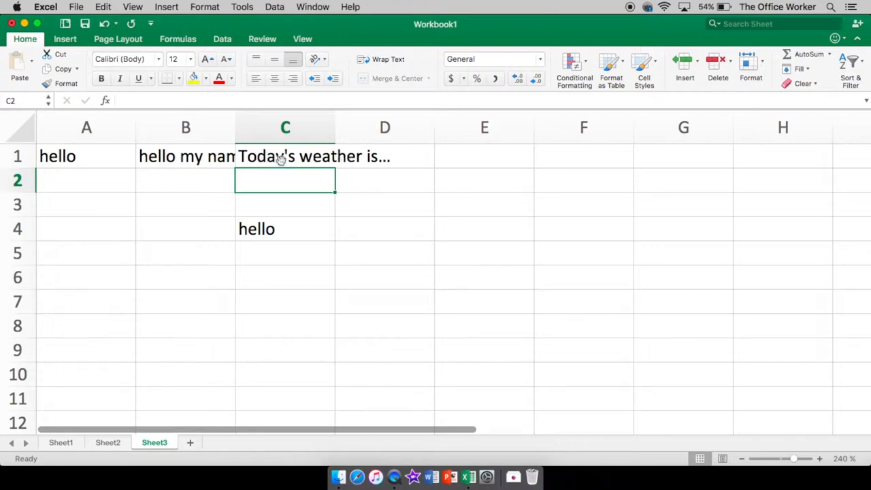
pyautogui.click(285, 156)
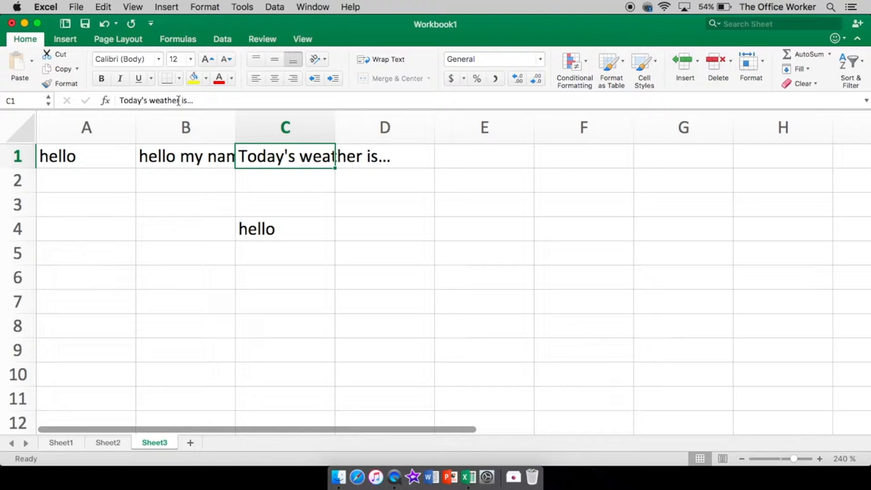
pyautogui.moveTo(180, 100)
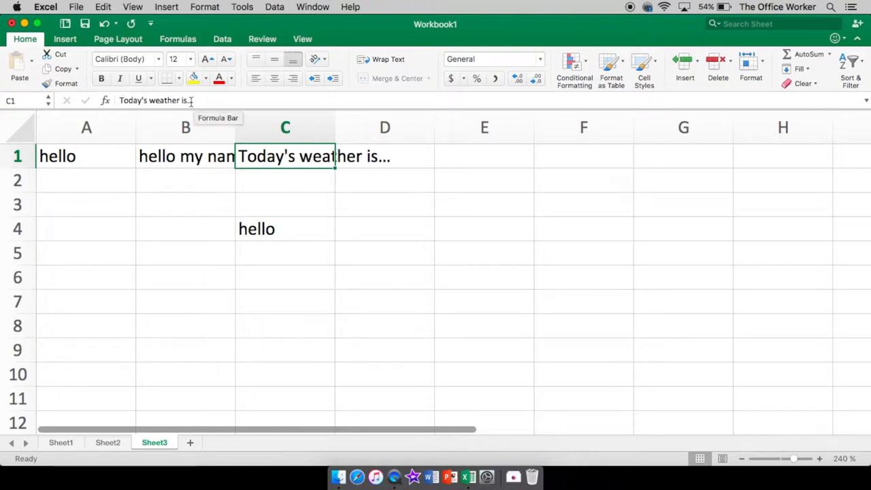
pyautogui.moveTo(208, 153)
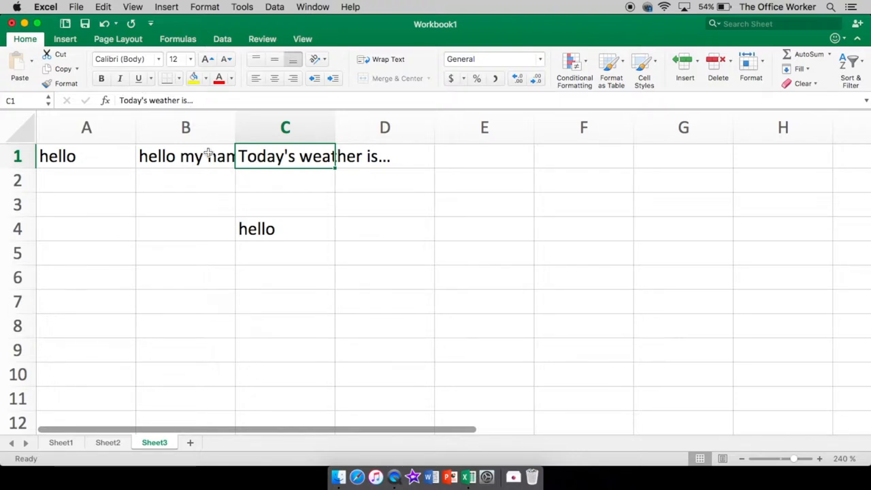
pyautogui.click(186, 155)
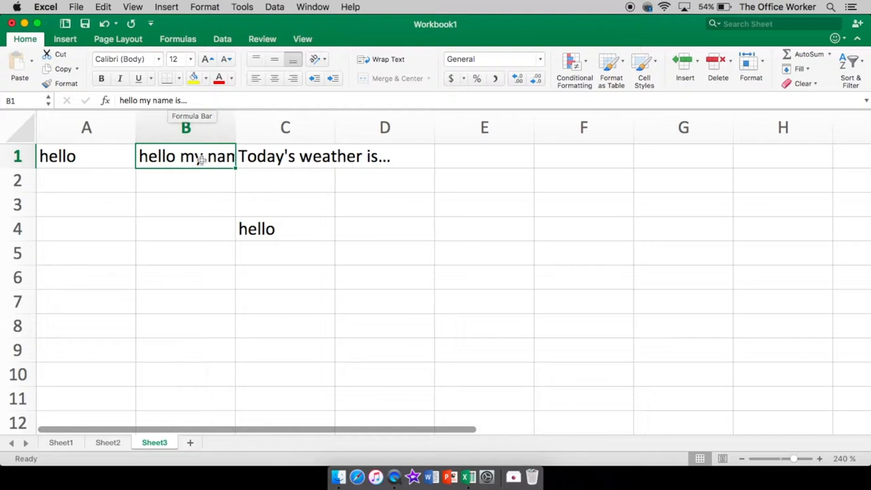
pyautogui.moveTo(189, 155)
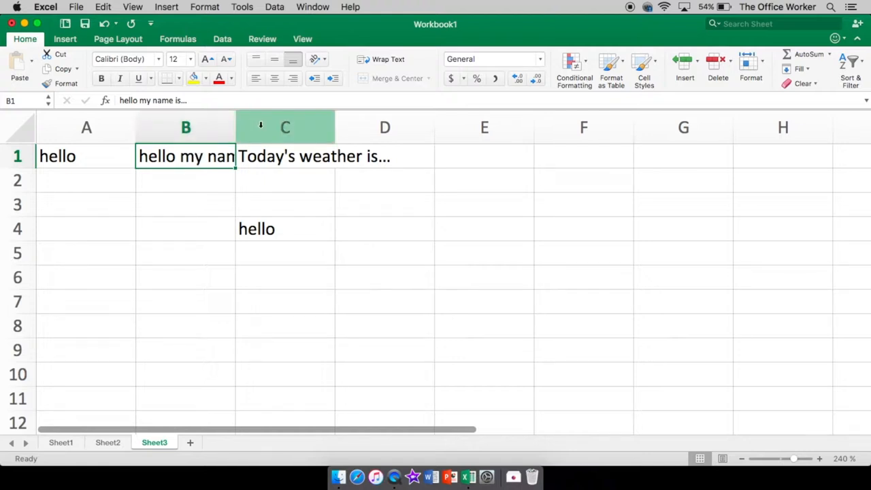
pyautogui.moveTo(234, 126)
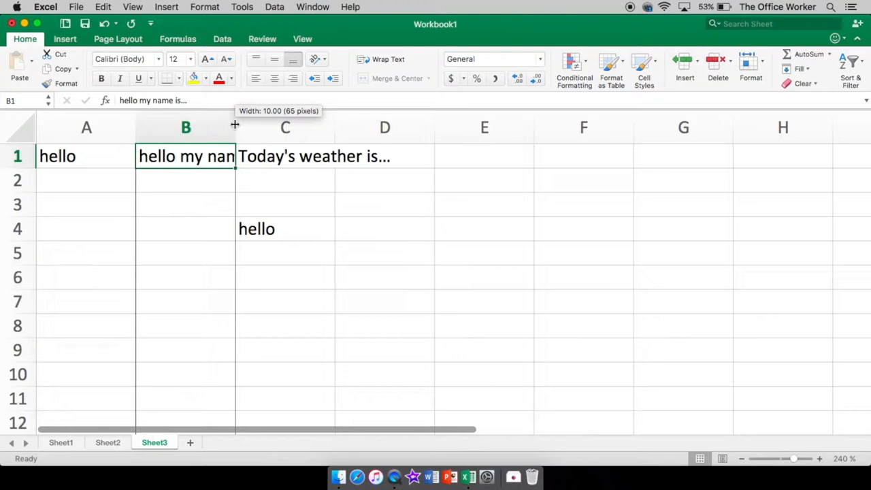
# Step: Widen column B so 'hello my name is...' shows in full
pyautogui.moveTo(235, 127); pyautogui.dragTo(268, 127)
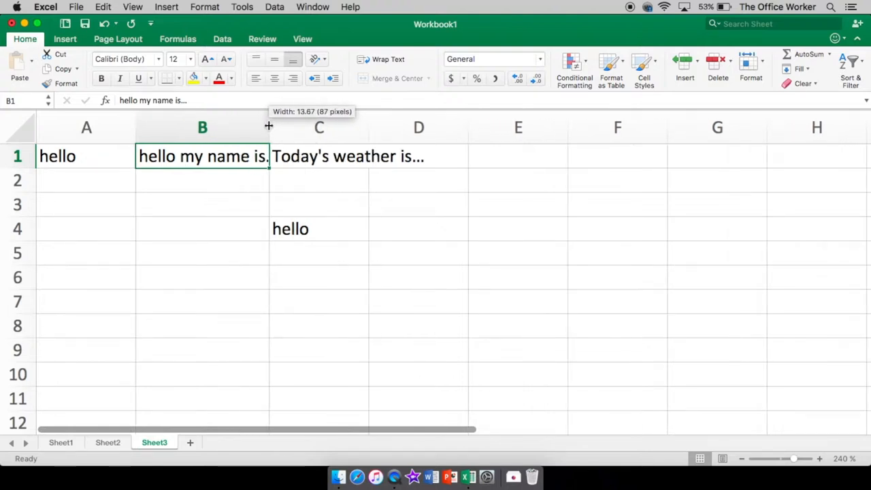
pyautogui.moveTo(269, 128); pyautogui.dragTo(291, 127)
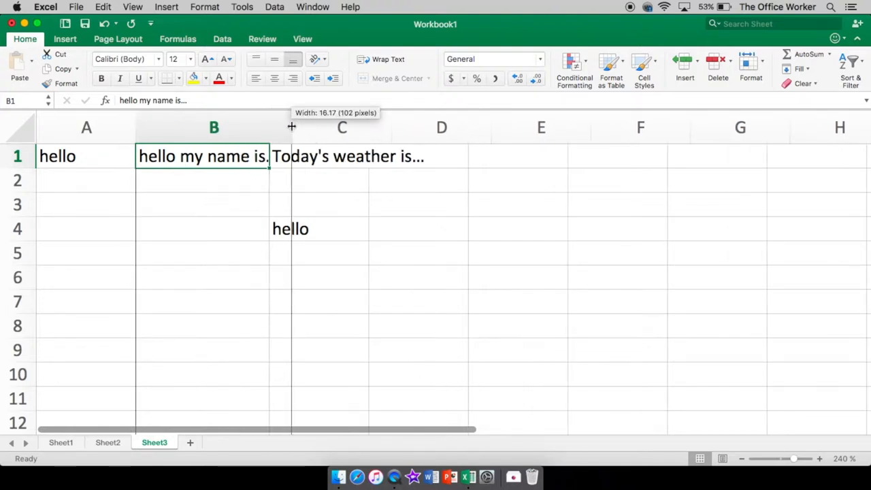
pyautogui.moveTo(291, 127); pyautogui.dragTo(307, 128)
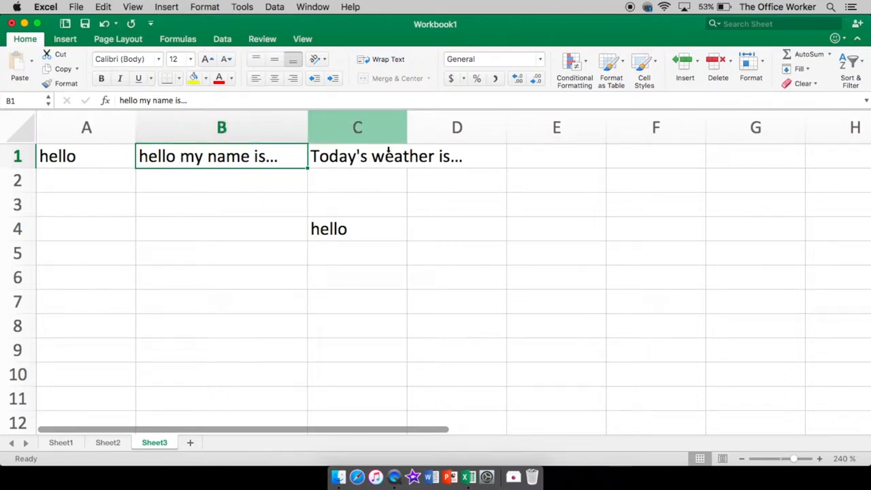
pyautogui.click(357, 156)
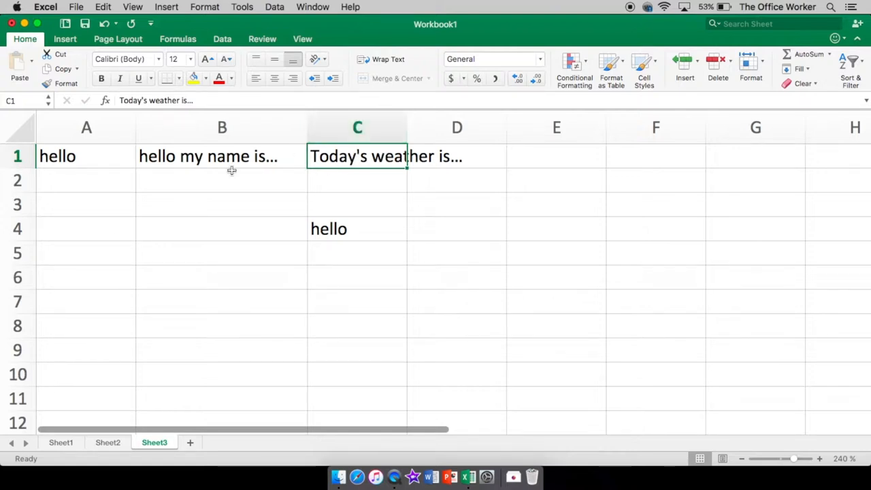
pyautogui.click(86, 179)
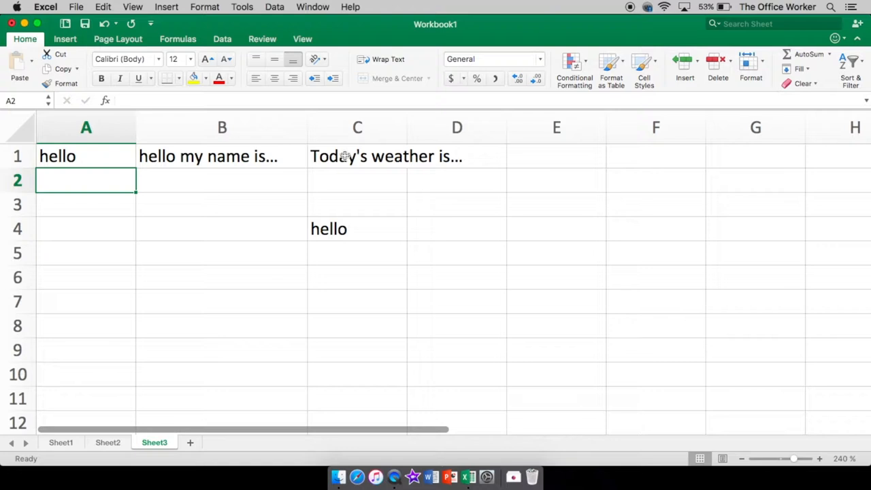
# Step: Narrow column B to about 17.83 so it just fits its text
pyautogui.click(457, 127)
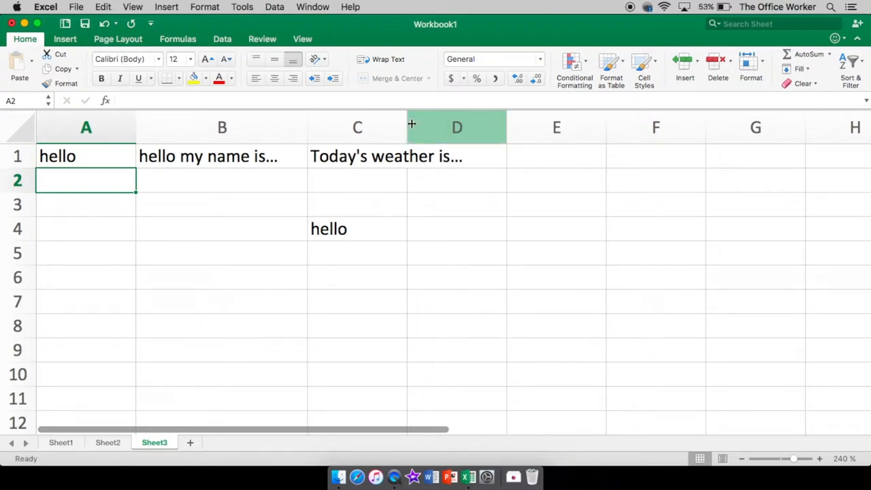
pyautogui.moveTo(357, 127)
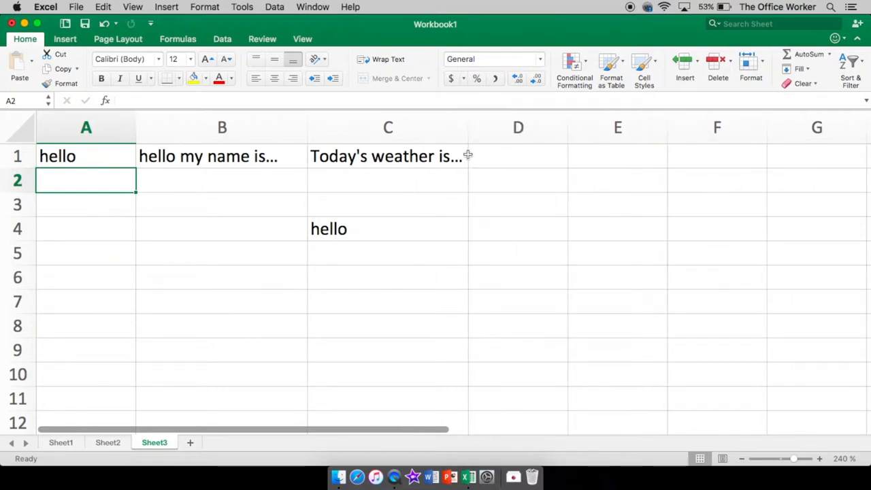
pyautogui.moveTo(335, 229)
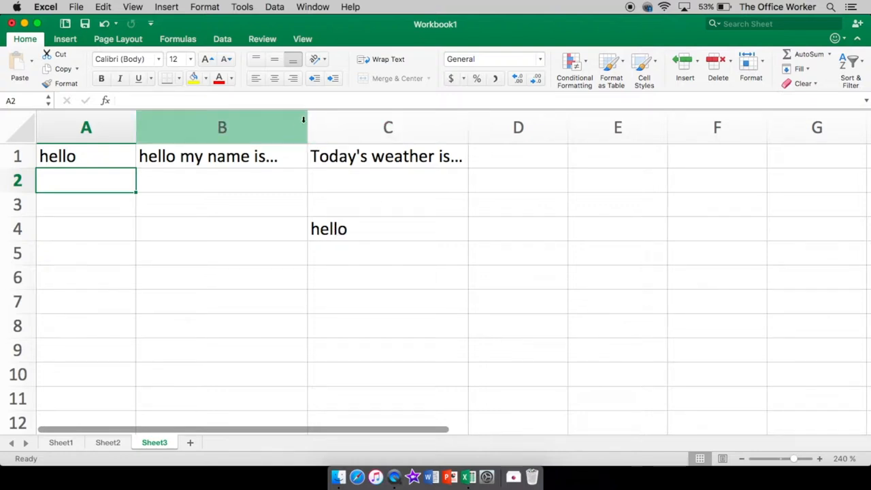
pyautogui.moveTo(303, 127); pyautogui.dragTo(282, 127)
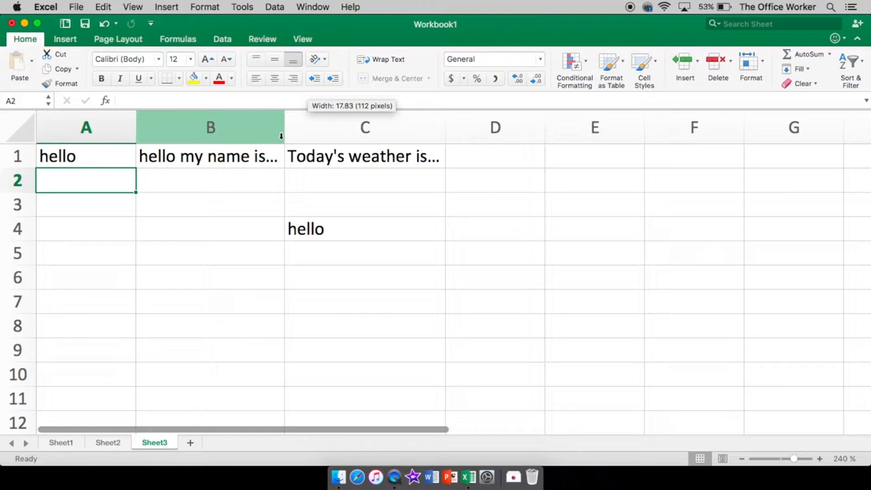
pyautogui.moveTo(227, 161)
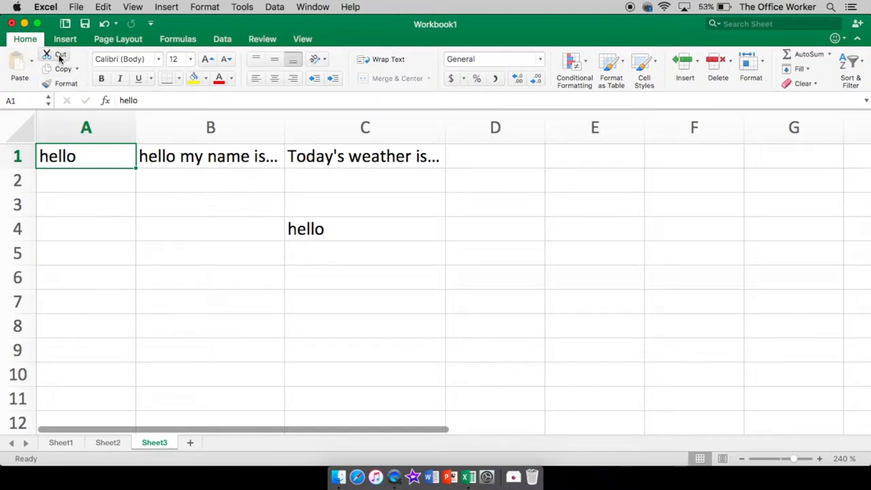
pyautogui.moveTo(61, 68)
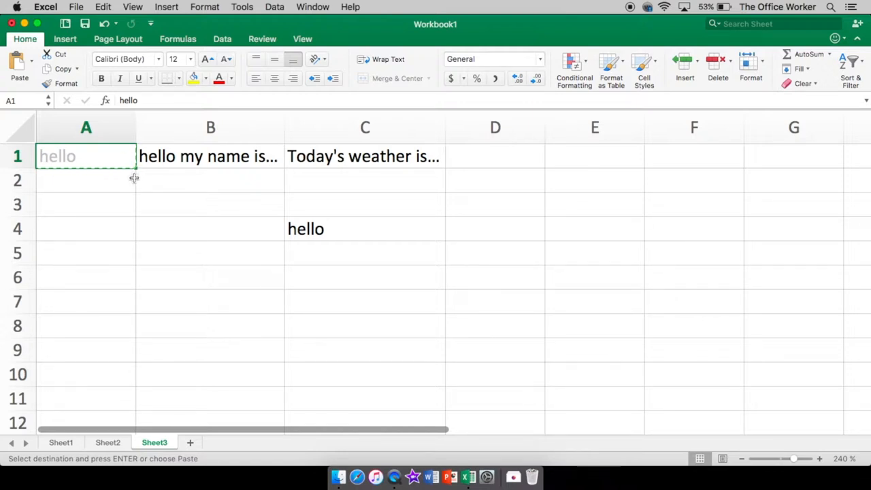
pyautogui.moveTo(540, 278)
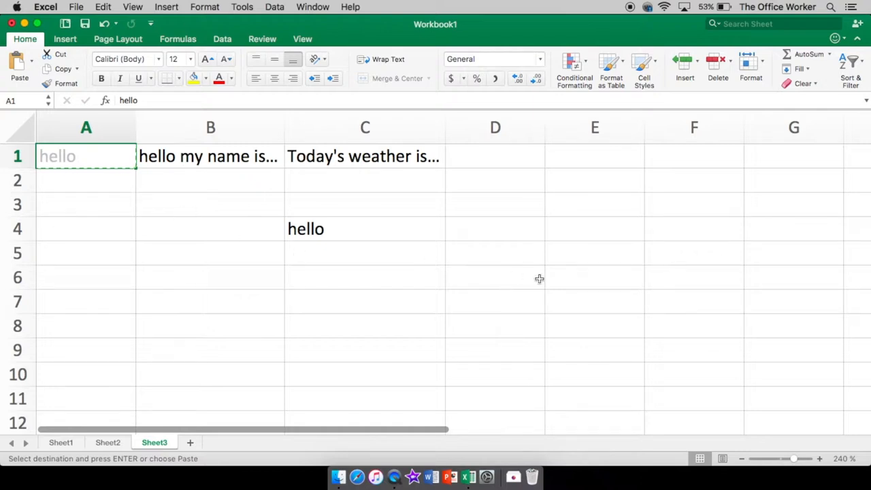
# Step: Paste the cut 'hello' from A1 into cell E6
pyautogui.click(594, 277)
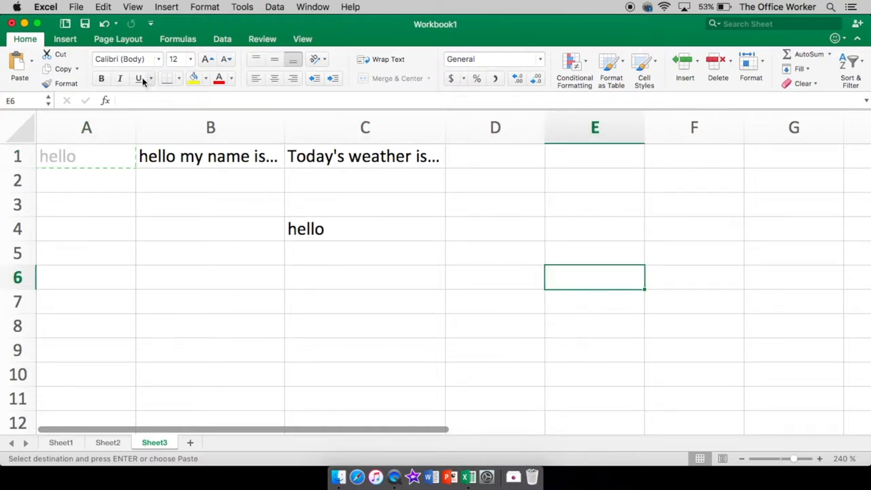
pyautogui.click(19, 65)
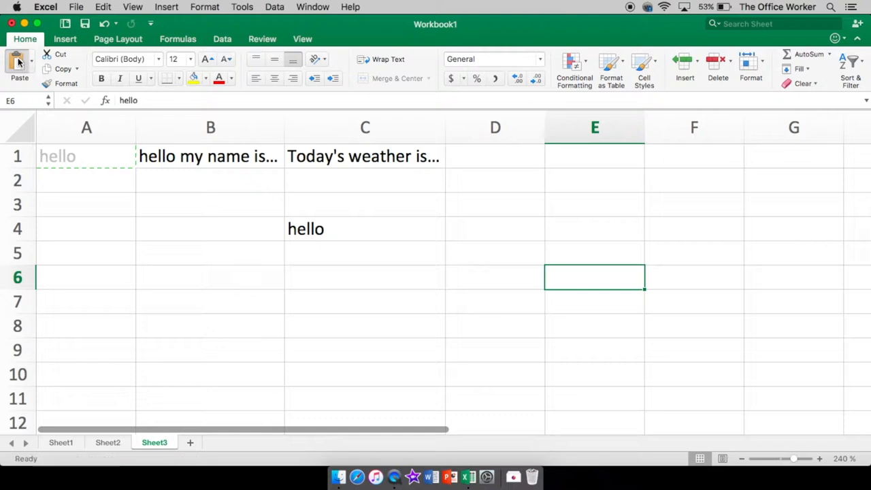
pyautogui.click(20, 64)
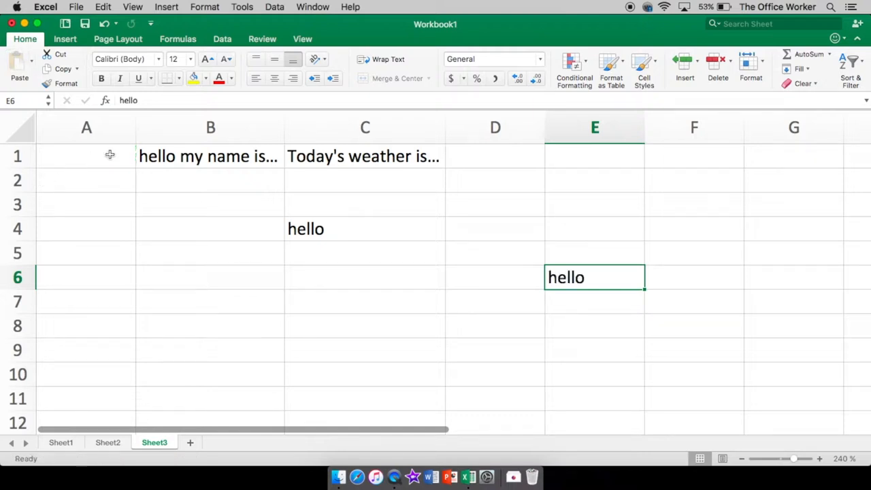
pyautogui.moveTo(580, 277)
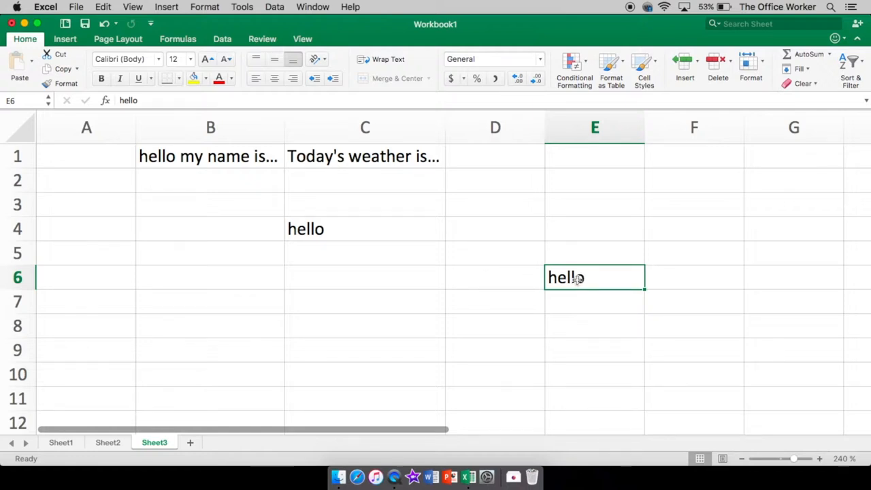
pyautogui.moveTo(61, 69)
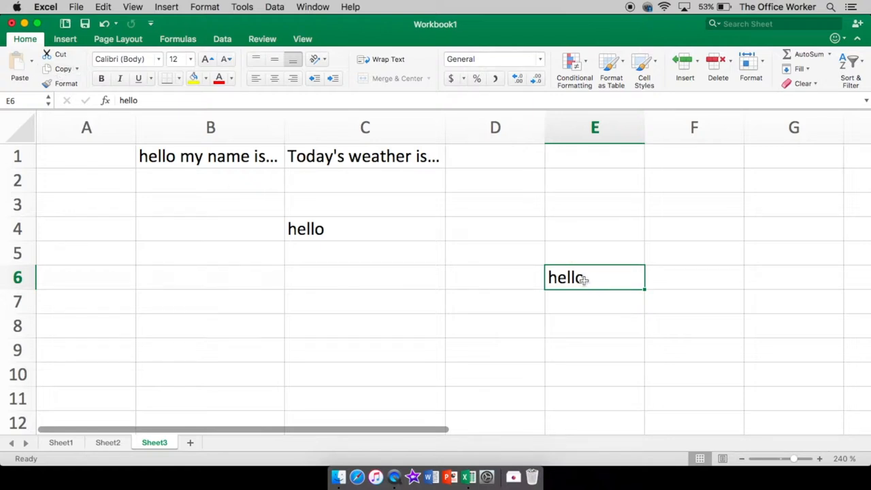
pyautogui.moveTo(551, 273)
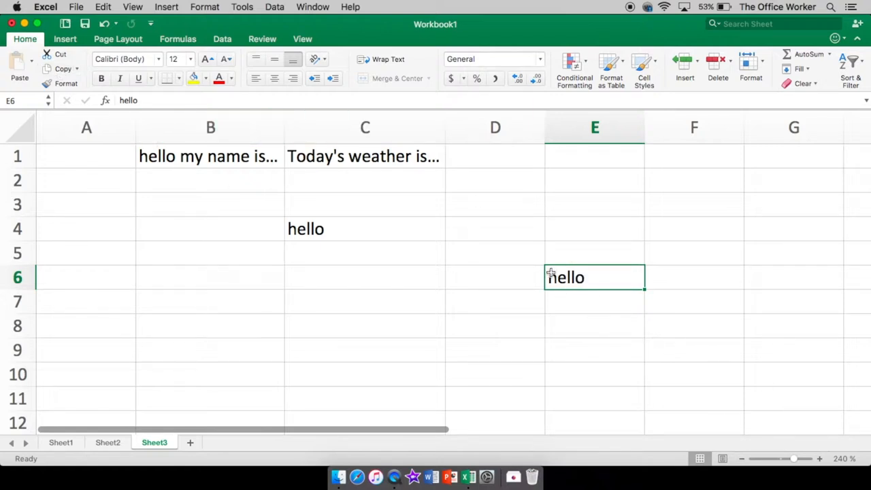
pyautogui.moveTo(655, 274)
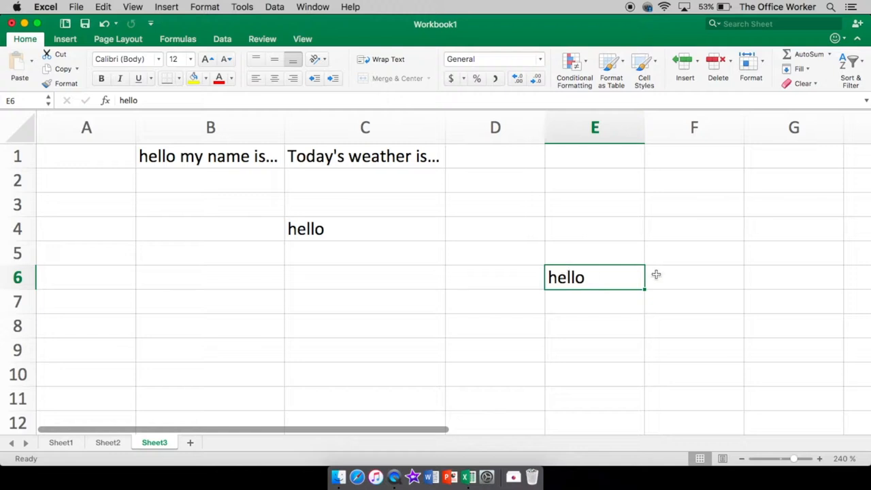
pyautogui.moveTo(538, 290)
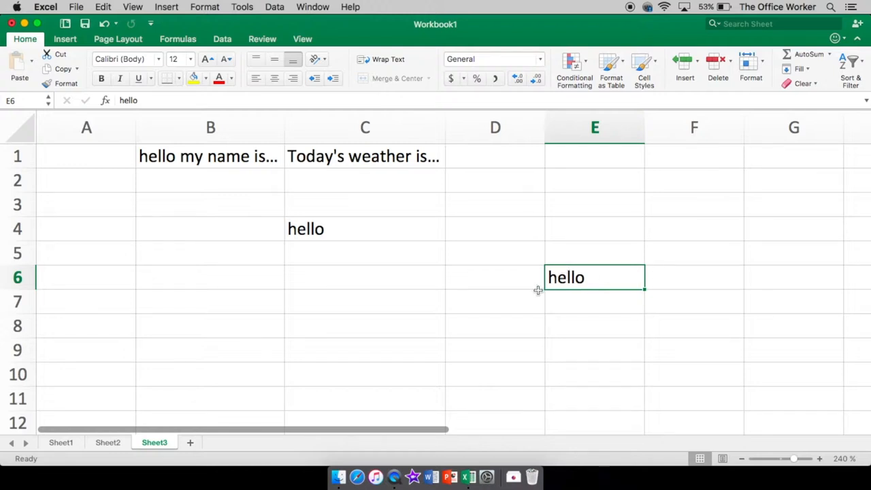
pyautogui.moveTo(604, 273)
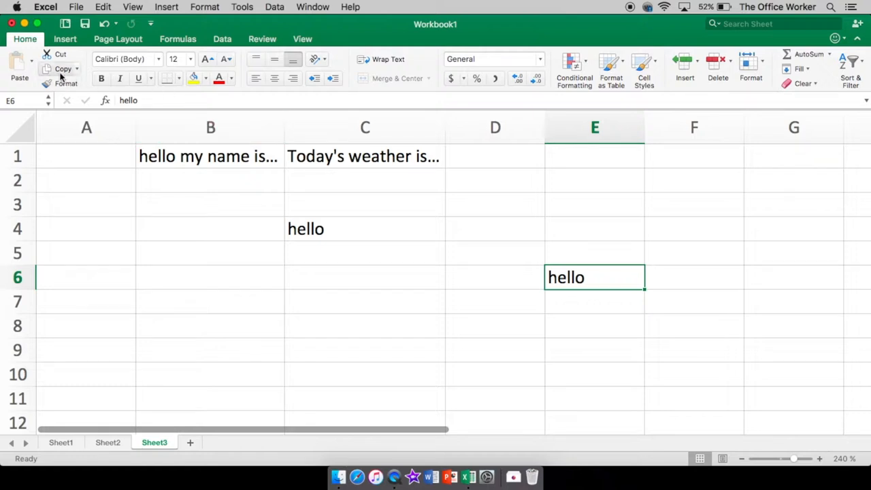
# Step: Copy 'hello' from E6 and paste it into A1, A4 and A7
pyautogui.click(62, 68)
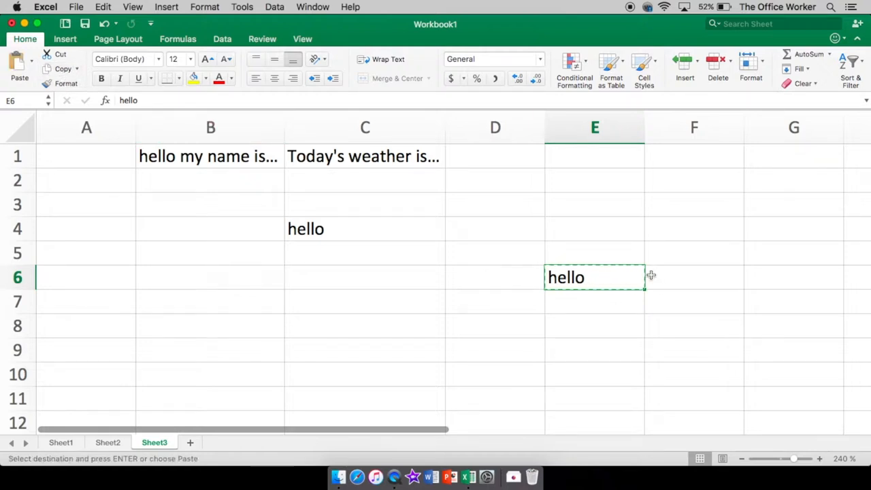
pyautogui.moveTo(558, 277)
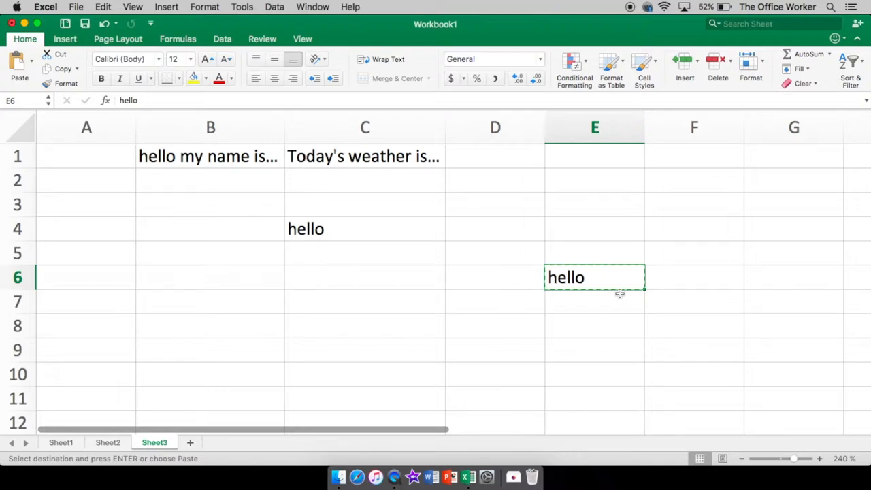
pyautogui.moveTo(618, 289)
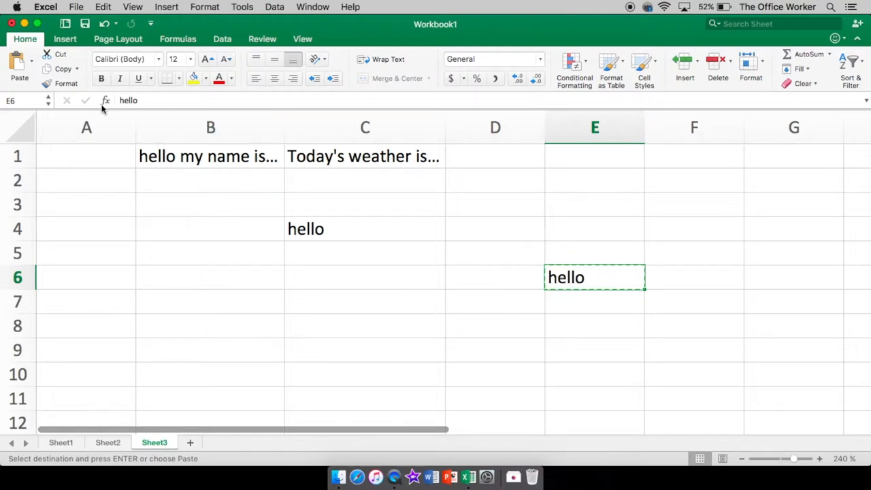
pyautogui.moveTo(191, 237)
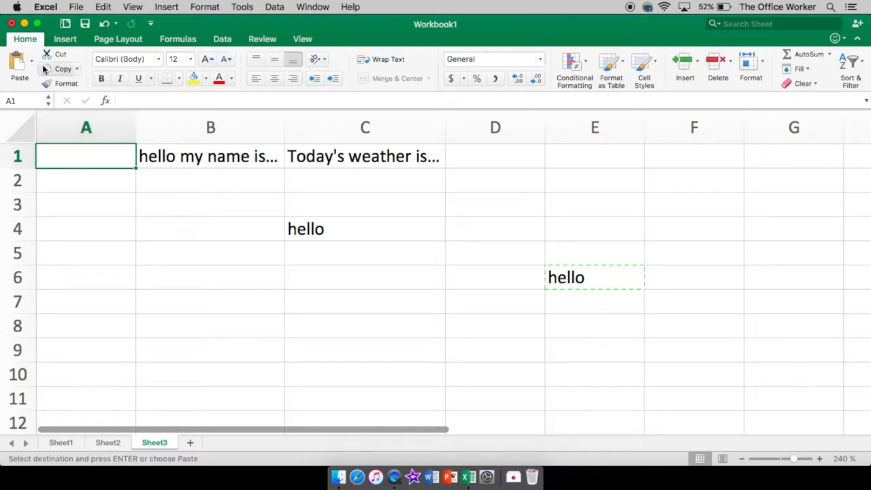
pyautogui.click(19, 64)
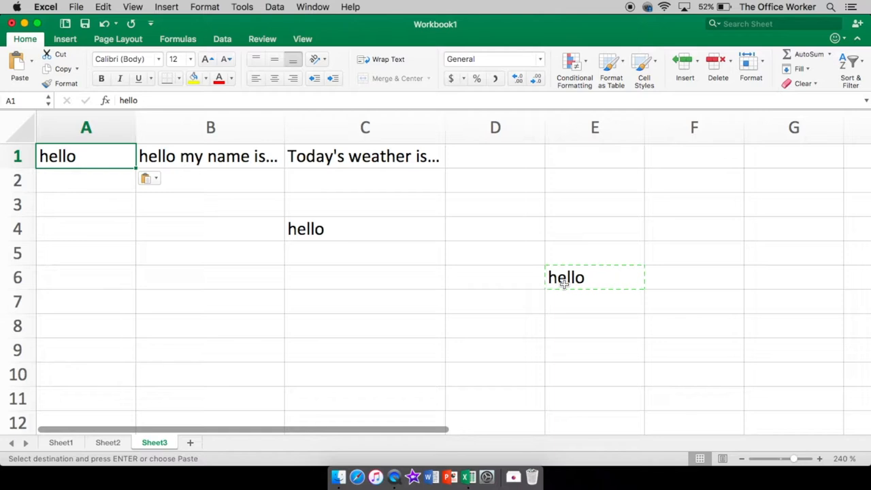
pyautogui.click(86, 228)
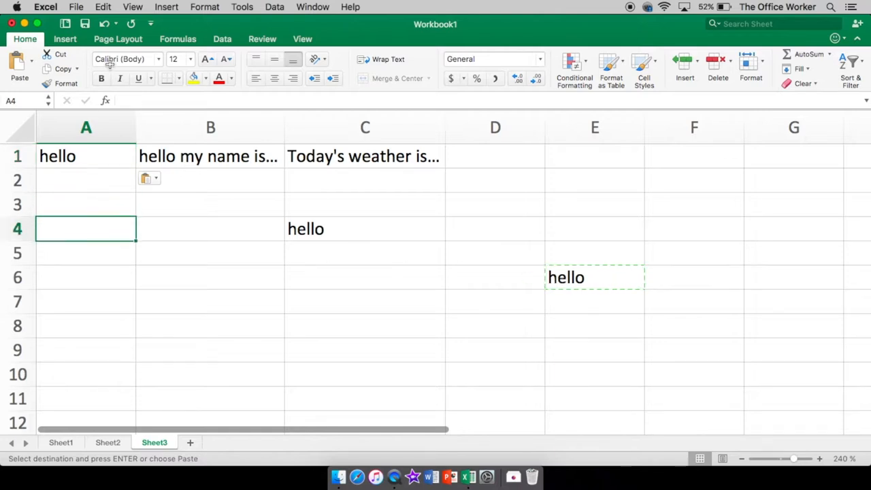
pyautogui.click(19, 65)
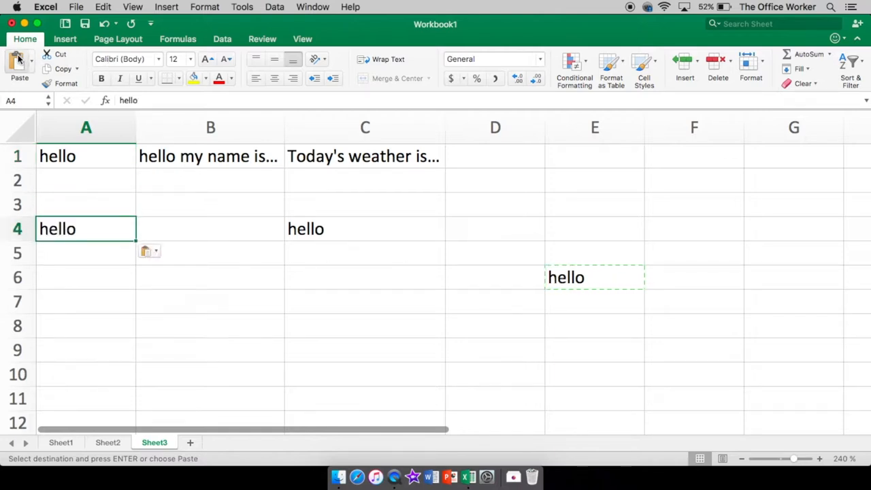
pyautogui.click(85, 301)
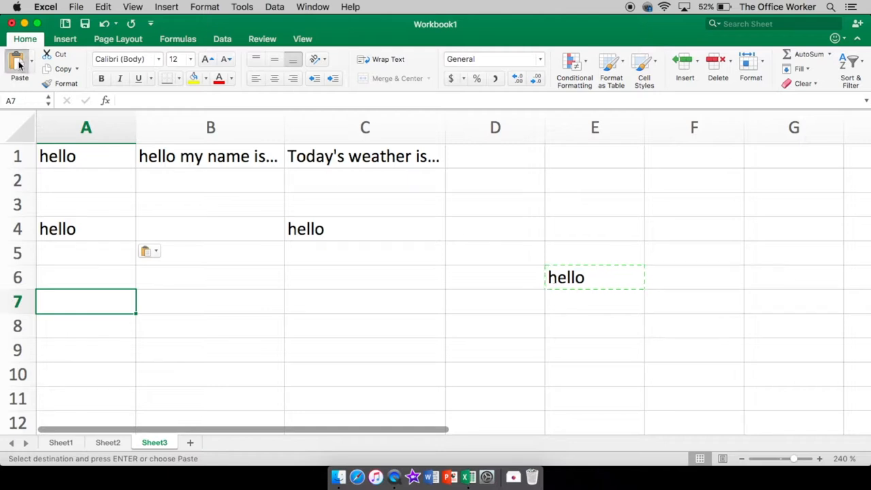
pyautogui.click(19, 65)
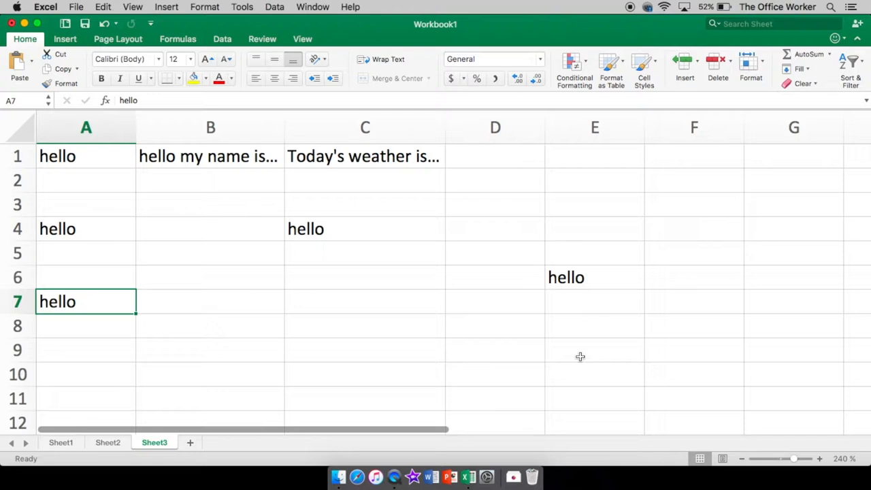
pyautogui.moveTo(538, 291)
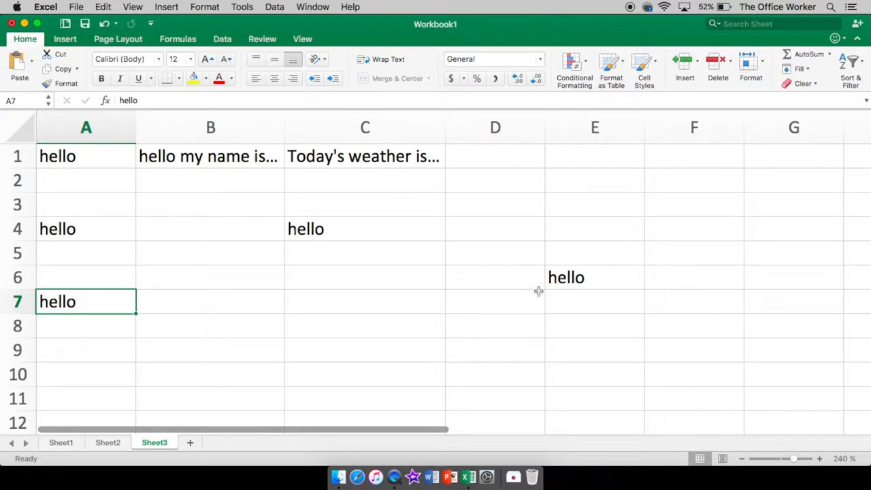
pyautogui.moveTo(322, 168)
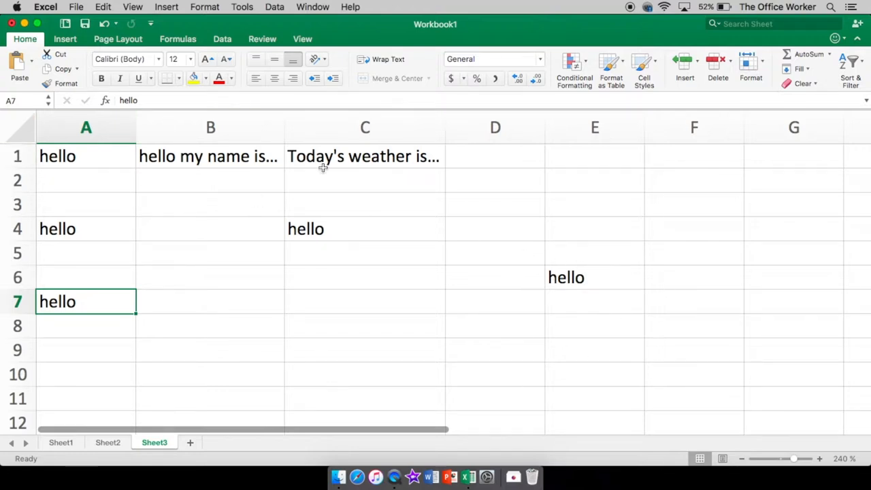
pyautogui.moveTo(184, 194)
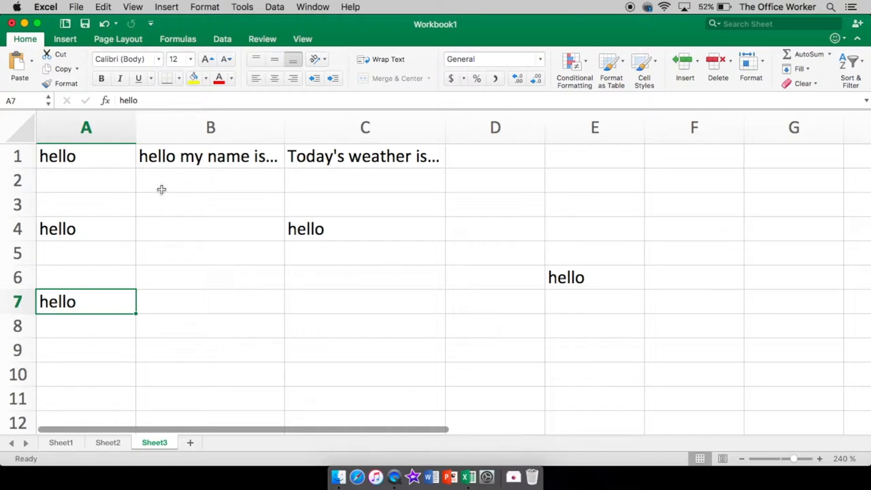
# Step: Select cell B5 to review the filled Sheet3
pyautogui.click(210, 252)
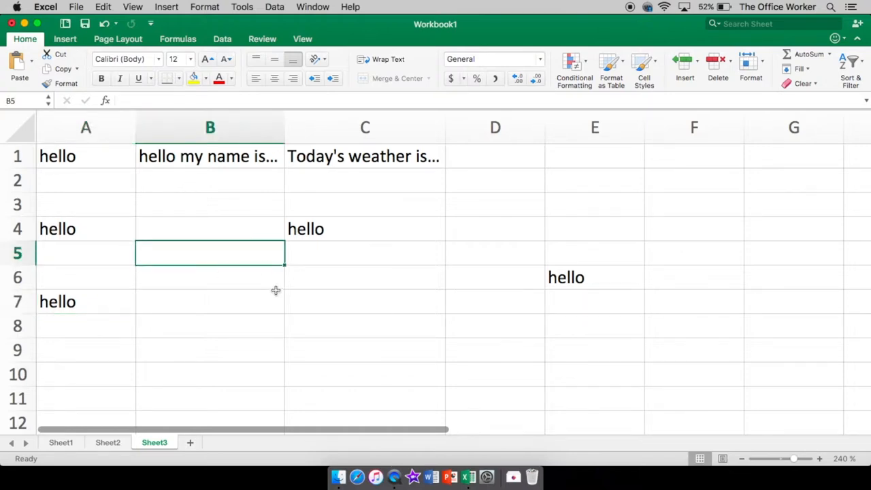
pyautogui.moveTo(242, 281)
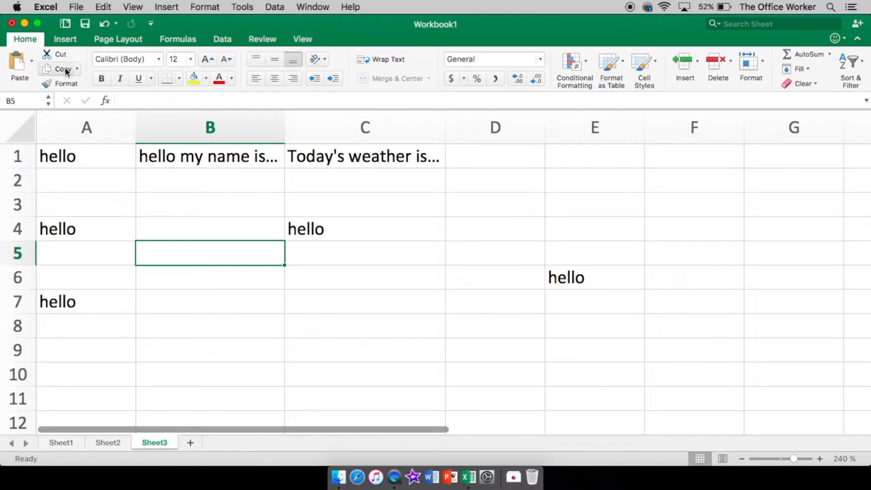
pyautogui.moveTo(66, 83)
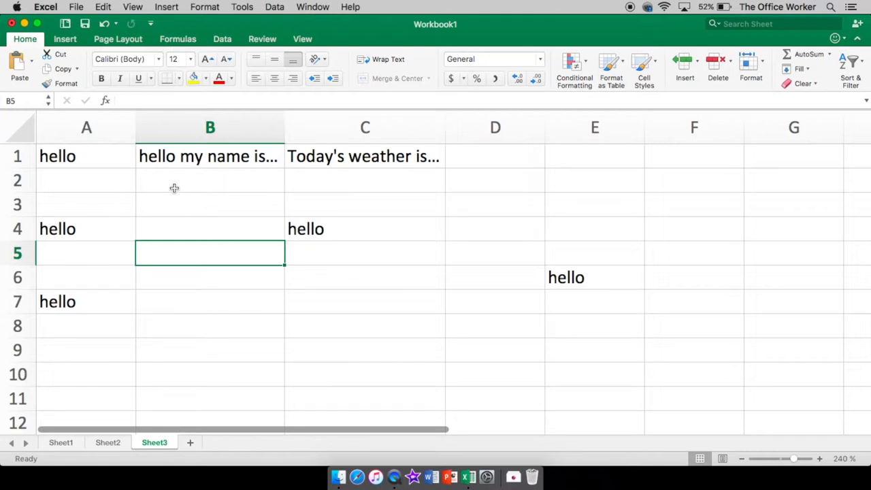
pyautogui.moveTo(71, 191)
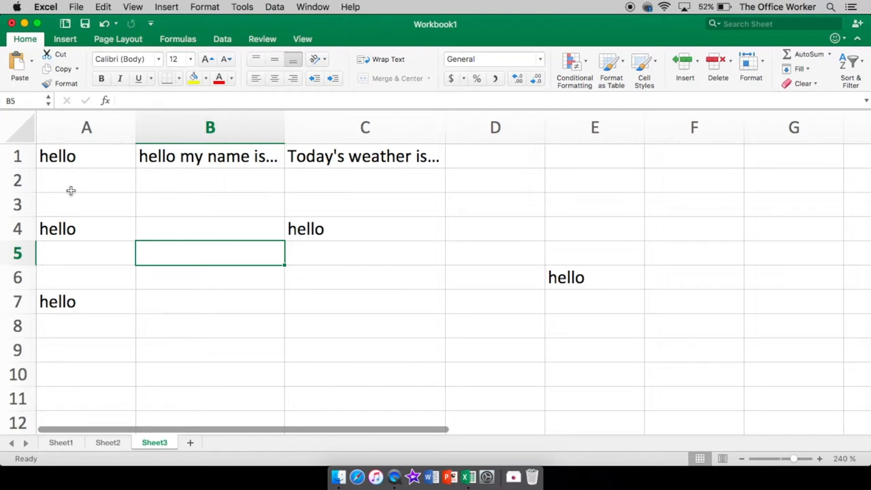
pyautogui.moveTo(207, 160)
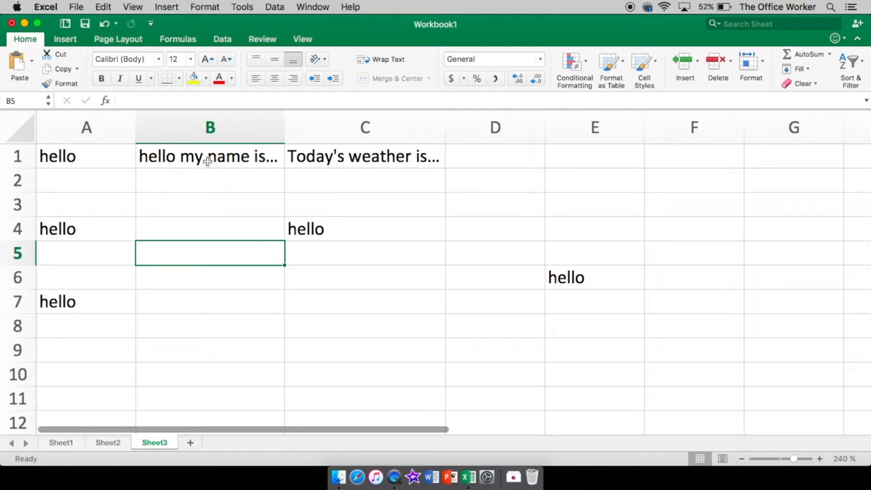
# Step: Make the B1 greeting bold, italic and double underlined
pyautogui.click(209, 156)
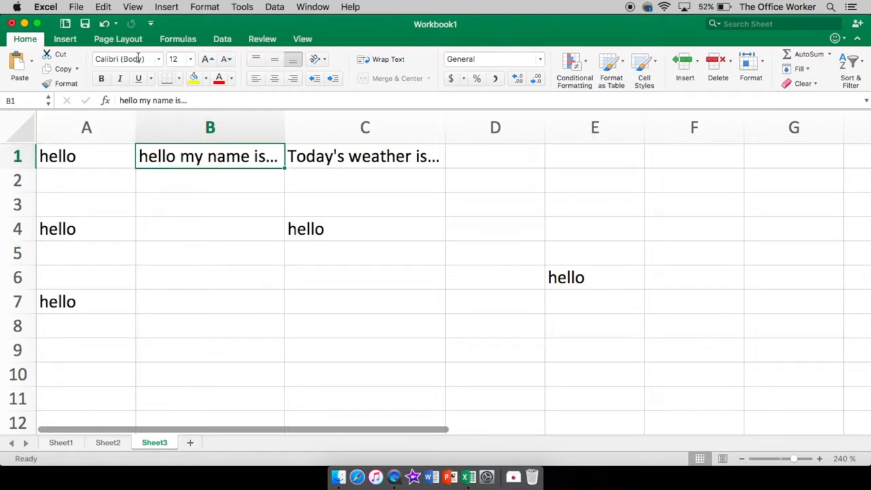
pyautogui.moveTo(101, 77)
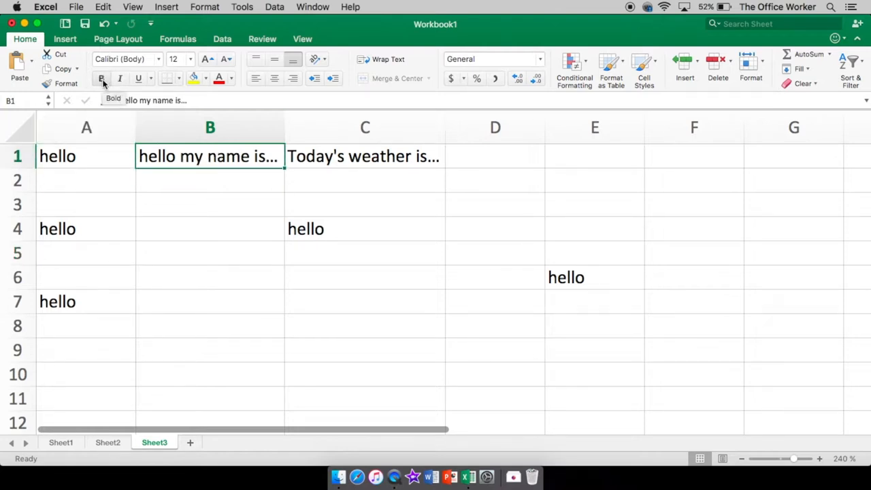
pyautogui.click(101, 78)
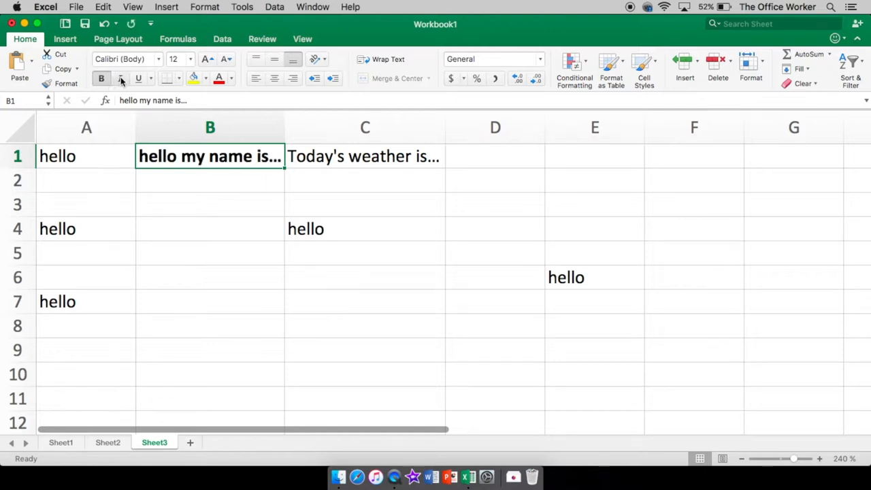
pyautogui.moveTo(121, 78)
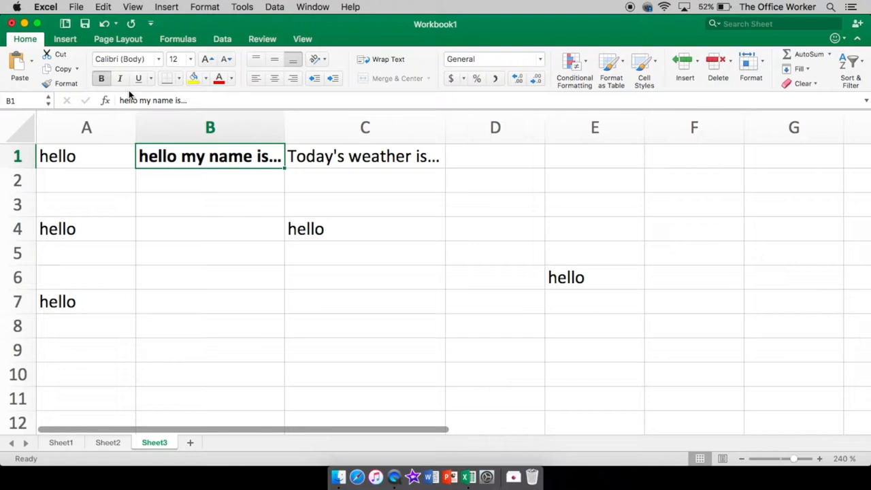
pyautogui.click(119, 78)
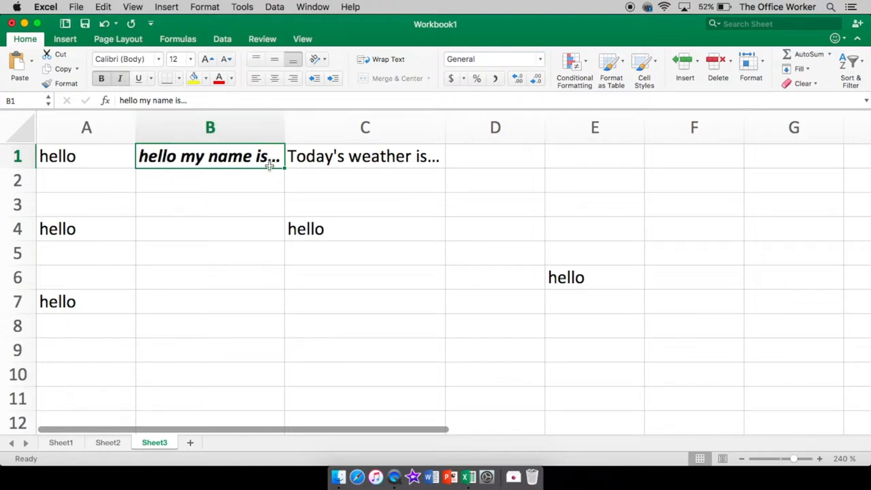
pyautogui.moveTo(173, 189)
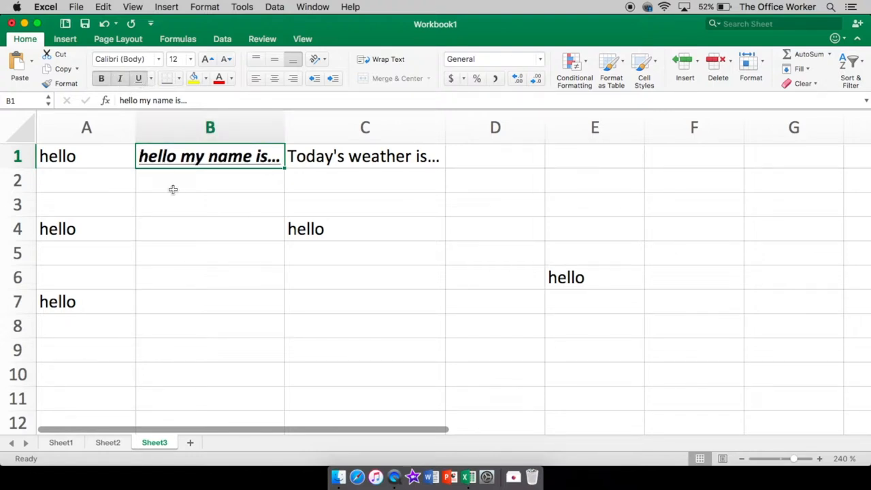
pyautogui.moveTo(250, 173)
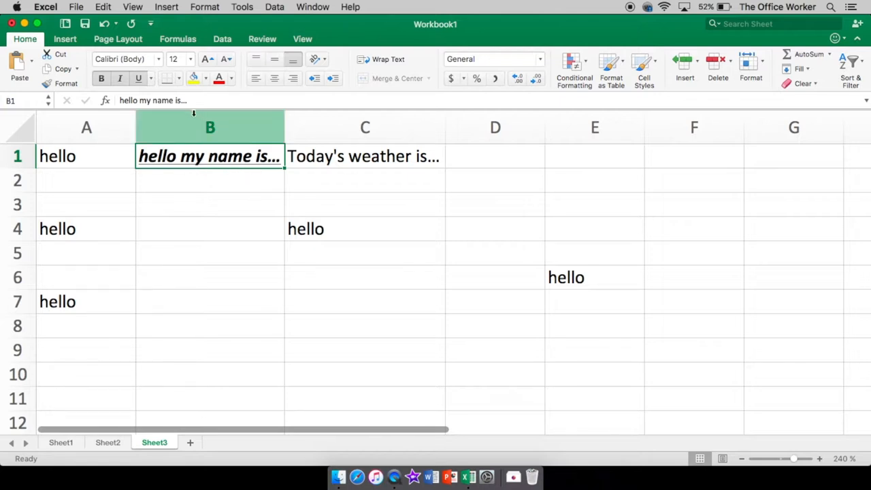
pyautogui.click(152, 78)
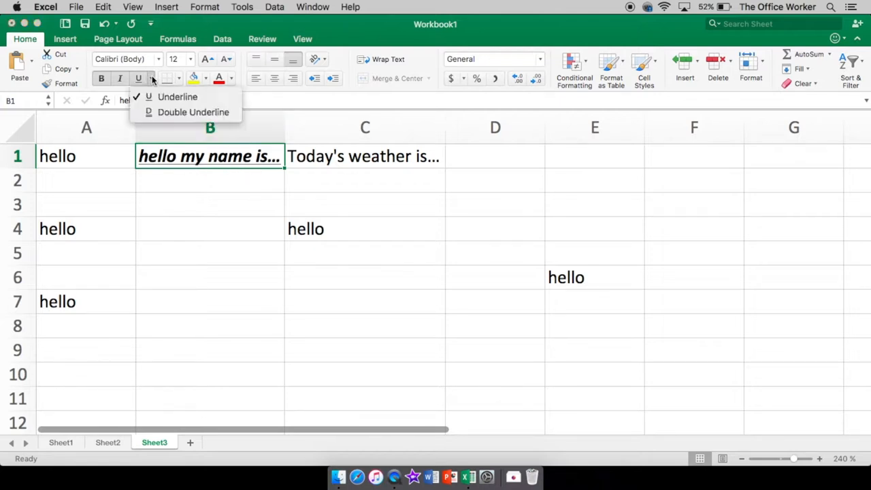
pyautogui.moveTo(193, 112)
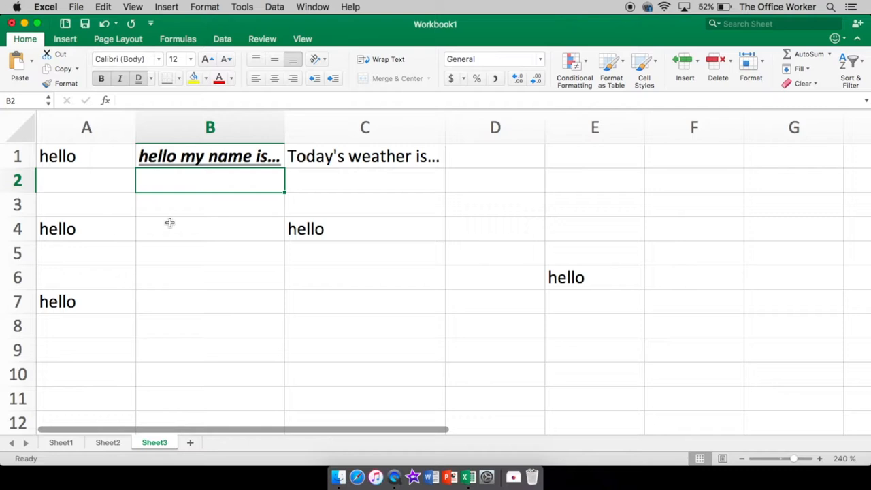
pyautogui.click(210, 252)
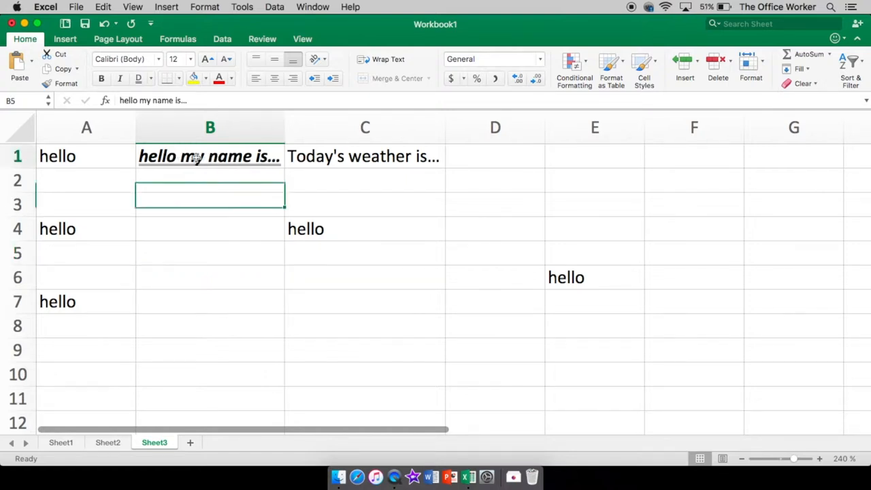
# Step: Review the contents of B1, C1 and A4, returning to the B1 greeting
pyautogui.click(209, 155)
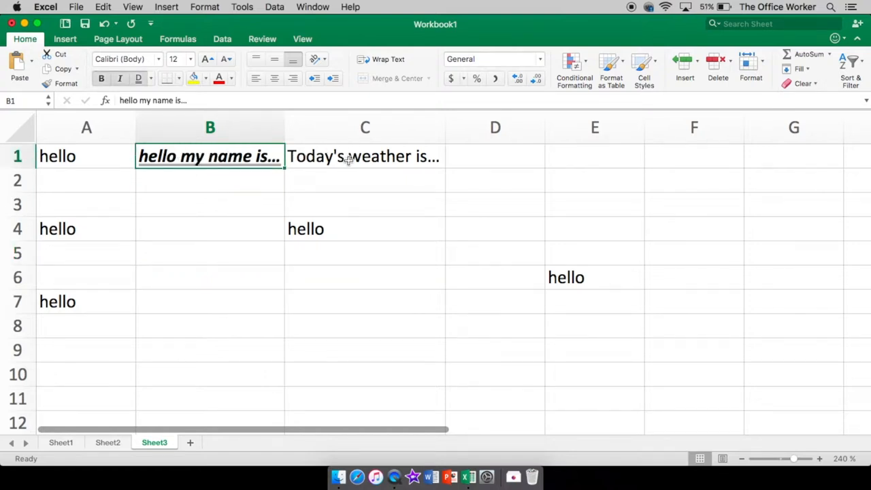
pyautogui.moveTo(242, 151)
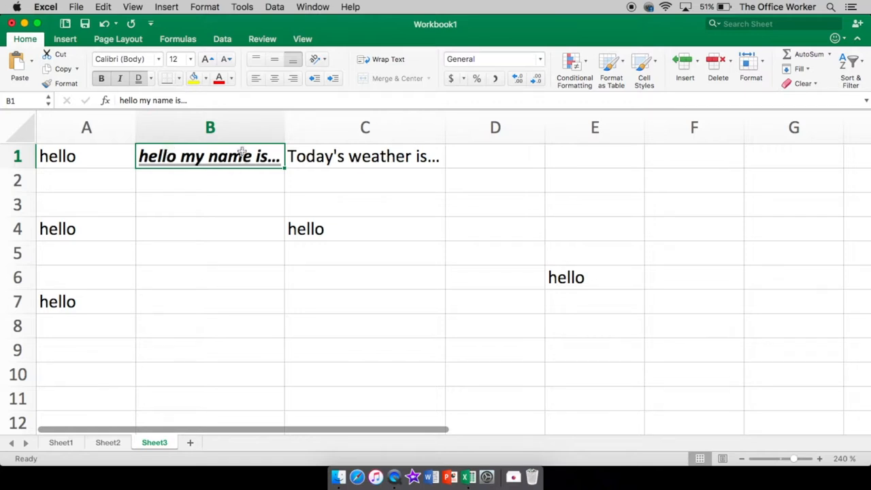
pyautogui.moveTo(341, 155)
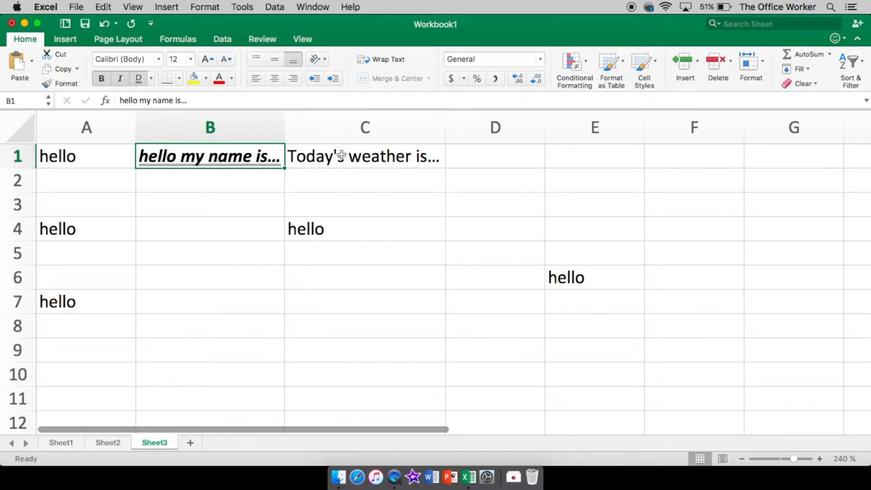
pyautogui.click(364, 155)
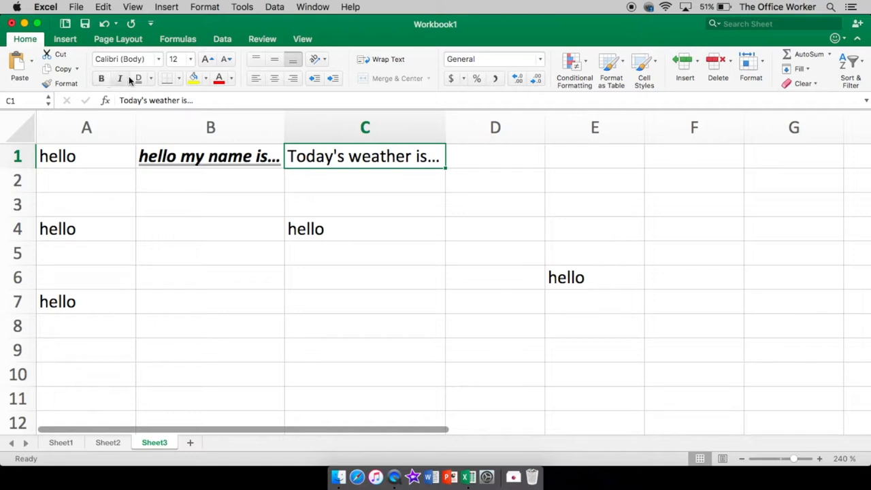
pyautogui.moveTo(150, 78)
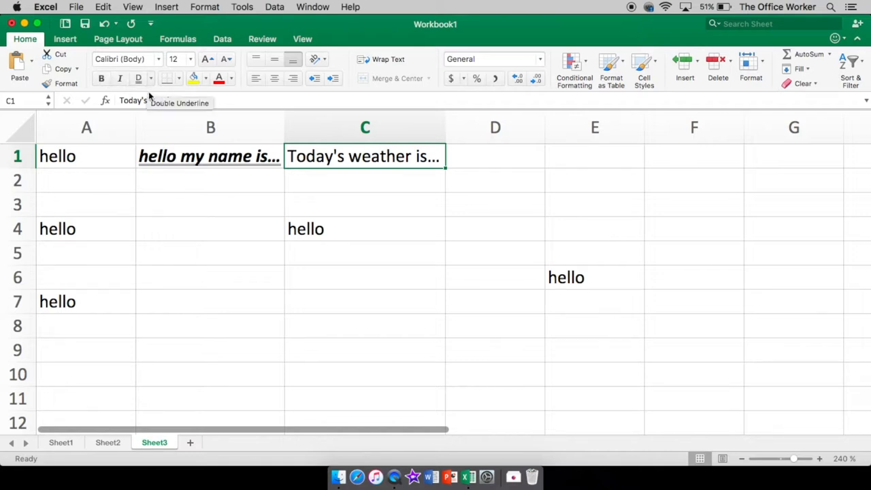
pyautogui.moveTo(161, 178)
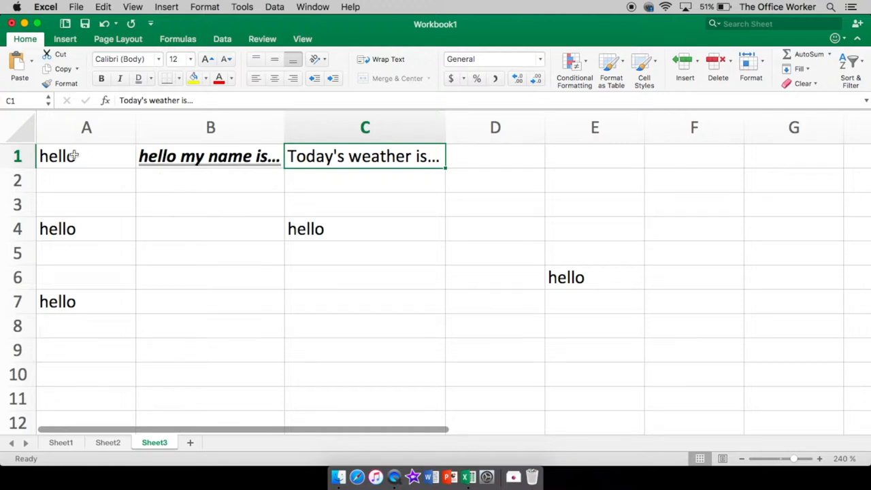
pyautogui.moveTo(187, 181)
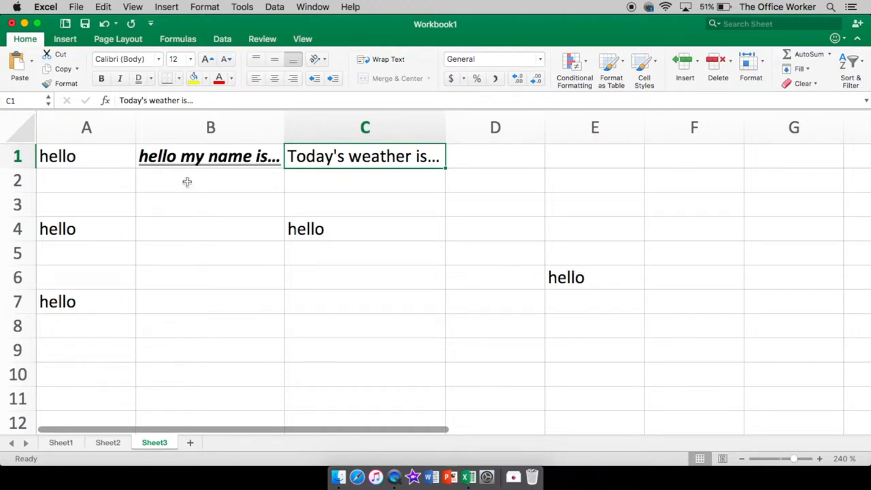
pyautogui.click(77, 156)
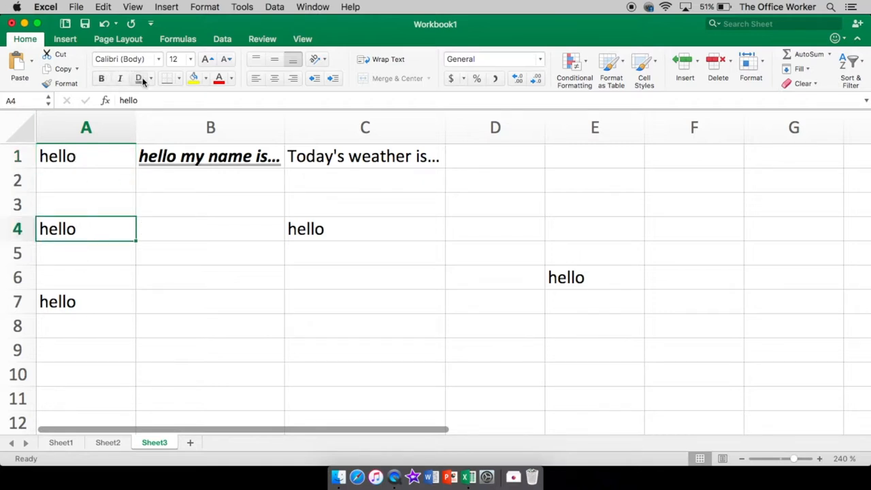
pyautogui.click(86, 301)
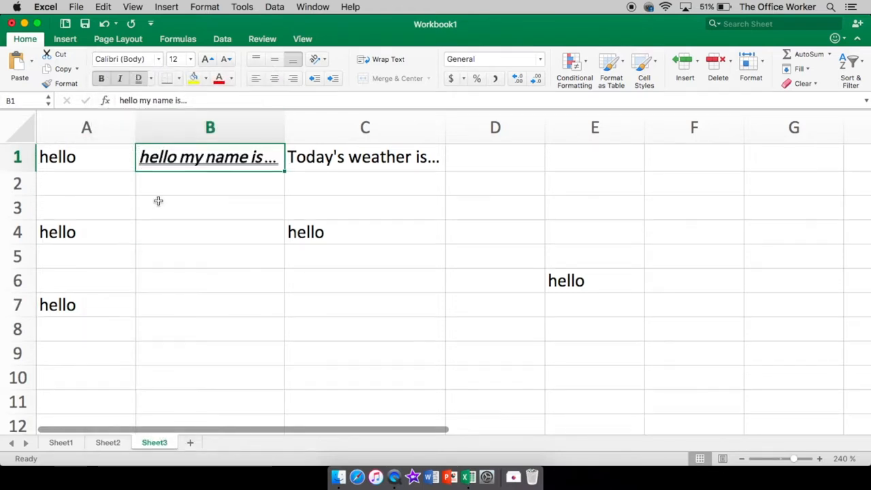
# Step: Set B1 to Al Tarikh font at size 20 and widen column B to fit the greeting
pyautogui.click(126, 59)
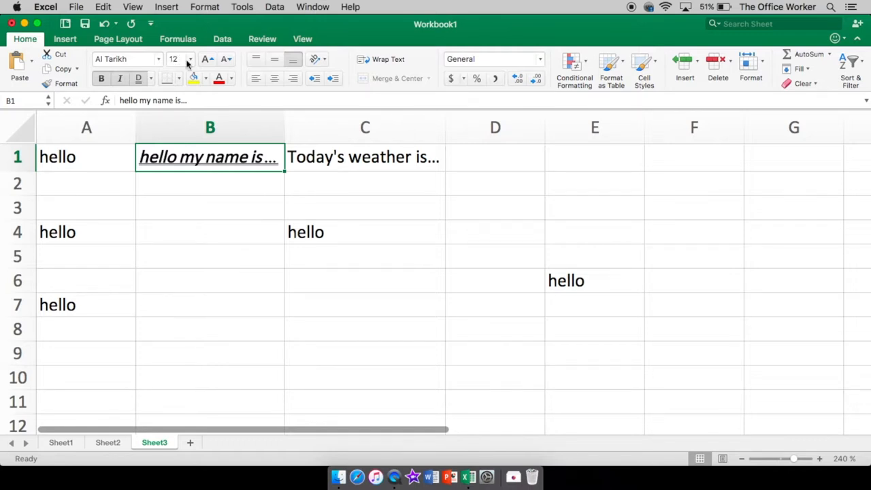
pyautogui.click(189, 59)
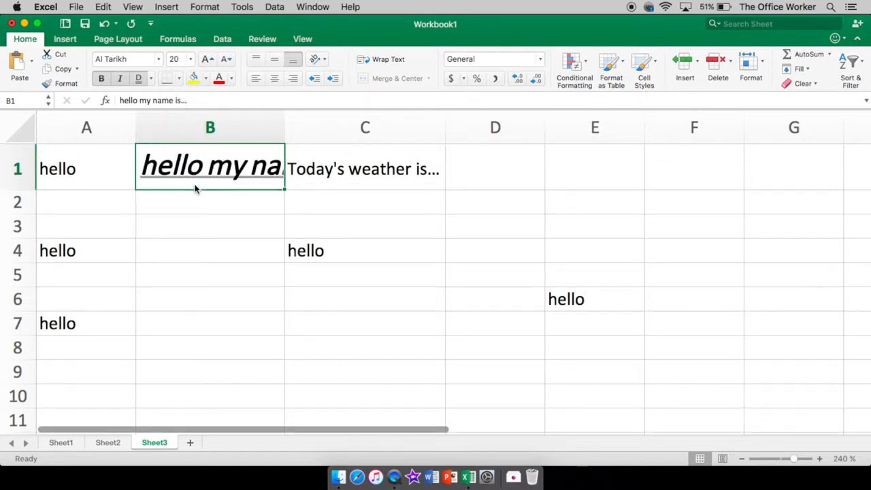
pyautogui.moveTo(286, 127); pyautogui.dragTo(391, 127)
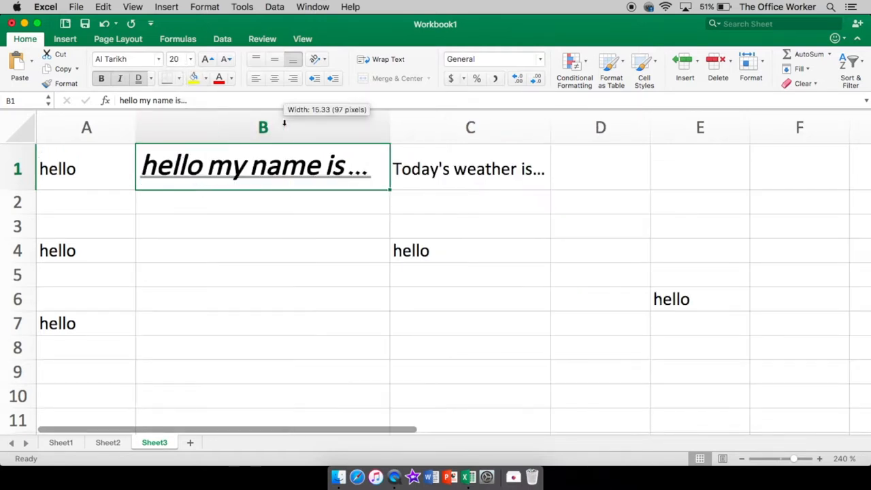
pyautogui.click(263, 298)
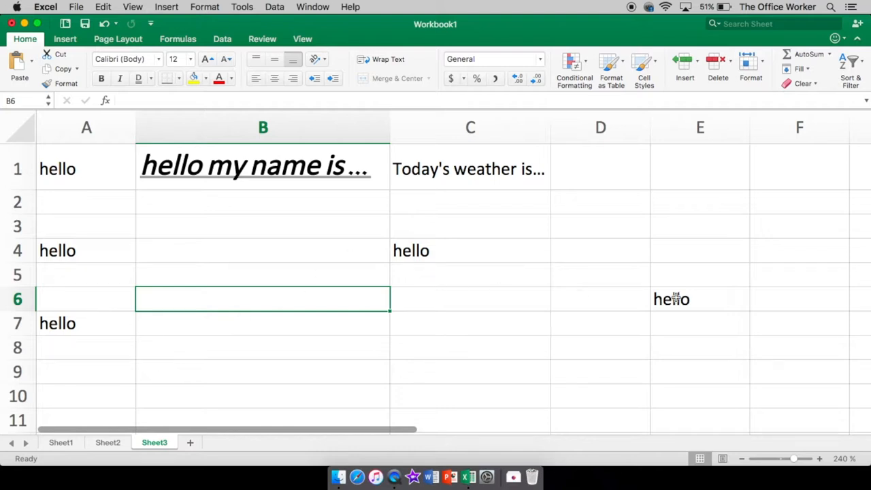
# Step: Copy B1's bold italic underlined style with Format Painter onto the hellos in A1, A4, A7 and the others
pyautogui.click(262, 168)
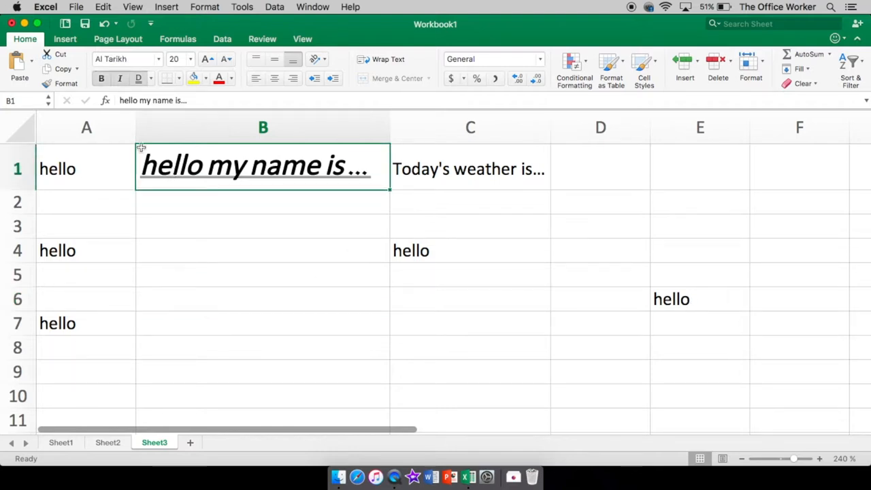
pyautogui.moveTo(238, 170)
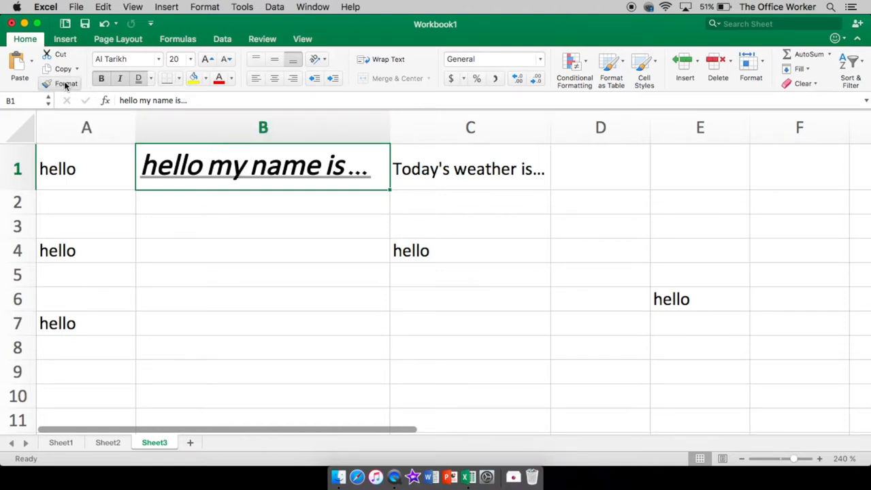
pyautogui.moveTo(67, 83)
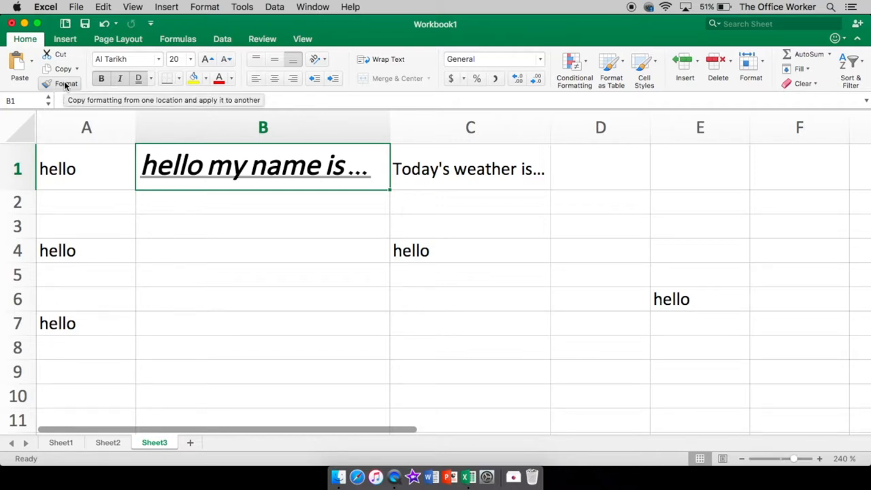
pyautogui.click(66, 83)
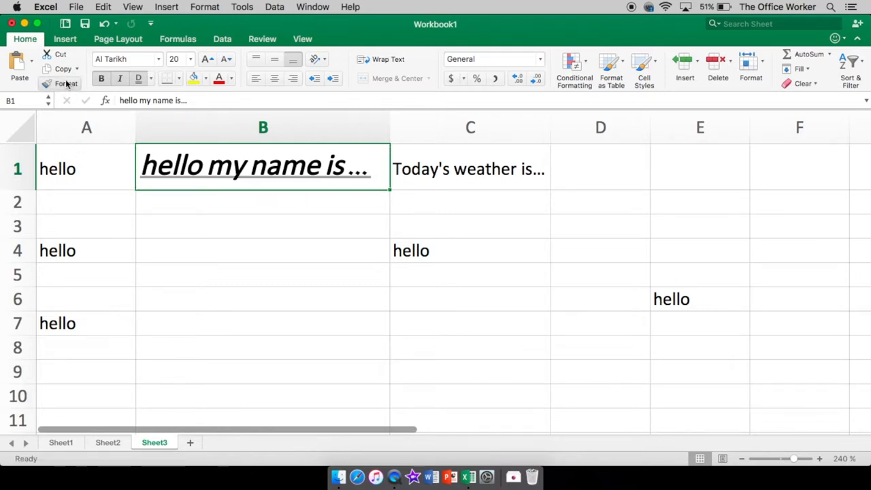
pyautogui.click(66, 83)
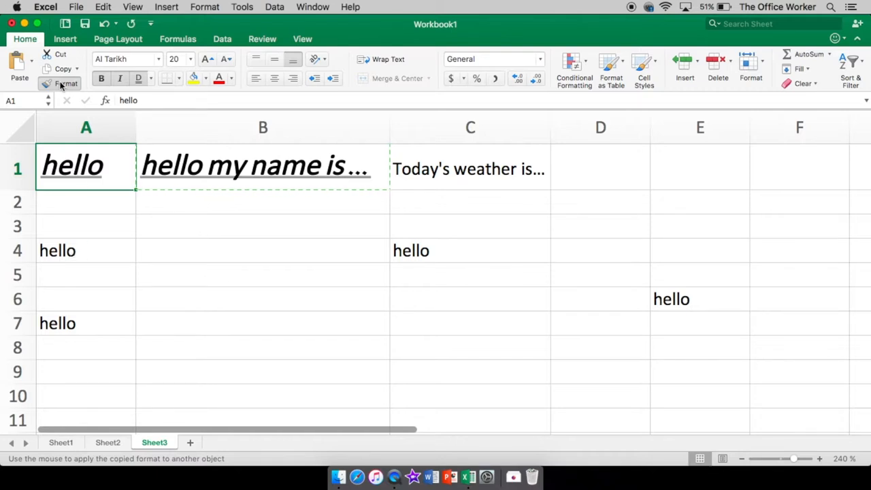
pyautogui.moveTo(368, 189)
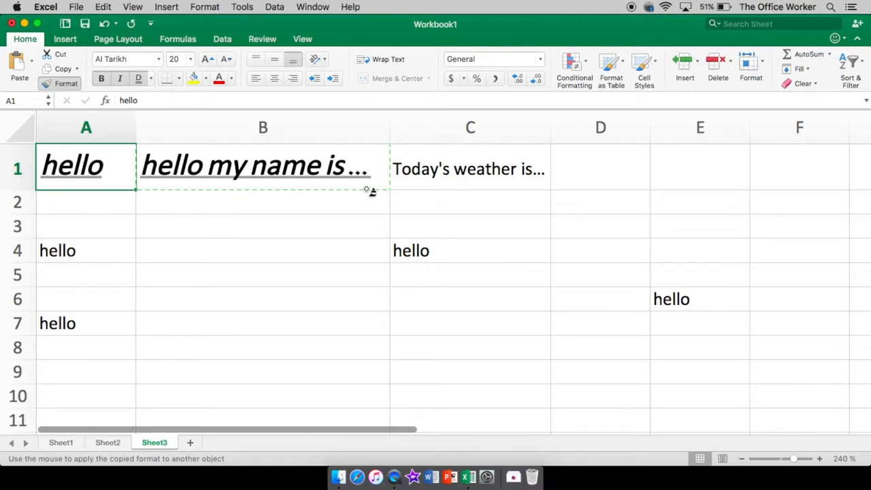
pyautogui.click(86, 250)
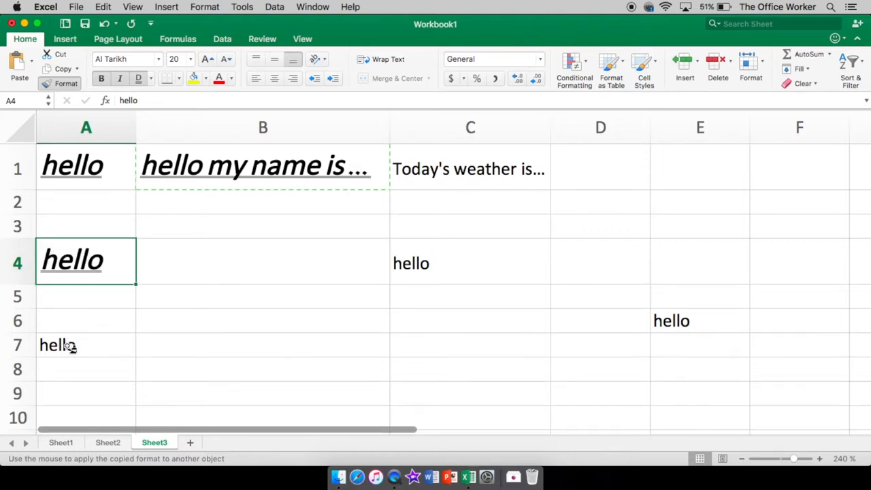
pyautogui.click(72, 345)
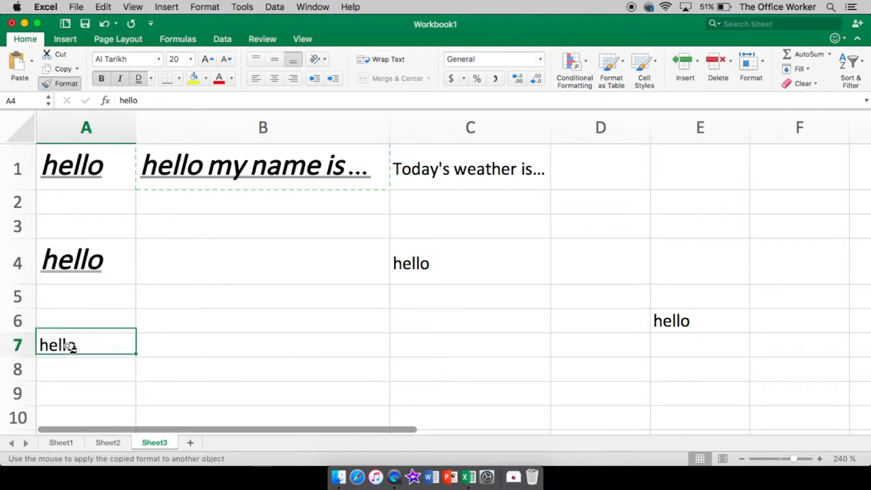
pyautogui.click(470, 259)
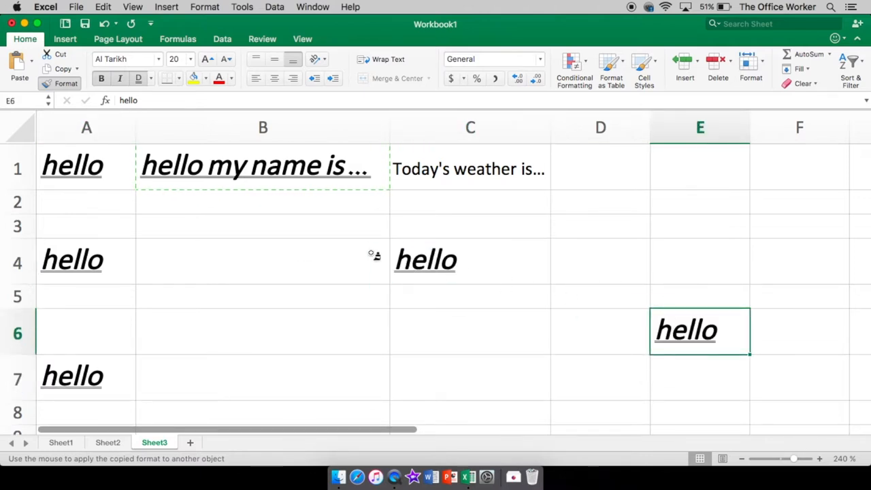
pyautogui.moveTo(66, 83)
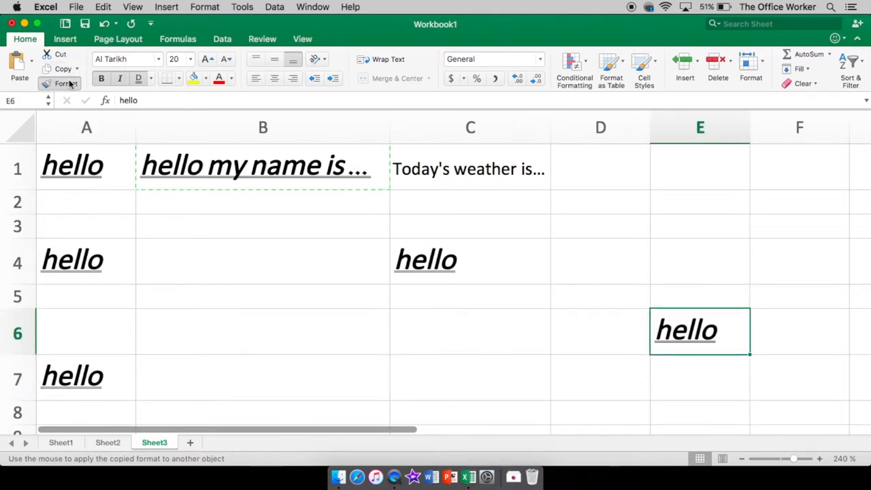
pyautogui.click(197, 165)
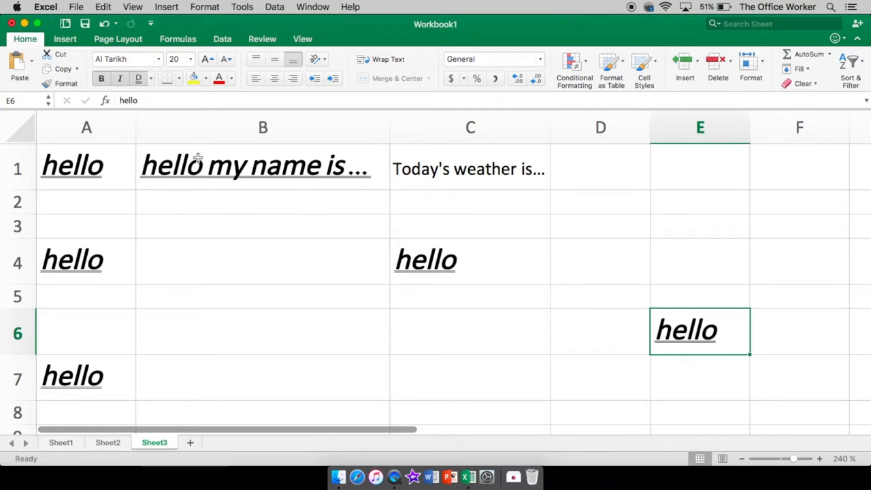
pyautogui.moveTo(128, 151)
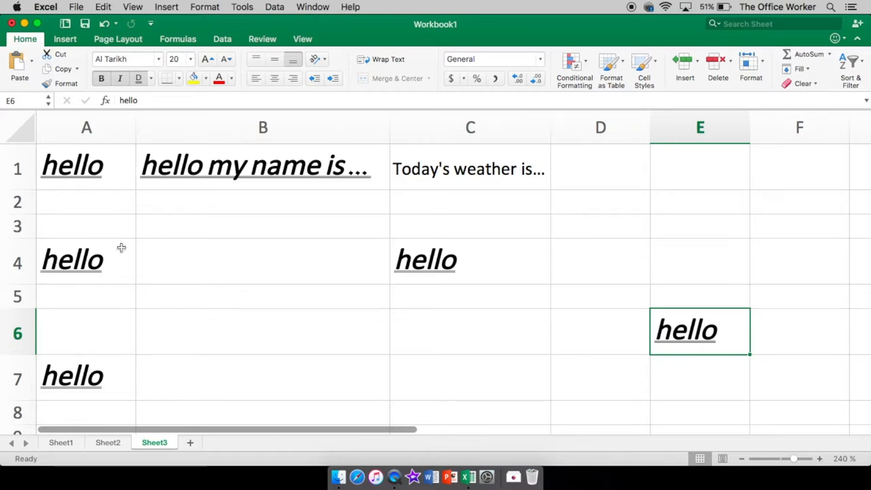
pyautogui.moveTo(656, 359)
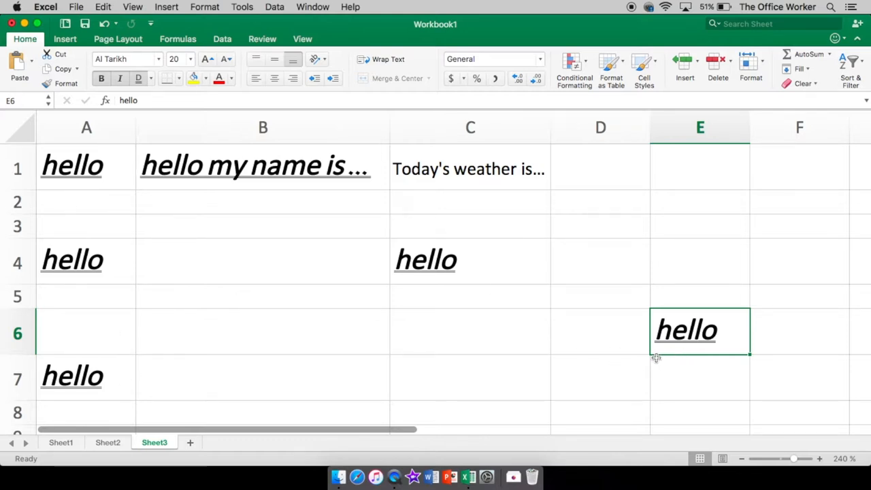
pyautogui.moveTo(449, 172)
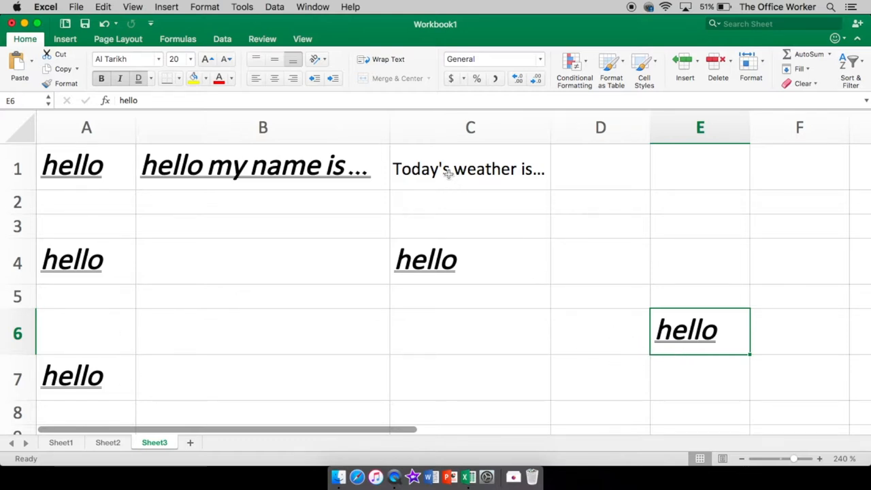
# Step: Choose the Zapfino script font for the weather sentence in C1
pyautogui.click(469, 168)
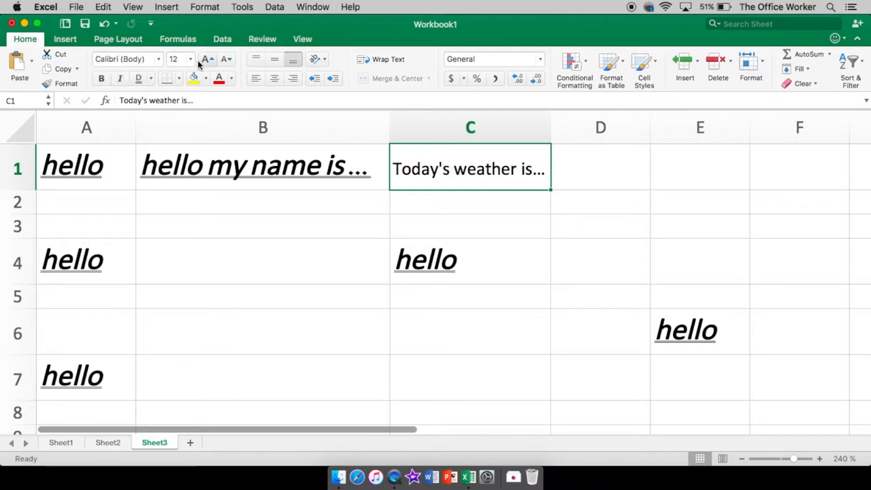
pyautogui.click(160, 58)
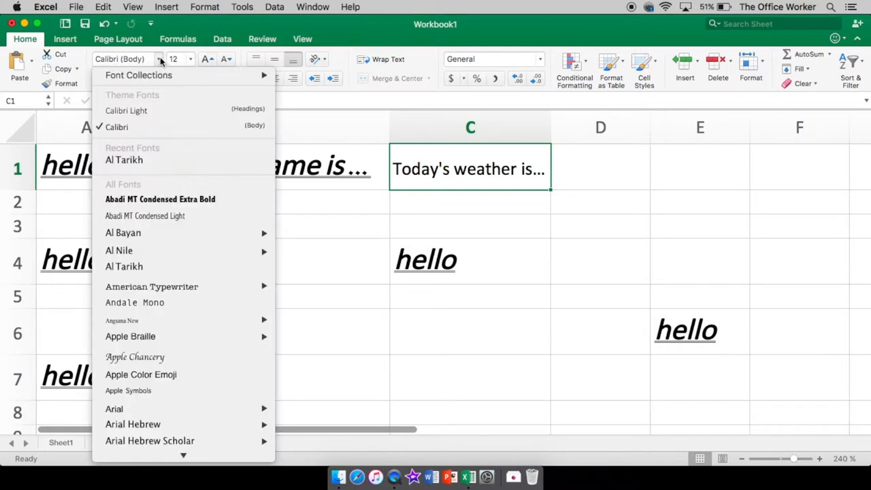
pyautogui.scroll(-3)
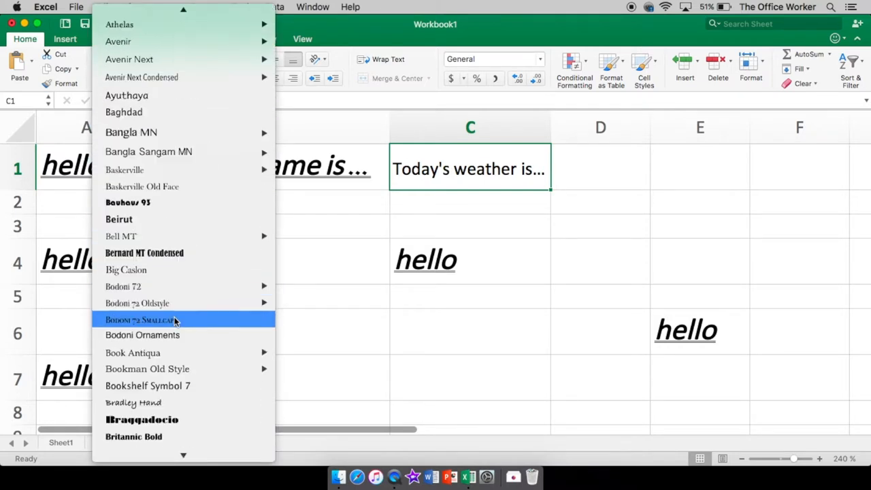
pyautogui.scroll(-3)
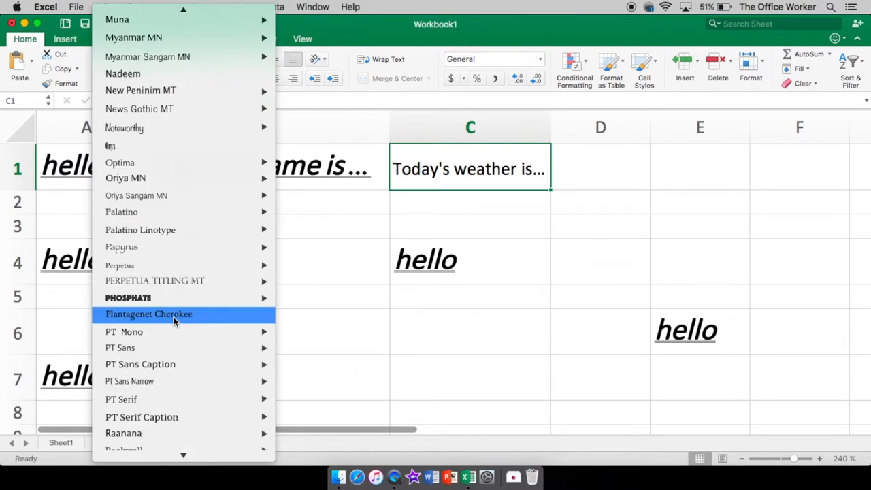
pyautogui.scroll(3)
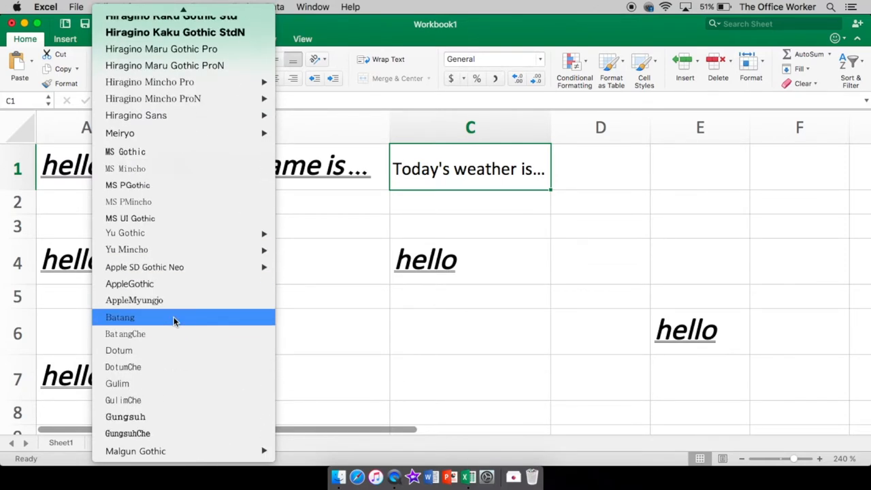
pyautogui.scroll(3)
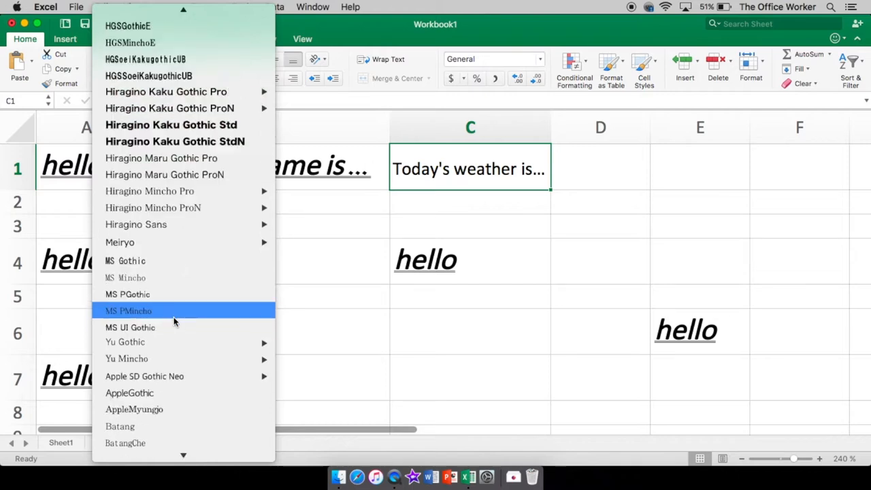
pyautogui.scroll(3)
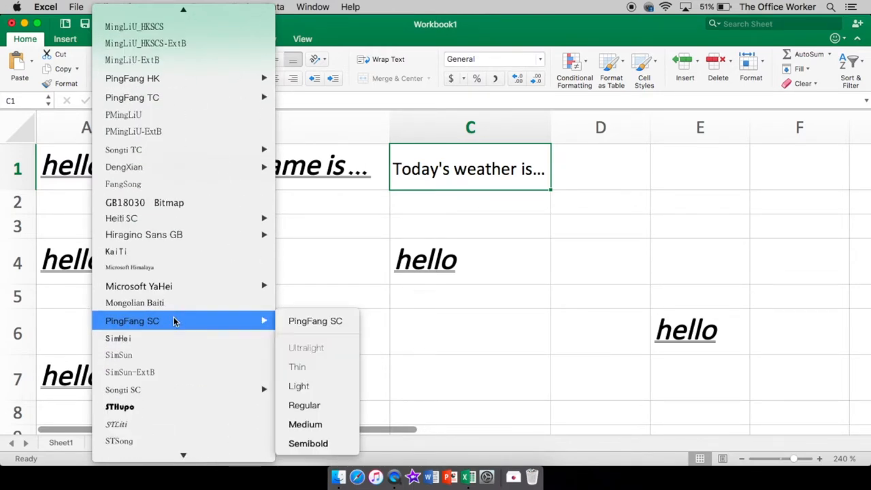
pyautogui.scroll(3)
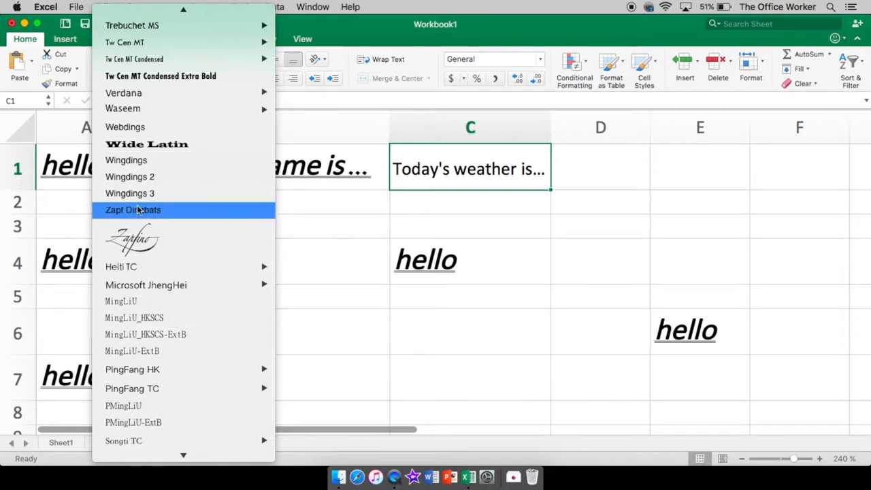
pyautogui.moveTo(173, 388)
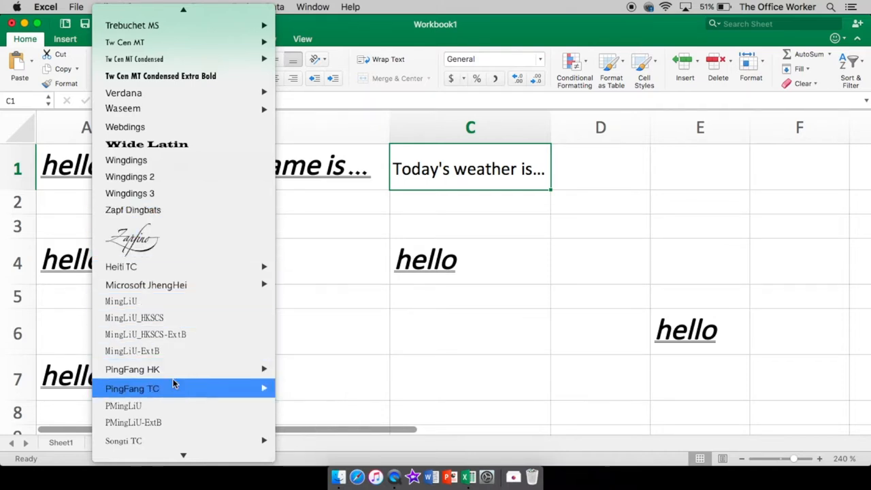
pyautogui.moveTo(132, 238)
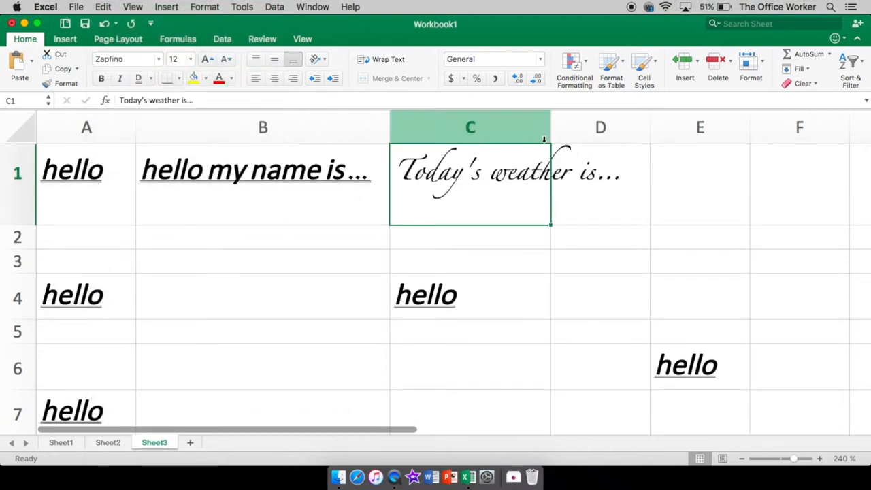
# Step: Widen column C so the script text shows fully
pyautogui.moveTo(549, 127); pyautogui.dragTo(629, 128)
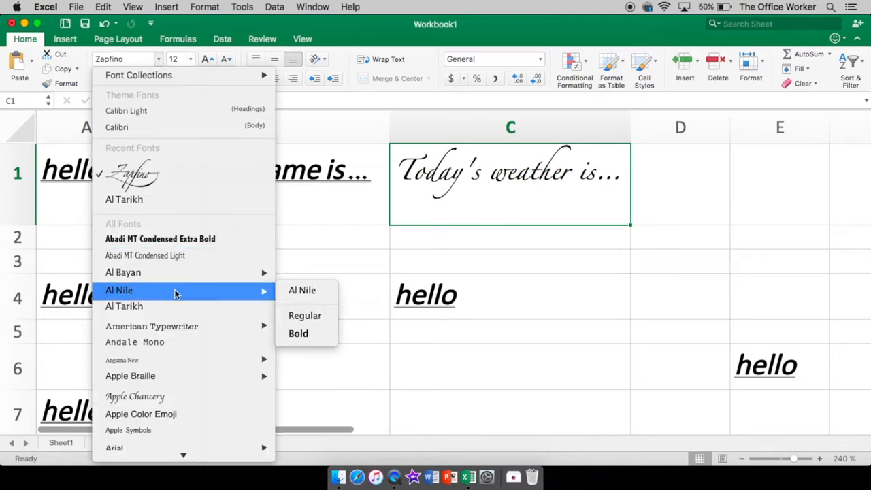
pyautogui.moveTo(151, 325)
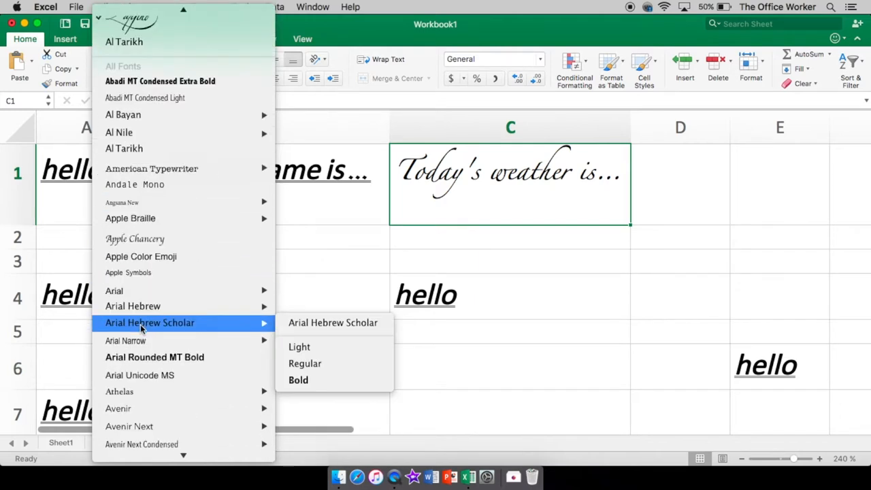
pyautogui.moveTo(125, 340)
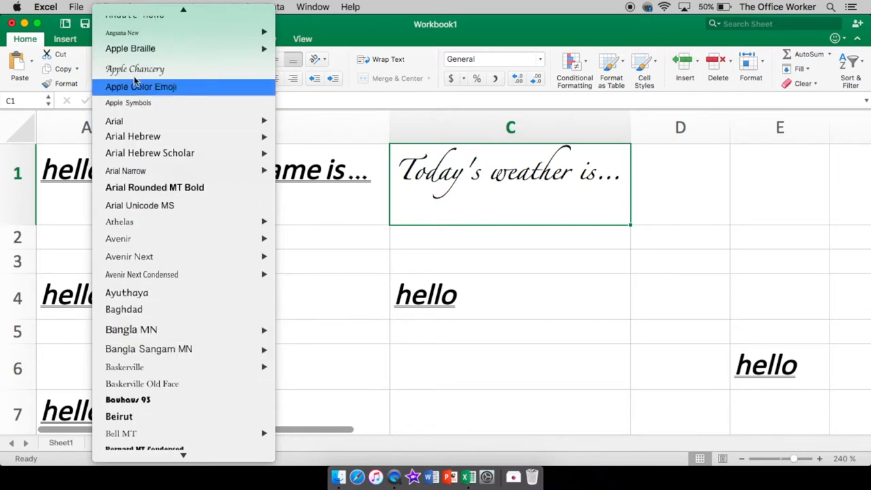
pyautogui.moveTo(325, 112)
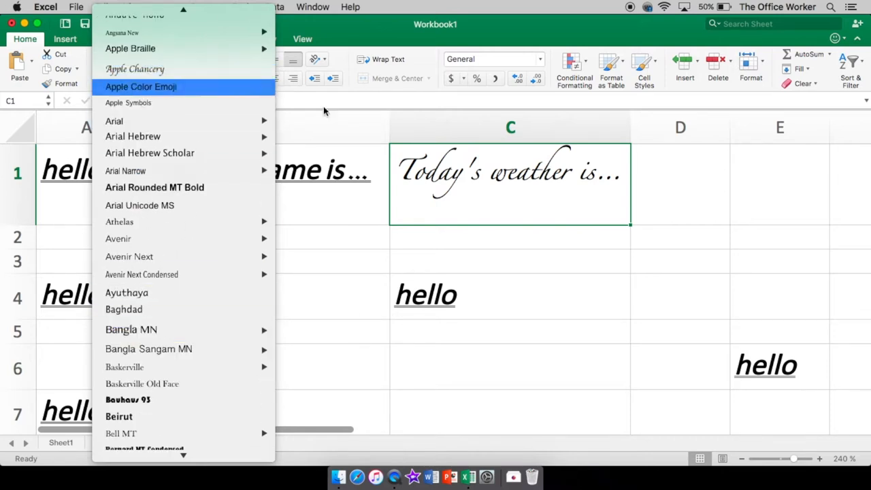
pyautogui.scroll(3)
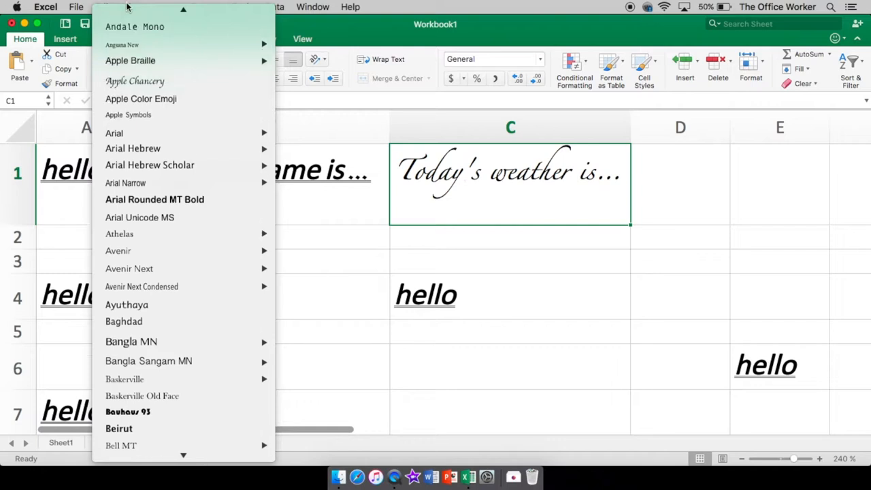
pyautogui.scroll(3)
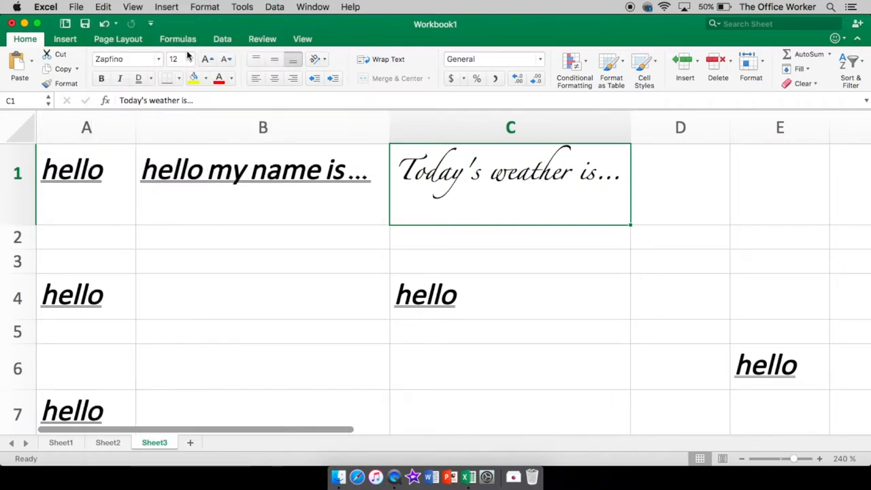
# Step: Set C1's weather text to size 16 and widen column C to fit the sentence
pyautogui.click(189, 59)
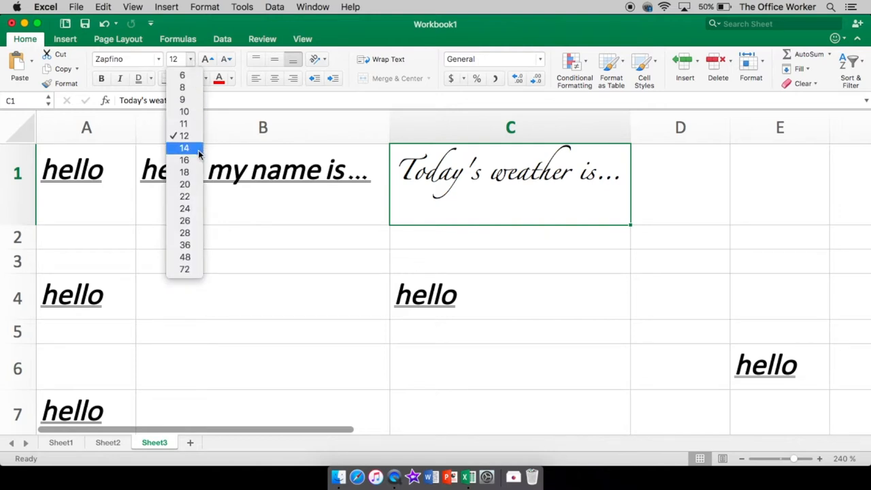
pyautogui.click(184, 160)
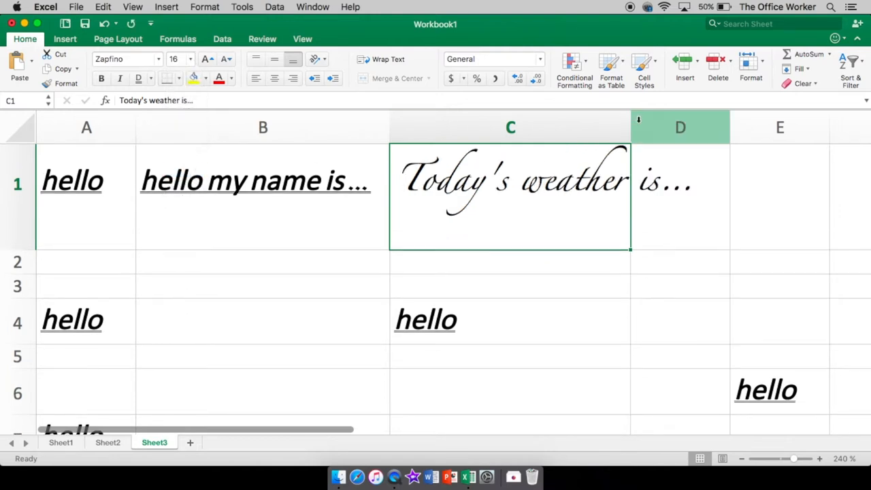
pyautogui.moveTo(632, 127); pyautogui.dragTo(708, 127)
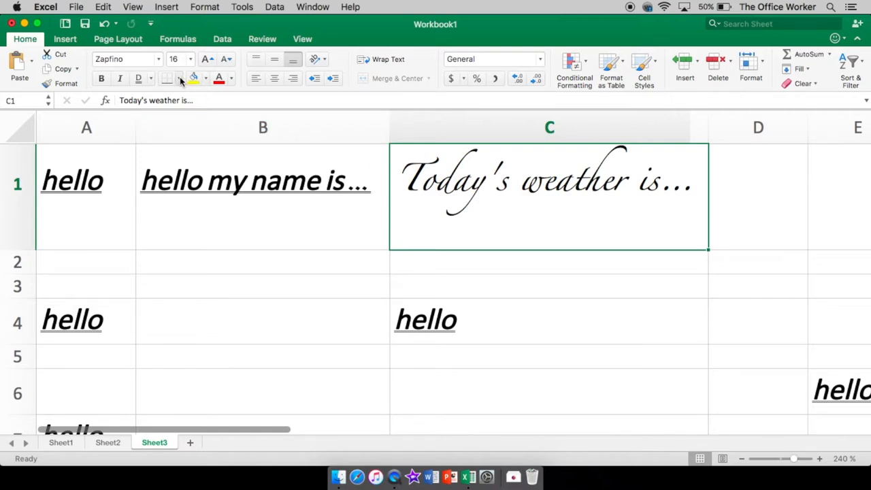
pyautogui.moveTo(166, 78)
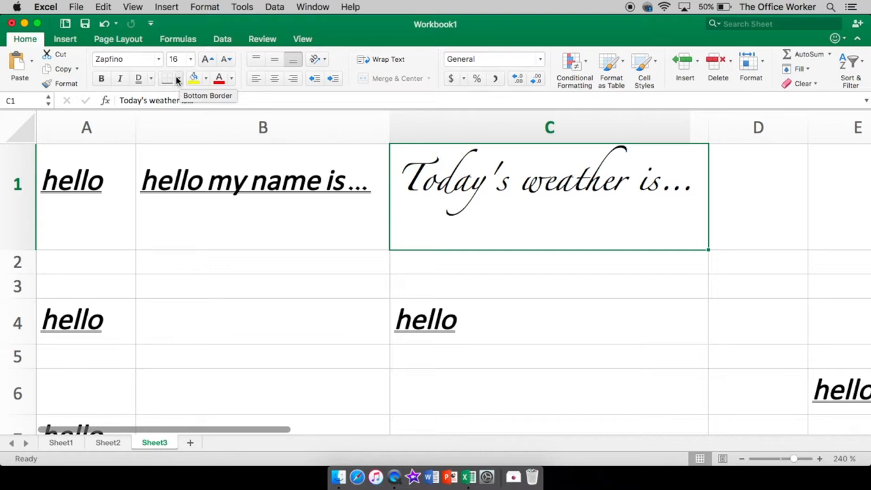
pyautogui.click(179, 77)
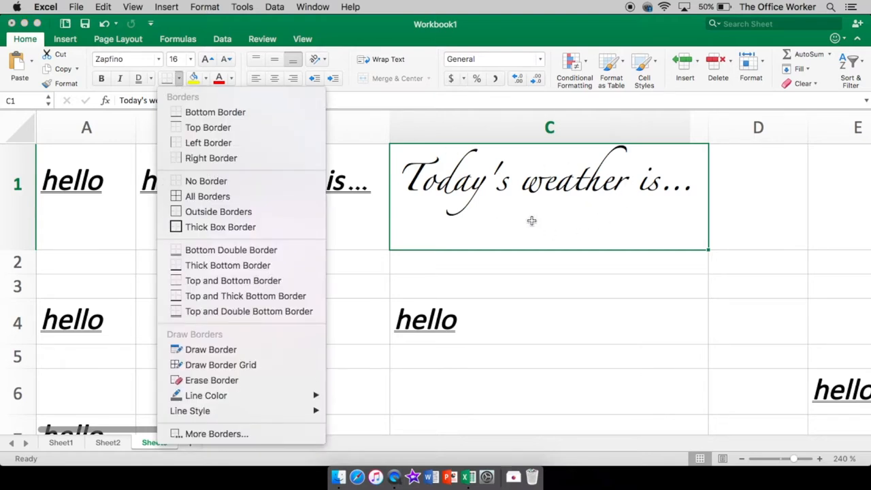
pyautogui.moveTo(209, 142)
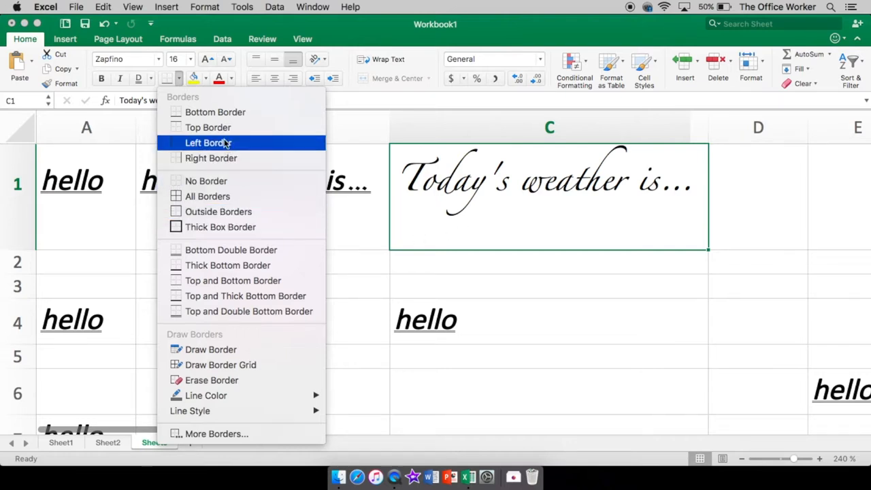
pyautogui.moveTo(207, 127)
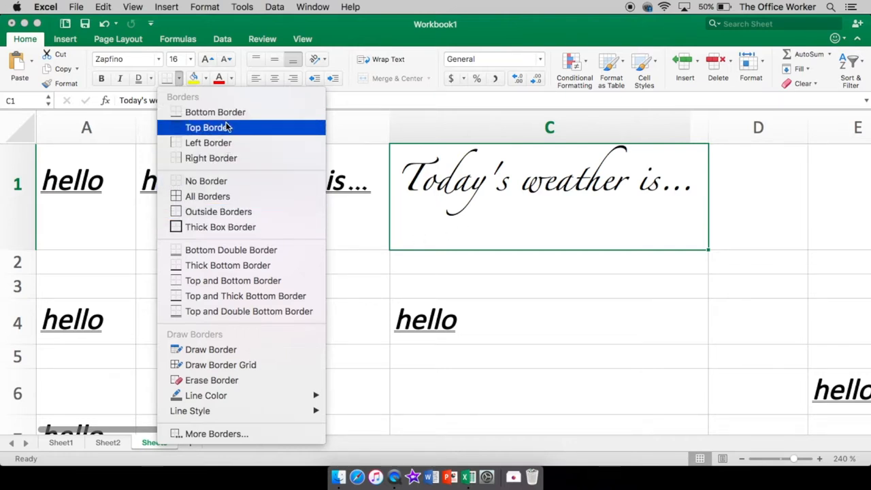
pyautogui.moveTo(215, 113)
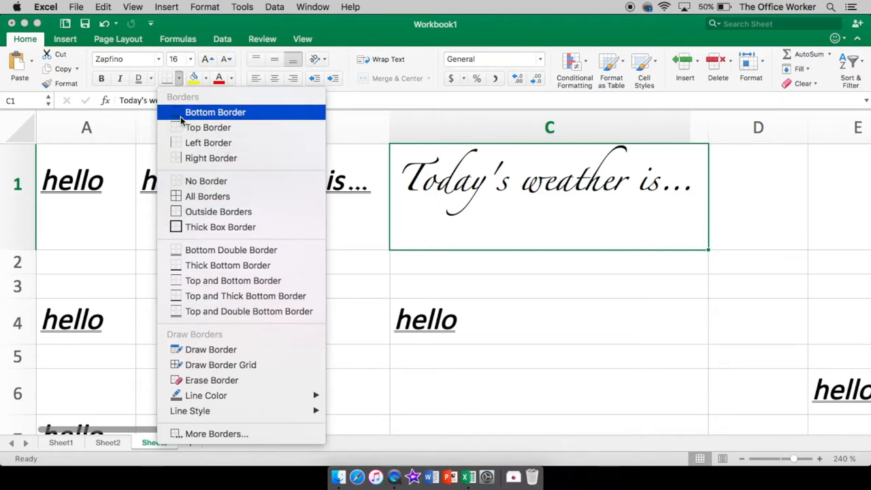
pyautogui.moveTo(208, 127)
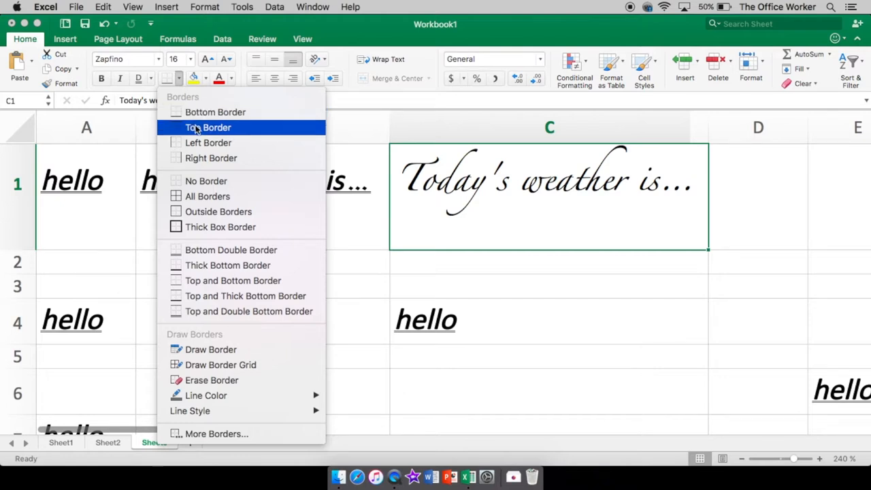
pyautogui.moveTo(209, 142)
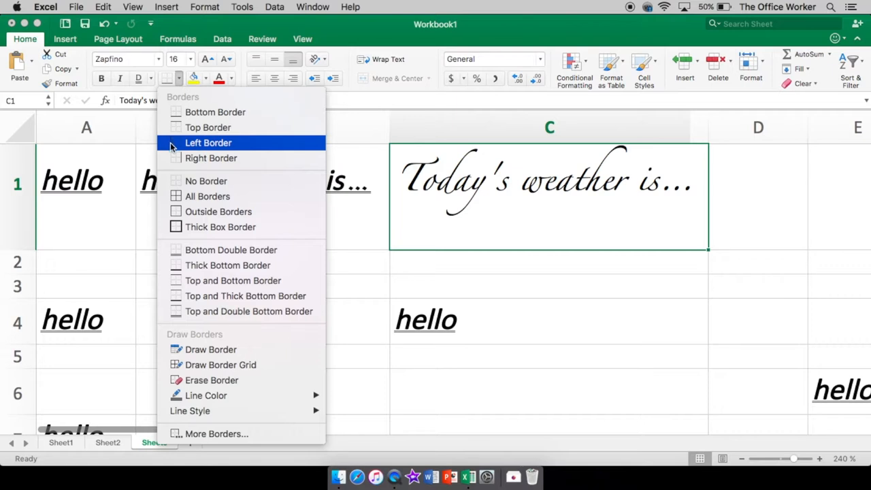
pyautogui.moveTo(211, 158)
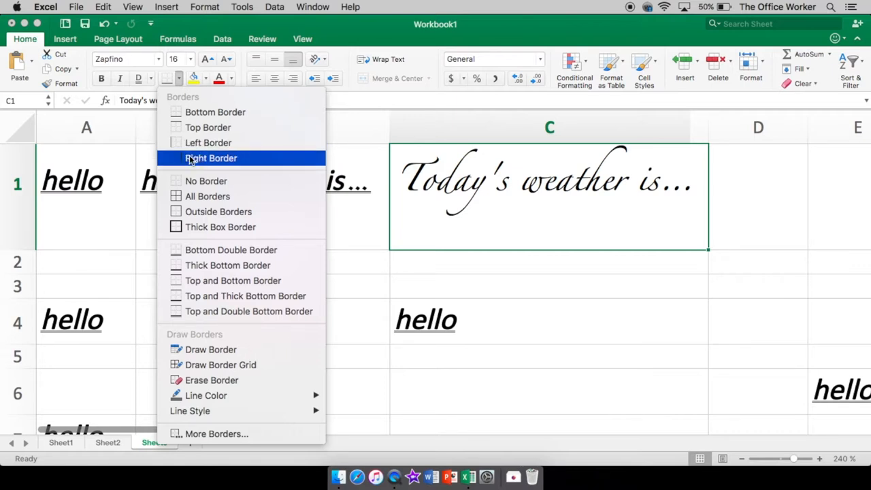
pyautogui.moveTo(190, 158)
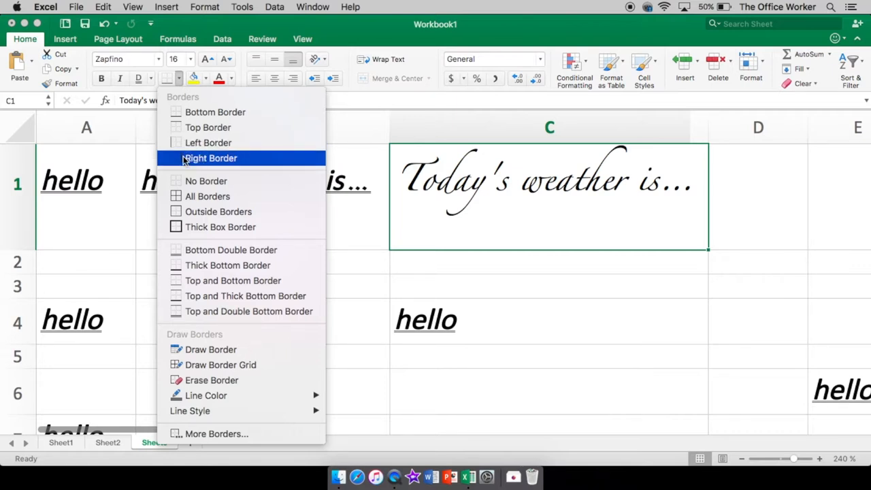
pyautogui.moveTo(206, 181)
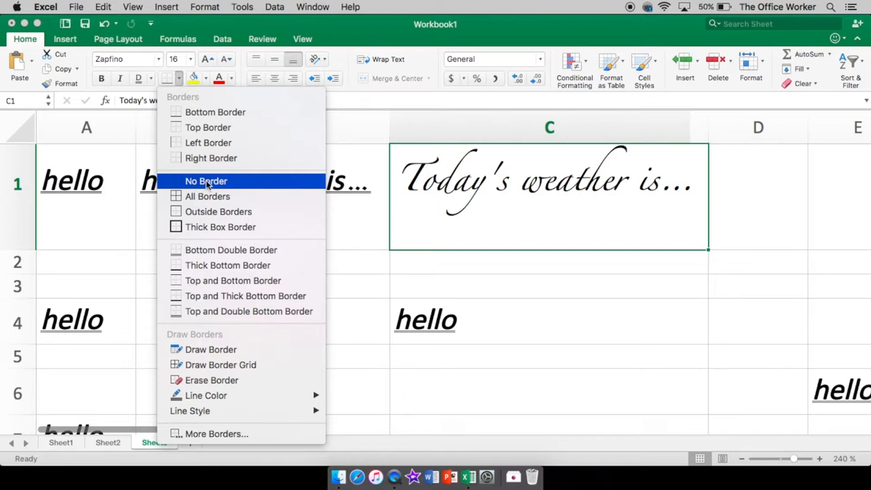
pyautogui.click(206, 181)
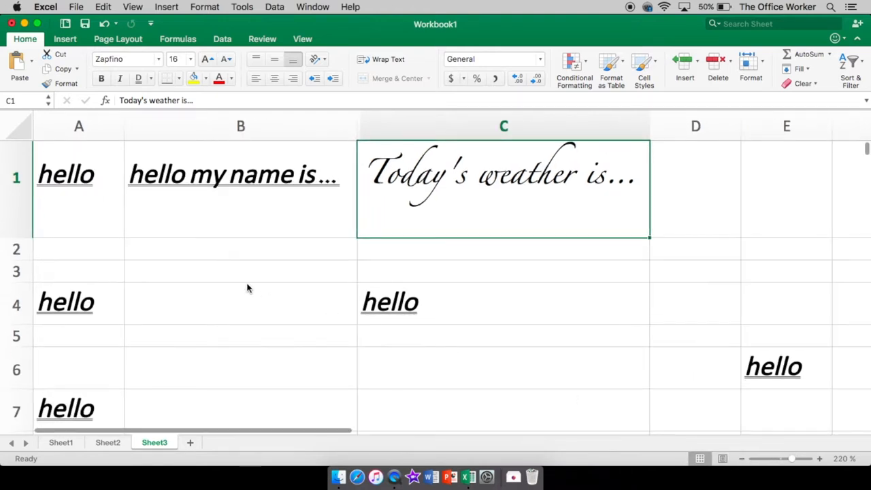
pyautogui.moveTo(376, 263)
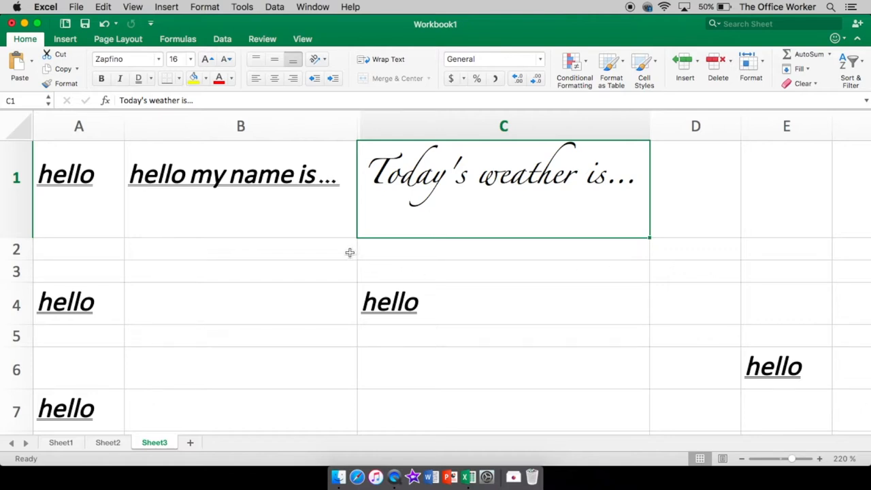
pyautogui.moveTo(310, 197)
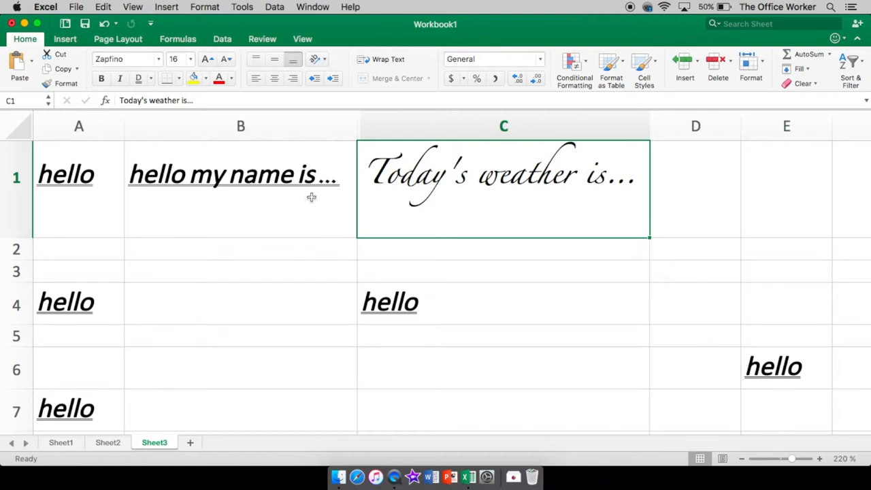
pyautogui.click(302, 39)
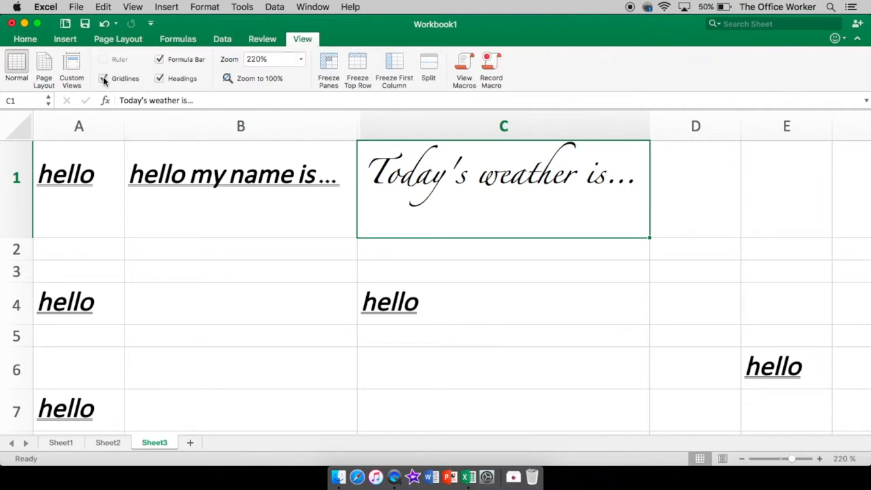
pyautogui.click(104, 78)
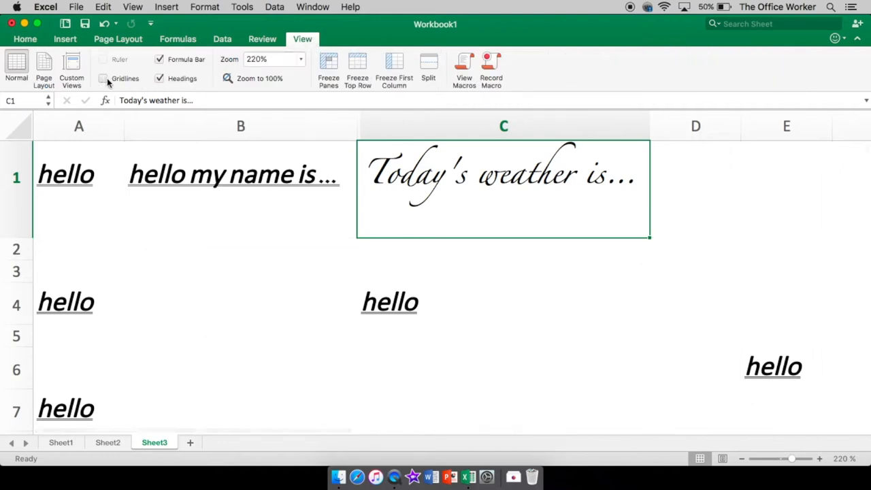
pyautogui.click(103, 78)
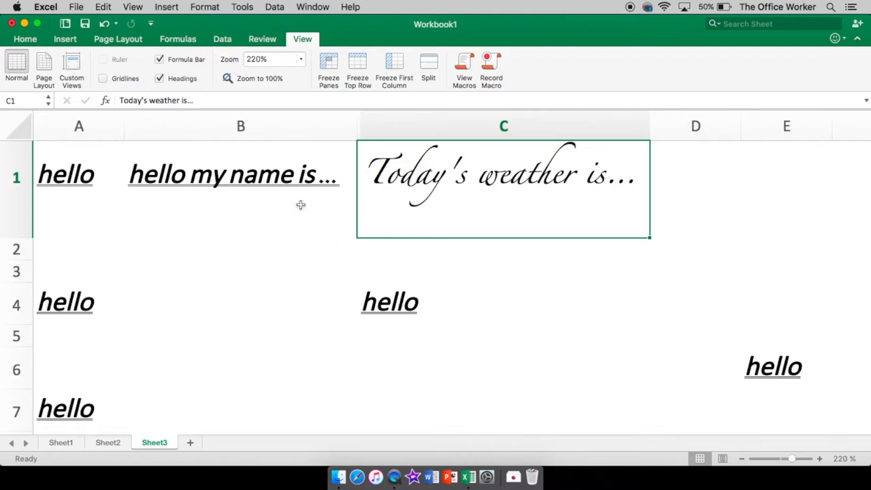
pyautogui.click(103, 78)
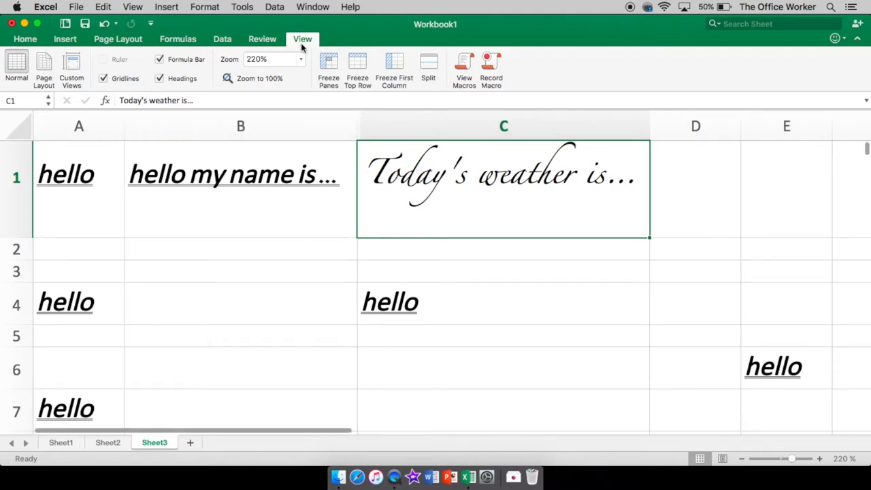
pyautogui.click(25, 39)
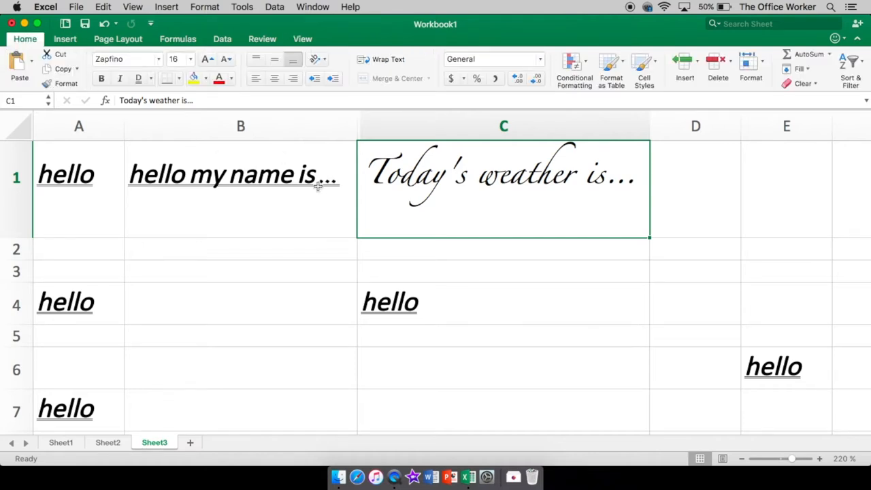
# Step: Apply All Borders to C1, then bring up More Borders for the full border settings
pyautogui.click(178, 78)
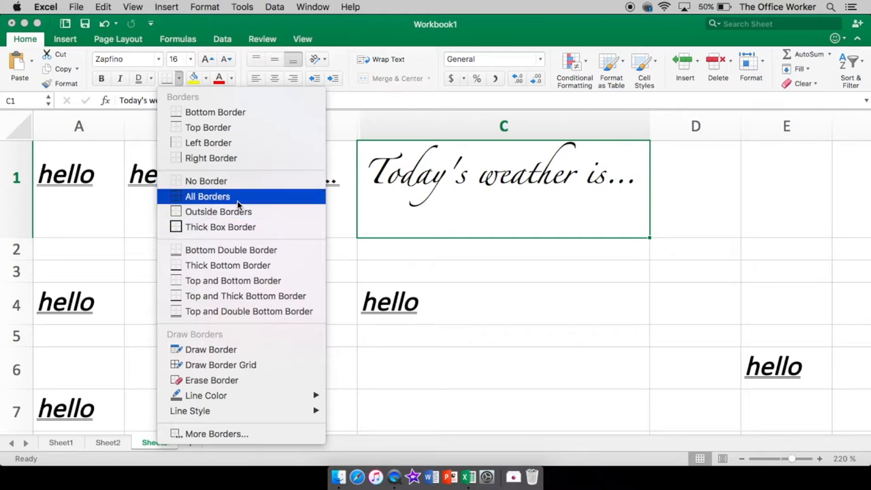
pyautogui.moveTo(204, 205)
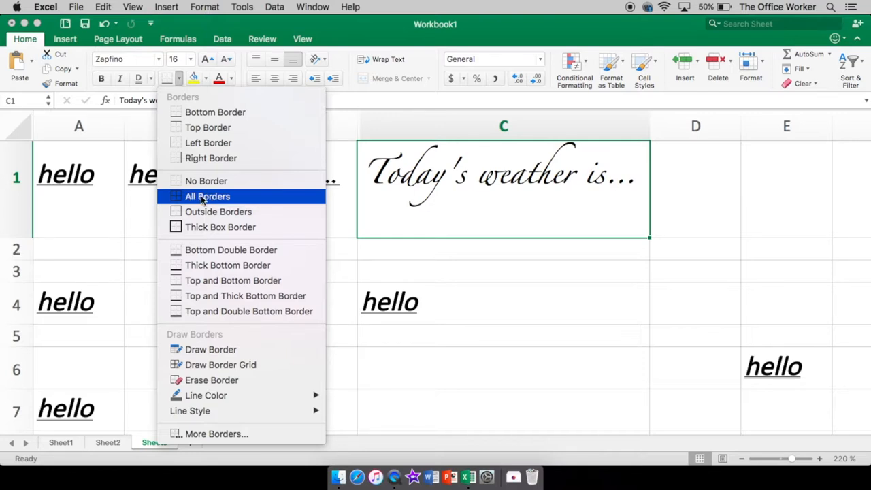
pyautogui.click(207, 196)
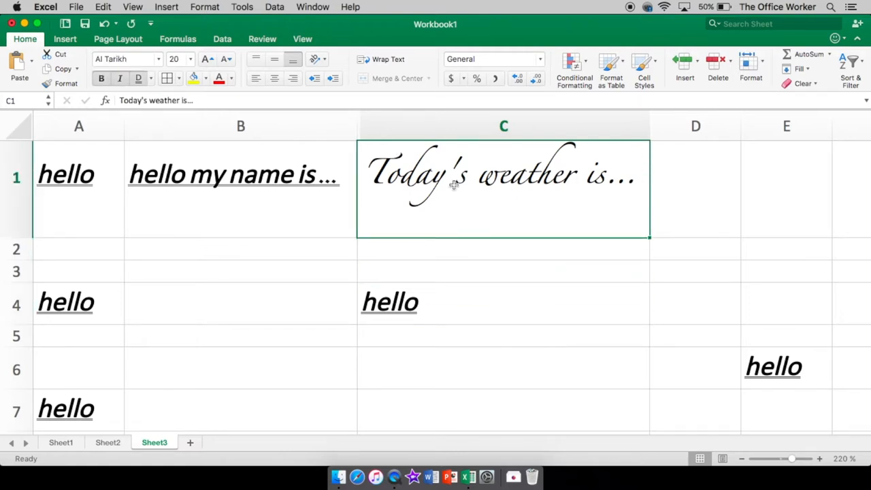
pyautogui.click(179, 78)
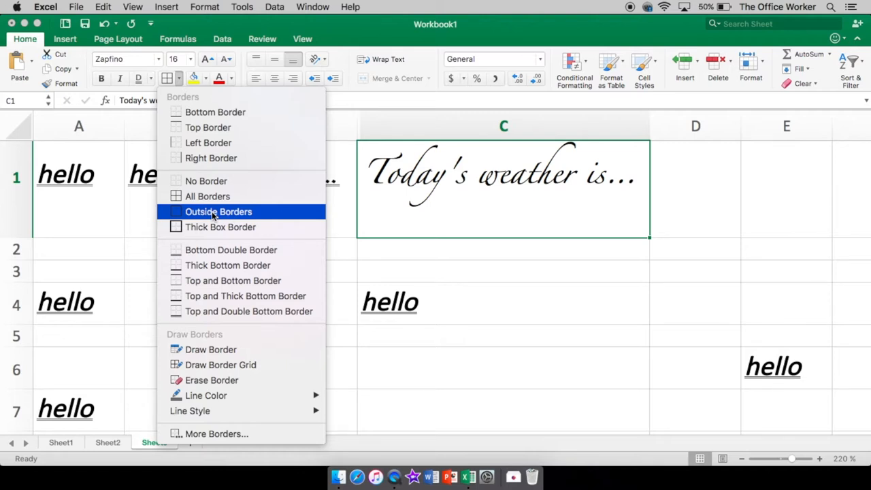
pyautogui.moveTo(221, 227)
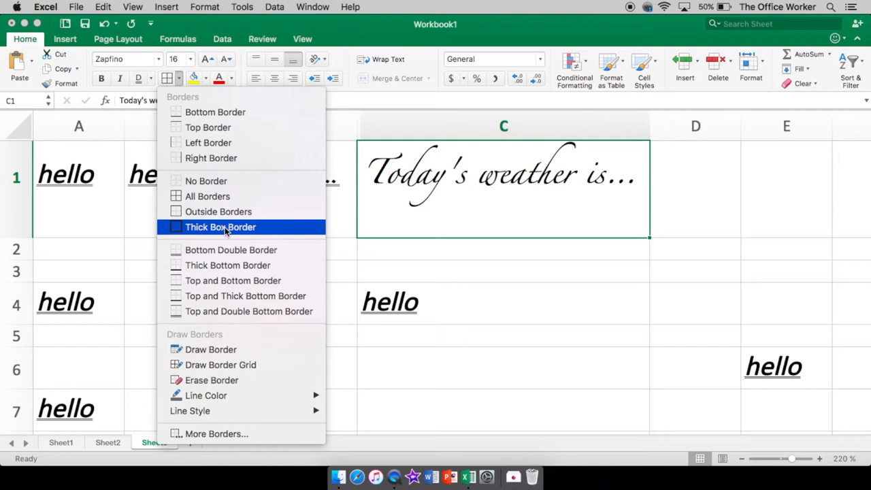
pyautogui.moveTo(231, 250)
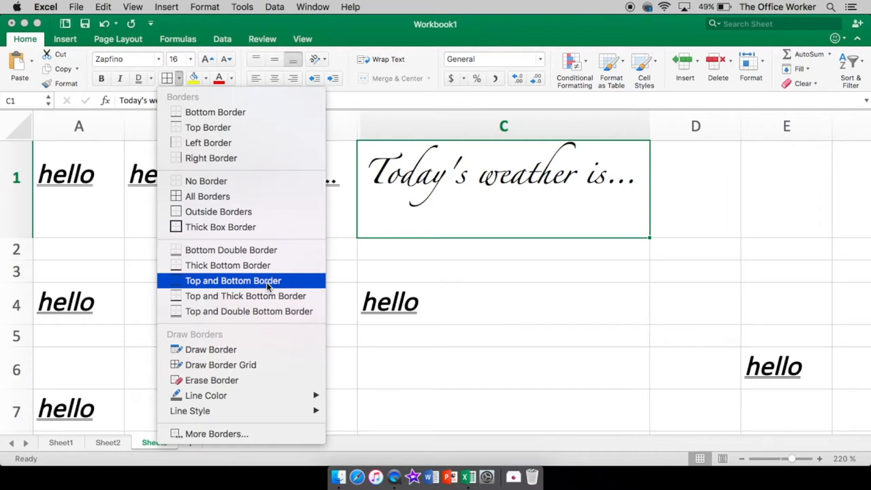
pyautogui.moveTo(245, 295)
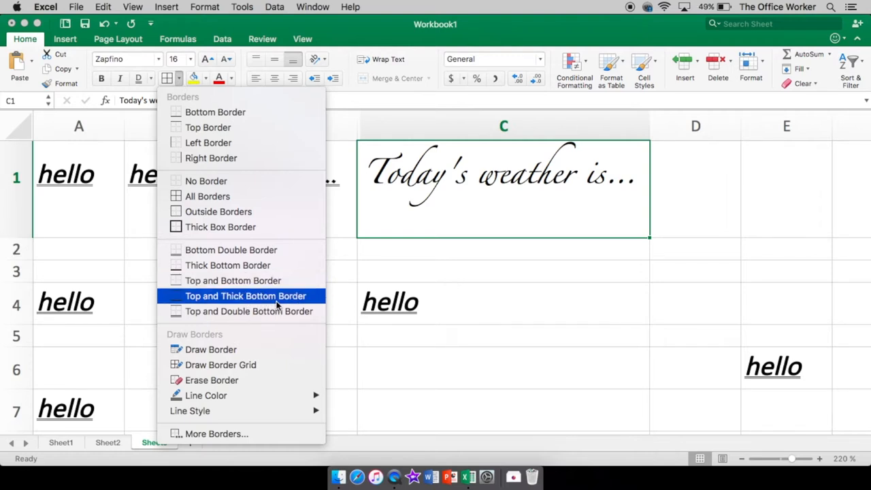
pyautogui.moveTo(289, 311)
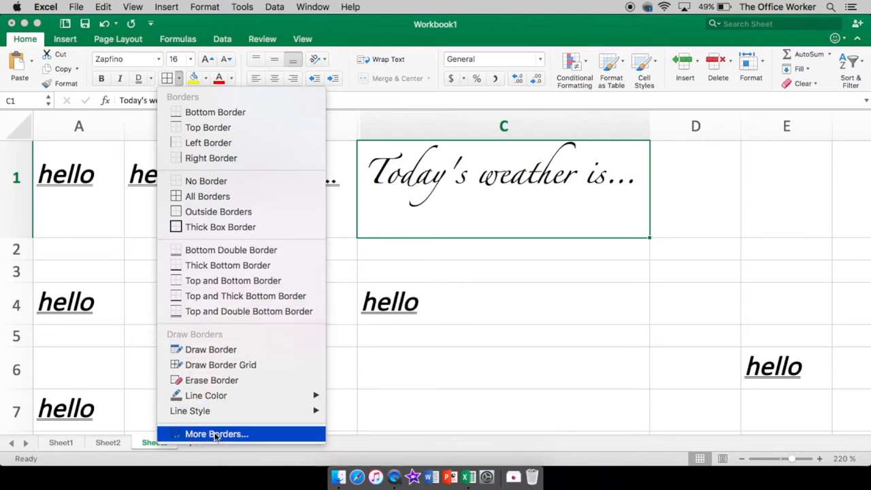
pyautogui.click(216, 433)
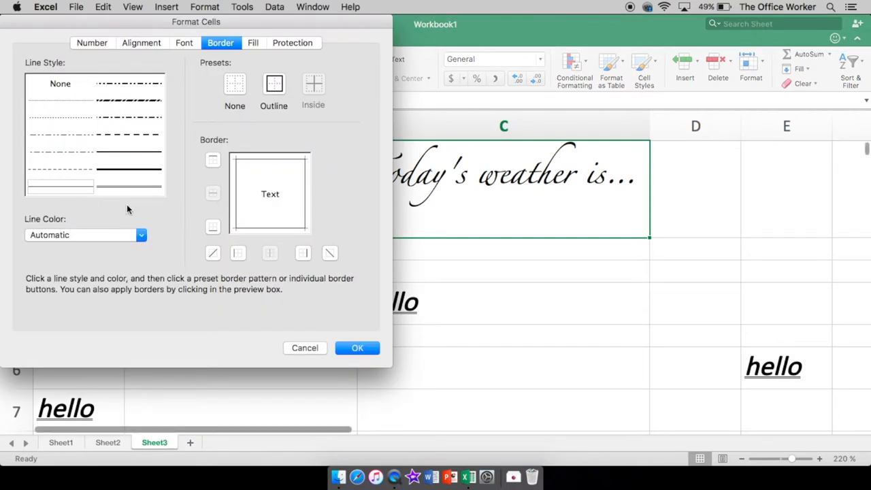
# Step: Apply a dash-dot line style to C1's top and bottom edges with a purple line colour and confirm
pyautogui.moveTo(196, 22); pyautogui.dragTo(486, 104)
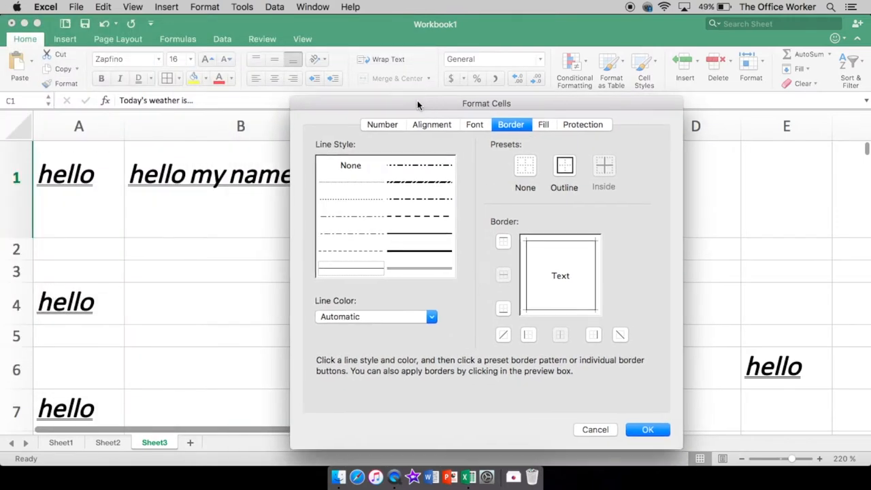
pyautogui.moveTo(487, 103); pyautogui.dragTo(197, 22)
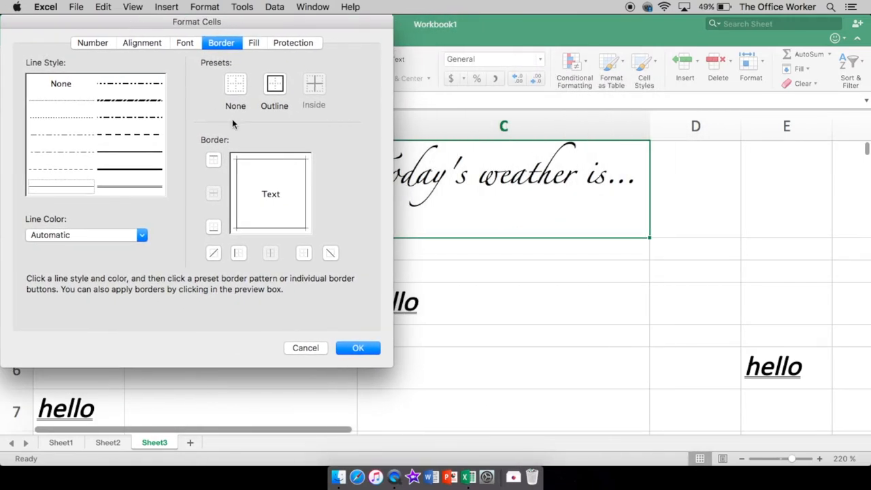
pyautogui.moveTo(182, 167)
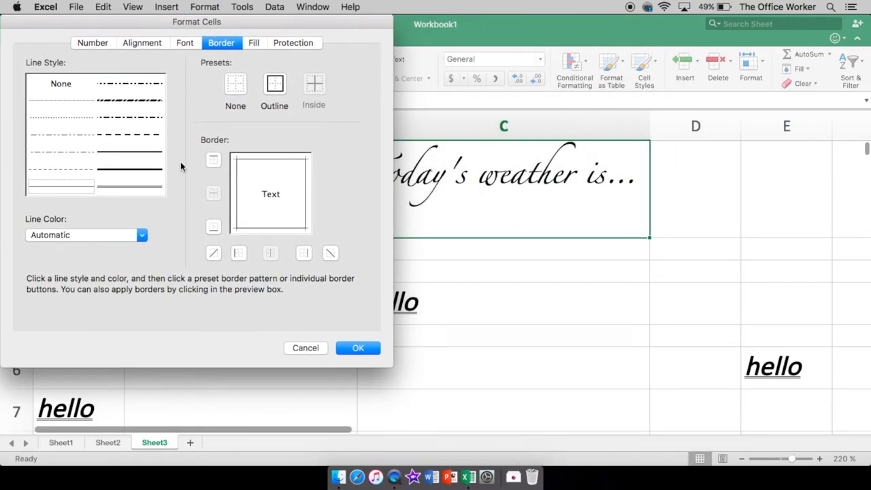
pyautogui.moveTo(302, 229)
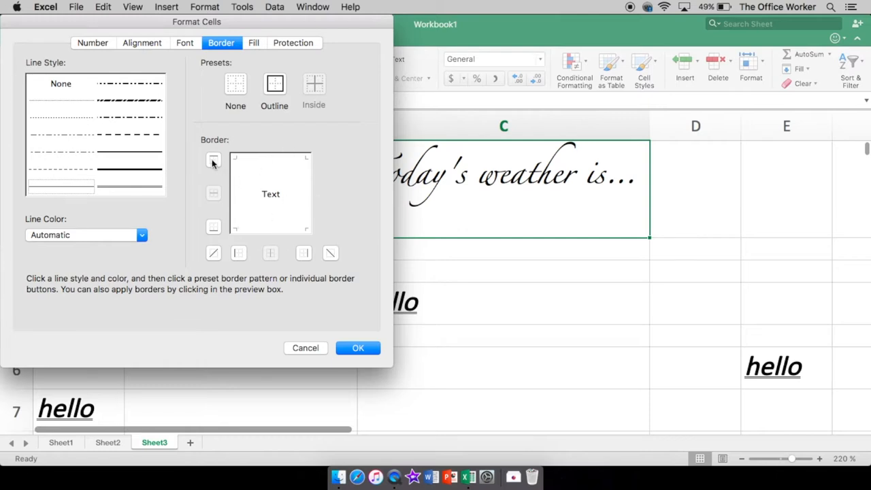
pyautogui.click(213, 159)
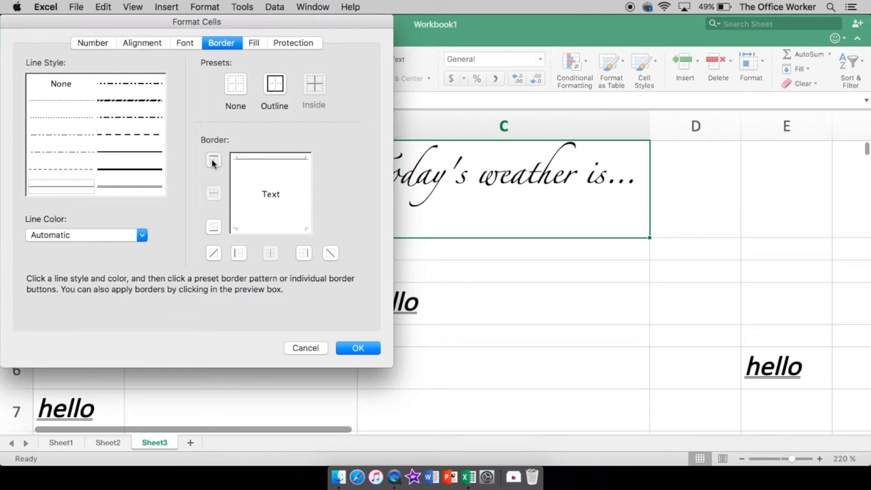
pyautogui.click(213, 159)
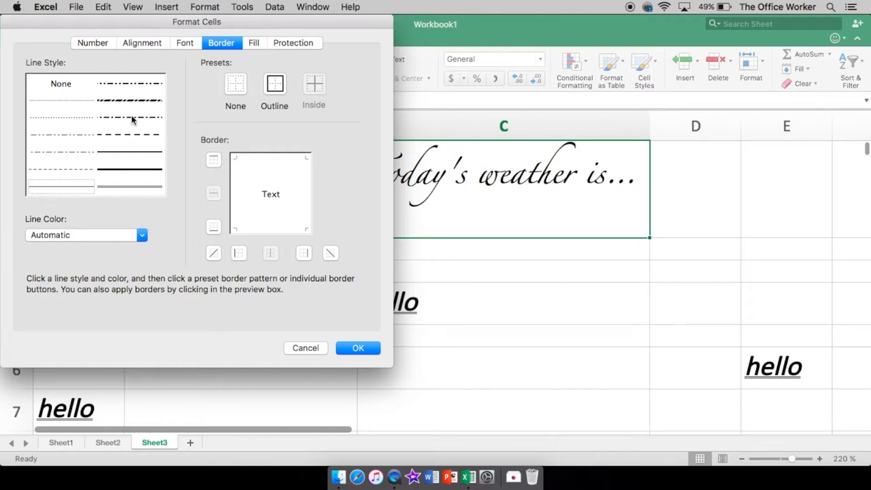
pyautogui.click(129, 100)
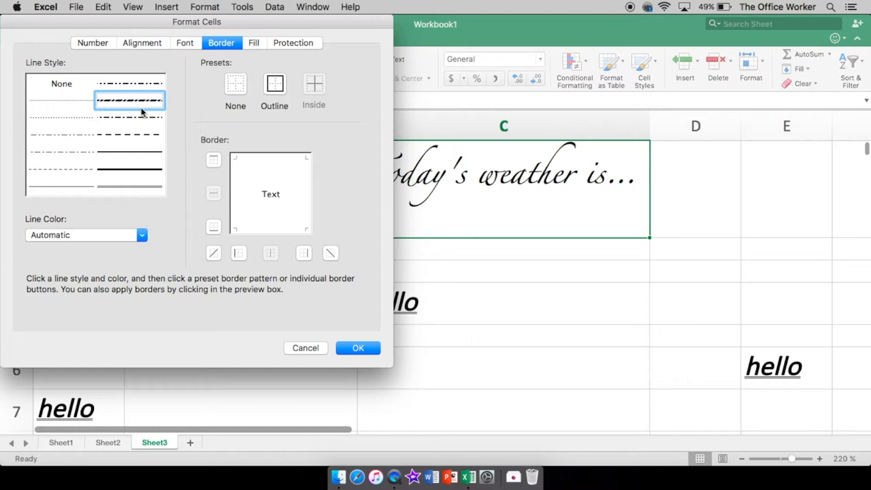
pyautogui.moveTo(114, 98)
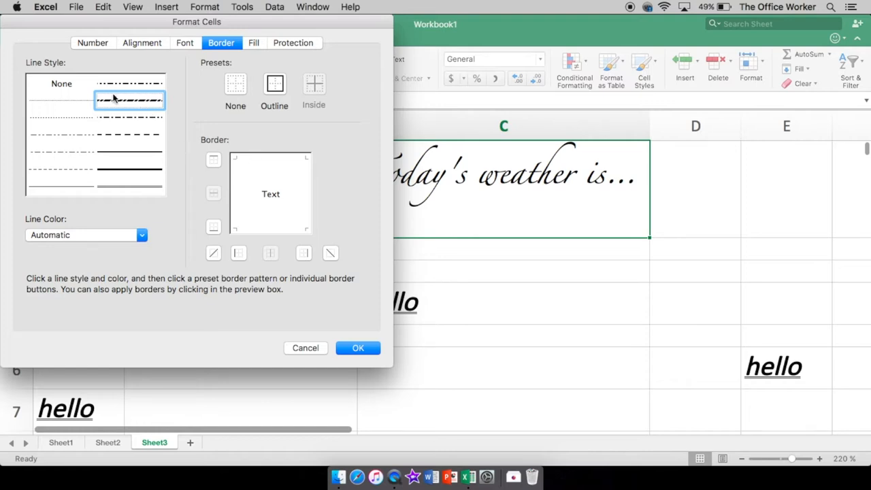
pyautogui.click(270, 159)
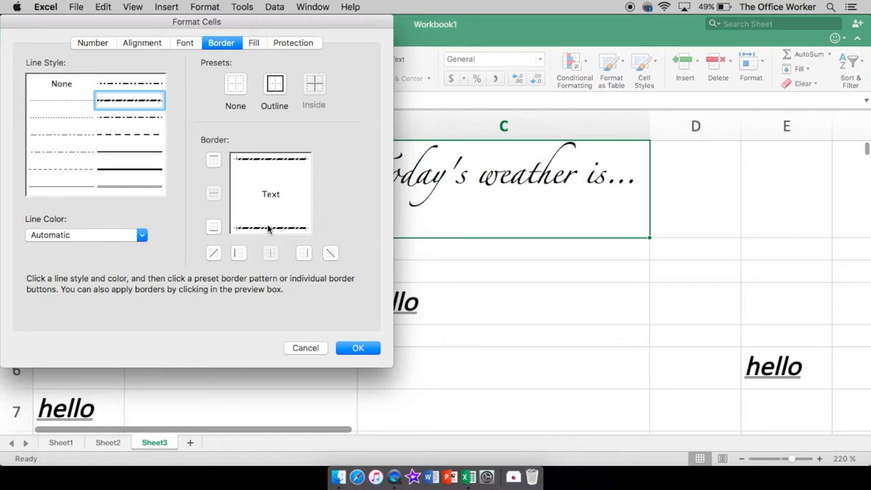
pyautogui.moveTo(104, 240)
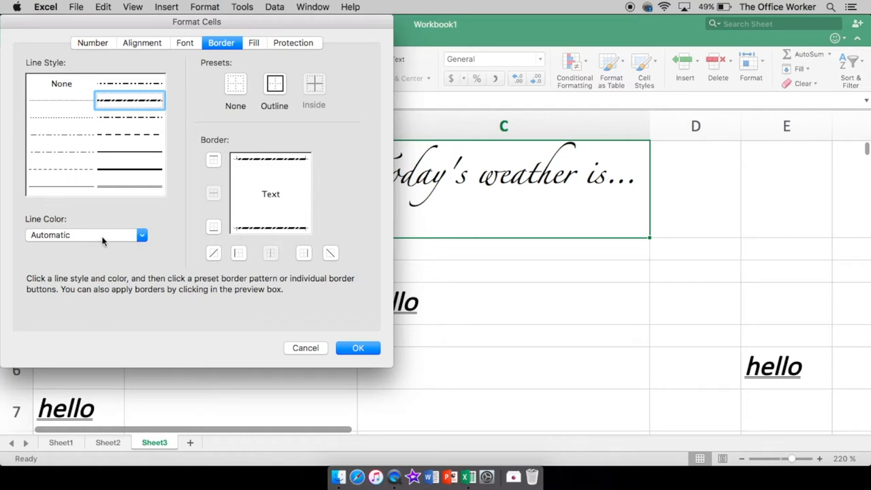
pyautogui.click(141, 234)
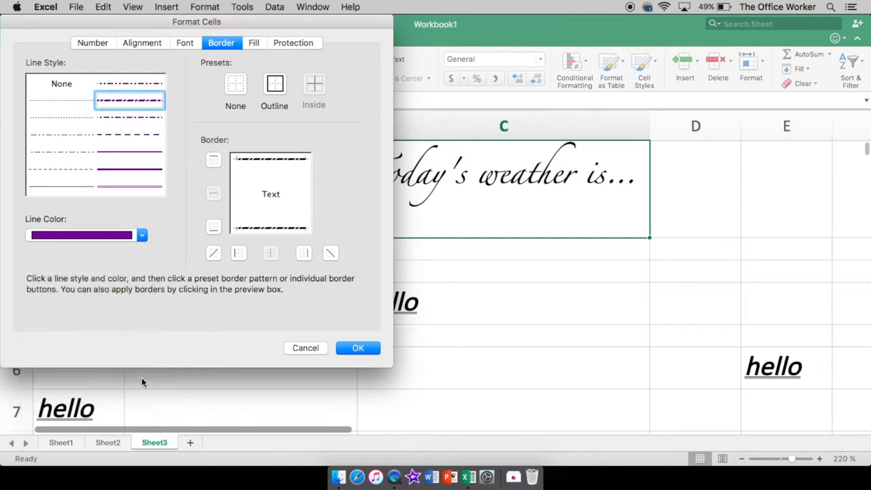
pyautogui.moveTo(245, 286)
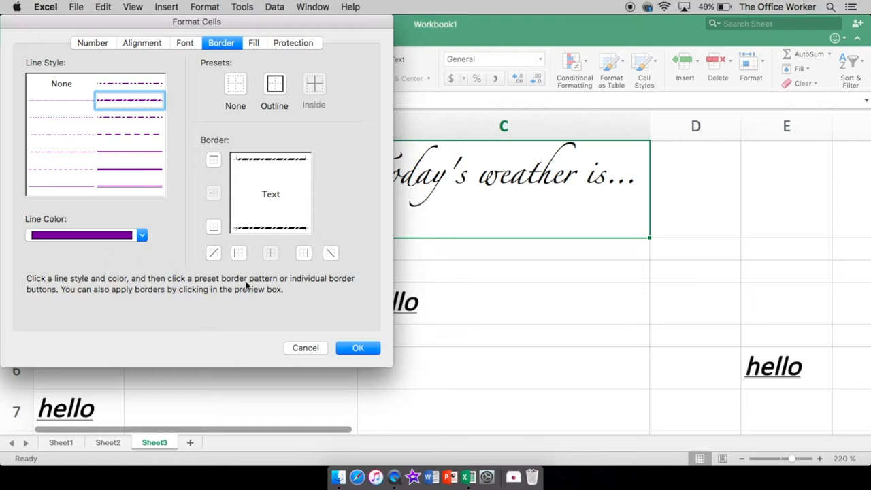
pyautogui.moveTo(360, 338)
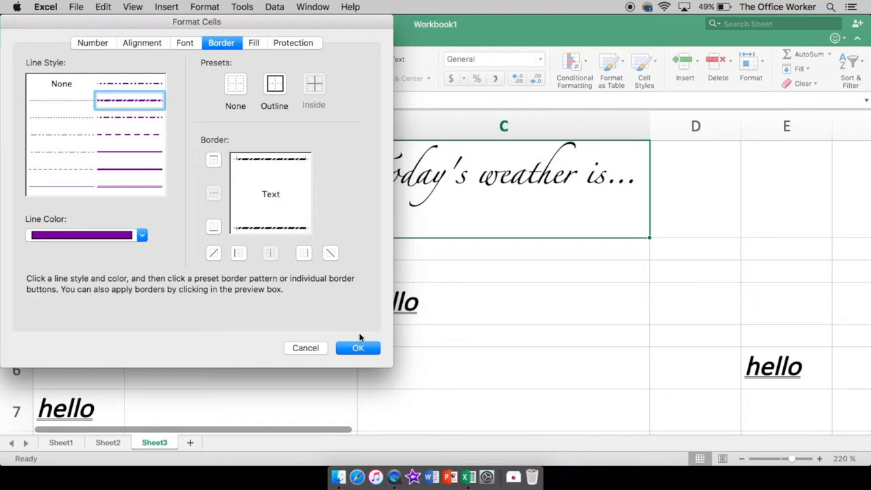
pyautogui.click(357, 347)
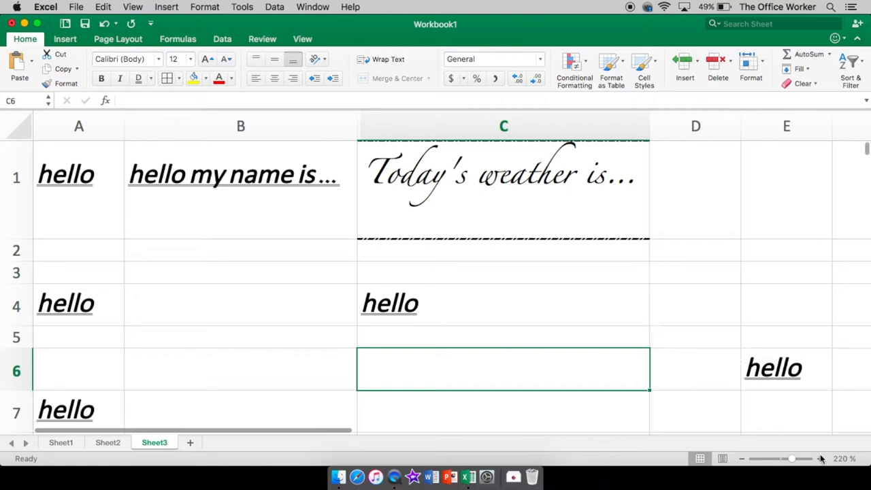
# Step: Zoom in, reselect the weather cell C1 and bring up its border options
pyautogui.click(821, 459)
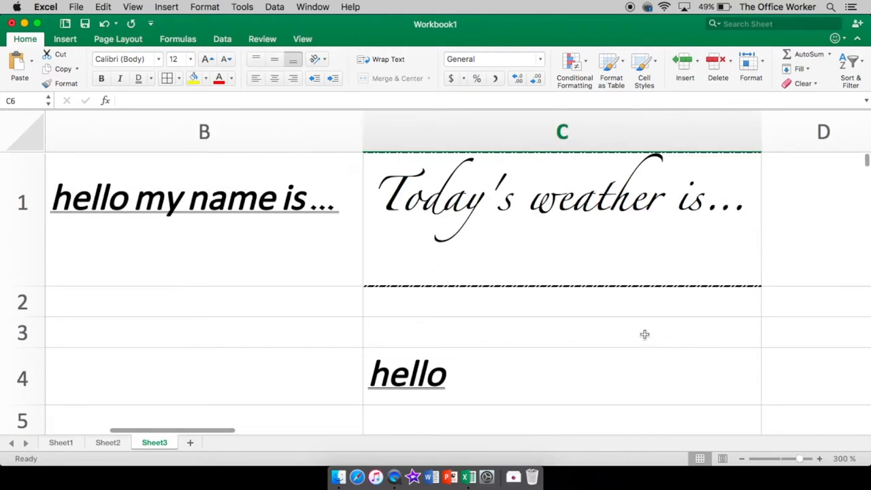
pyautogui.click(562, 204)
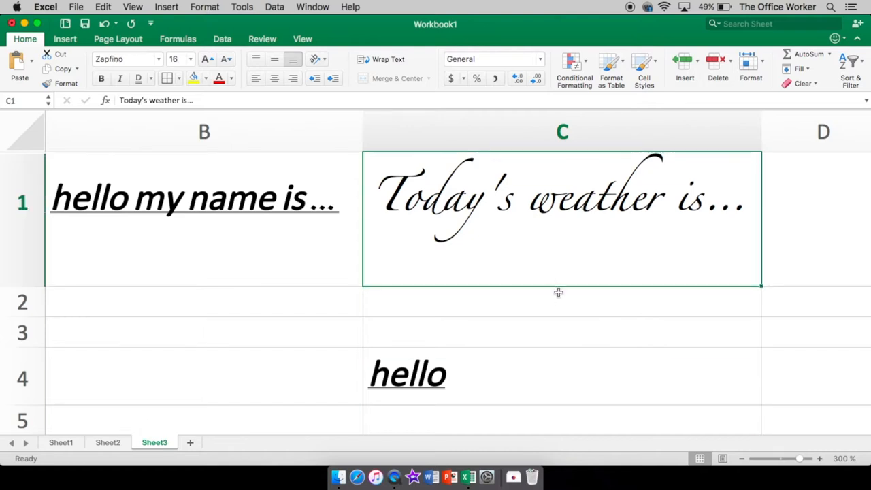
pyautogui.click(507, 364)
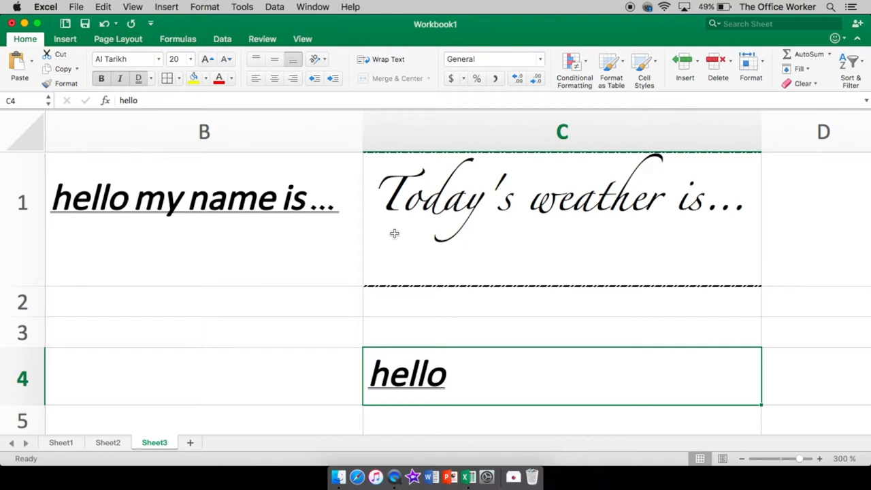
pyautogui.click(562, 197)
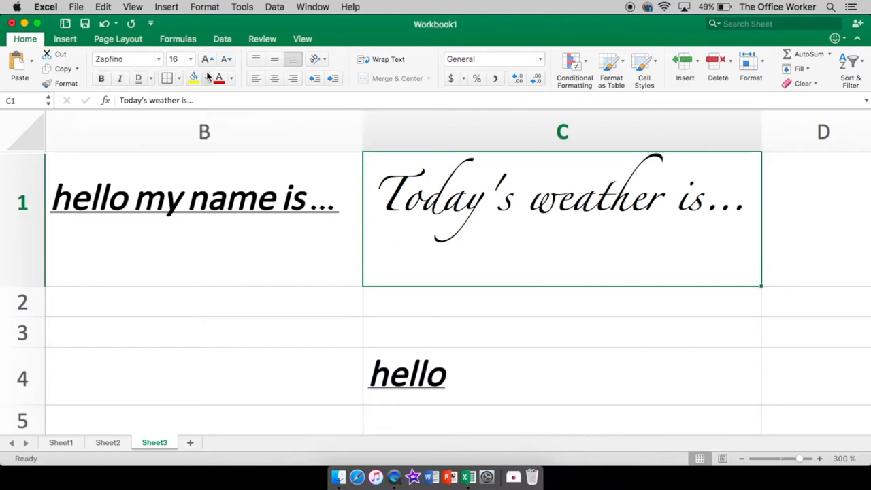
pyautogui.click(175, 77)
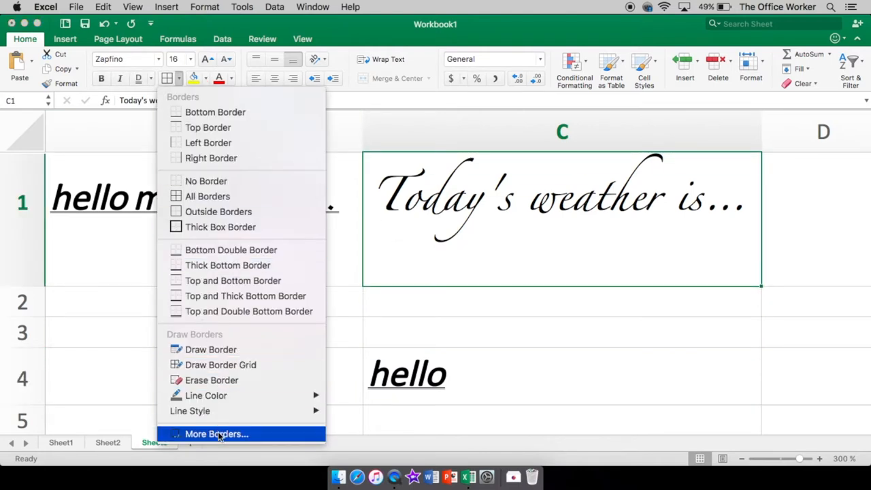
# Step: Set C1's dash-dot border line colour to purple in More Borders and confirm
pyautogui.click(216, 433)
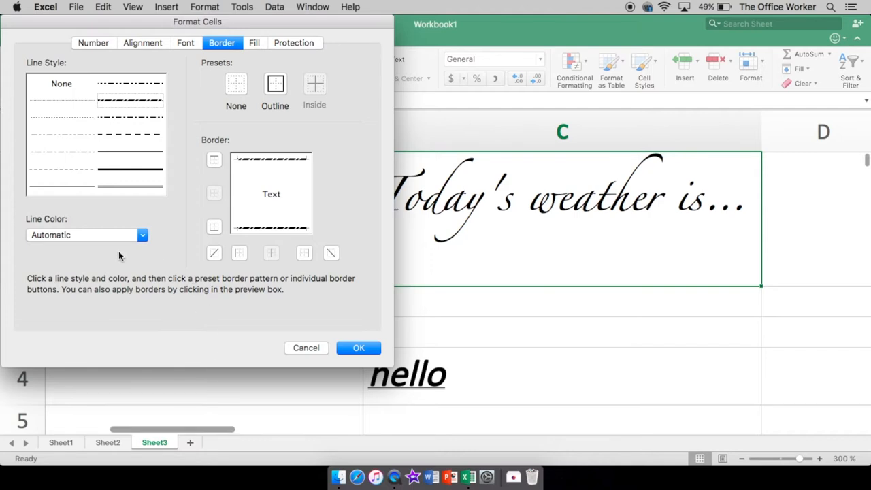
pyautogui.click(142, 235)
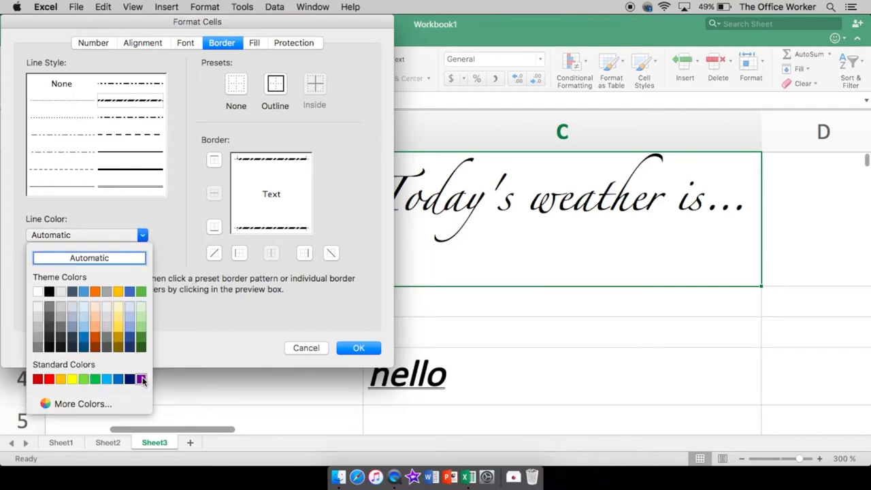
pyautogui.click(130, 378)
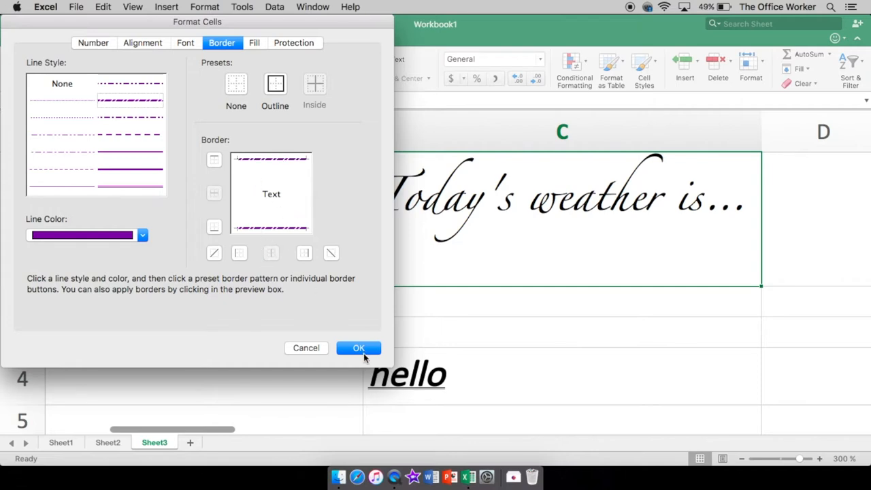
pyautogui.click(359, 348)
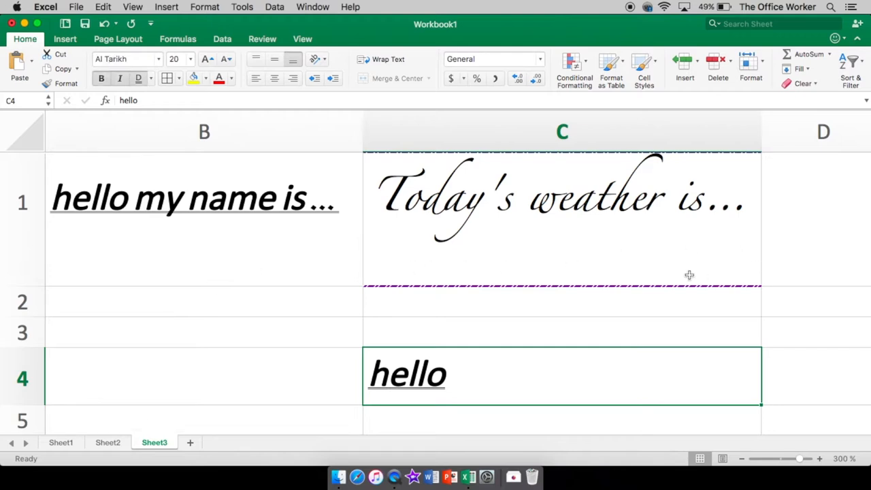
pyautogui.moveTo(440, 180)
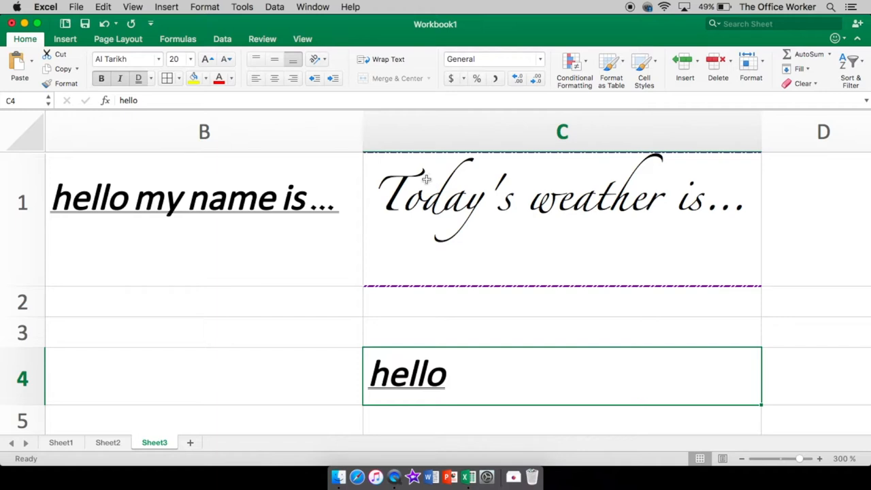
pyautogui.moveTo(514, 334)
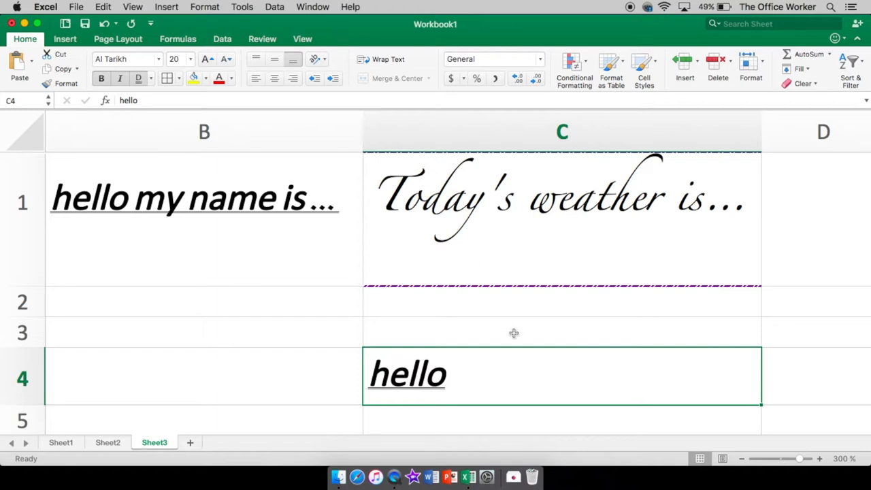
pyautogui.moveTo(502, 267)
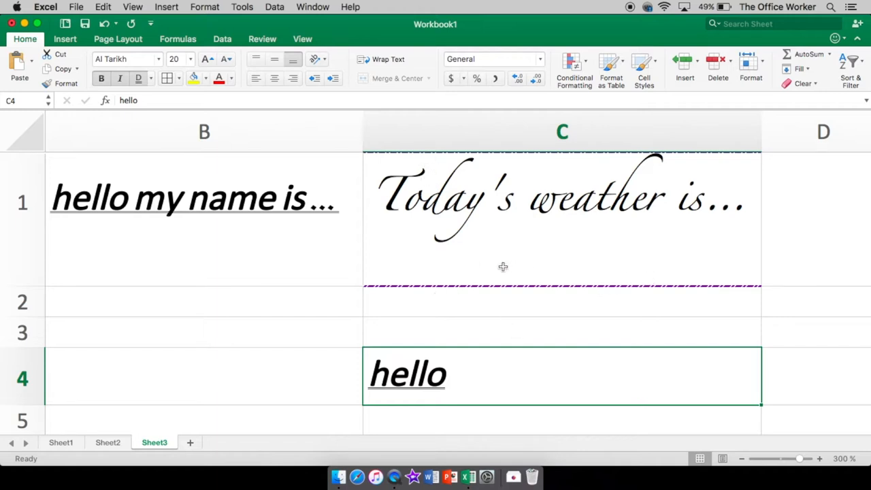
# Step: Fill C1 with green and colour its weather text purple
pyautogui.click(562, 198)
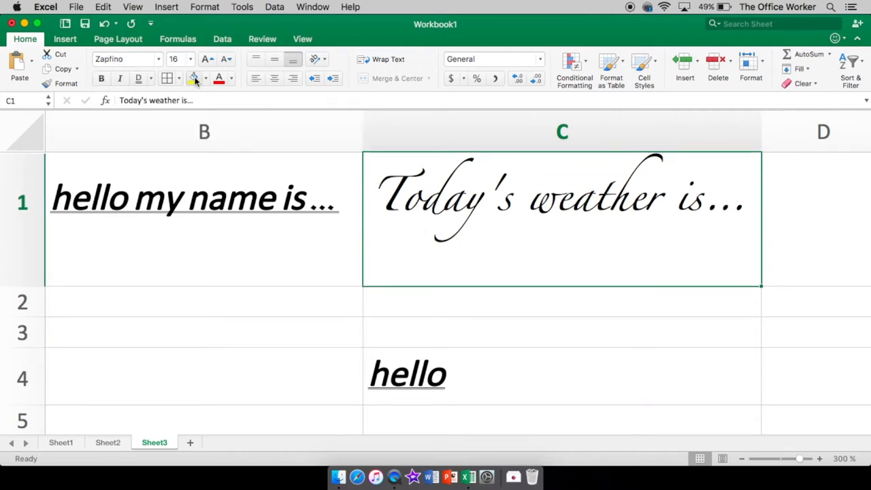
pyautogui.moveTo(194, 77)
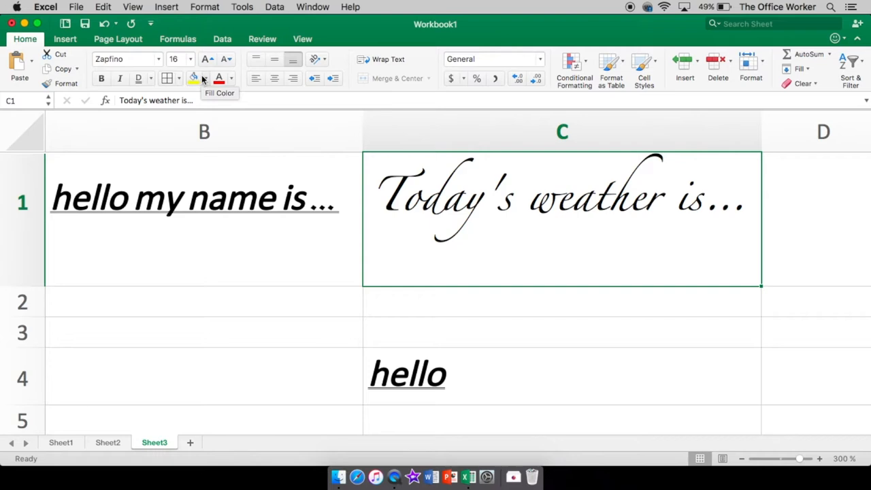
pyautogui.click(203, 77)
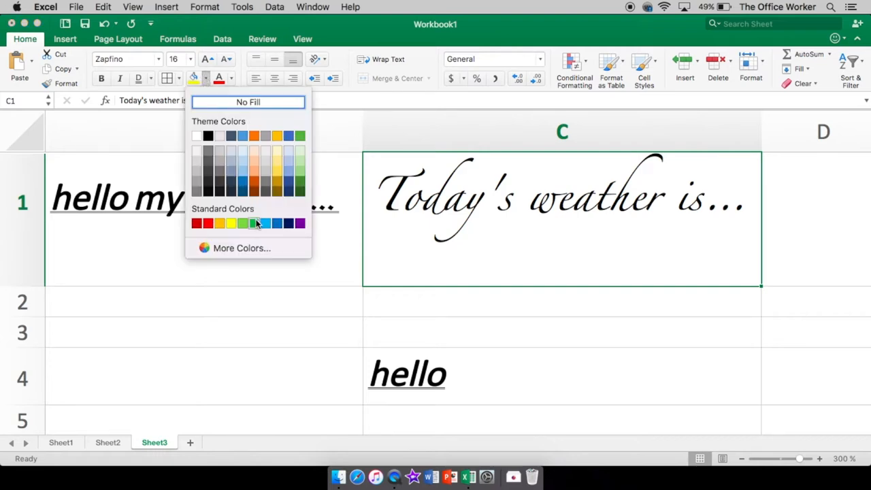
pyautogui.moveTo(299, 183)
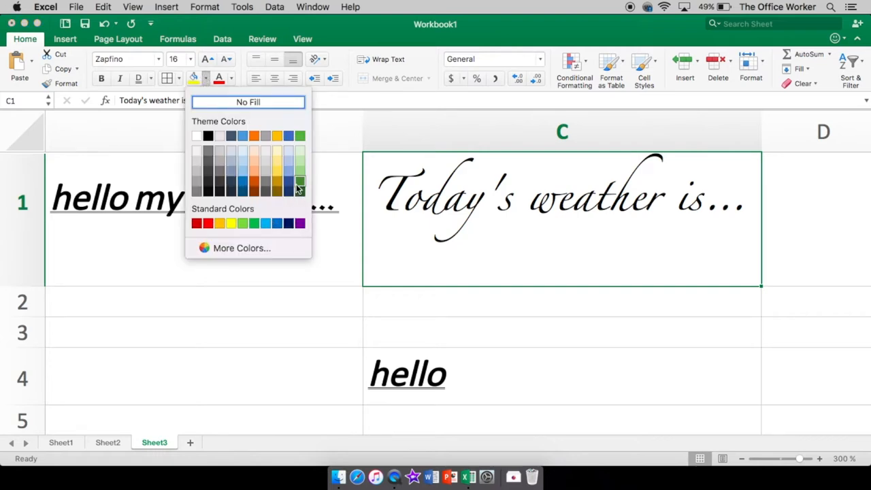
pyautogui.click(300, 180)
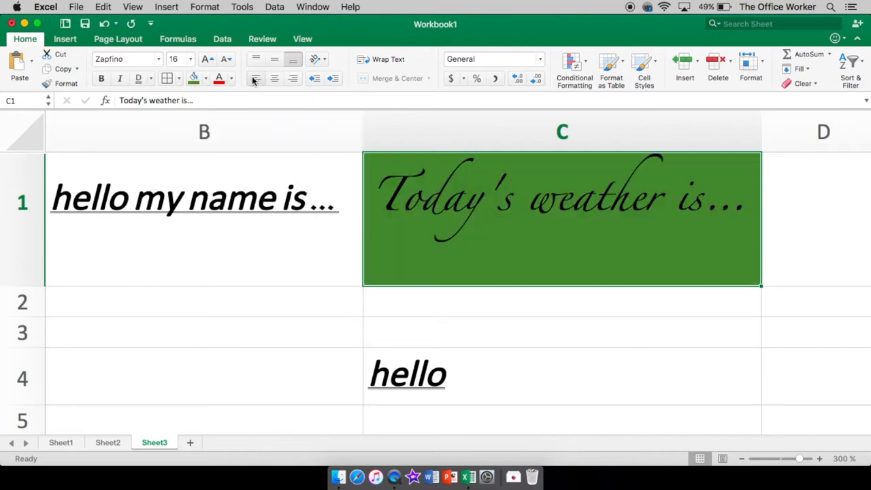
pyautogui.moveTo(219, 78)
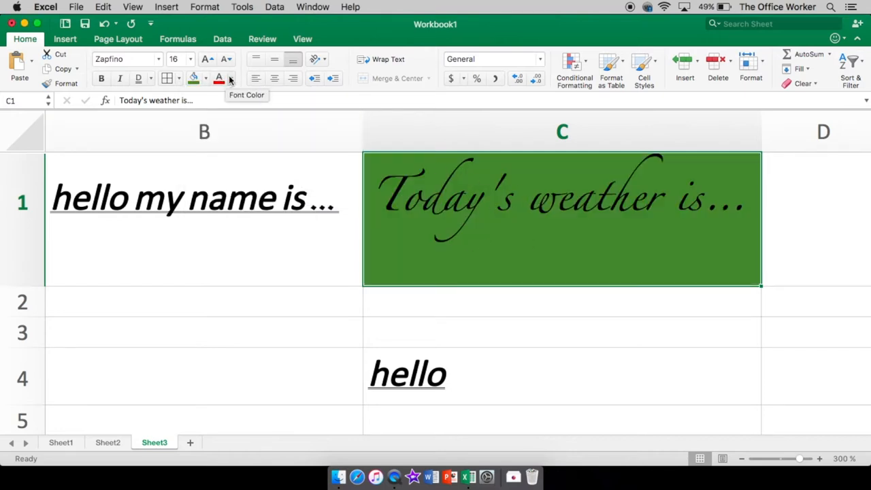
pyautogui.click(230, 78)
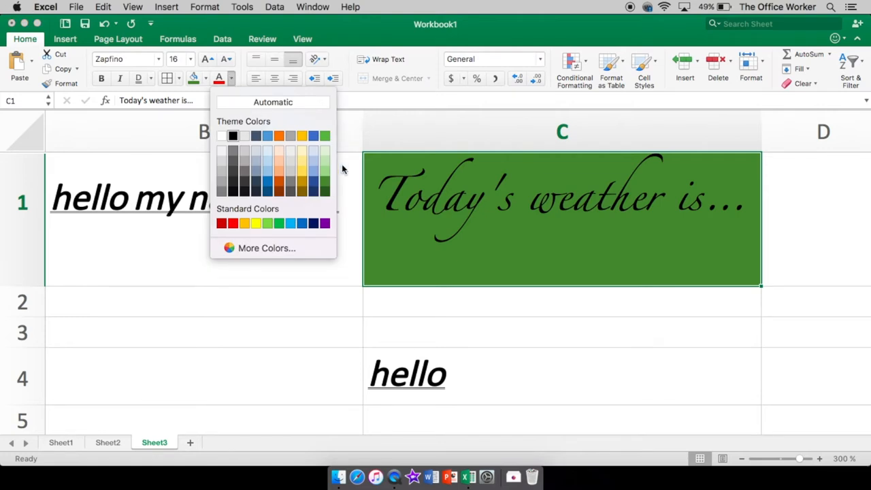
pyautogui.click(324, 222)
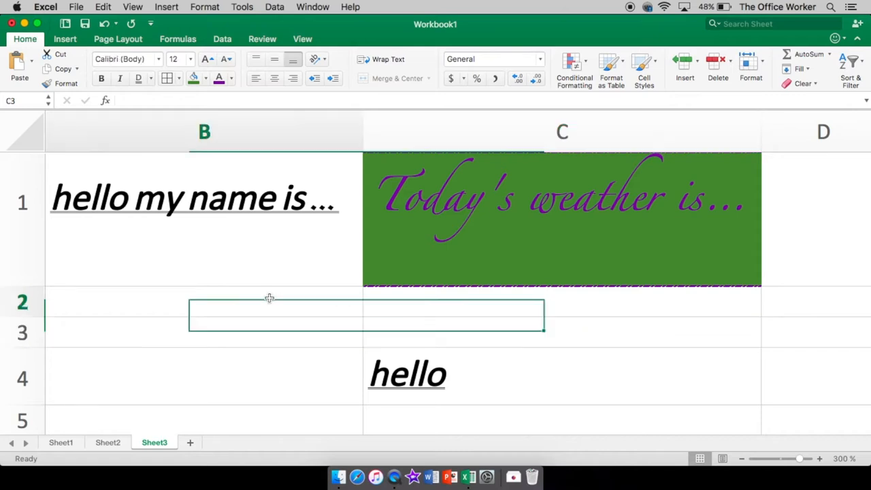
# Step: Select B1's greeting and zoom the sheet in and out to review the styled heading
pyautogui.click(204, 197)
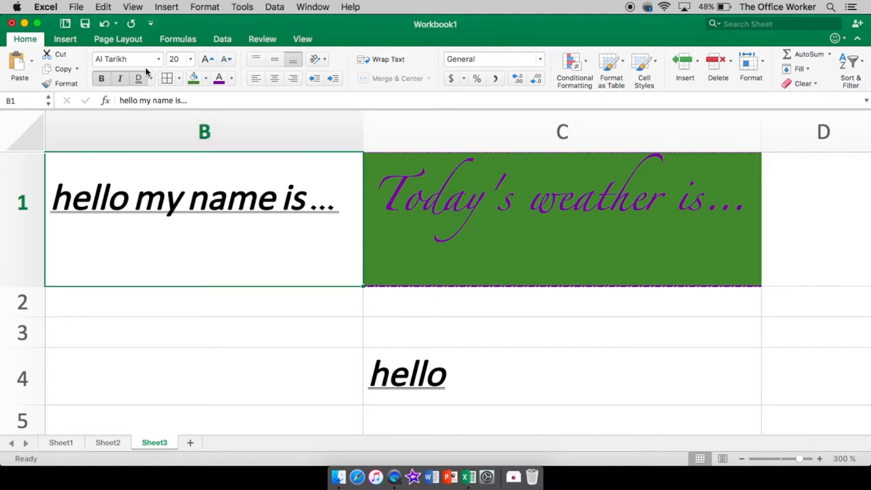
pyautogui.moveTo(769, 402)
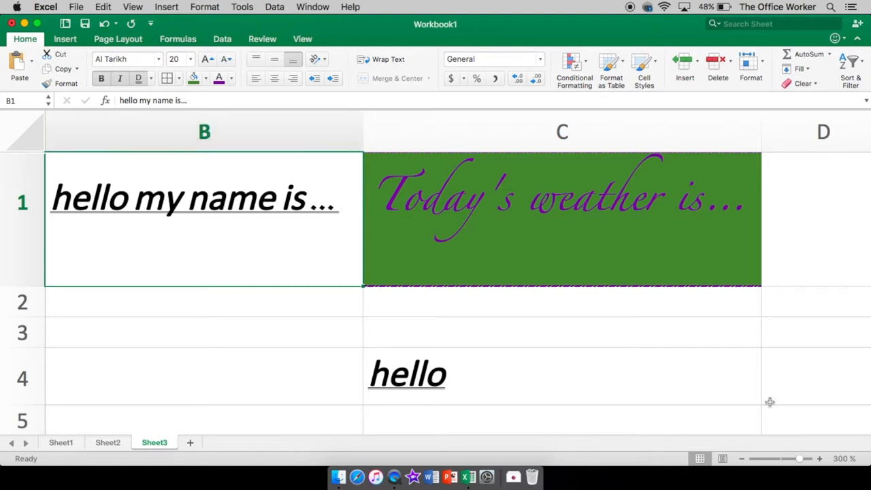
pyautogui.moveTo(440, 157)
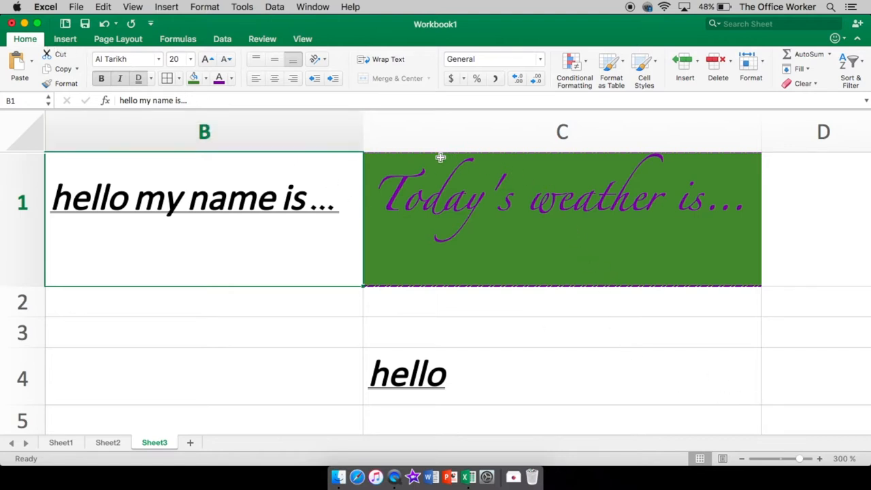
pyautogui.moveTo(528, 155)
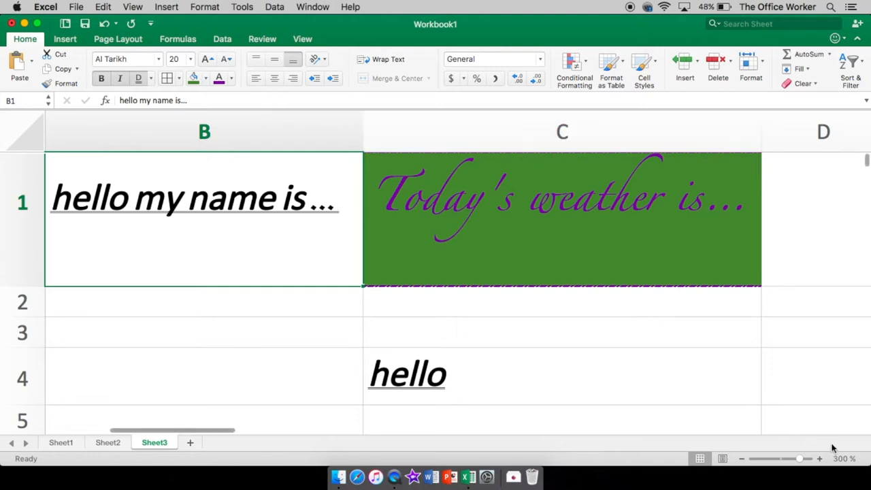
pyautogui.click(820, 457)
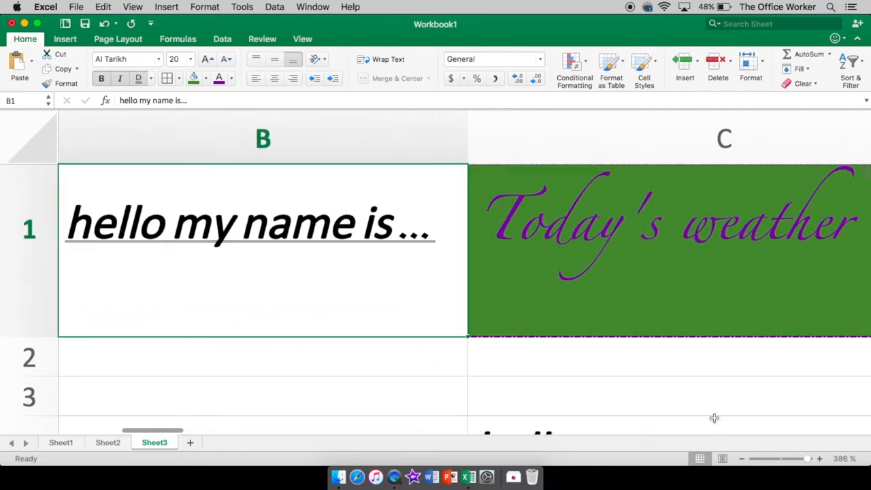
pyautogui.moveTo(685, 343)
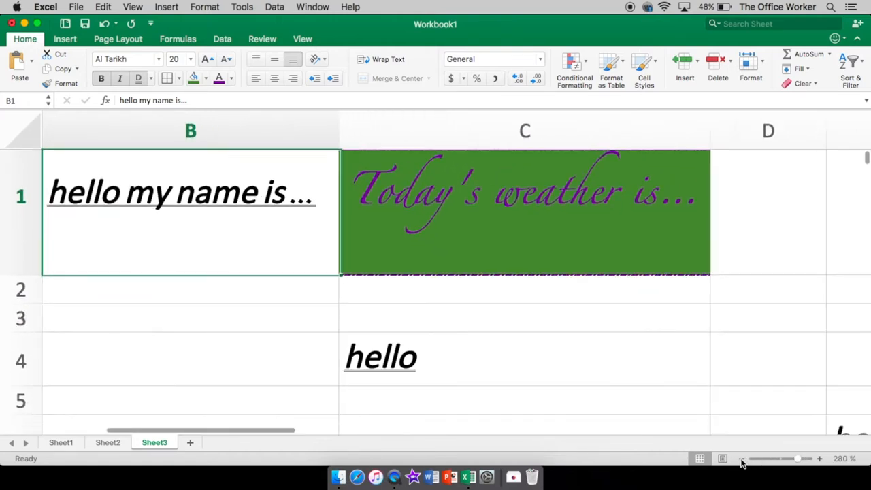
pyautogui.click(387, 204)
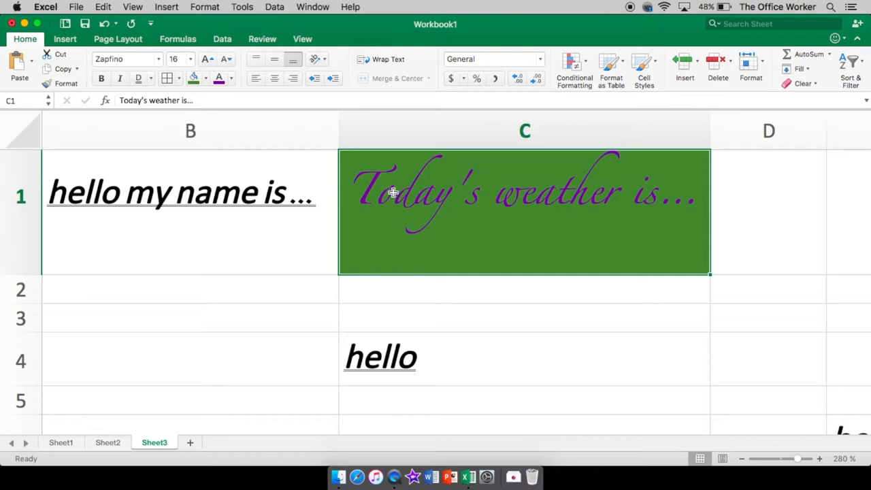
pyautogui.moveTo(456, 245)
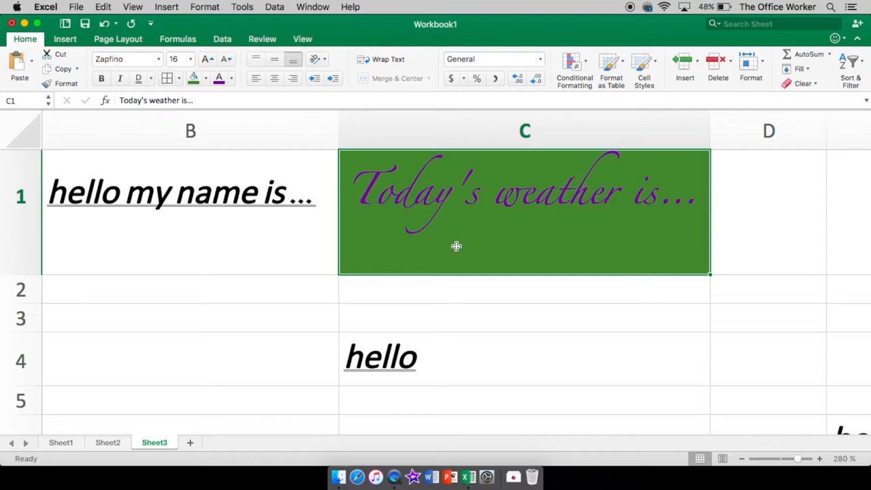
# Step: Drag row 4's boundary down to give the hello in C4 much more height
pyautogui.click(524, 359)
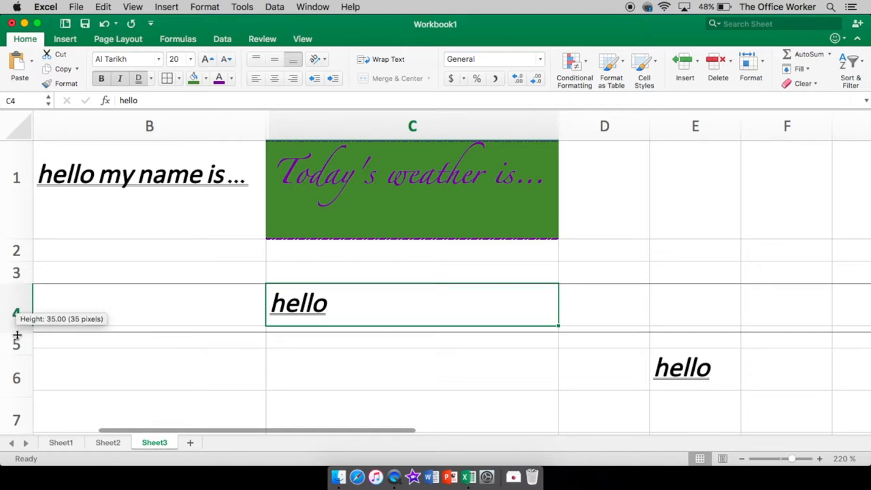
pyautogui.moveTo(17, 333); pyautogui.dragTo(17, 379)
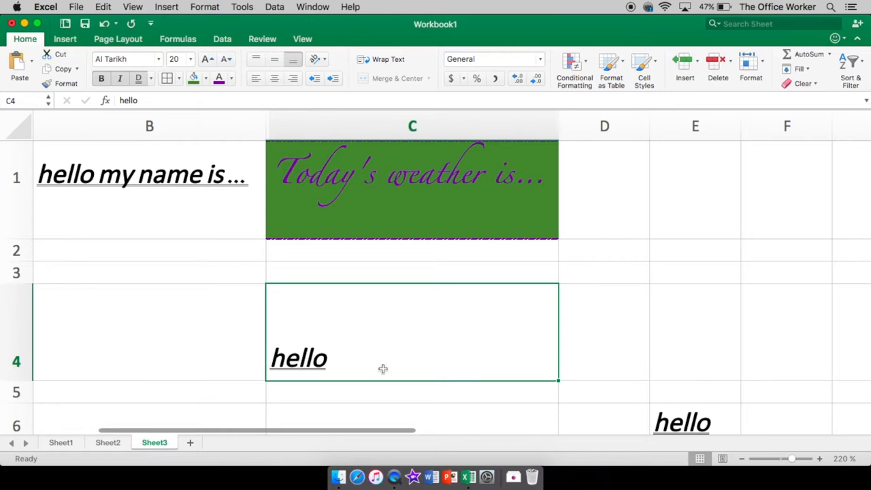
pyautogui.moveTo(271, 310)
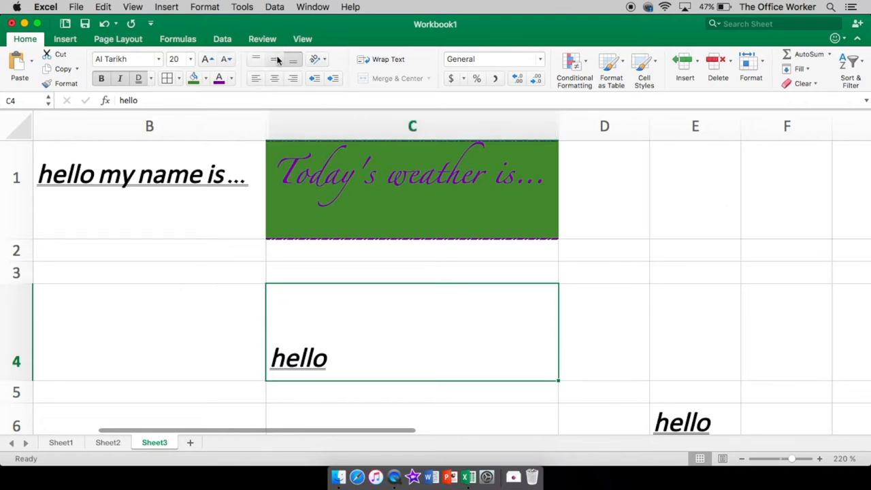
pyautogui.moveTo(274, 58)
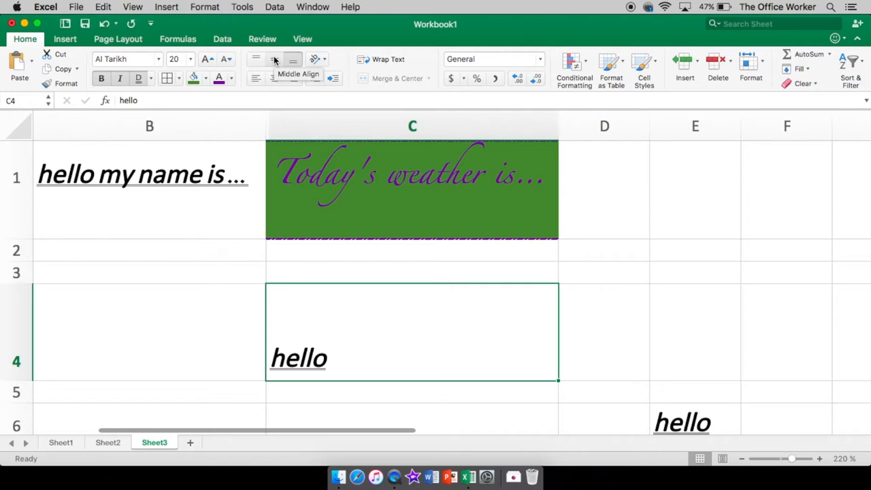
pyautogui.moveTo(294, 59)
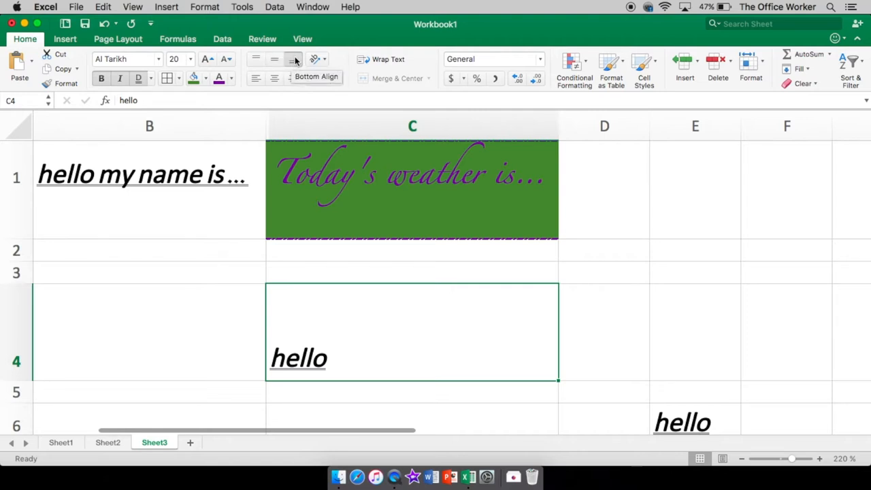
pyautogui.moveTo(256, 60)
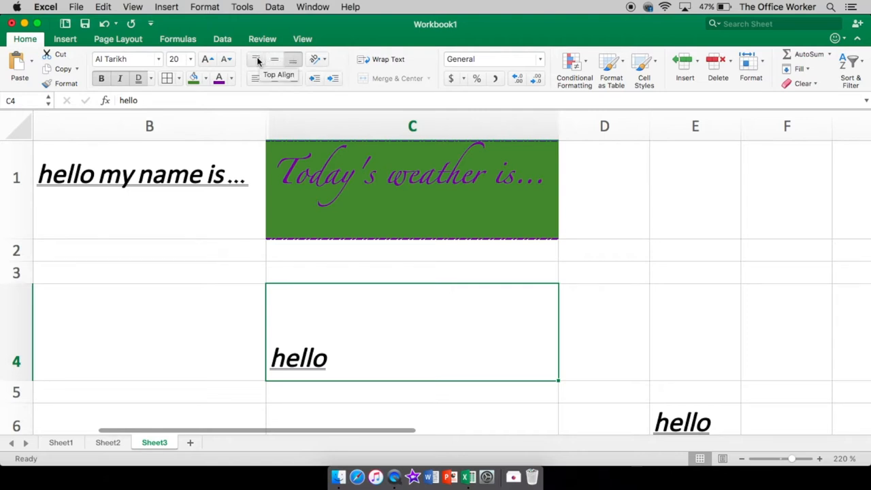
# Step: Try Top Align, then settle hello on Middle Align and Center within C4
pyautogui.click(255, 58)
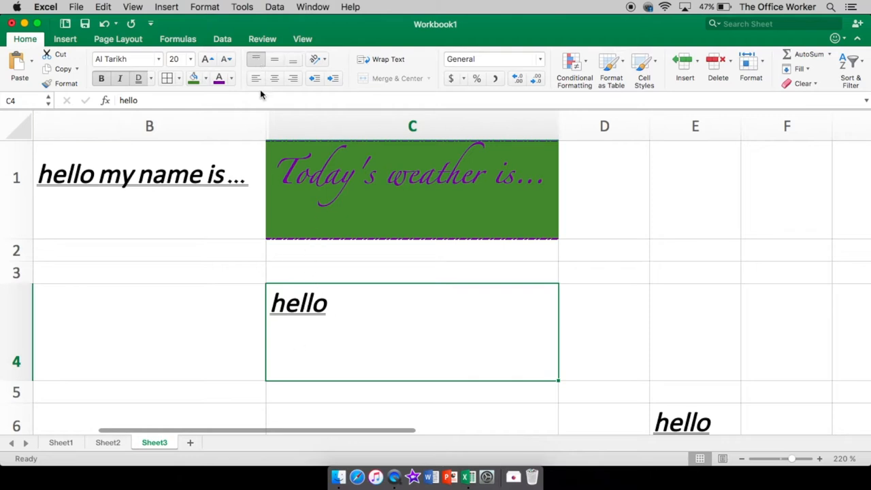
pyautogui.click(274, 59)
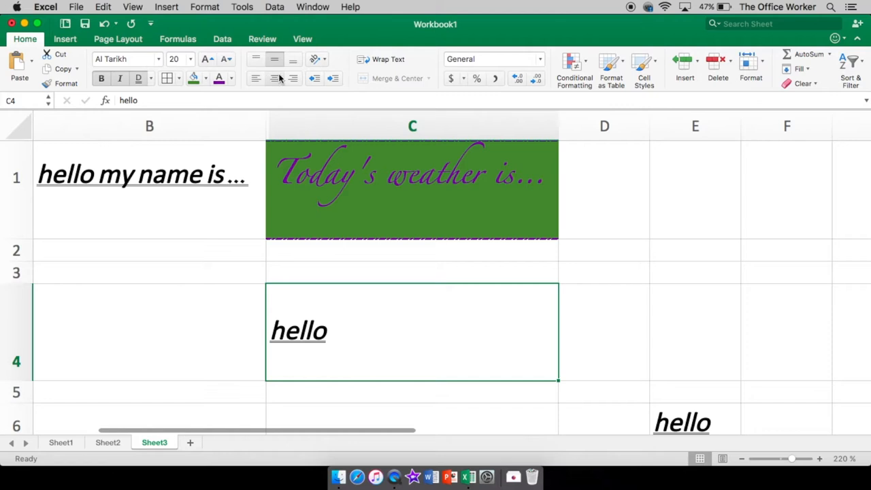
pyautogui.moveTo(256, 78)
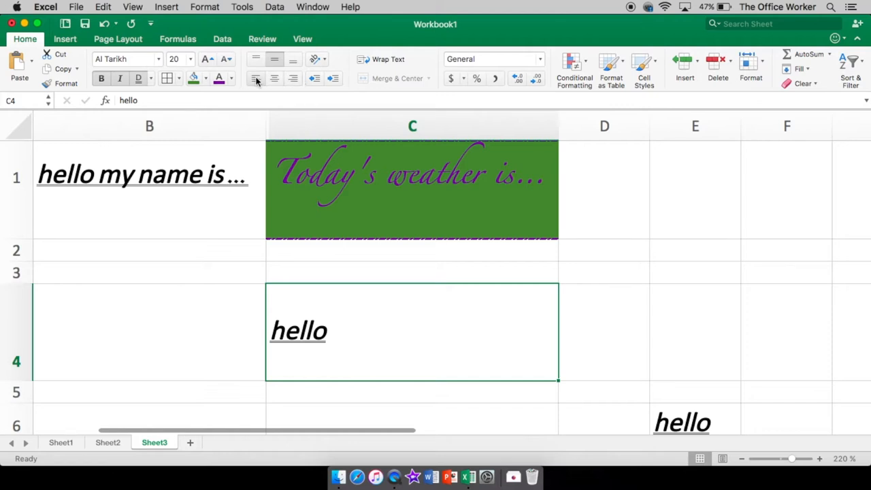
pyautogui.moveTo(255, 78)
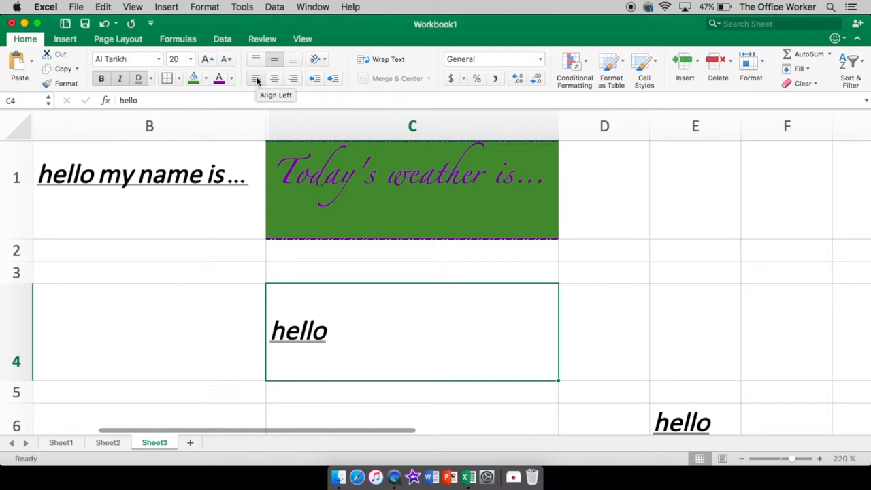
pyautogui.click(275, 78)
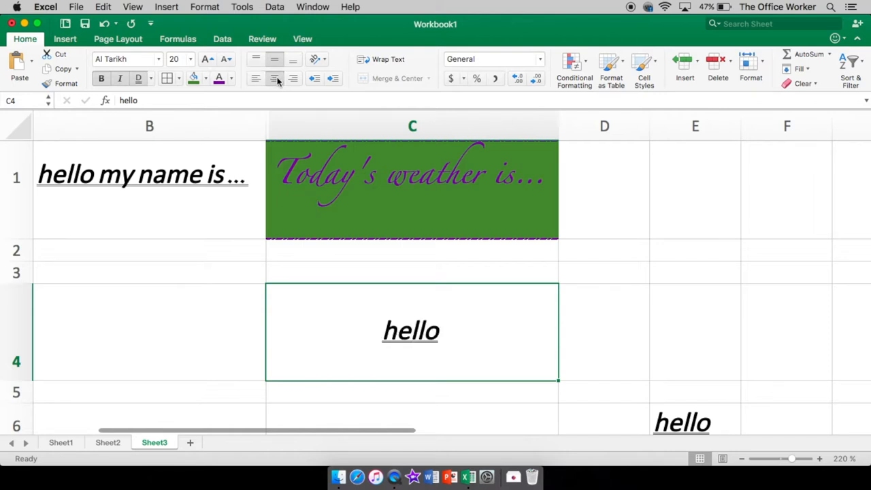
# Step: Try hello at the right edge, then indented from the left edge of C4
pyautogui.click(294, 77)
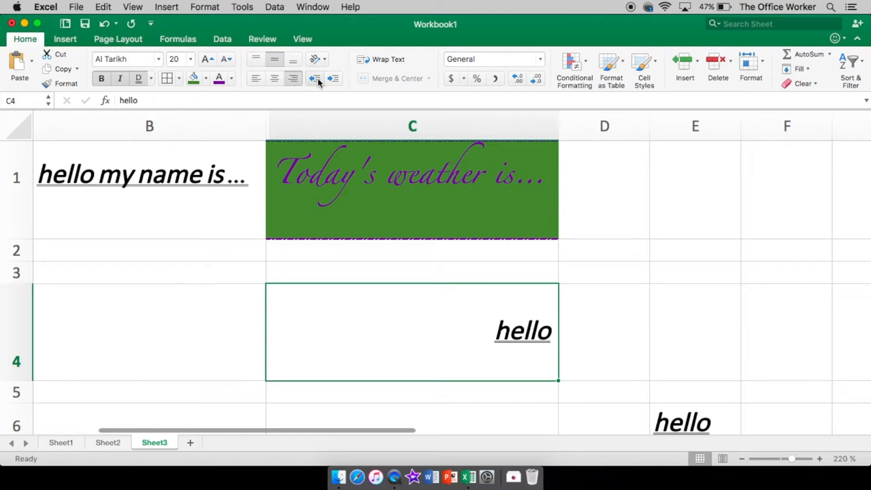
pyautogui.moveTo(314, 78)
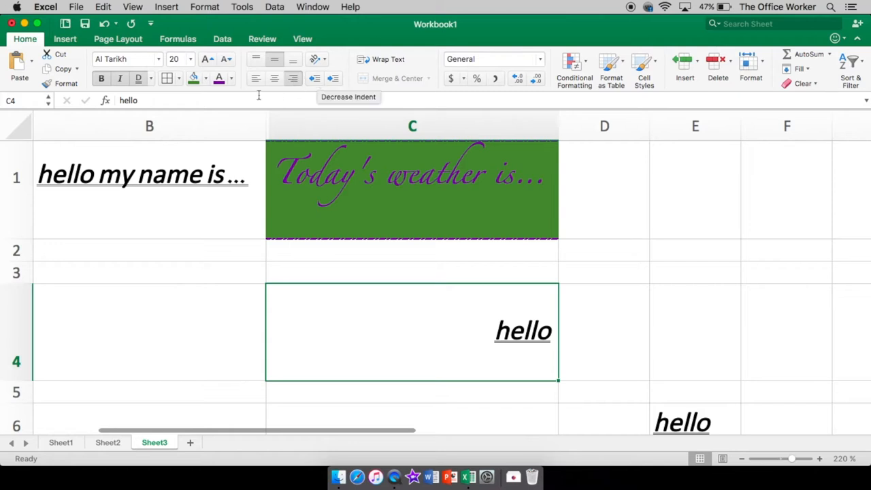
pyautogui.click(256, 78)
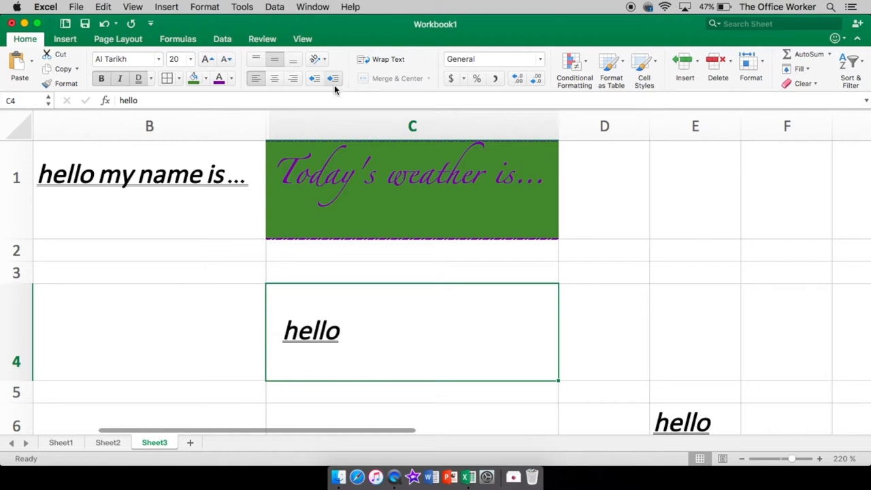
pyautogui.click(333, 78)
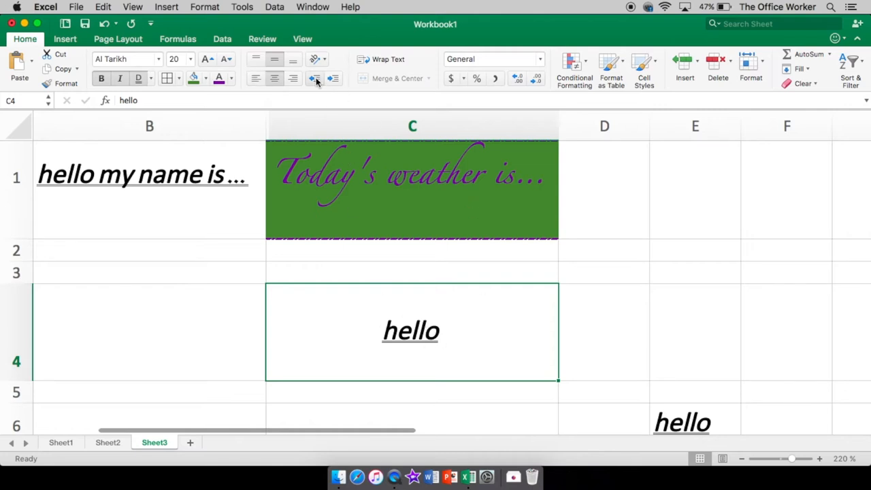
# Step: Add an indent to hello in C4, then remove all indents so it sits flush left
pyautogui.rightClick(411, 272)
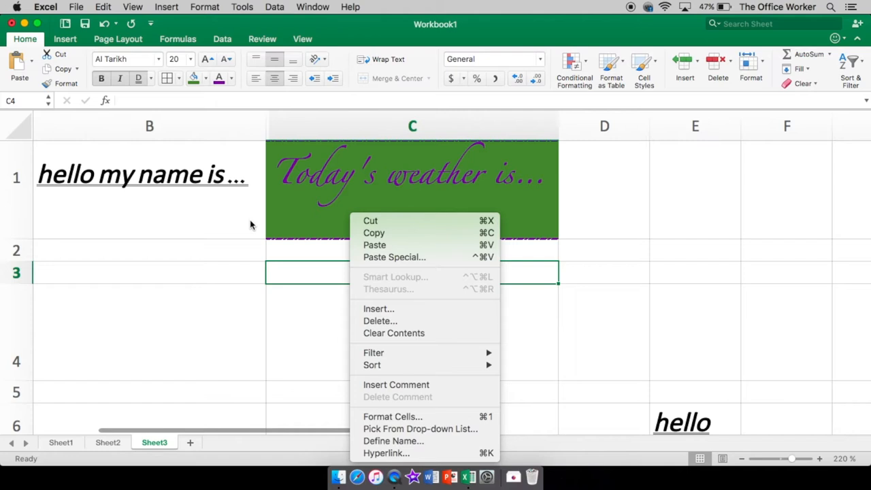
pyautogui.click(374, 245)
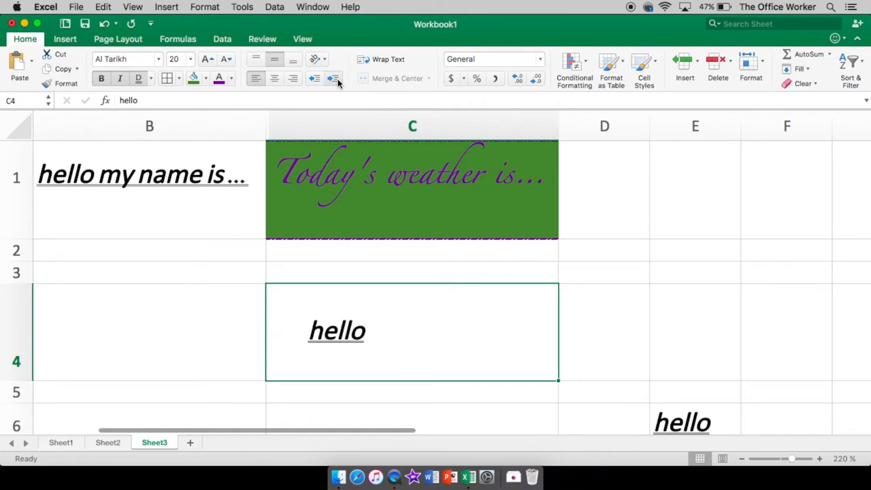
pyautogui.click(333, 78)
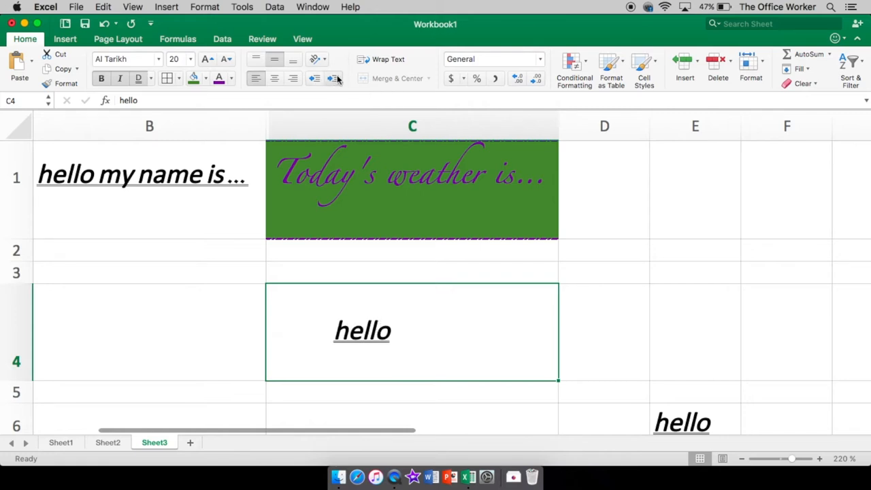
pyautogui.click(315, 78)
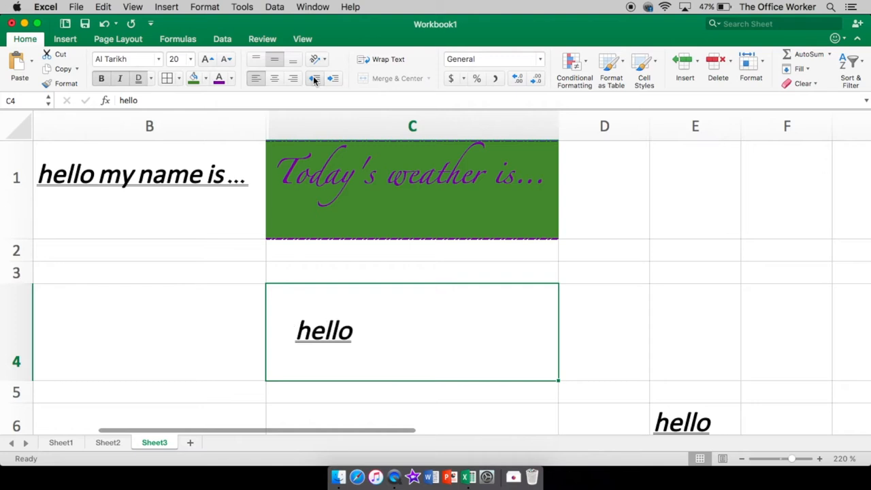
pyautogui.click(255, 78)
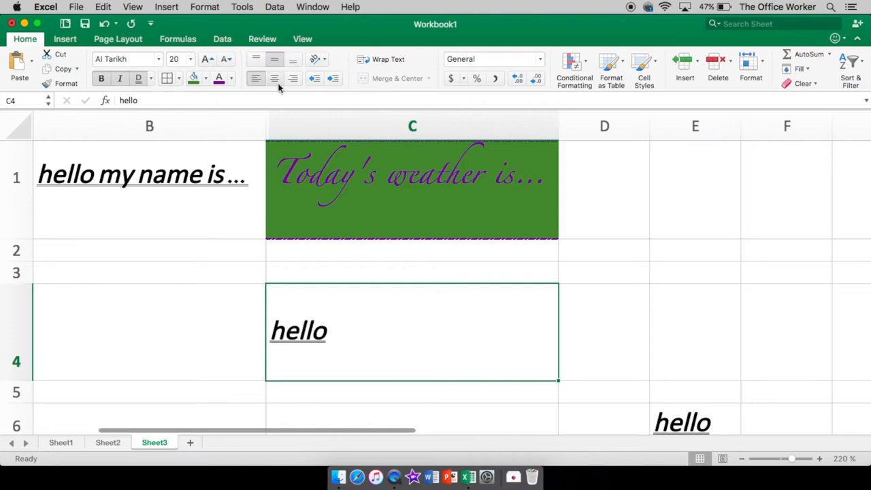
pyautogui.moveTo(315, 60)
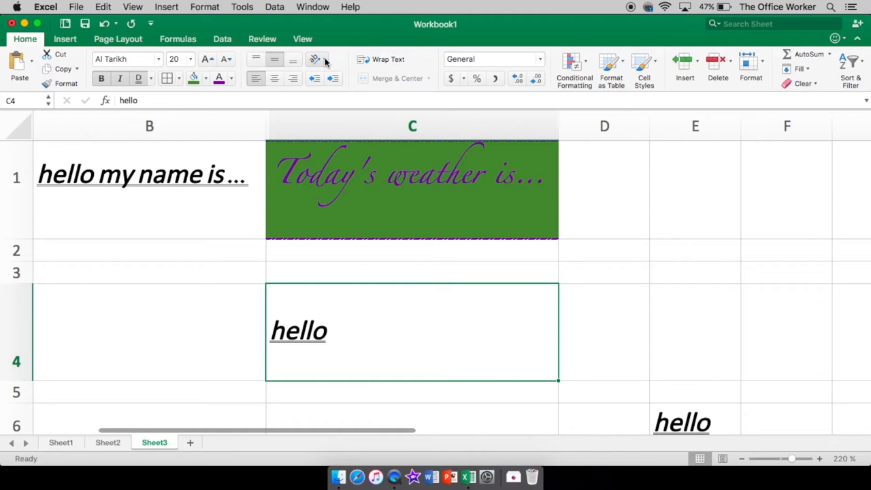
pyautogui.moveTo(315, 59)
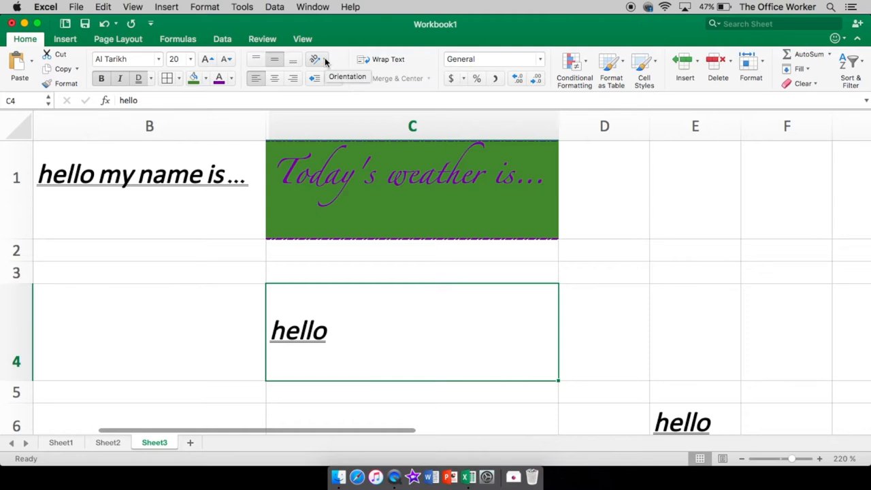
# Step: Tilt hello counterclockwise and clockwise, then switch it to stacked Vertical Text
pyautogui.click(315, 59)
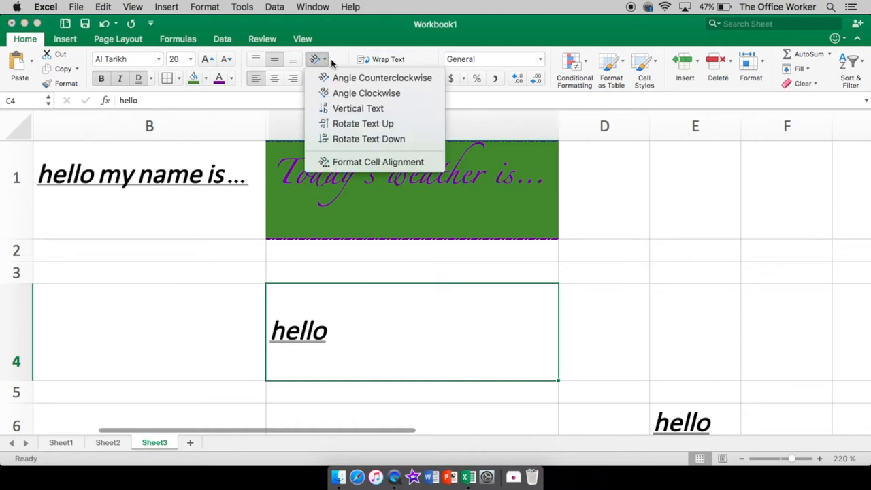
pyautogui.moveTo(382, 77)
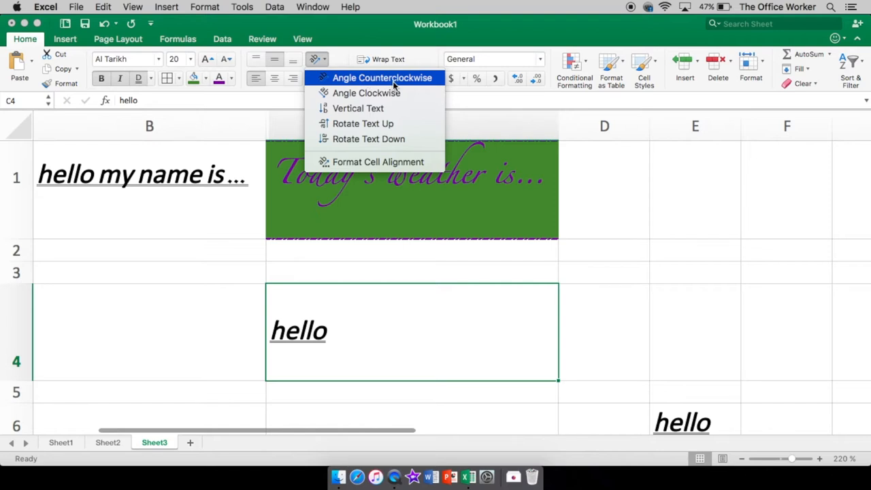
pyautogui.click(382, 78)
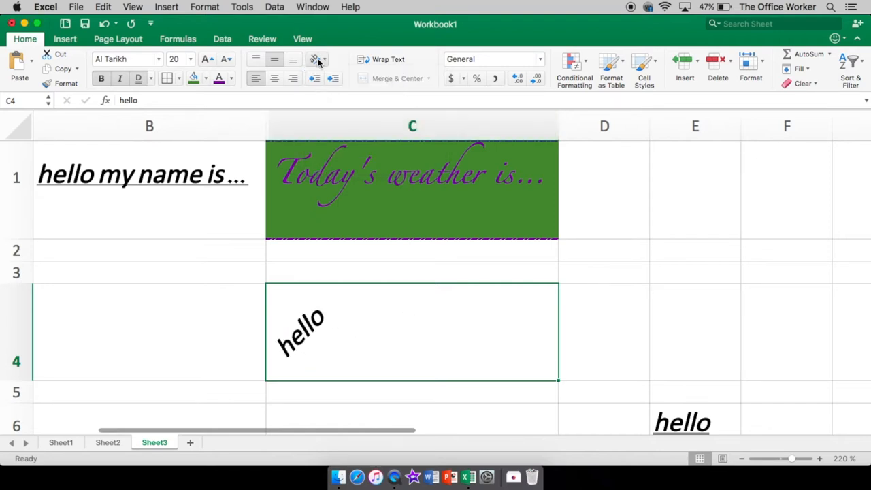
pyautogui.click(315, 58)
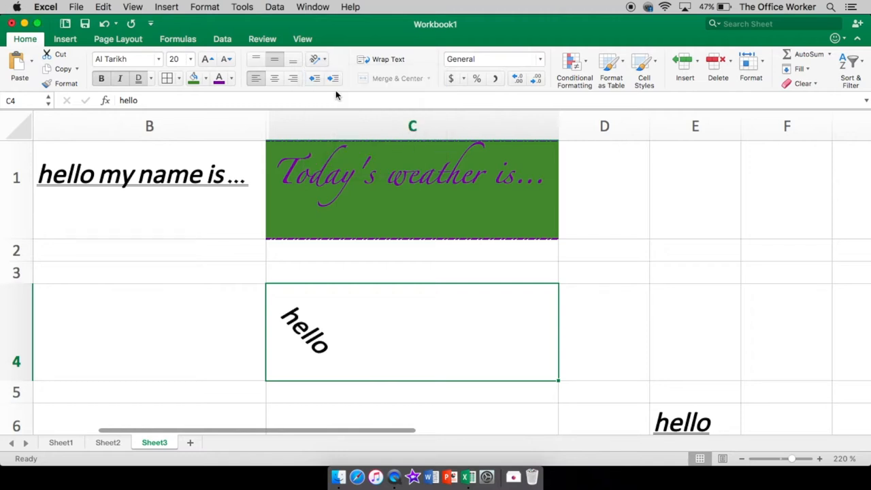
pyautogui.click(311, 59)
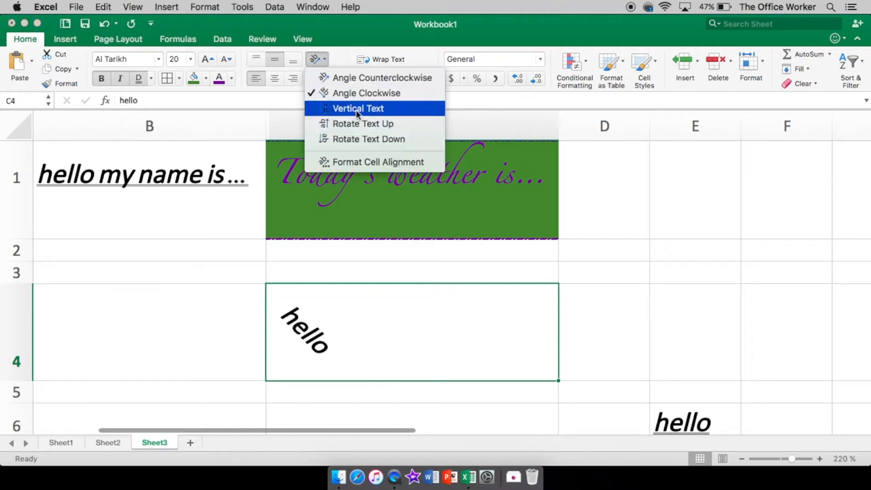
pyautogui.click(357, 108)
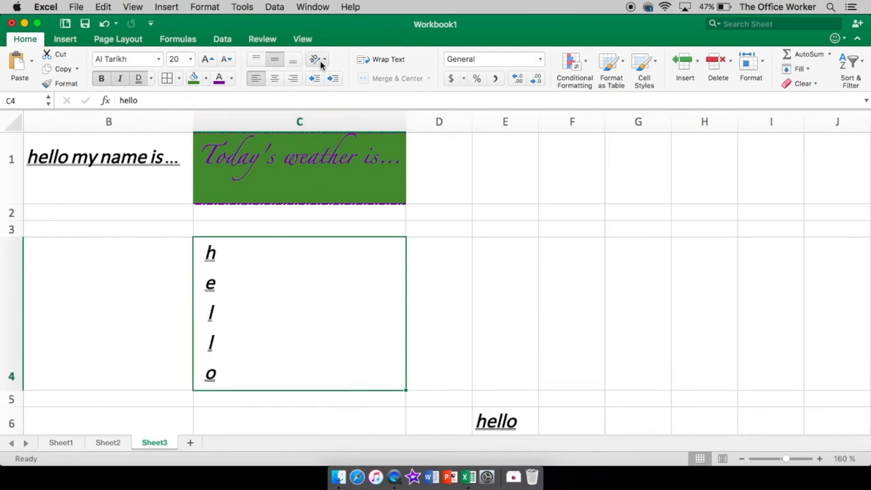
# Step: Rotate hello up and down, then finish with Vertical Text stacked letters in C4
pyautogui.click(314, 59)
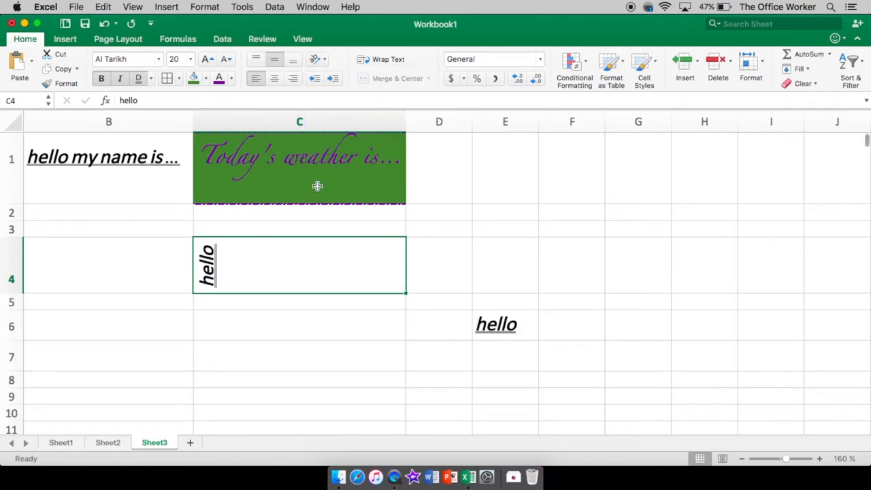
pyautogui.moveTo(214, 283)
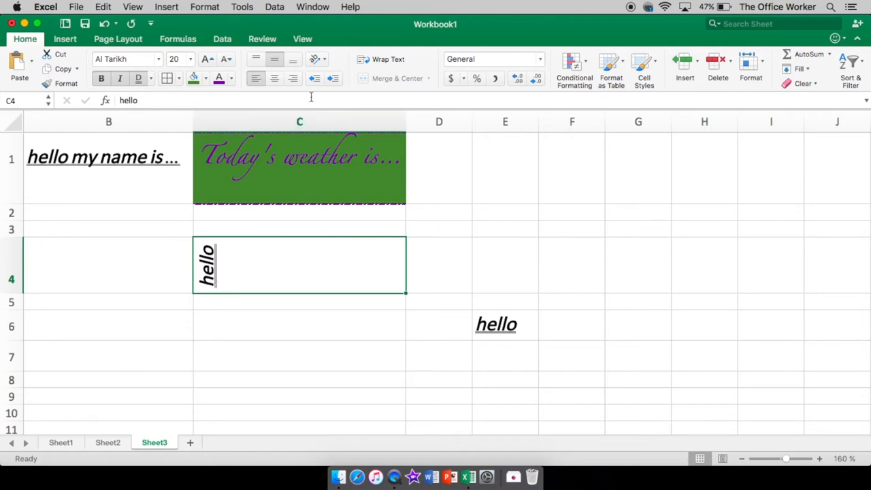
pyautogui.click(313, 59)
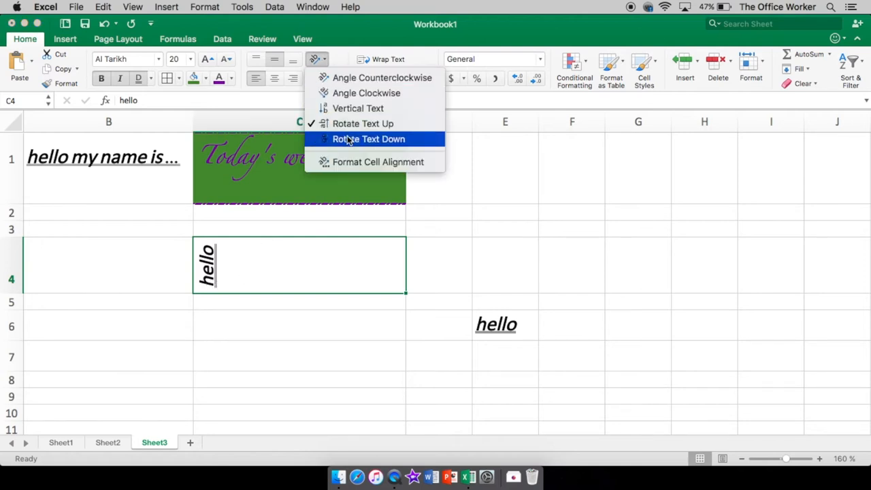
pyautogui.click(369, 139)
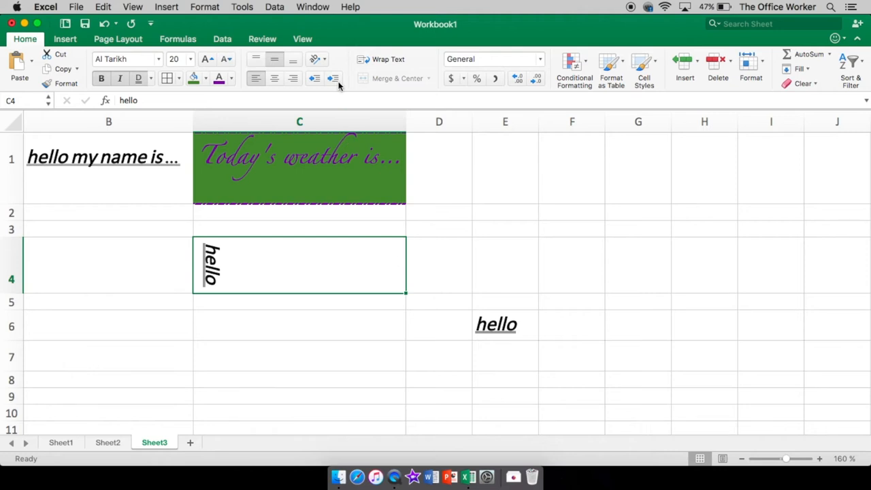
pyautogui.click(313, 59)
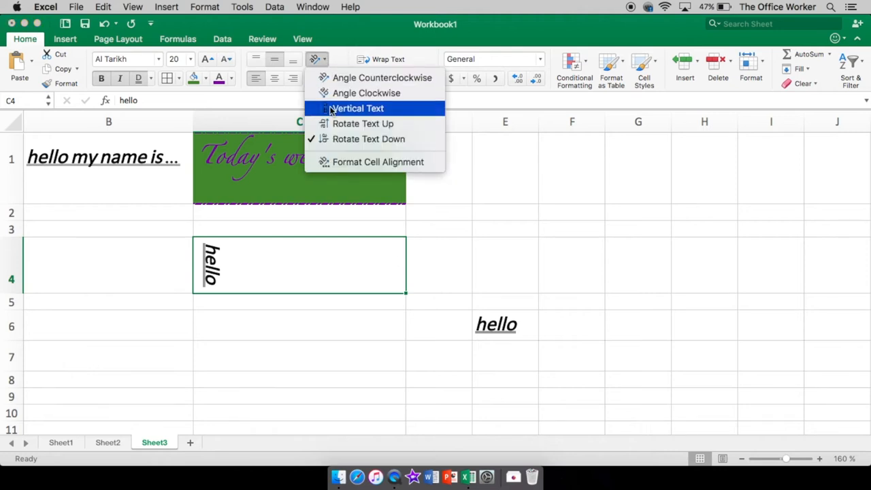
pyautogui.click(357, 108)
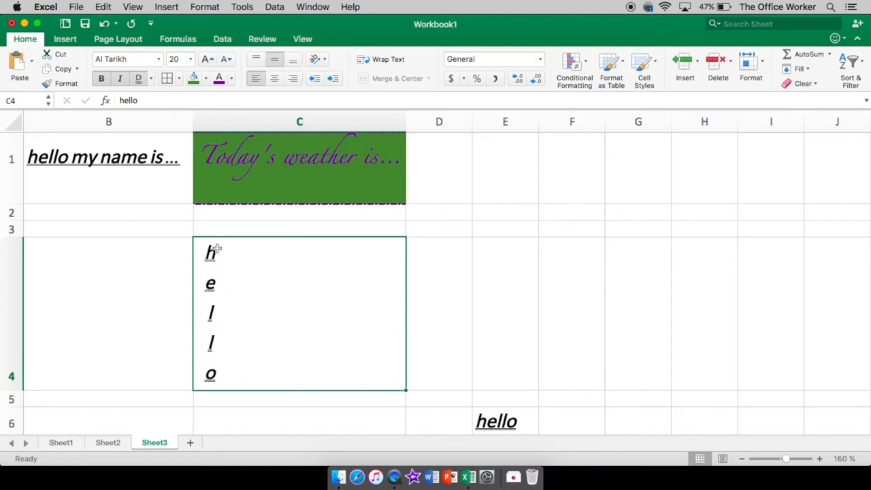
pyautogui.moveTo(303, 94)
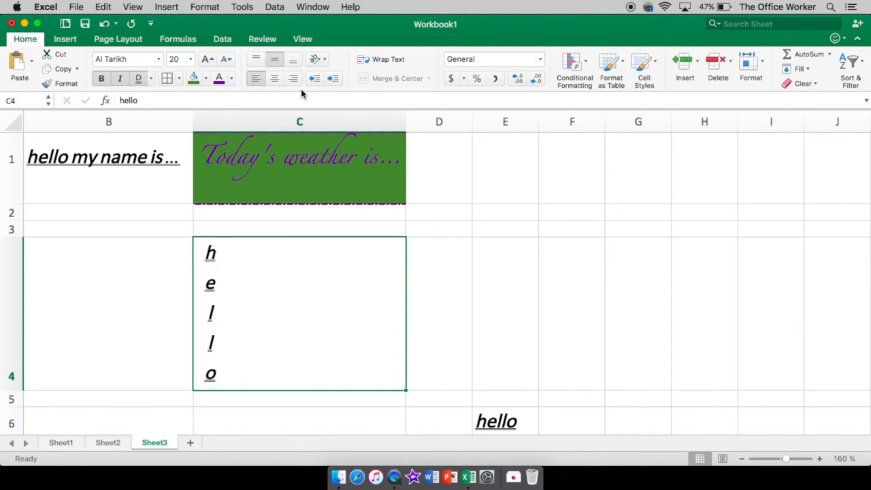
pyautogui.moveTo(309, 273)
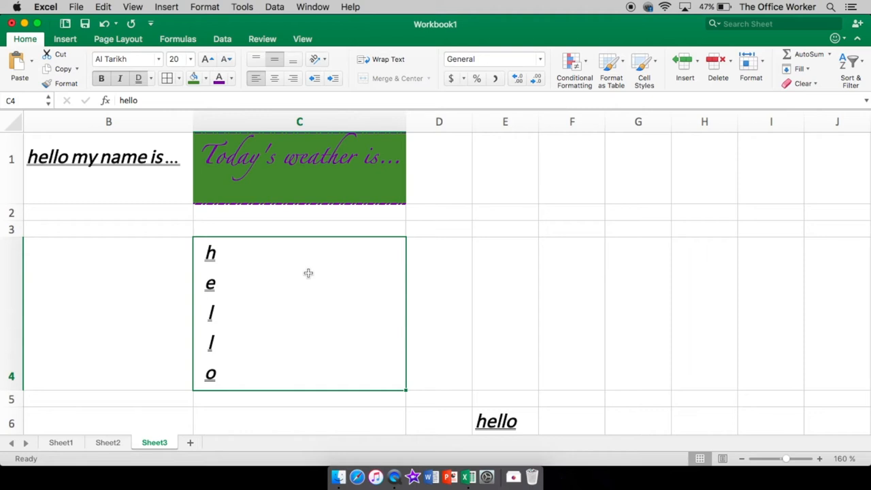
# Step: Narrow column C to a slim width and wrap the weather sentence in C1 onto three lines
pyautogui.click(300, 167)
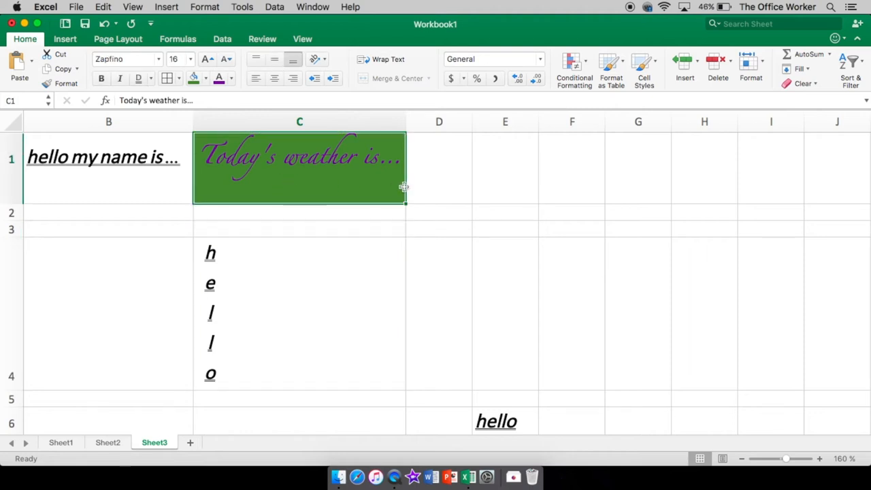
pyautogui.moveTo(405, 121); pyautogui.dragTo(381, 121)
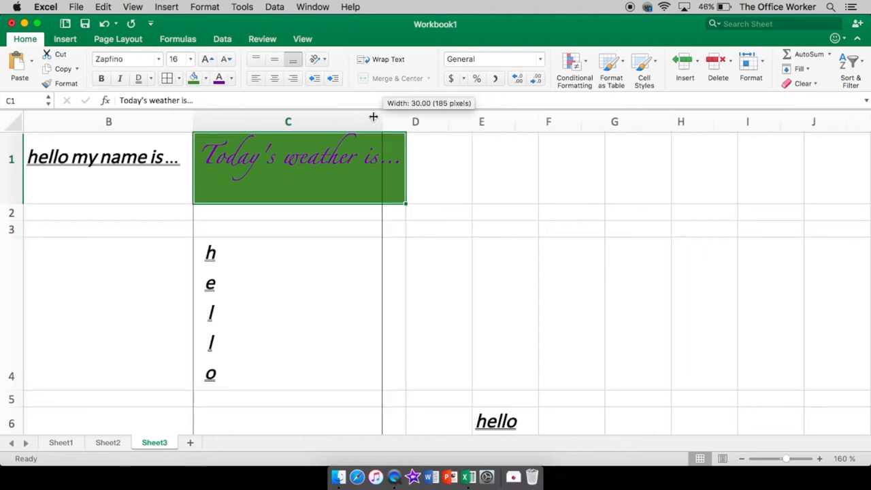
pyautogui.moveTo(372, 121); pyautogui.dragTo(286, 121)
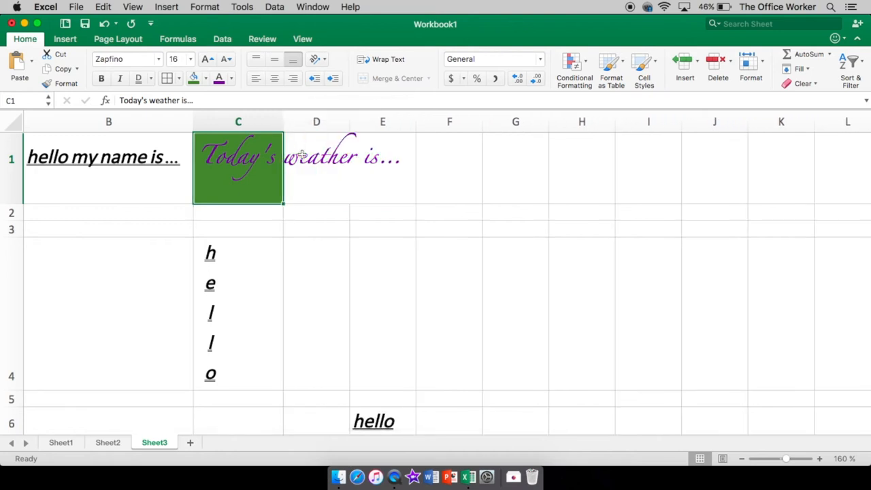
pyautogui.moveTo(387, 59)
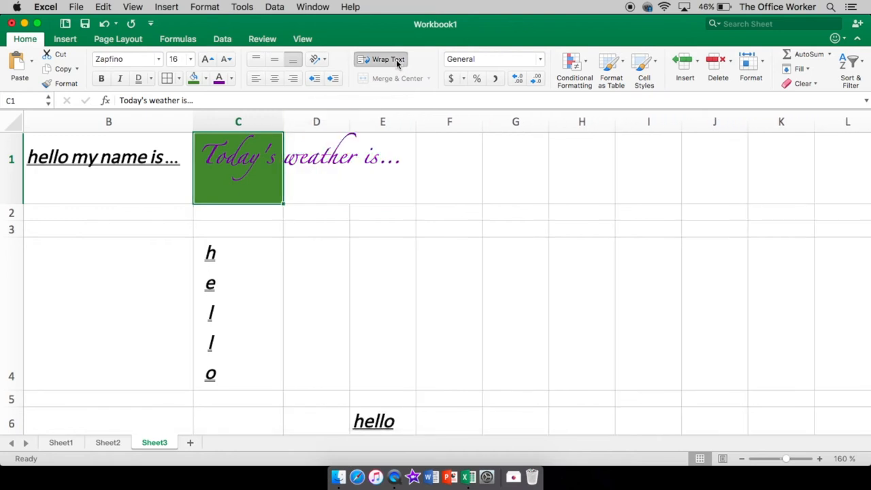
pyautogui.click(388, 59)
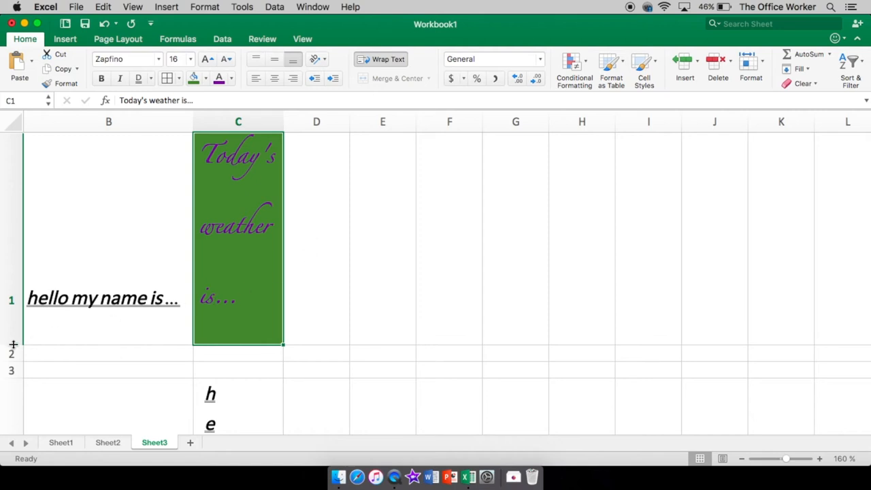
pyautogui.scroll(-3)
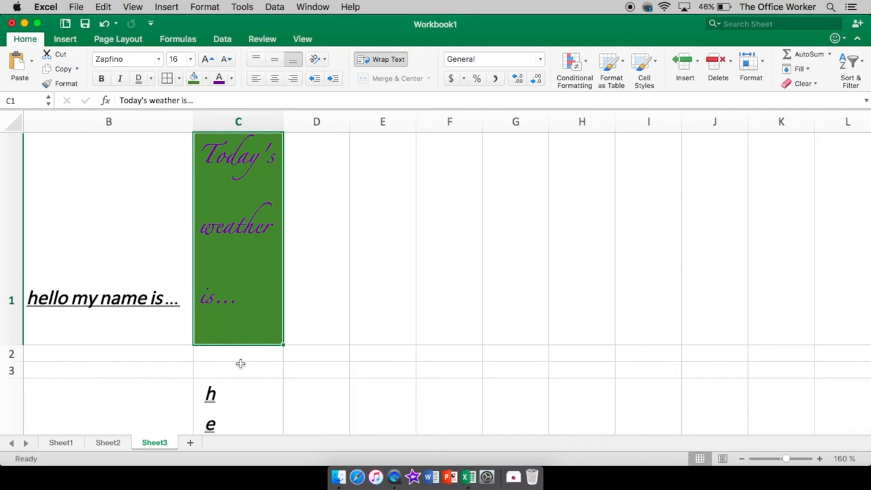
pyautogui.moveTo(263, 153)
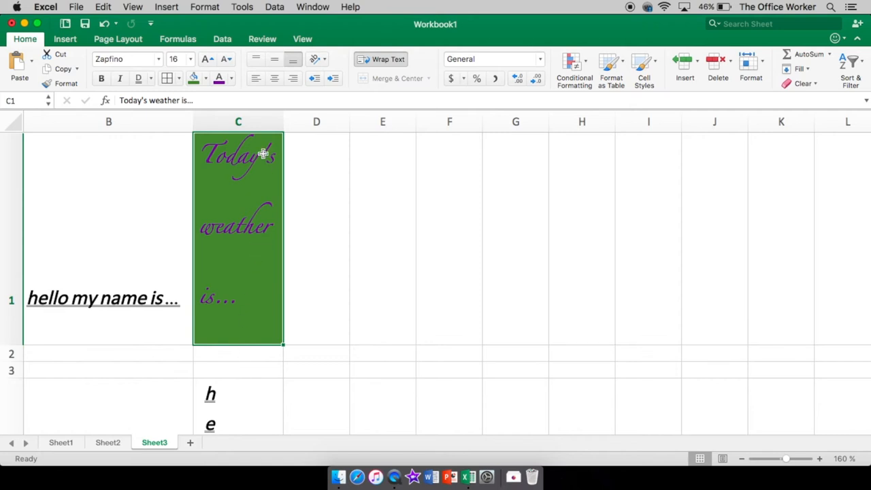
pyautogui.moveTo(248, 305)
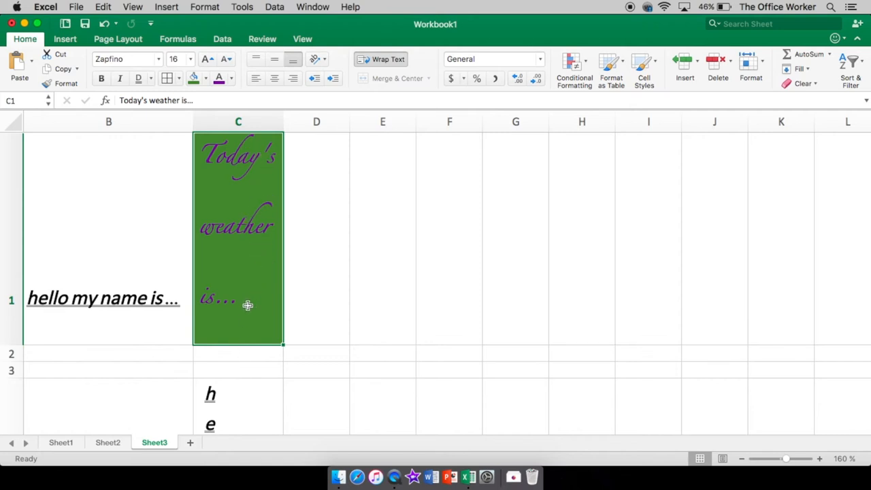
pyautogui.moveTo(436, 161)
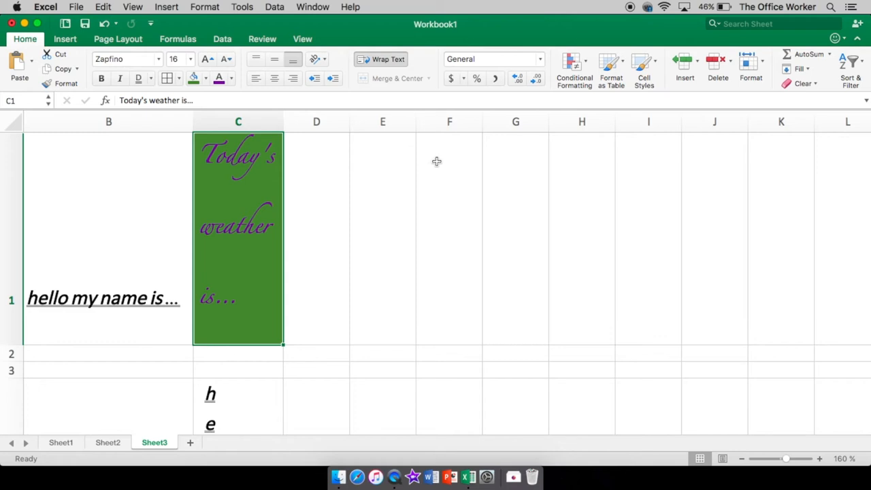
pyautogui.moveTo(427, 168)
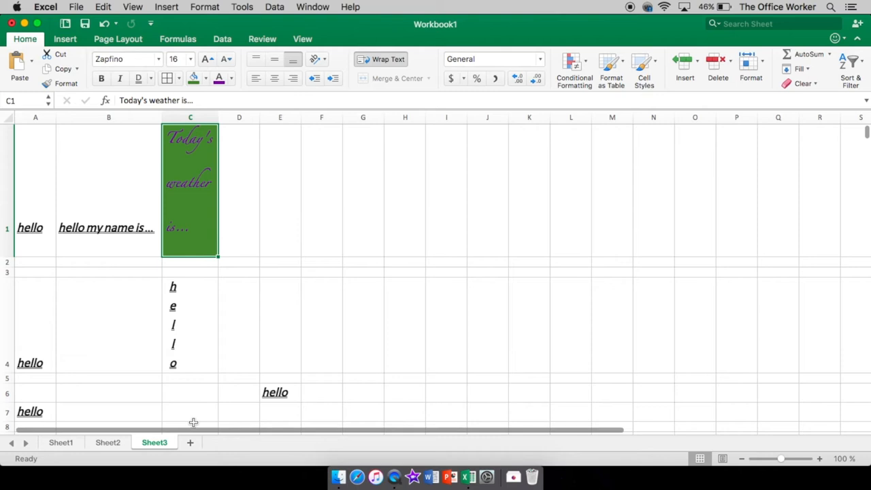
pyautogui.moveTo(393, 89)
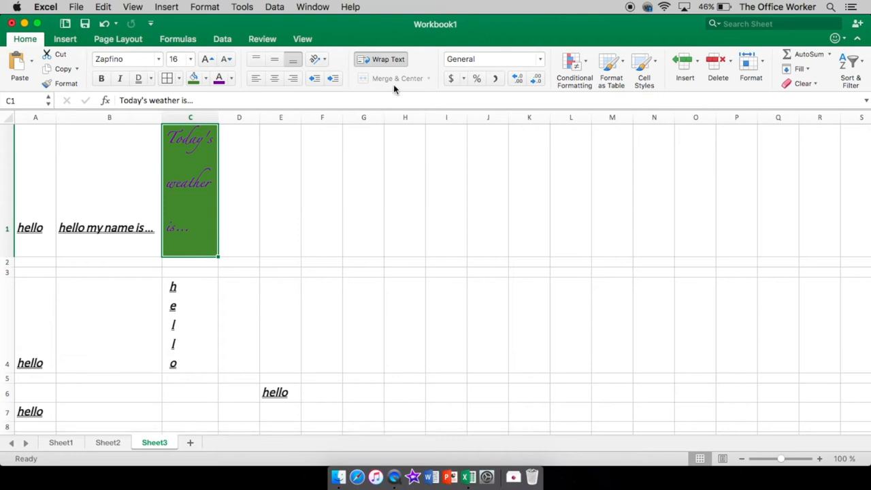
pyautogui.moveTo(397, 78)
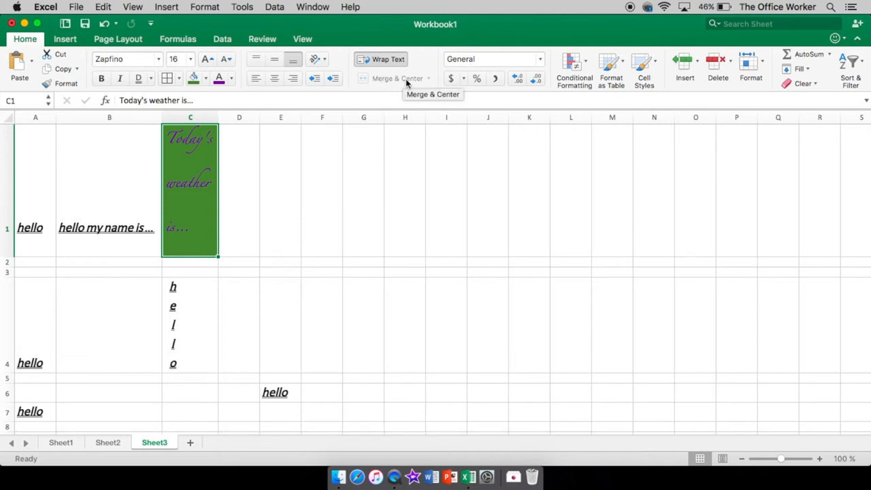
pyautogui.moveTo(384, 81)
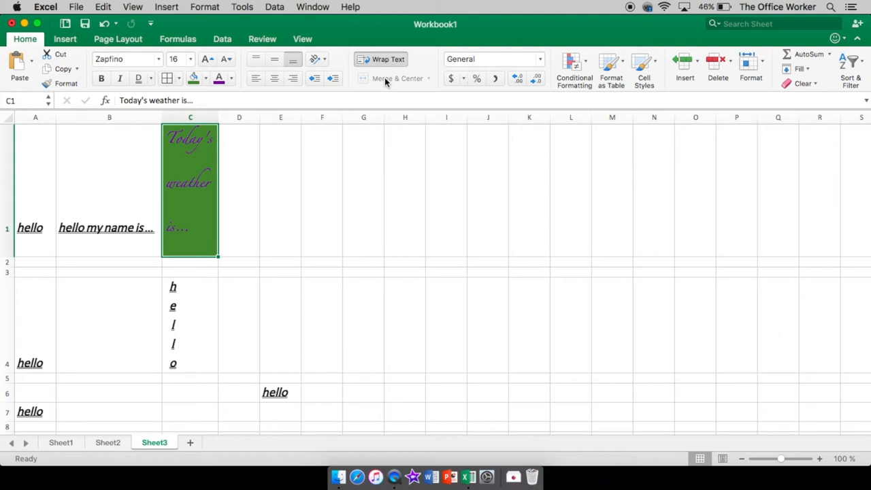
pyautogui.moveTo(262, 174)
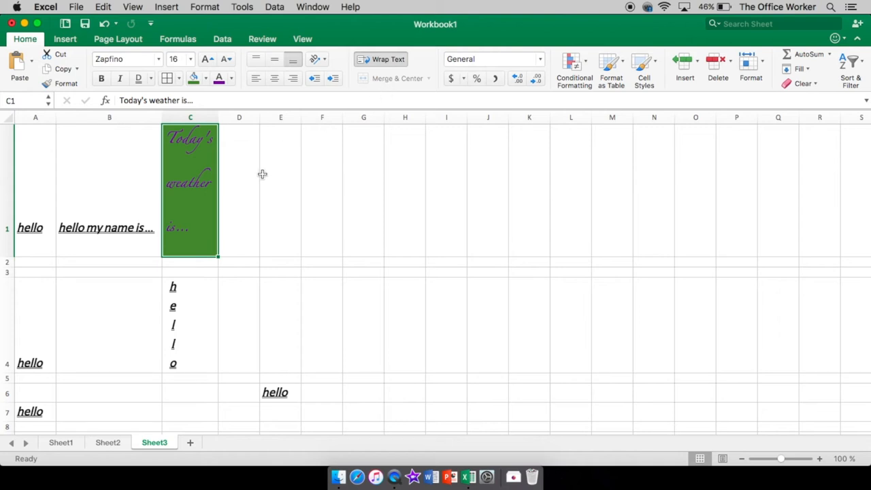
pyautogui.moveTo(237, 192)
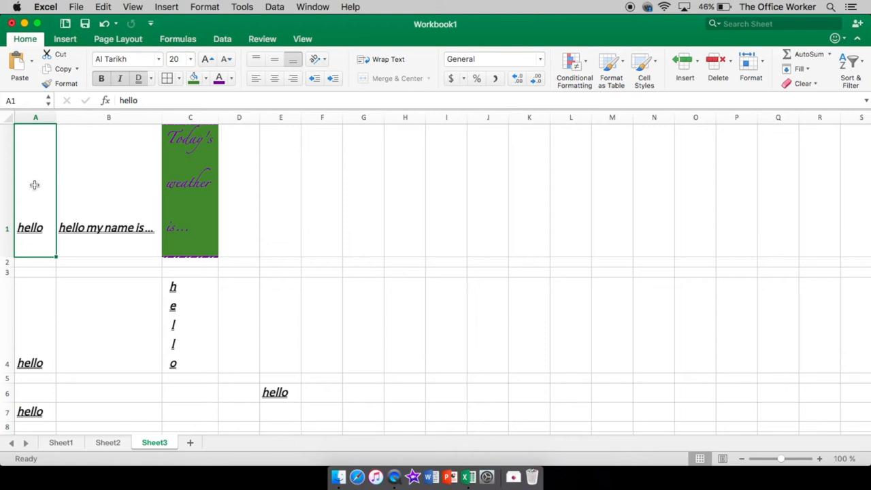
pyautogui.moveTo(45, 174)
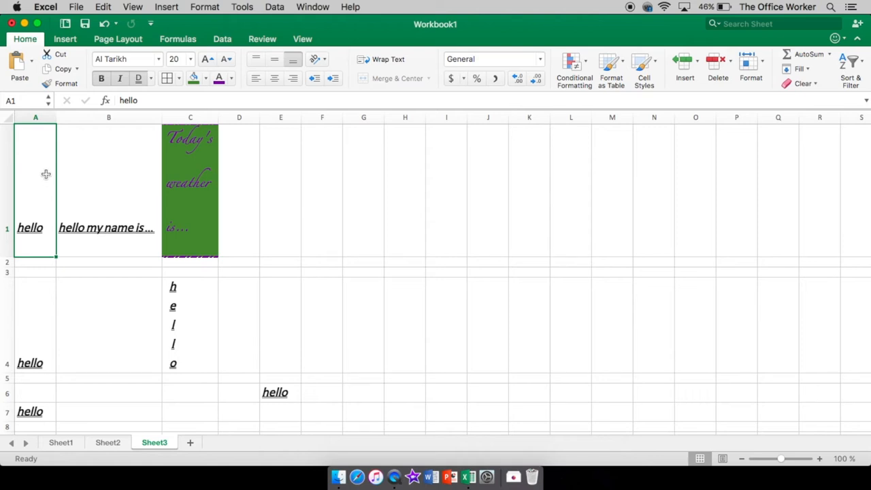
pyautogui.moveTo(32, 174)
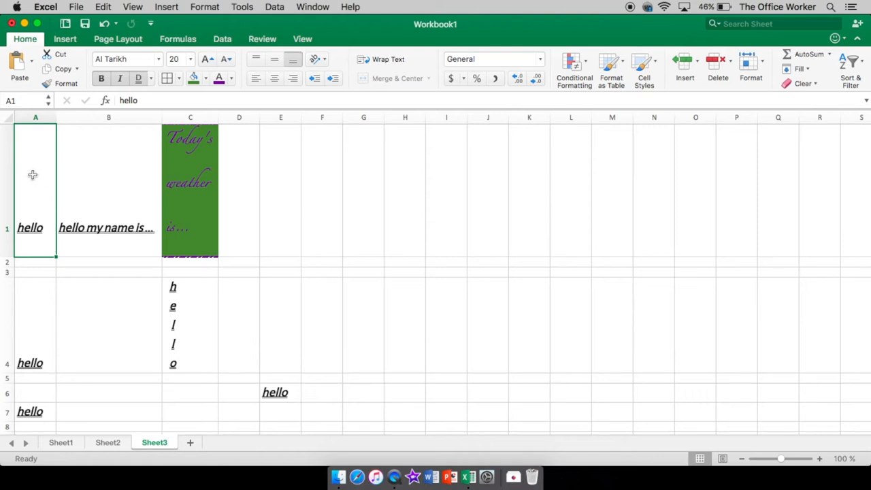
pyautogui.moveTo(43, 177)
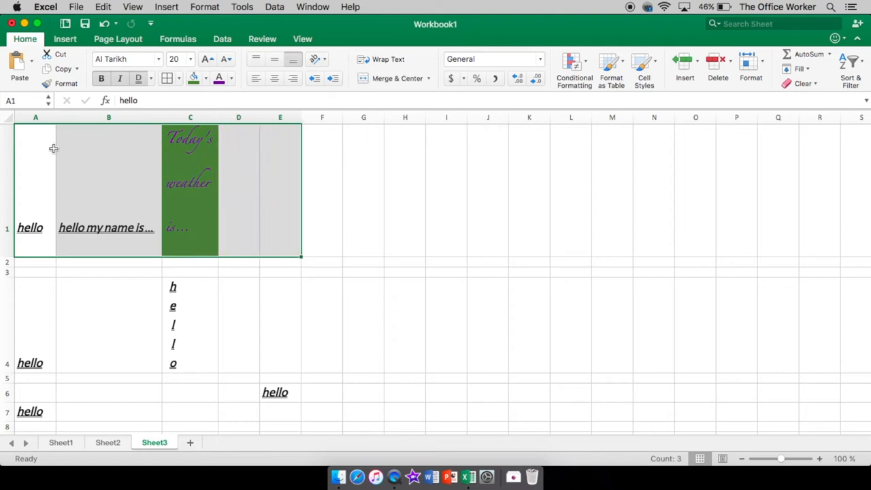
pyautogui.moveTo(34, 199)
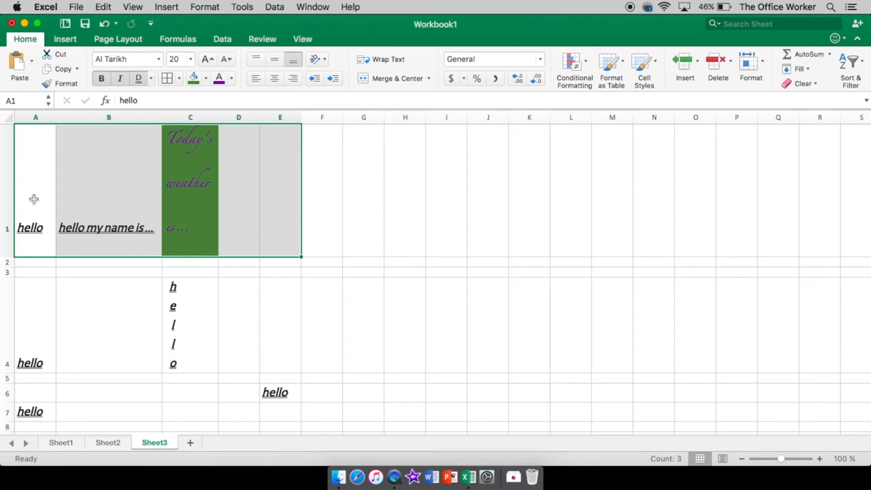
pyautogui.moveTo(272, 172)
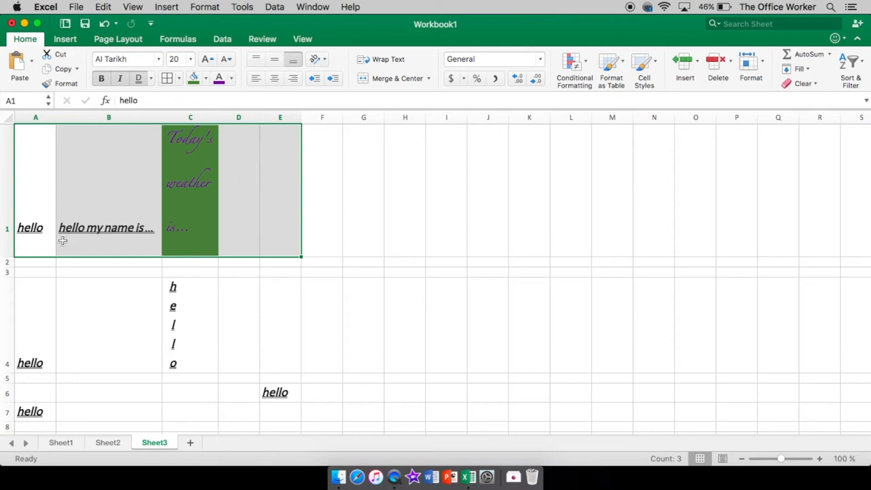
pyautogui.moveTo(302, 225)
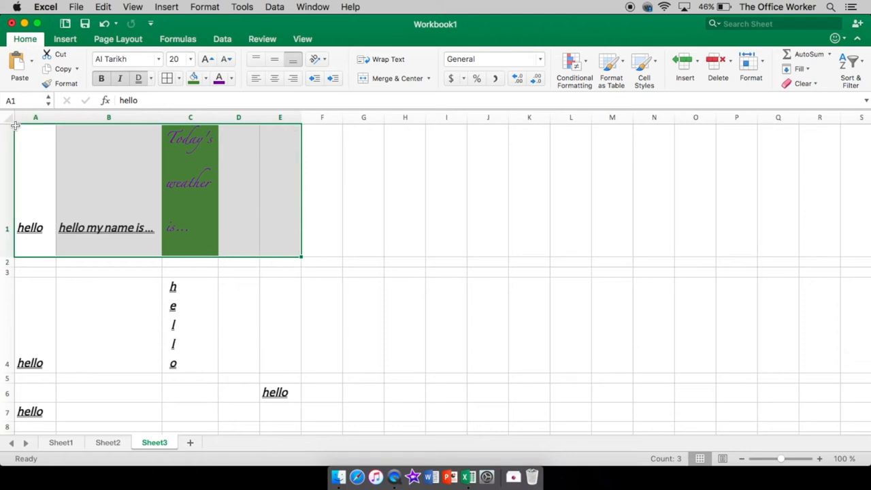
pyautogui.moveTo(39, 178)
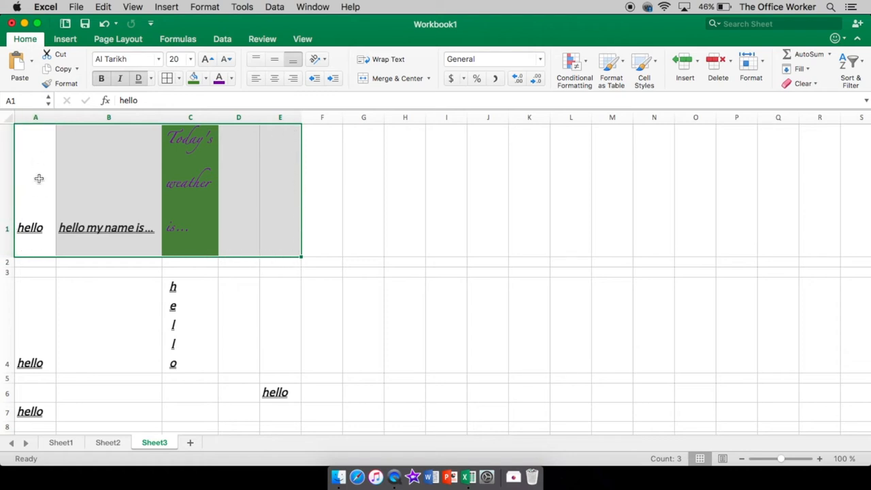
pyautogui.moveTo(40, 193)
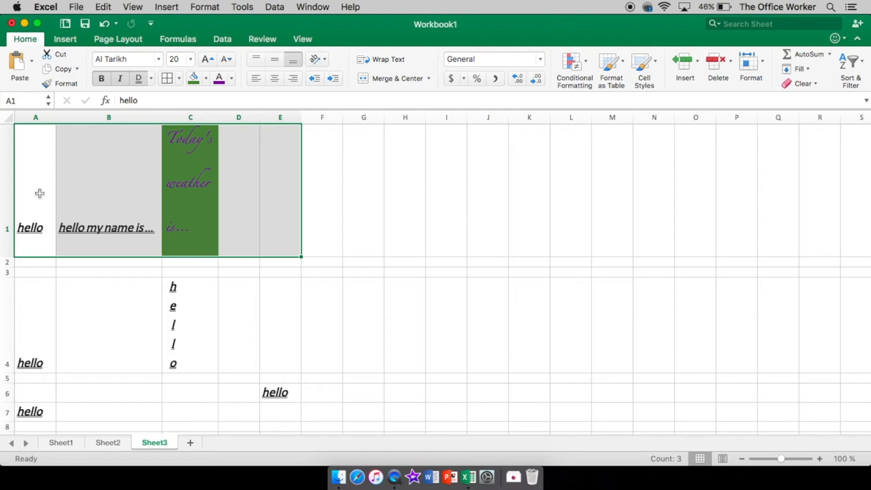
pyautogui.moveTo(336, 194)
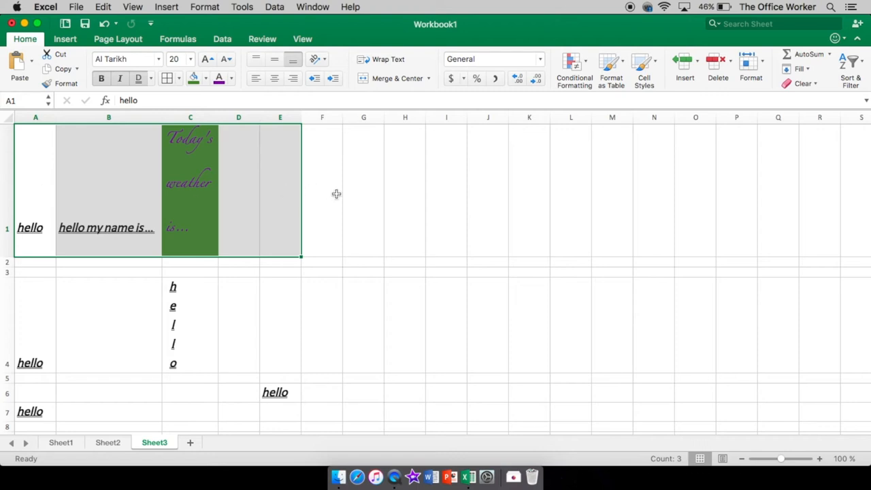
pyautogui.click(321, 190)
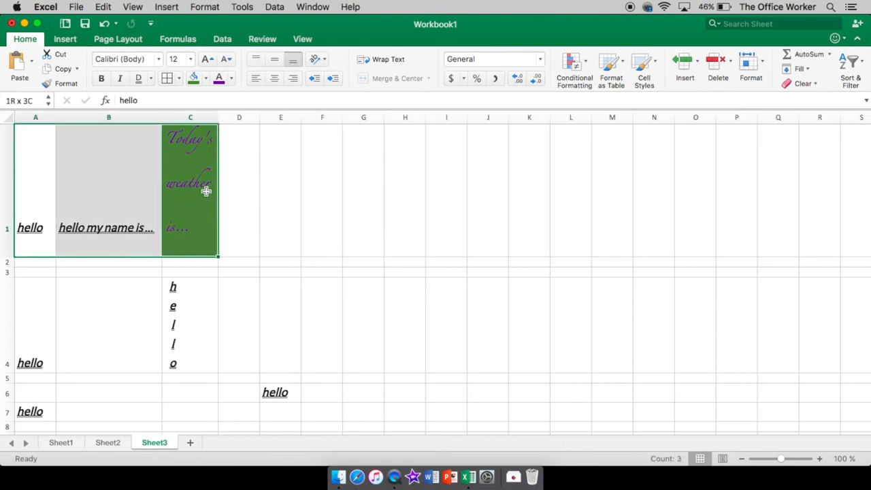
pyautogui.moveTo(206, 190); pyautogui.dragTo(372, 189)
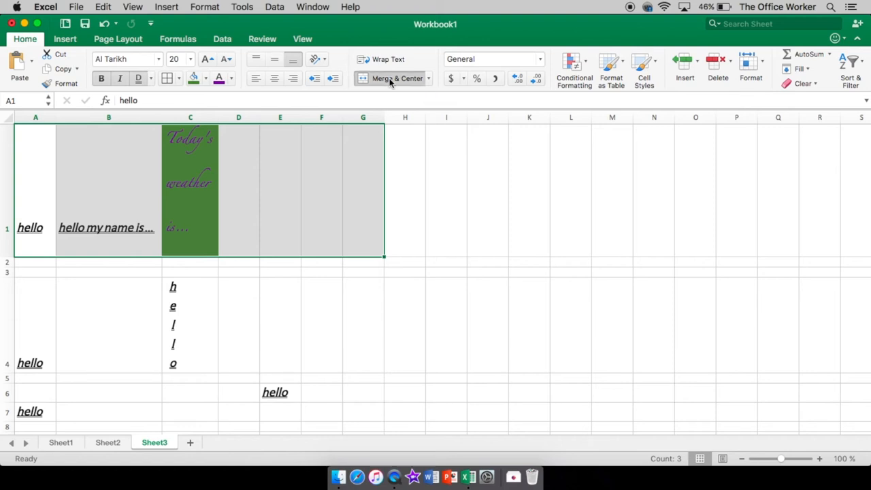
pyautogui.click(391, 78)
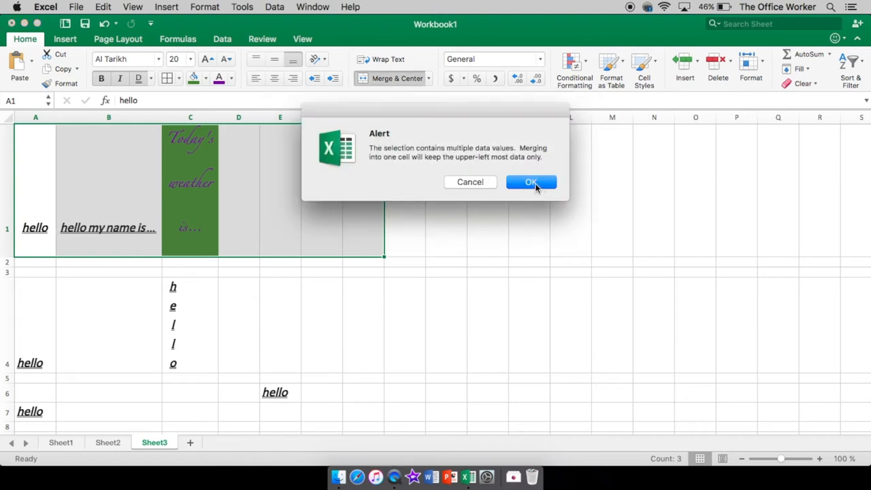
pyautogui.moveTo(408, 176)
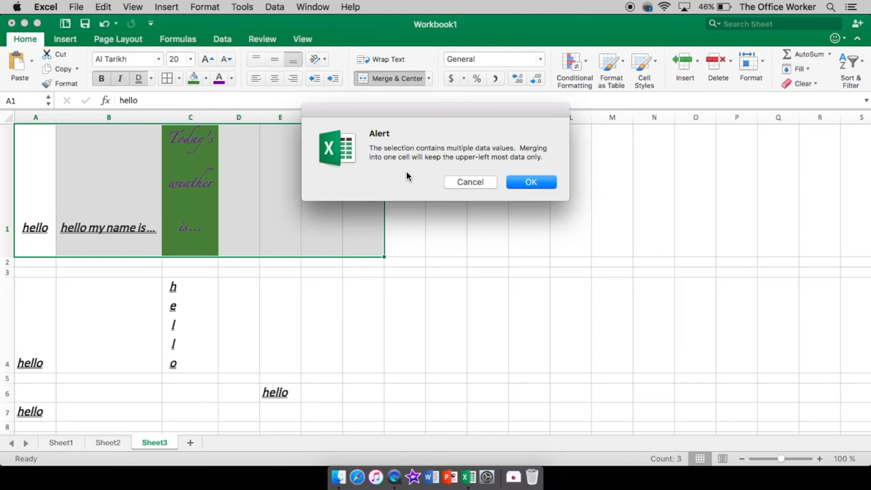
pyautogui.moveTo(509, 157)
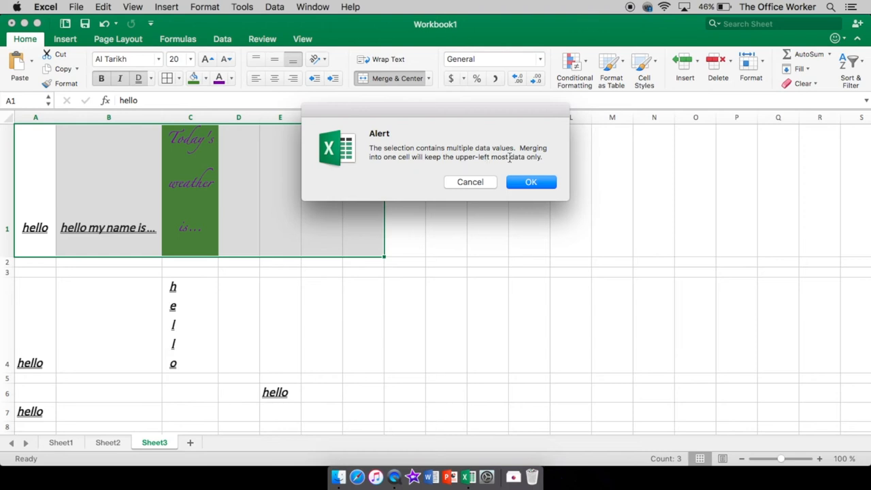
pyautogui.moveTo(105, 215)
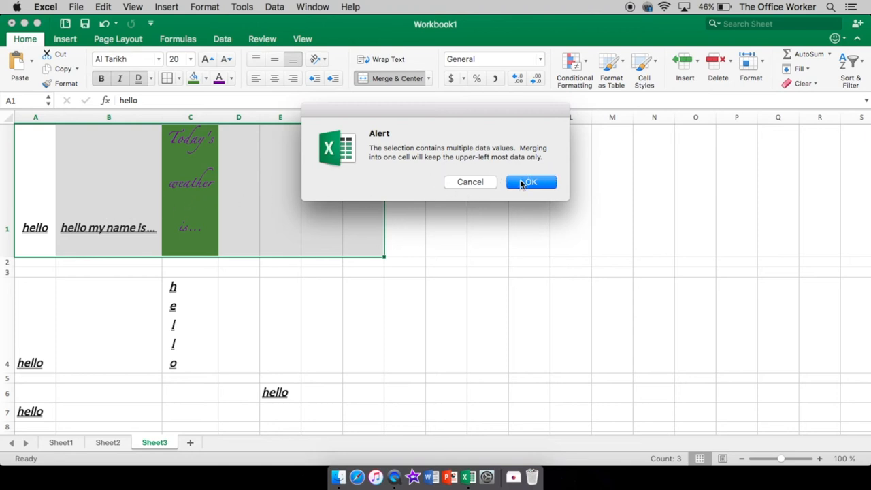
pyautogui.moveTo(512, 166)
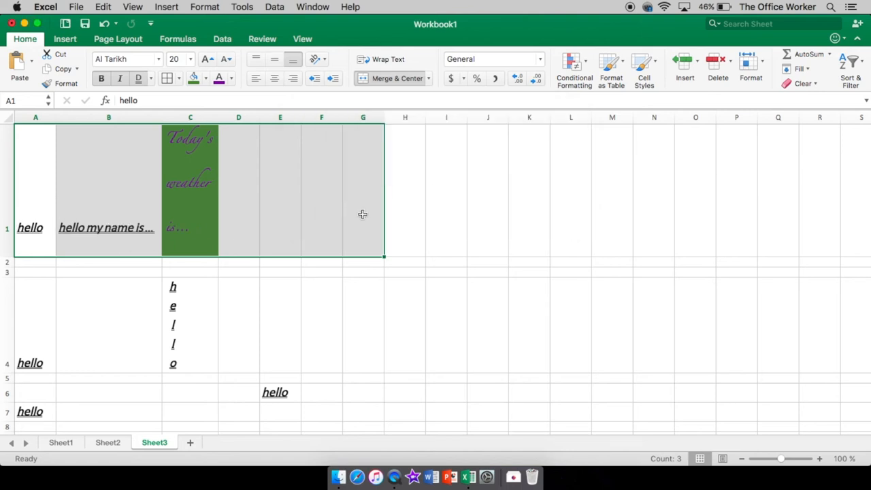
# Step: Select the weather text cells C1 through G1 for merging
pyautogui.click(362, 191)
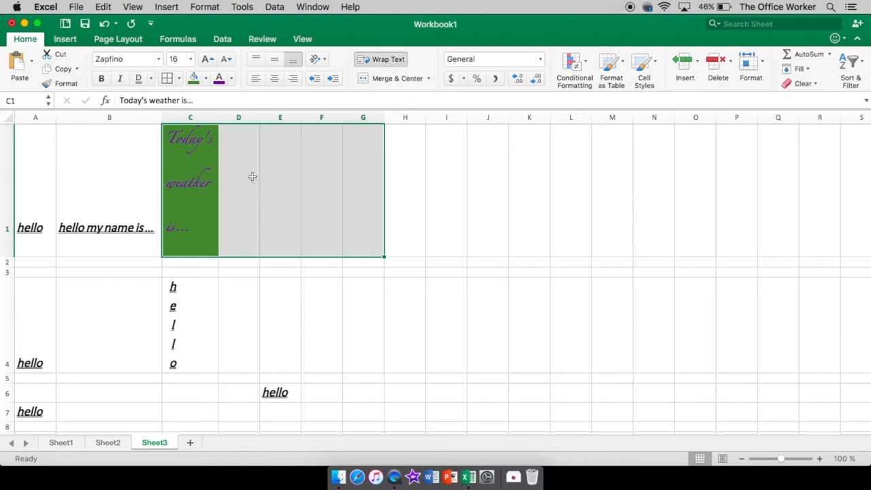
pyautogui.moveTo(321, 198)
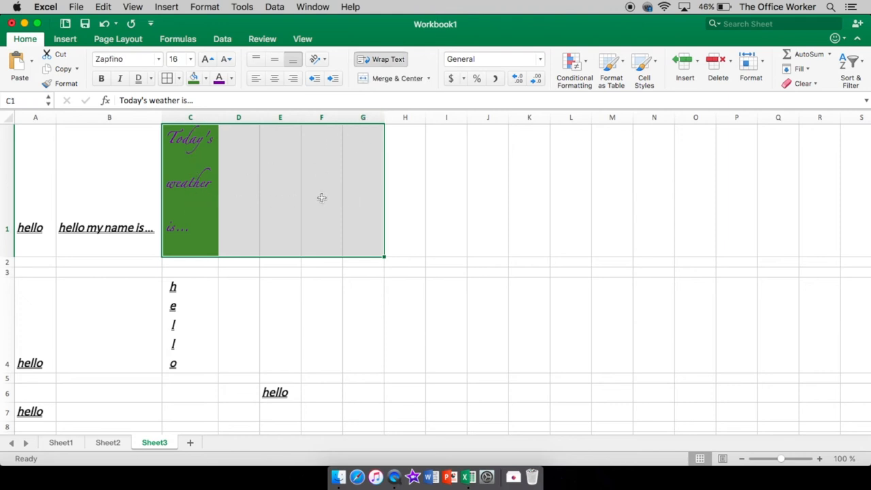
pyautogui.moveTo(360, 195)
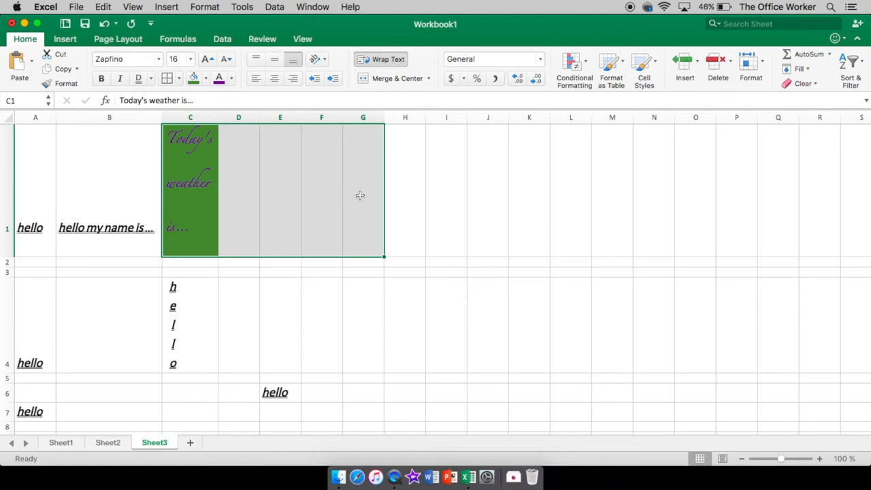
pyautogui.moveTo(350, 157)
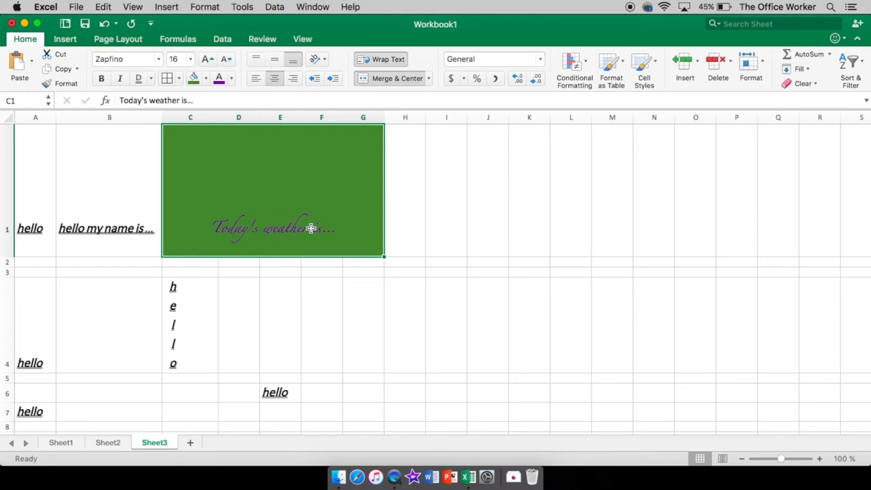
pyautogui.moveTo(246, 299)
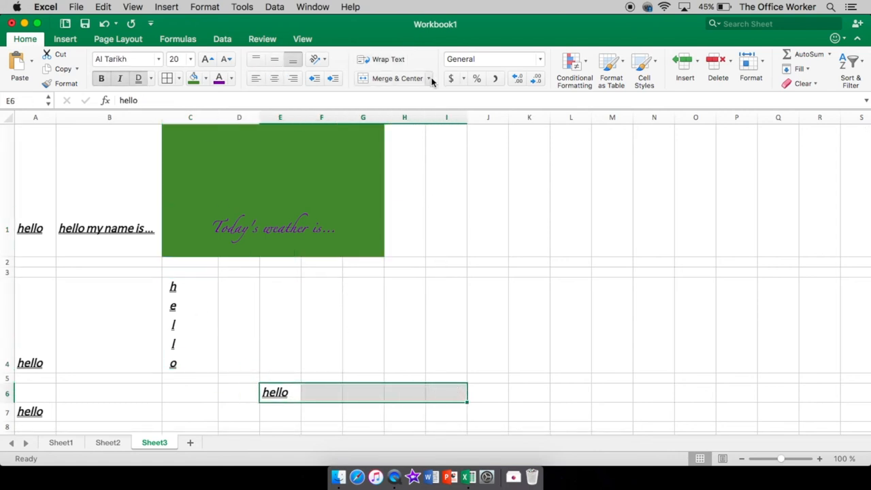
# Step: Merge E6 through I6 with Merge Cells so hello stays at the left edge
pyautogui.click(428, 78)
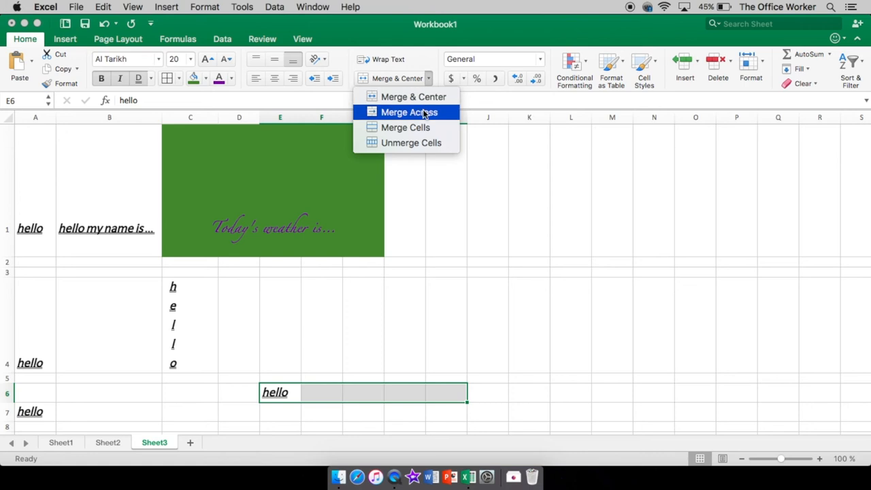
pyautogui.moveTo(405, 127)
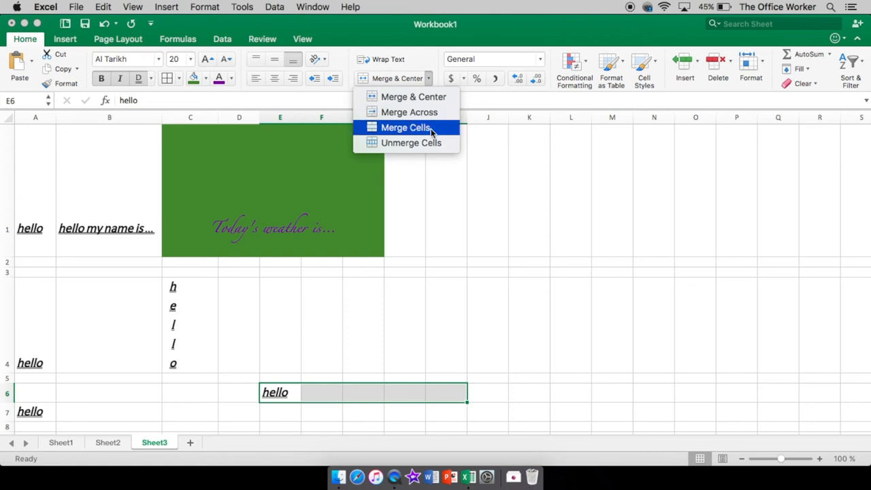
pyautogui.moveTo(411, 143)
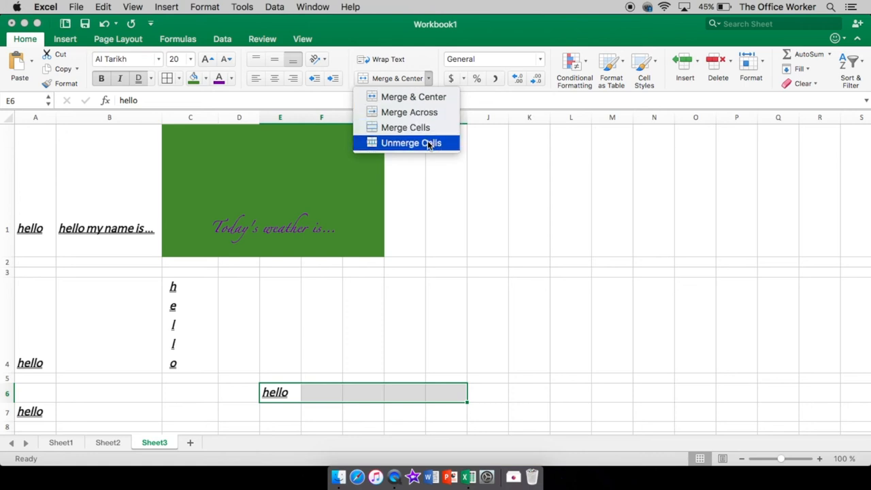
pyautogui.moveTo(381, 386)
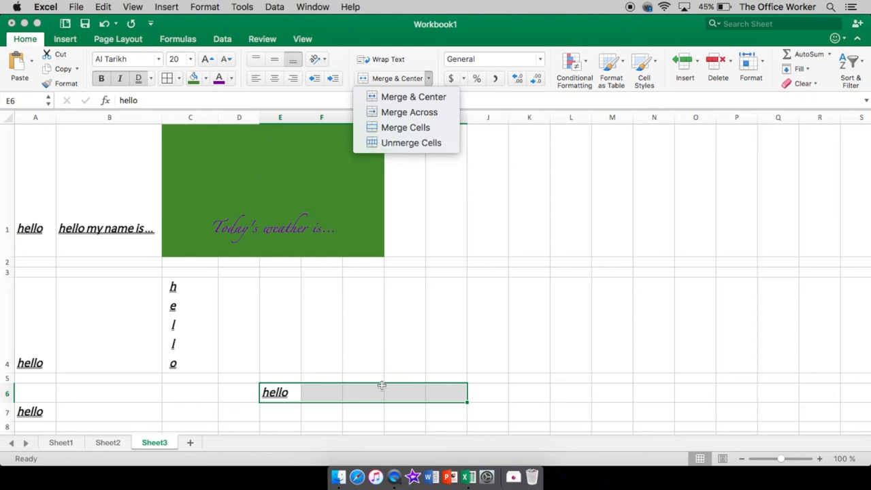
pyautogui.moveTo(264, 176)
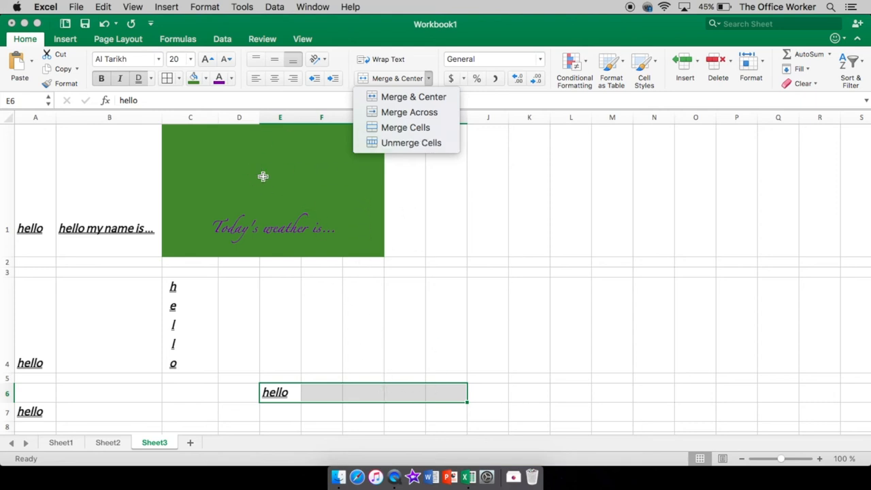
pyautogui.moveTo(272, 181)
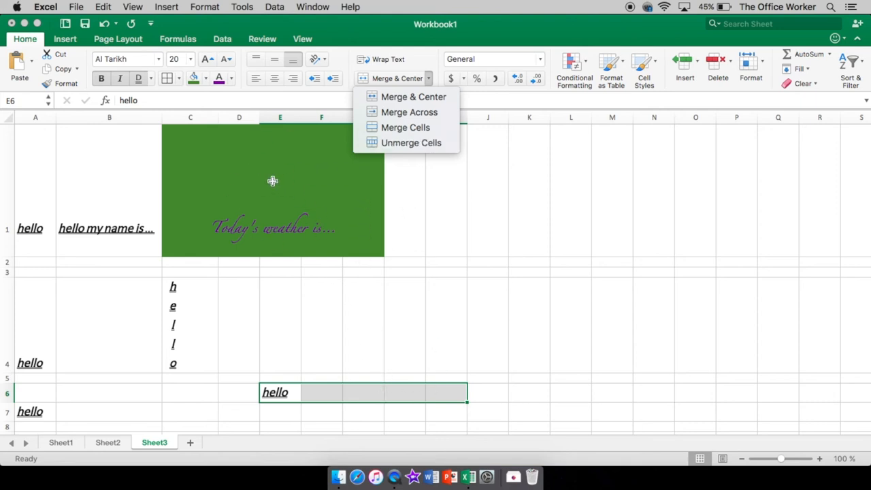
pyautogui.moveTo(405, 127)
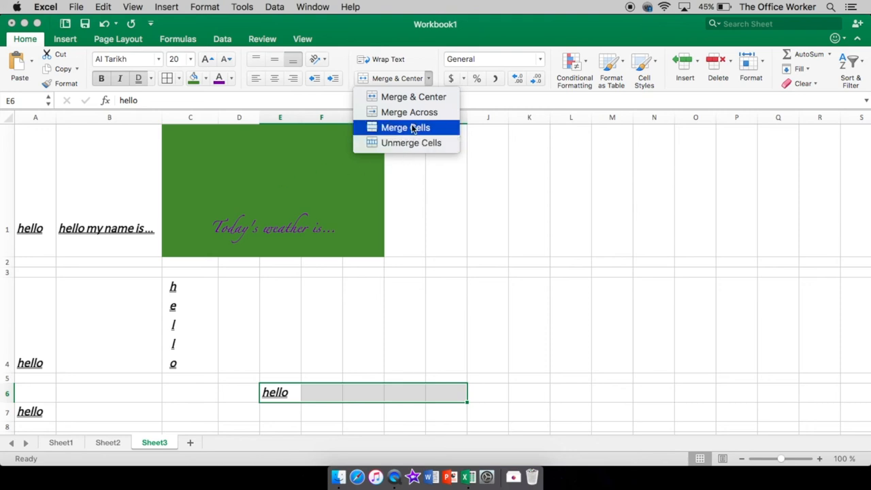
pyautogui.click(405, 127)
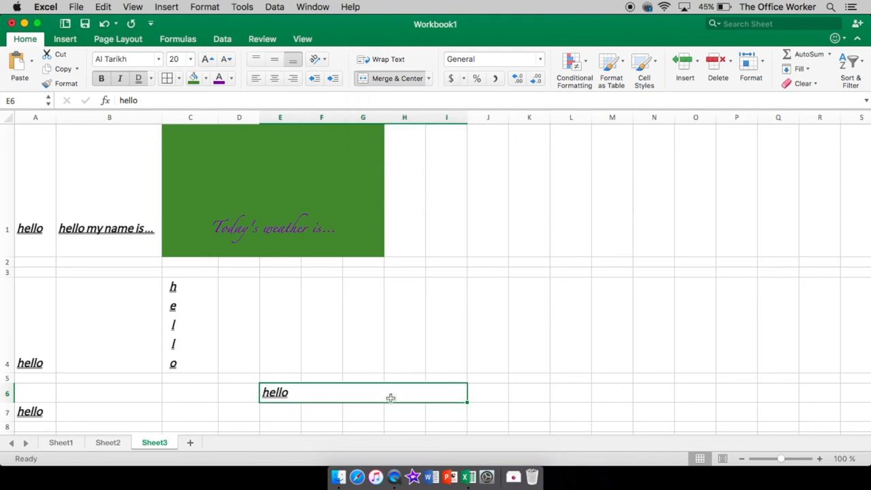
pyautogui.moveTo(331, 391)
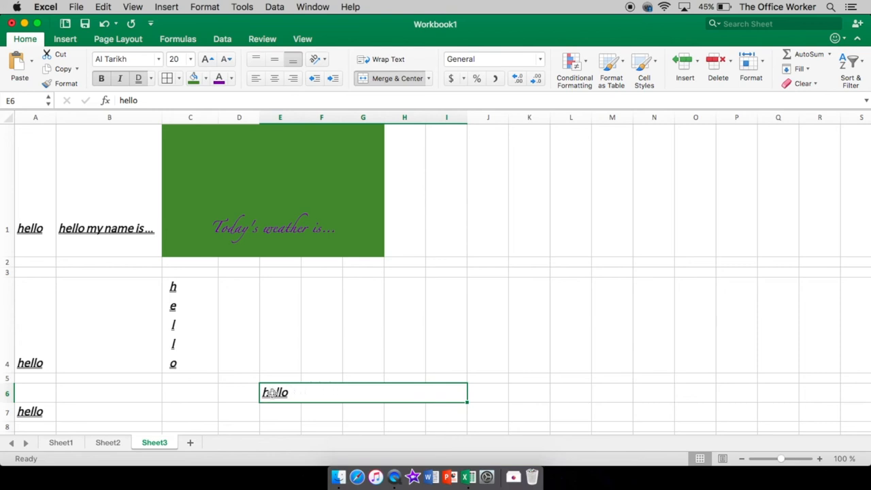
pyautogui.click(428, 77)
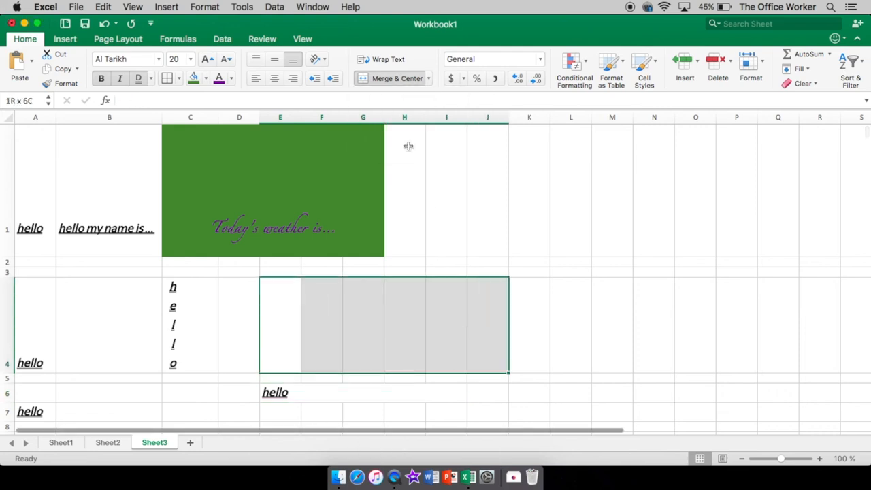
# Step: Merge C4 through J4 into one wide cell holding the stacked hello
pyautogui.click(428, 78)
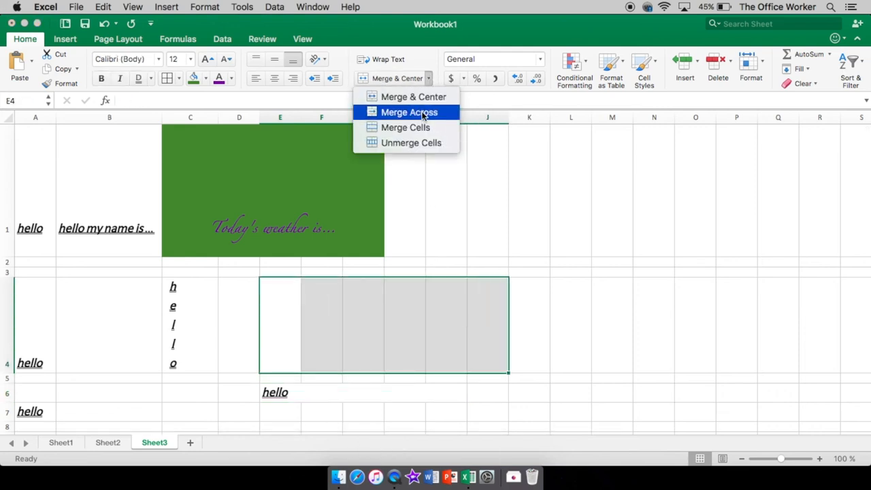
pyautogui.click(408, 112)
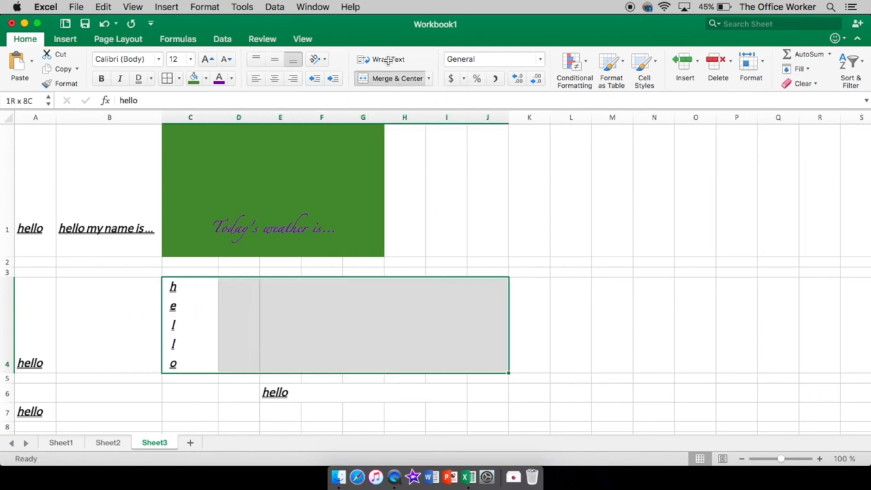
pyautogui.click(428, 78)
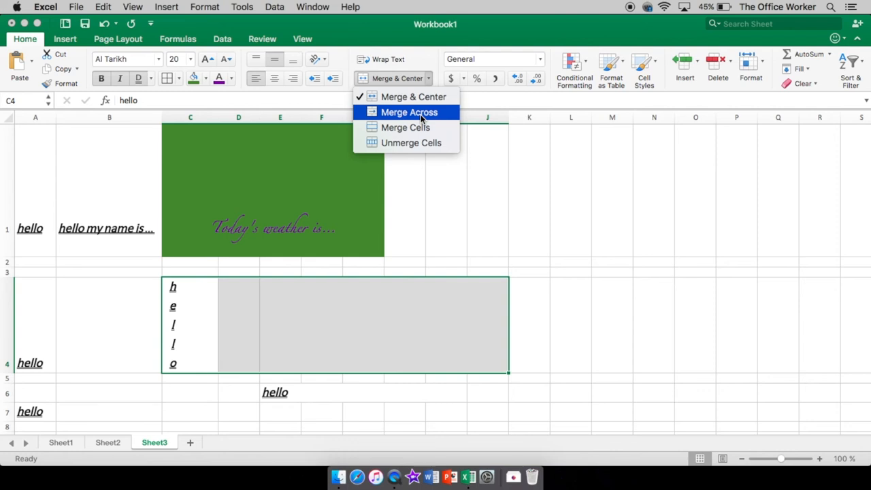
pyautogui.click(409, 113)
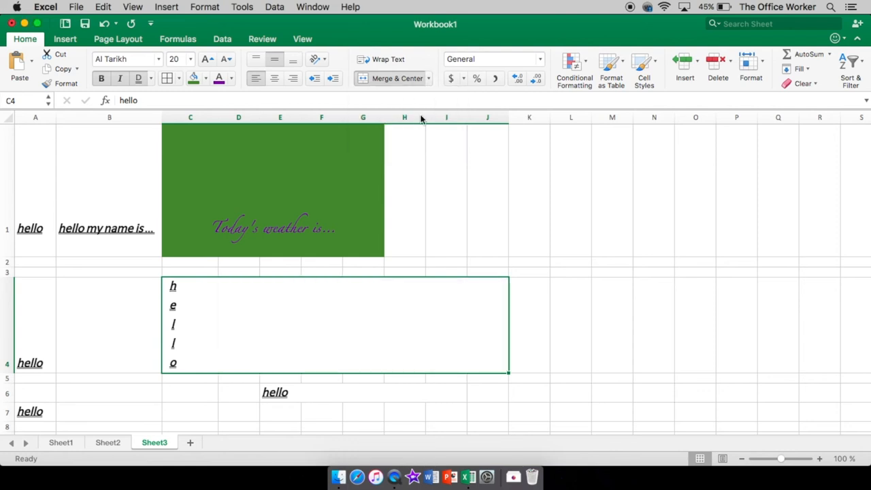
pyautogui.moveTo(431, 209)
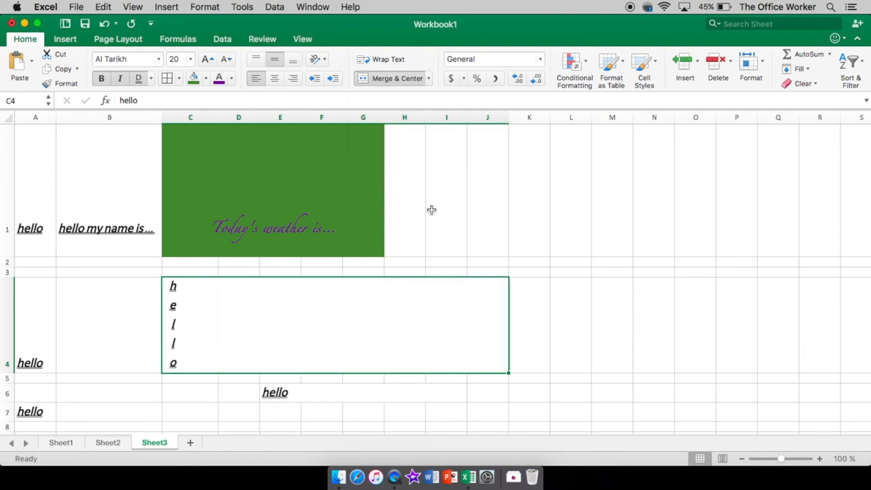
# Step: Leave the merge and review I1 and the merged hello cell in row 4
pyautogui.click(570, 325)
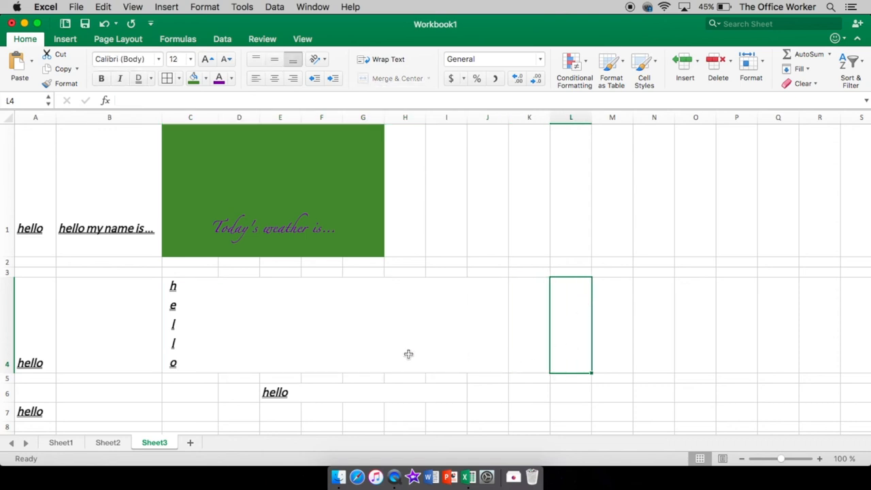
pyautogui.moveTo(355, 316)
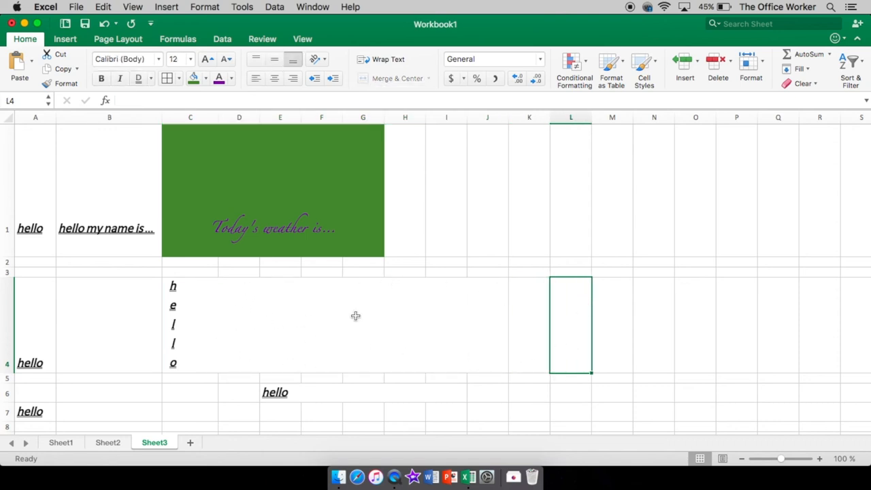
pyautogui.click(446, 190)
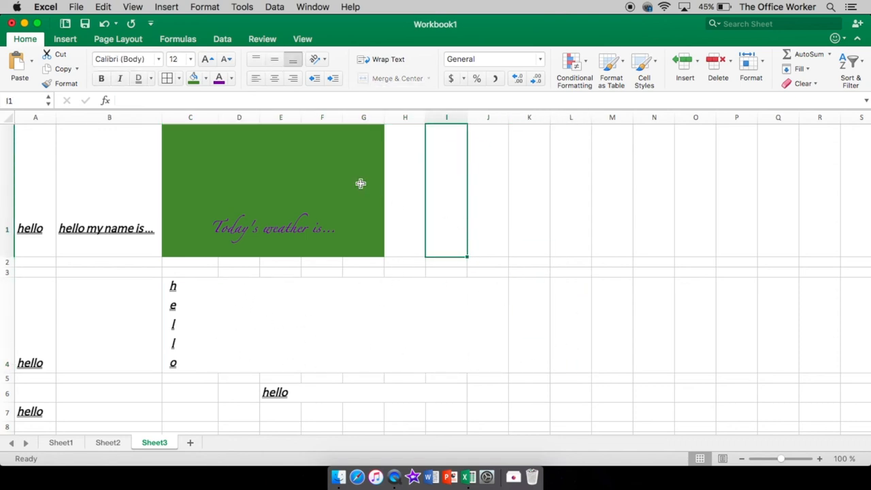
pyautogui.click(273, 191)
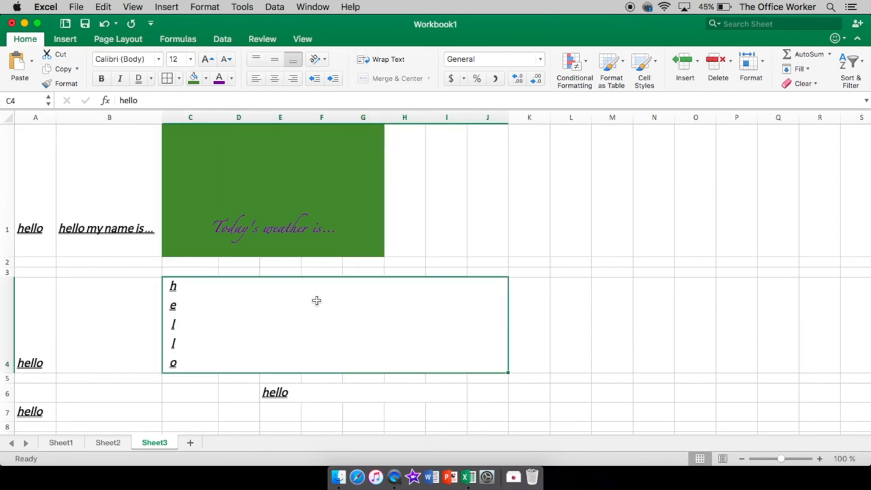
pyautogui.click(321, 377)
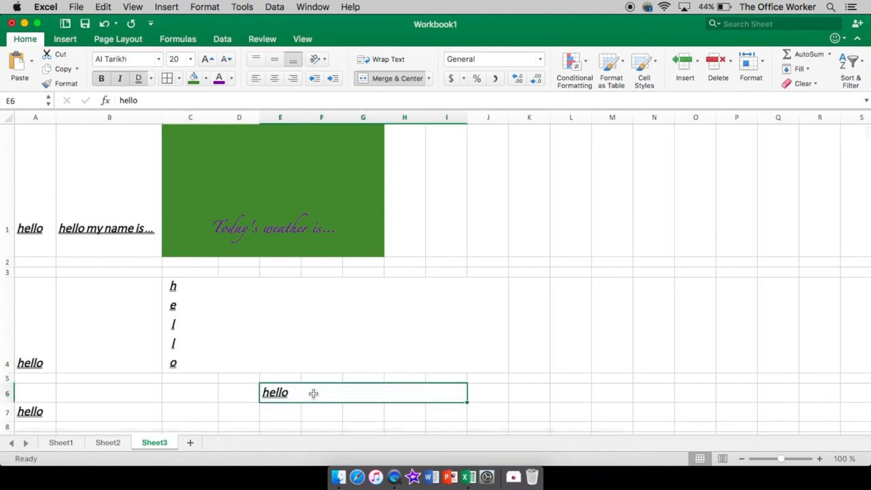
pyautogui.moveTo(398, 162)
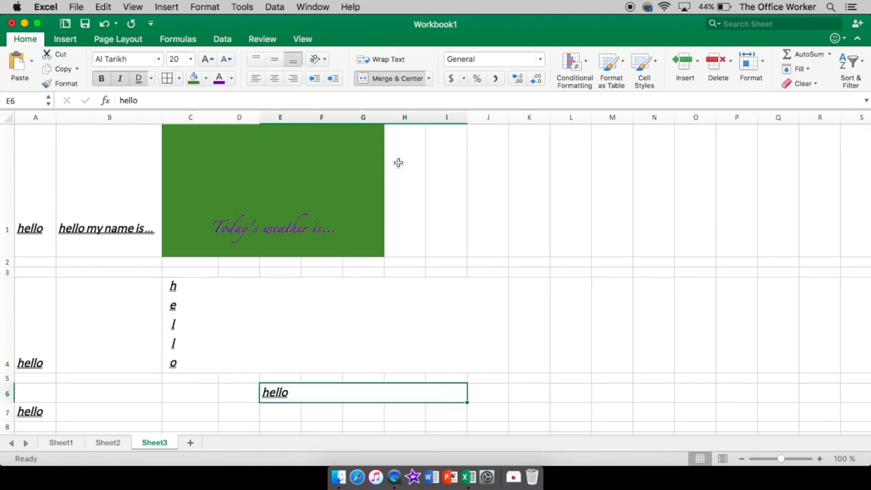
pyautogui.click(404, 191)
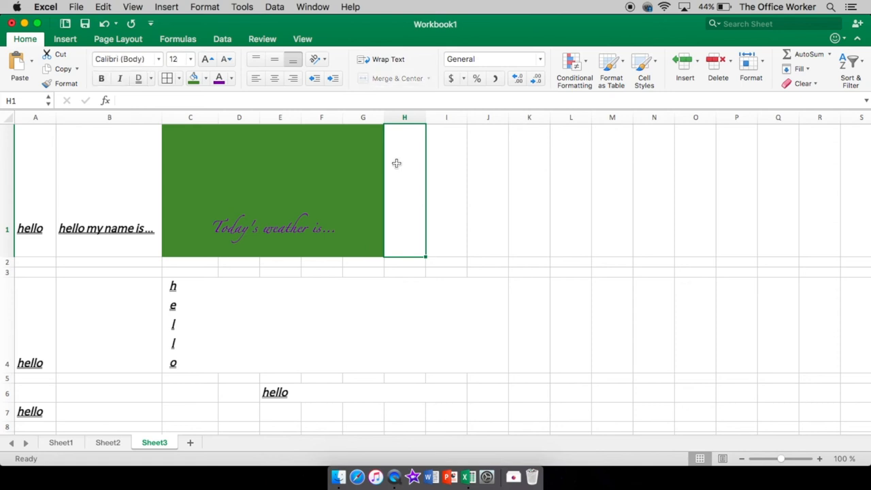
pyautogui.moveTo(301, 373)
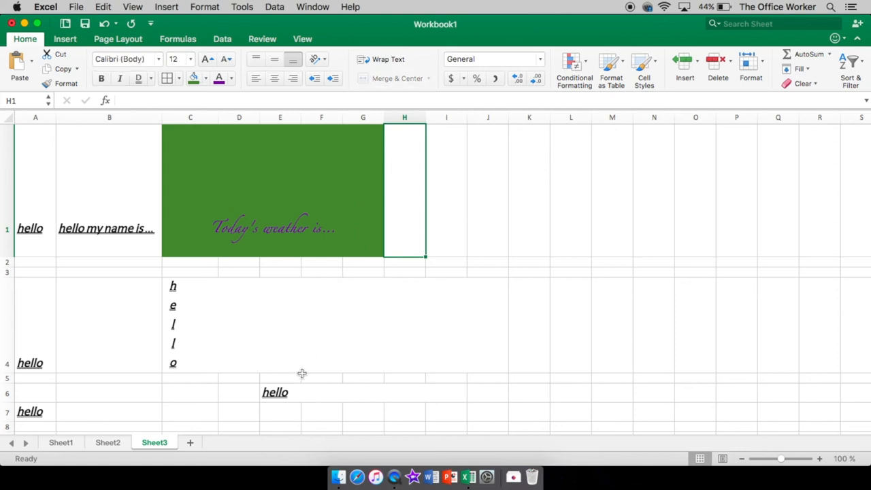
pyautogui.moveTo(285, 395)
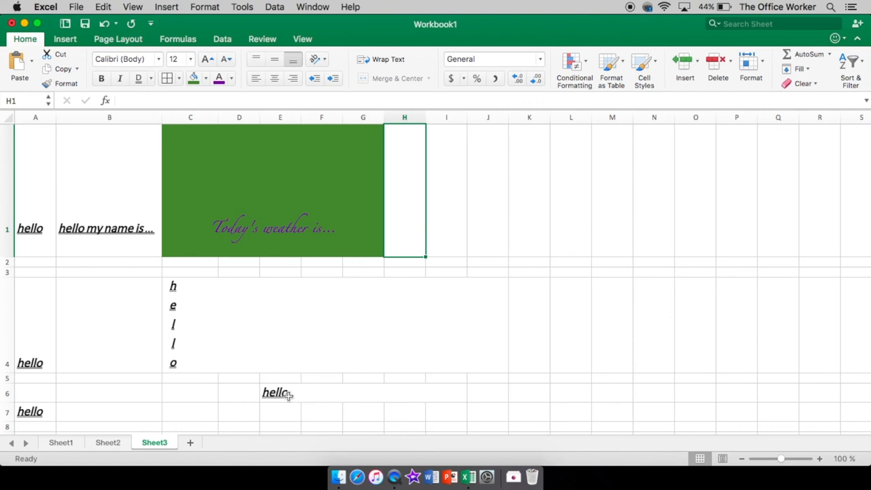
pyautogui.click(274, 392)
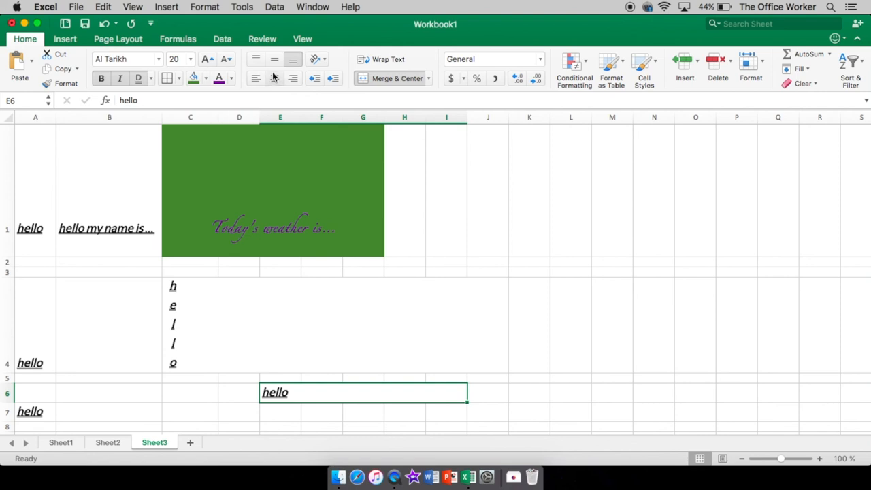
pyautogui.moveTo(319, 396)
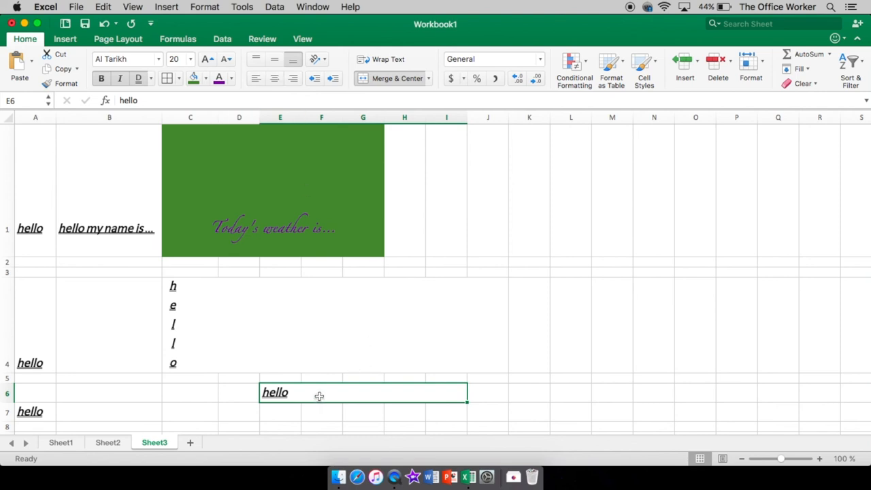
pyautogui.moveTo(415, 375)
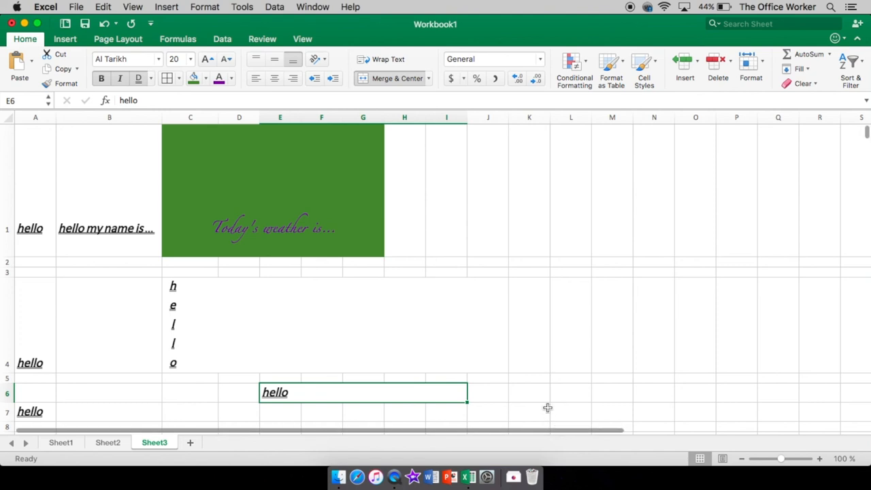
pyautogui.moveTo(396, 259)
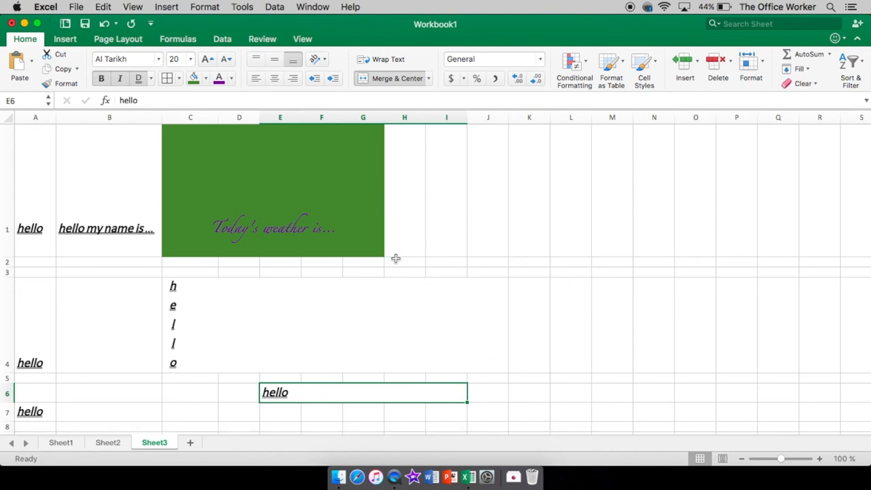
pyautogui.moveTo(404, 259)
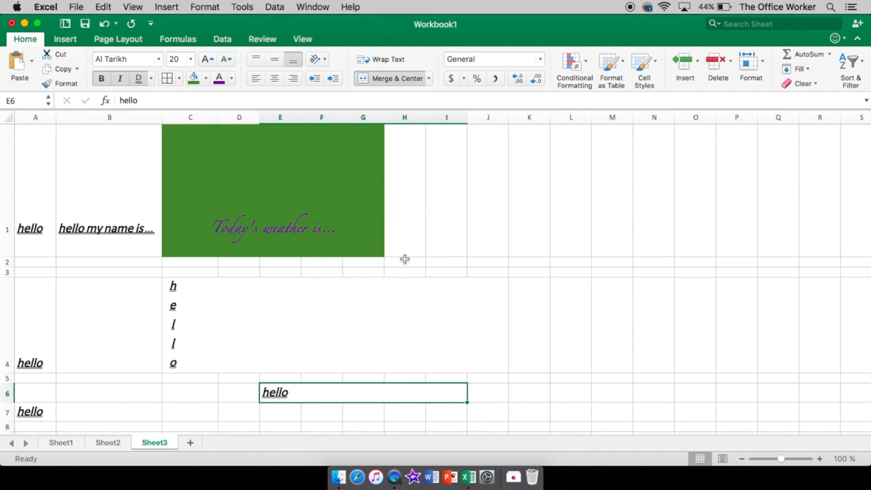
pyautogui.moveTo(449, 234)
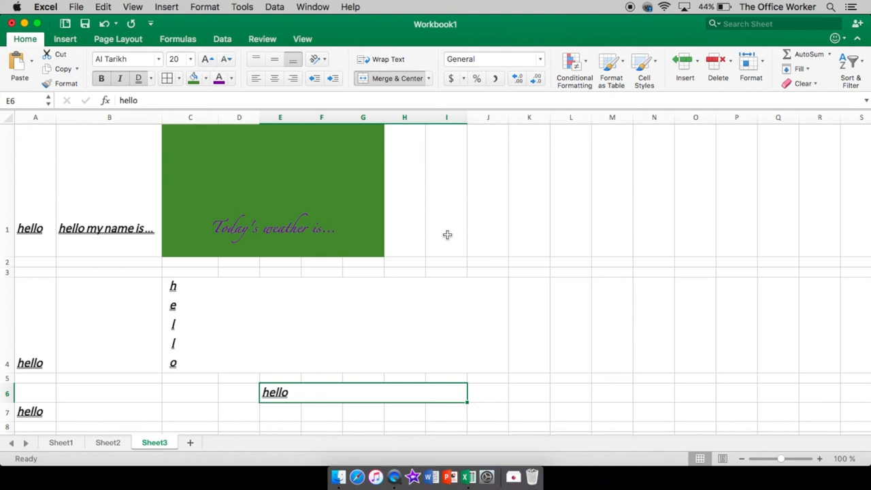
pyautogui.moveTo(488, 56)
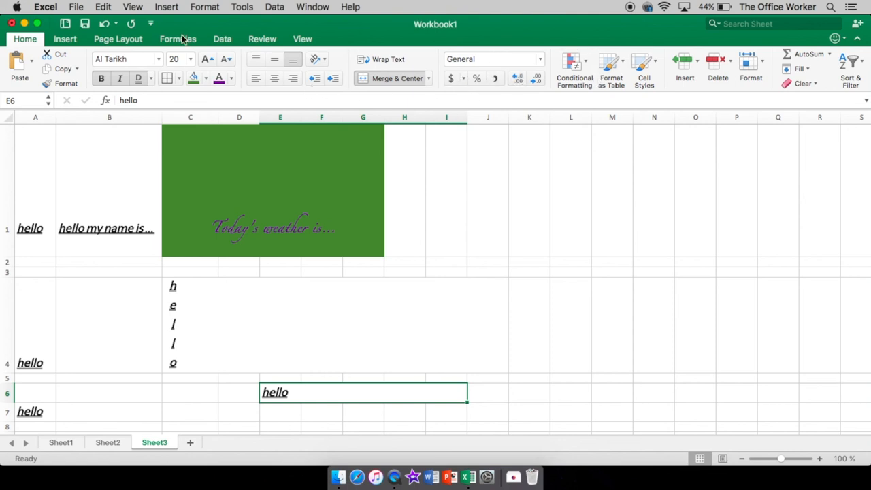
pyautogui.click(118, 39)
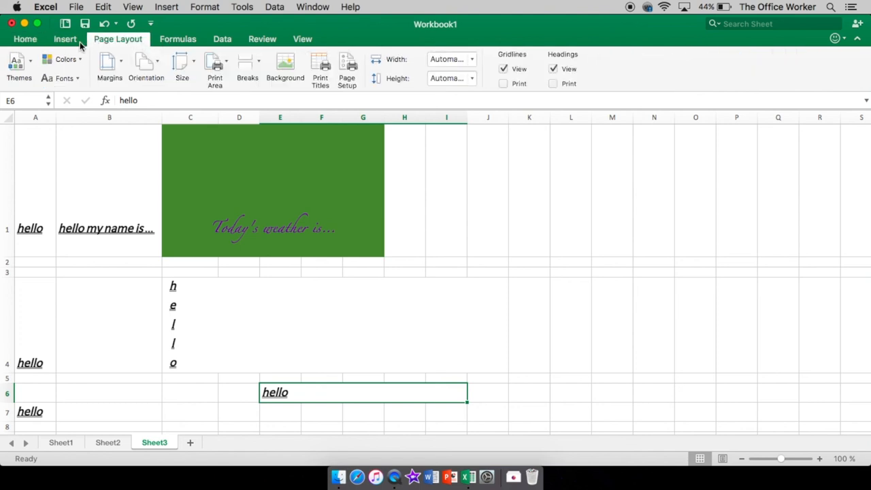
pyautogui.click(65, 39)
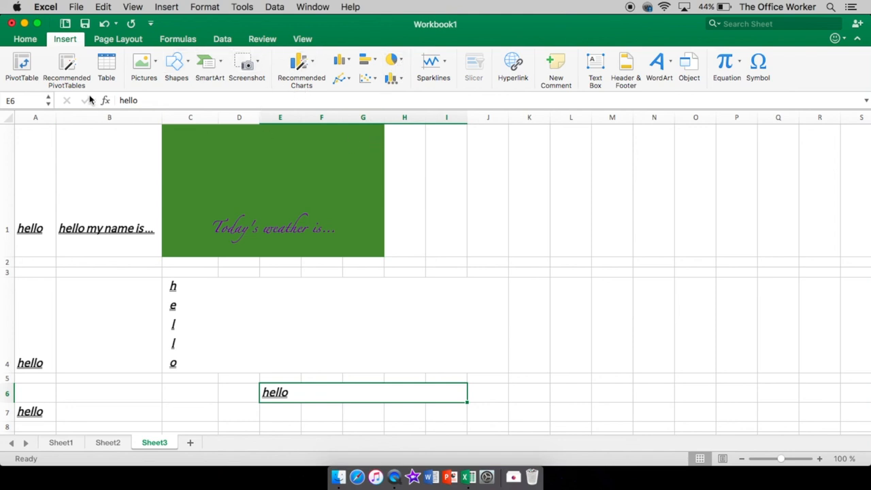
pyautogui.click(25, 38)
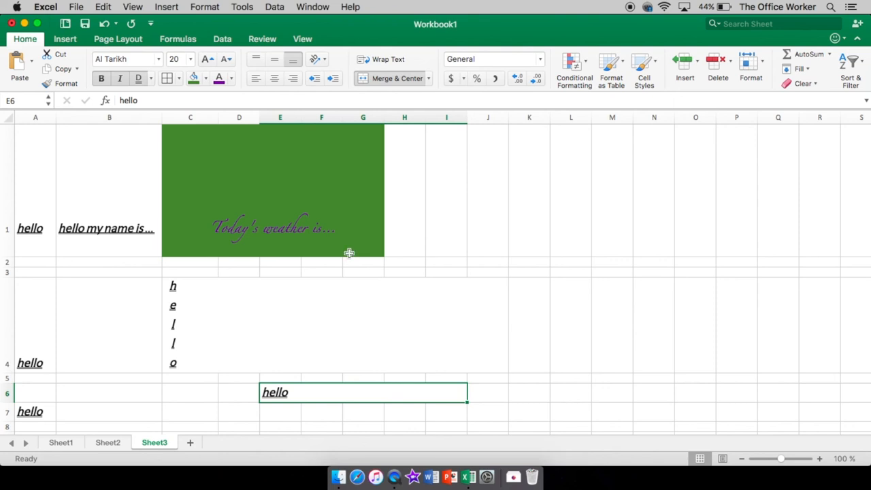
pyautogui.click(362, 272)
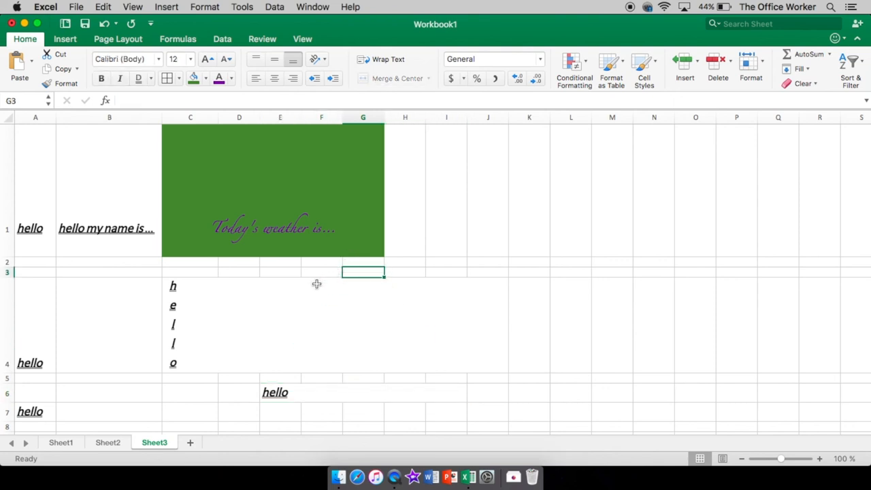
pyautogui.moveTo(302, 270)
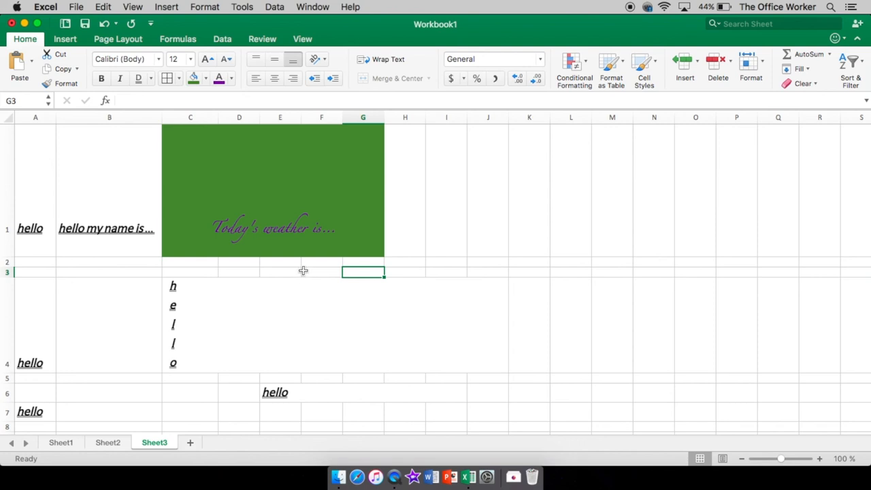
pyautogui.moveTo(288, 271)
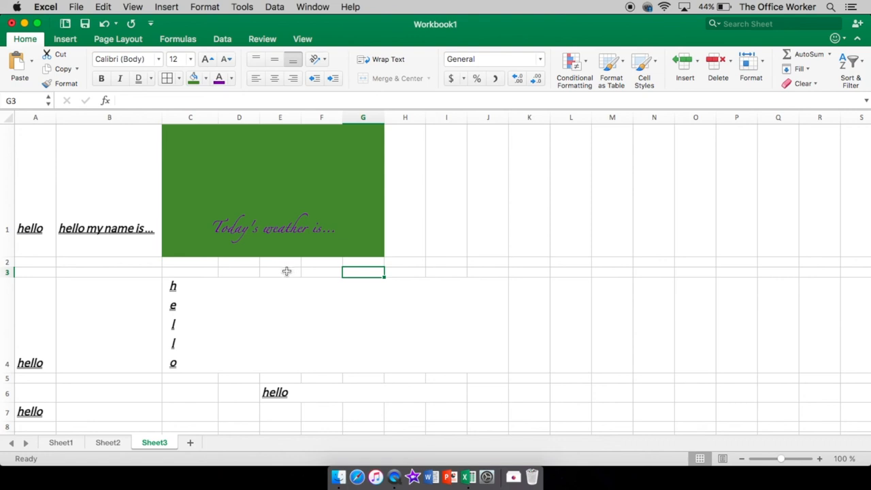
pyautogui.moveTo(282, 277)
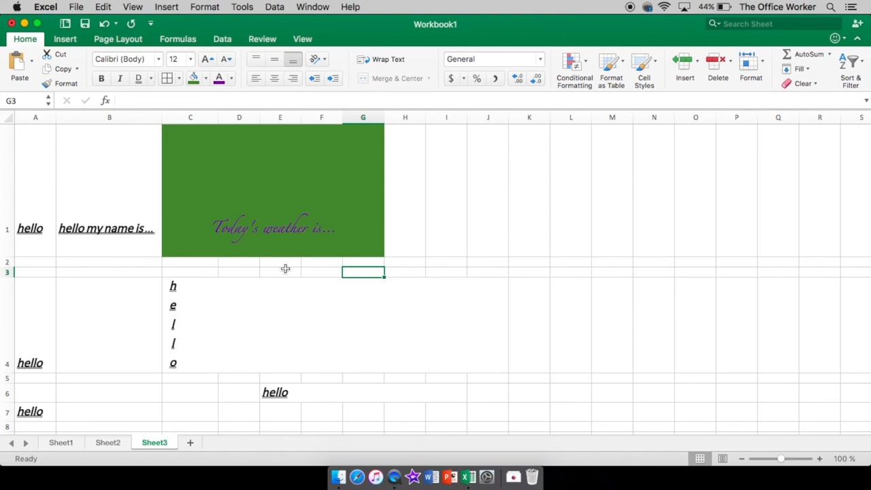
pyautogui.moveTo(259, 272)
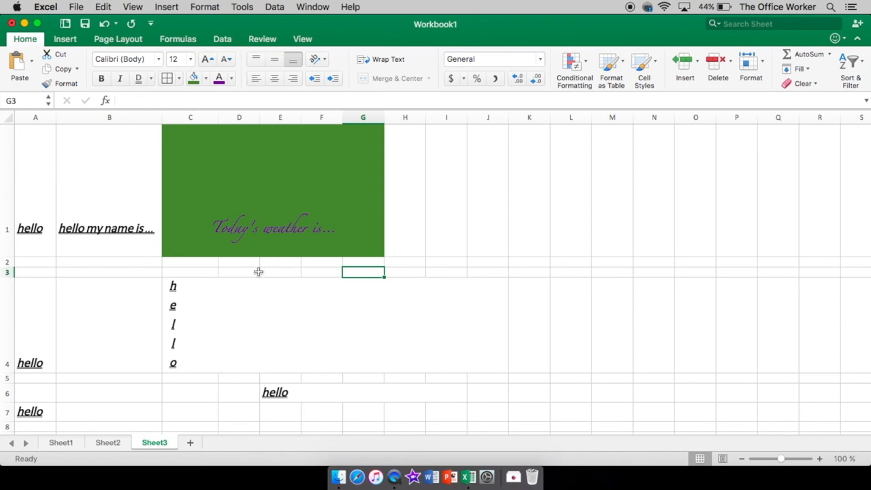
pyautogui.moveTo(199, 273)
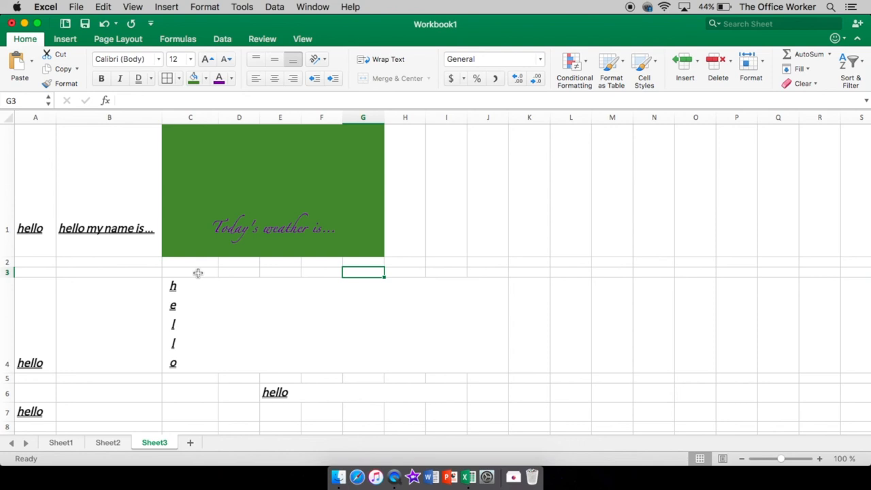
pyautogui.moveTo(326, 179)
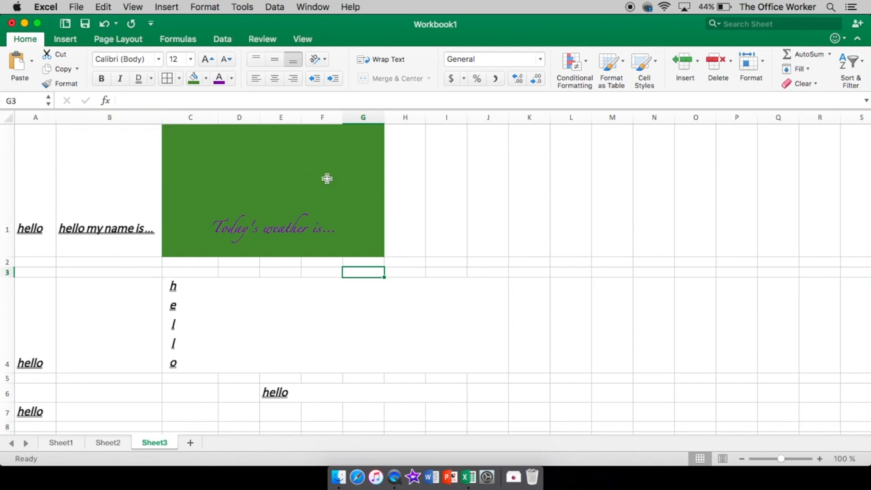
pyautogui.moveTo(680, 28)
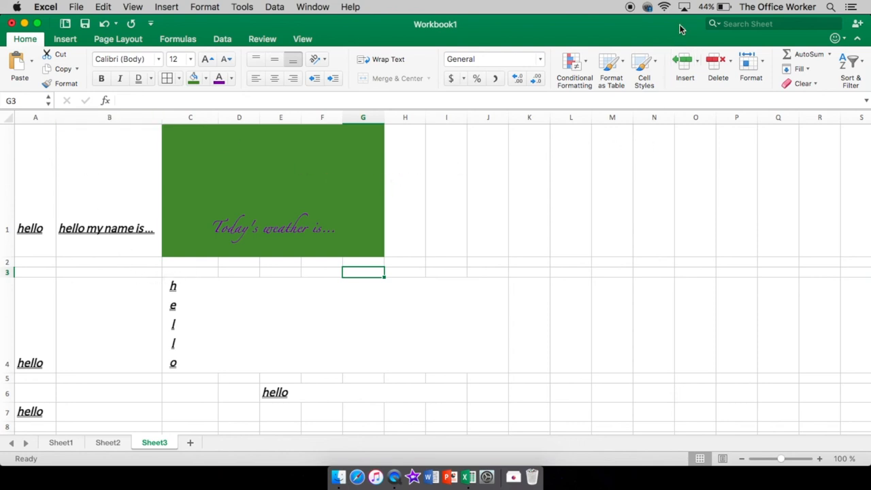